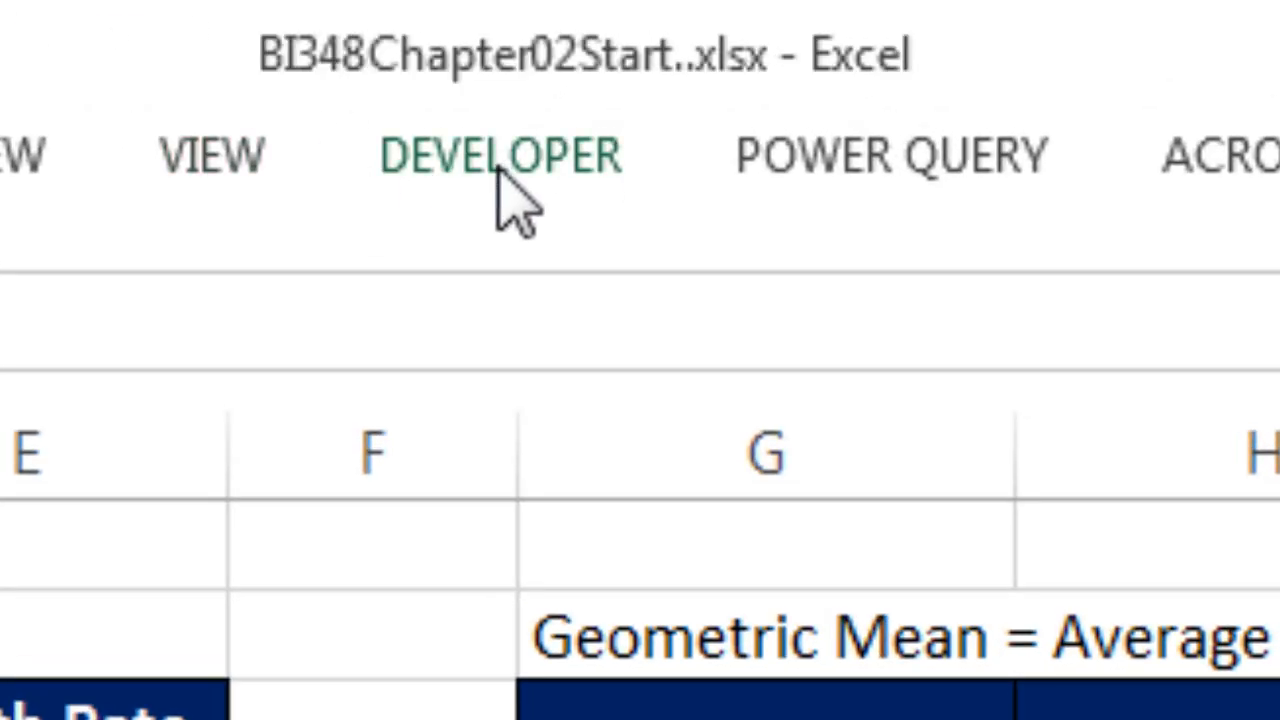
pyautogui.moveTo(384, 330)
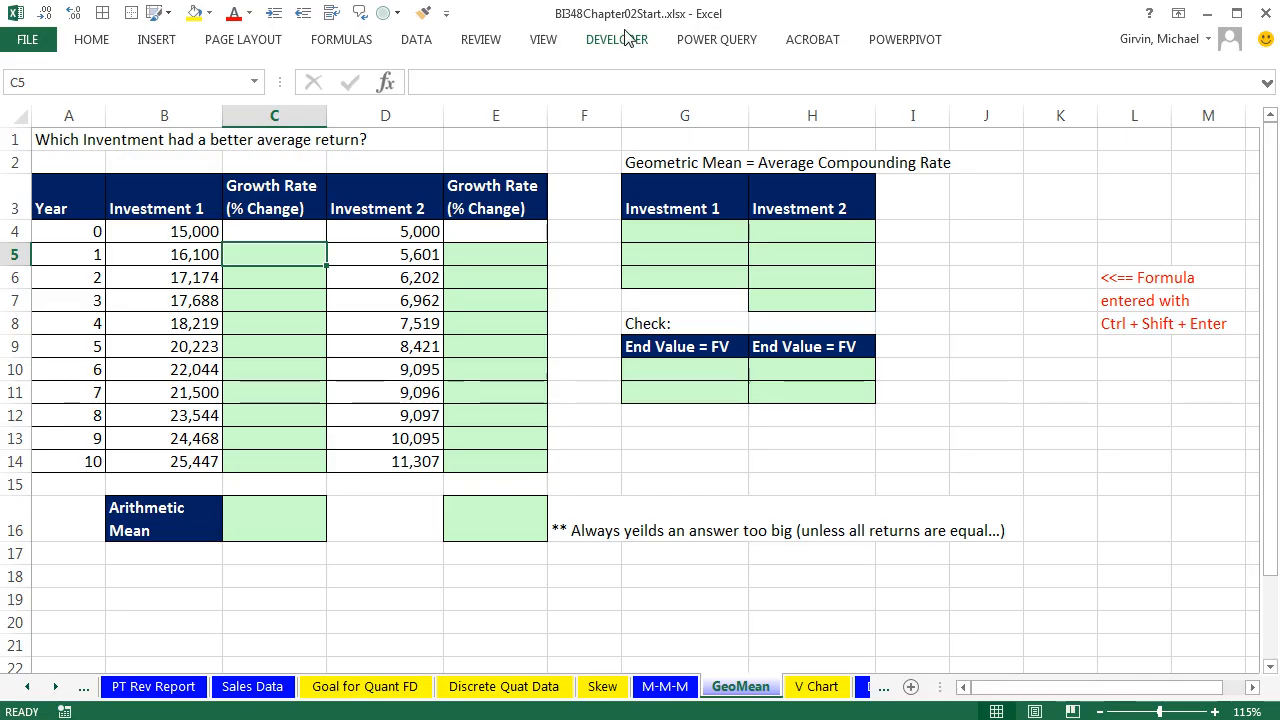
pyautogui.moveTo(552, 566)
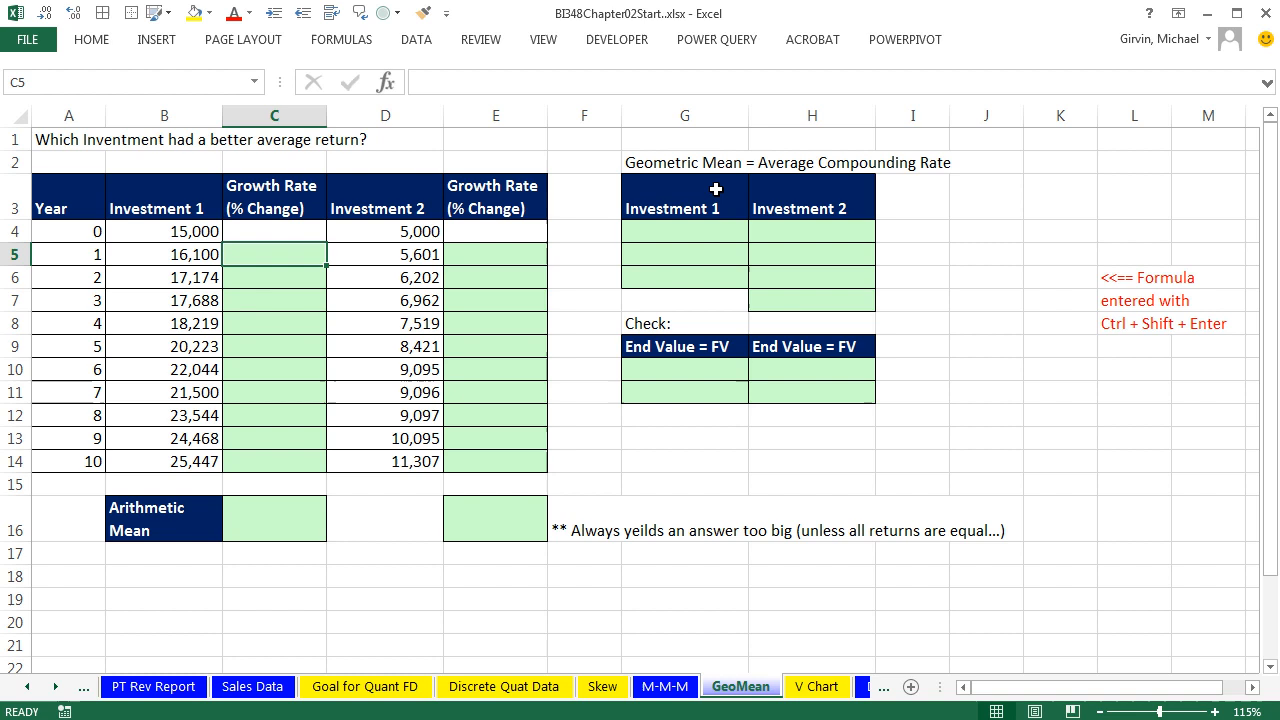
pyautogui.moveTo(784, 144)
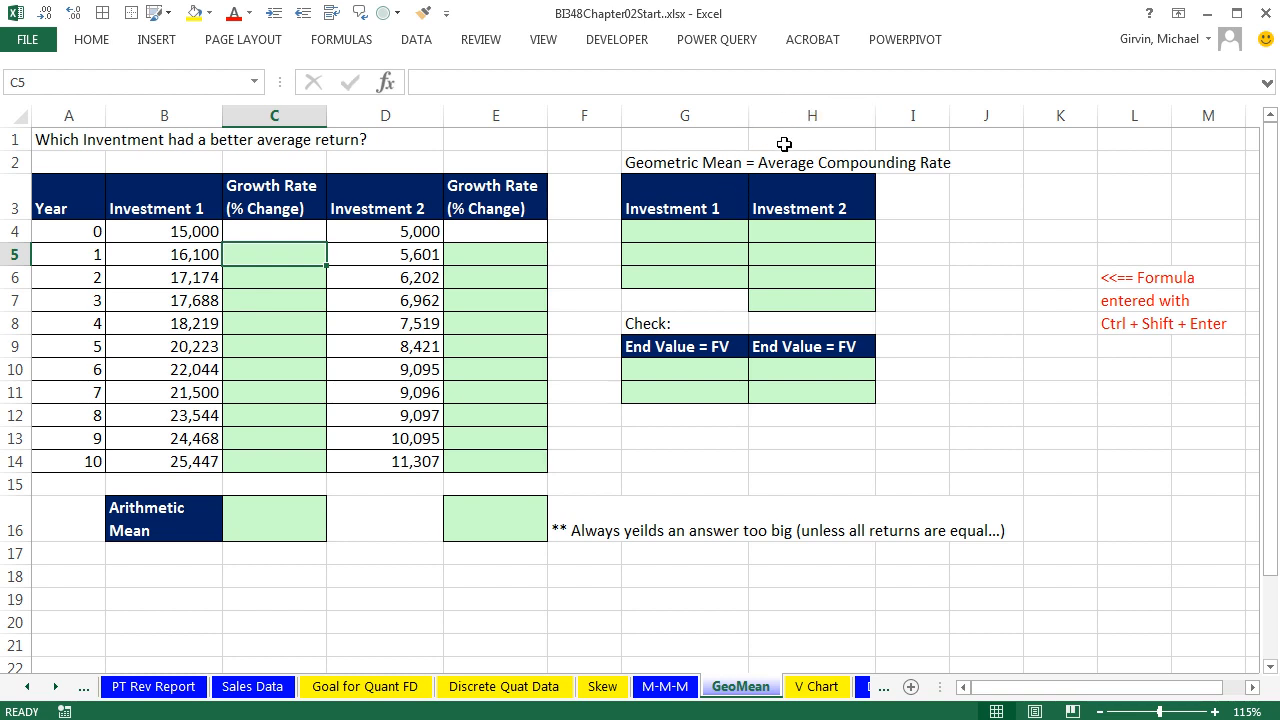
pyautogui.moveTo(994, 358)
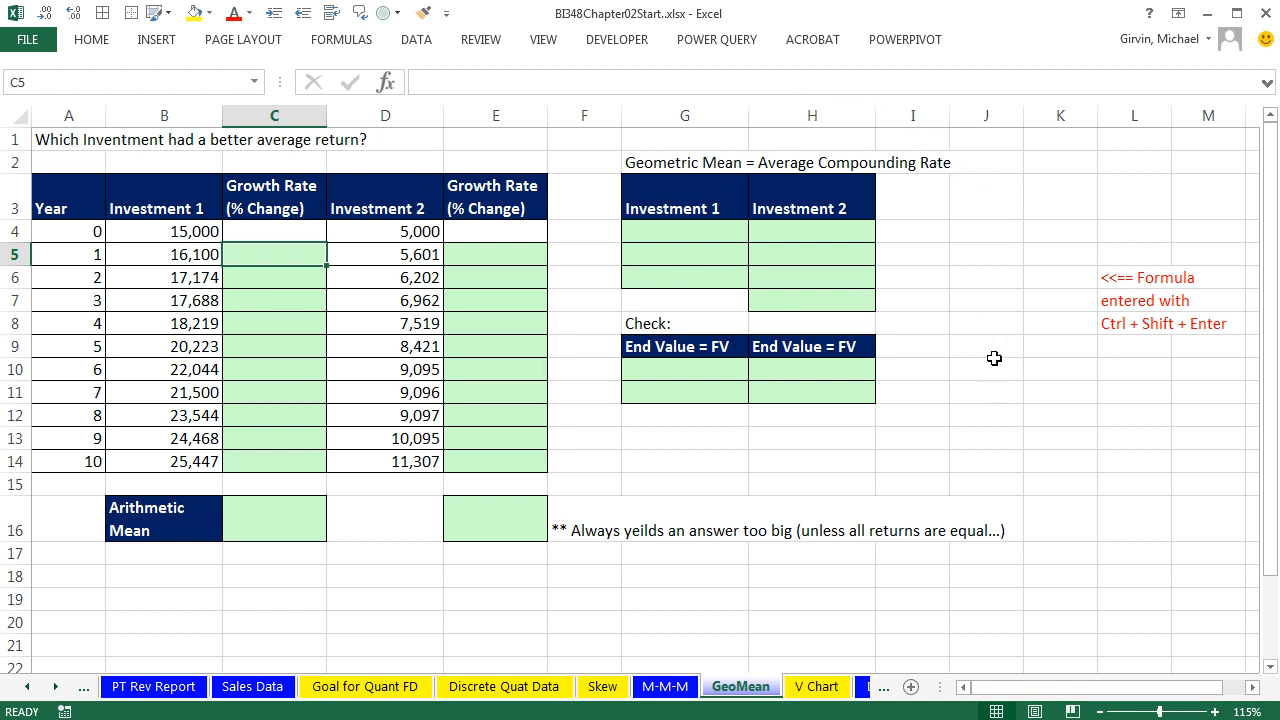
pyautogui.moveTo(936, 244)
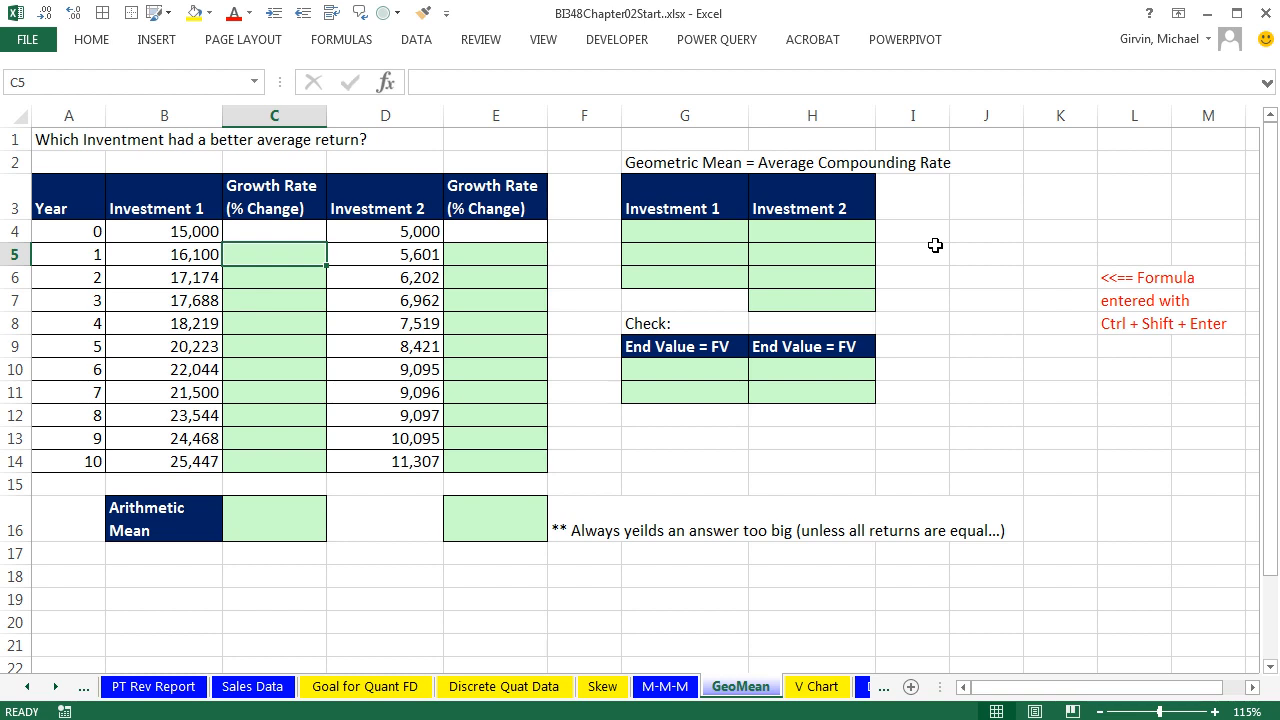
pyautogui.moveTo(828, 334)
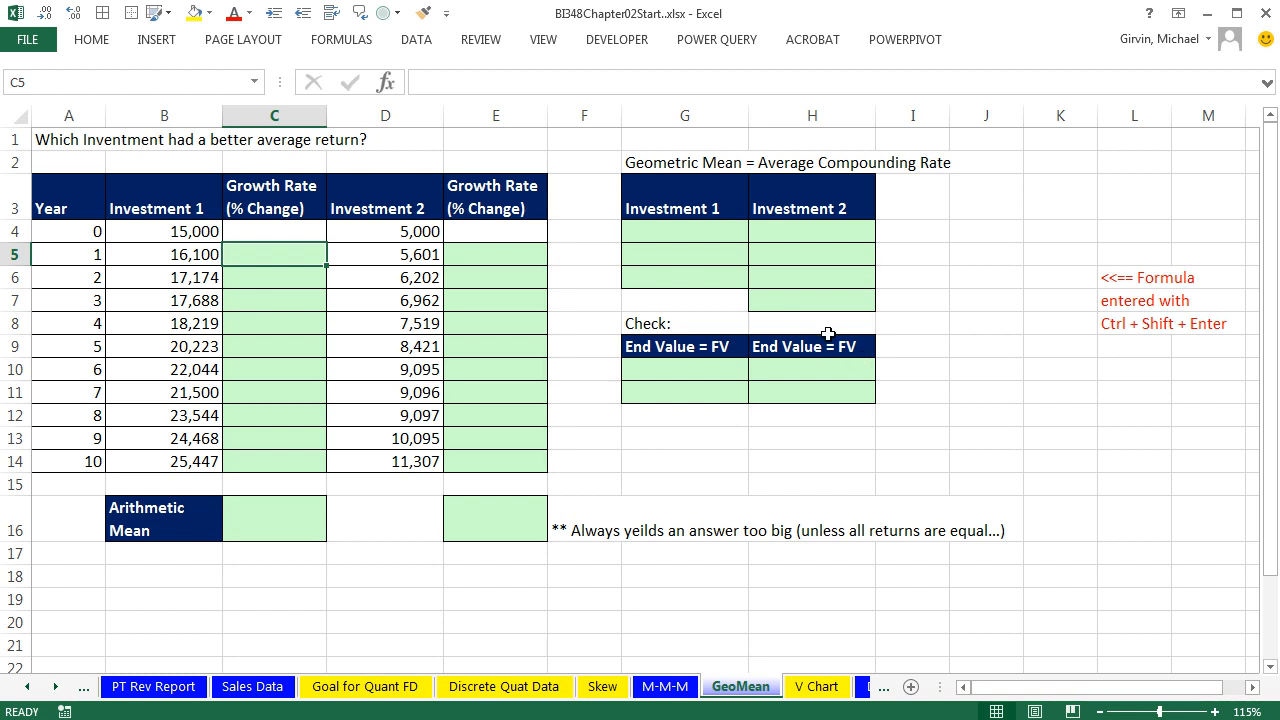
pyautogui.moveTo(872, 414)
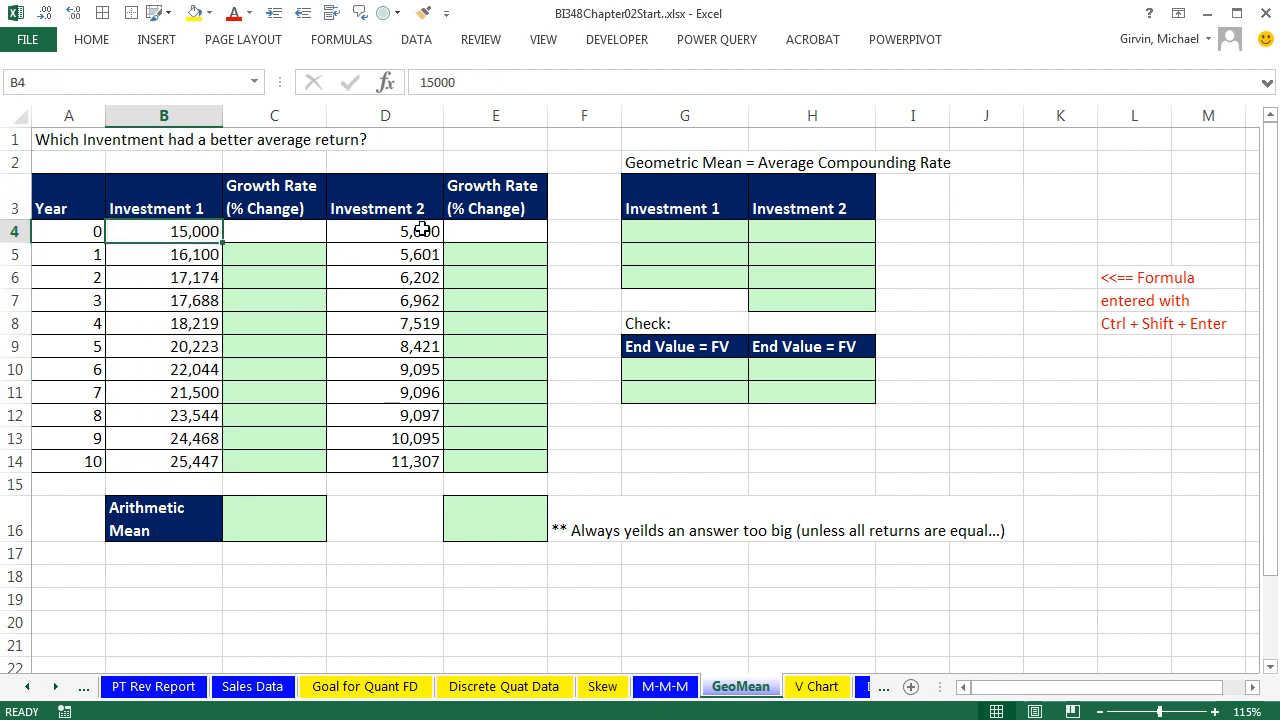
# - Enter =B5/B4-1 as Investment 1's year 1 growth rate and fill it down through year 10
pyautogui.click(384, 232)
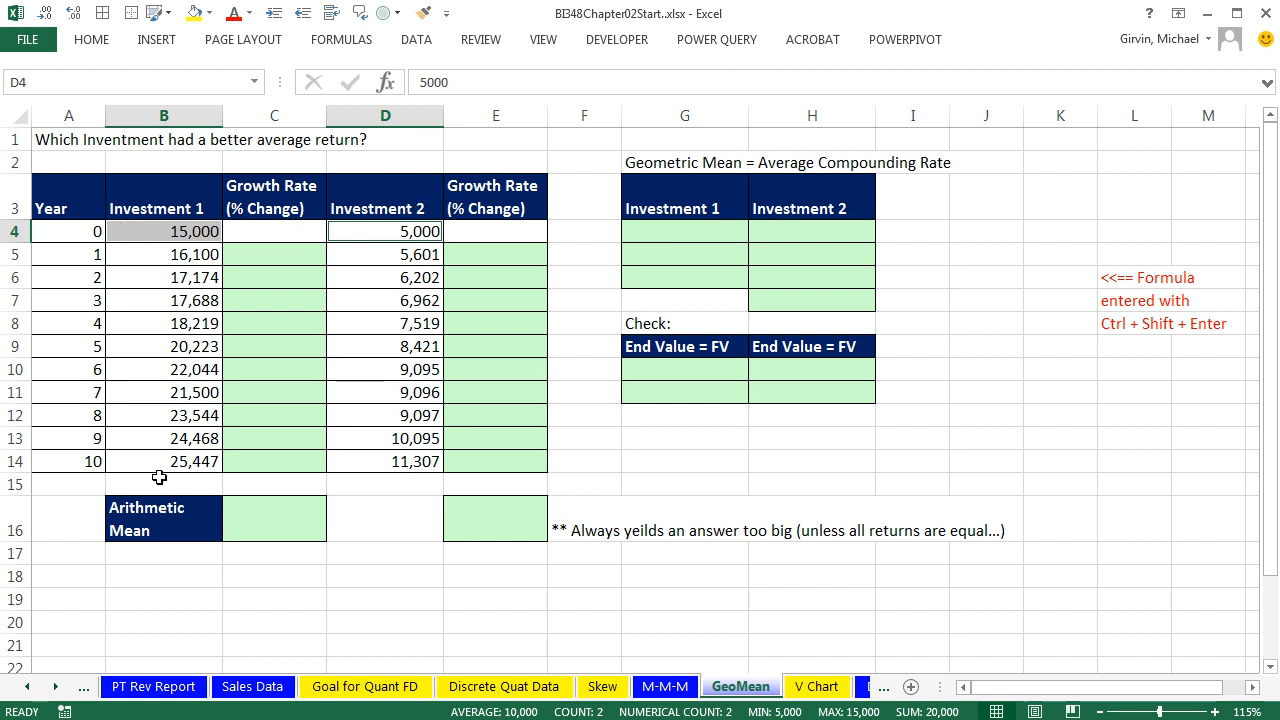
pyautogui.click(384, 460)
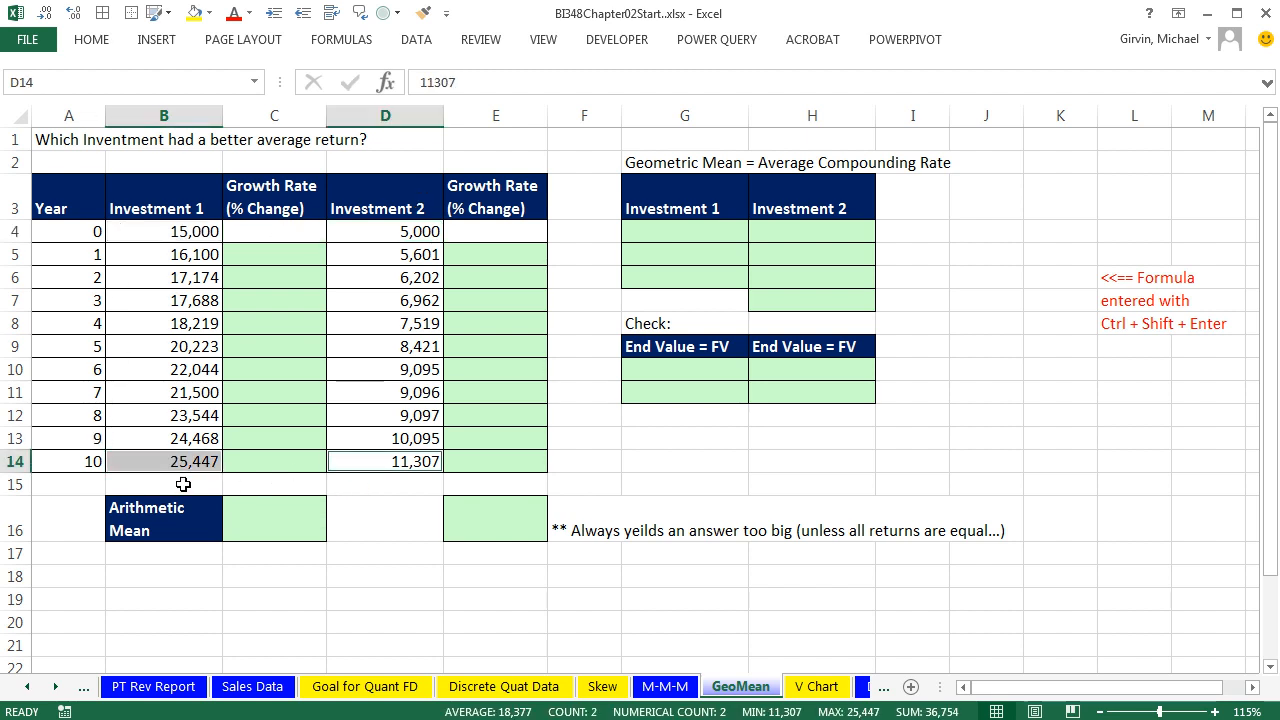
pyautogui.moveTo(204, 264)
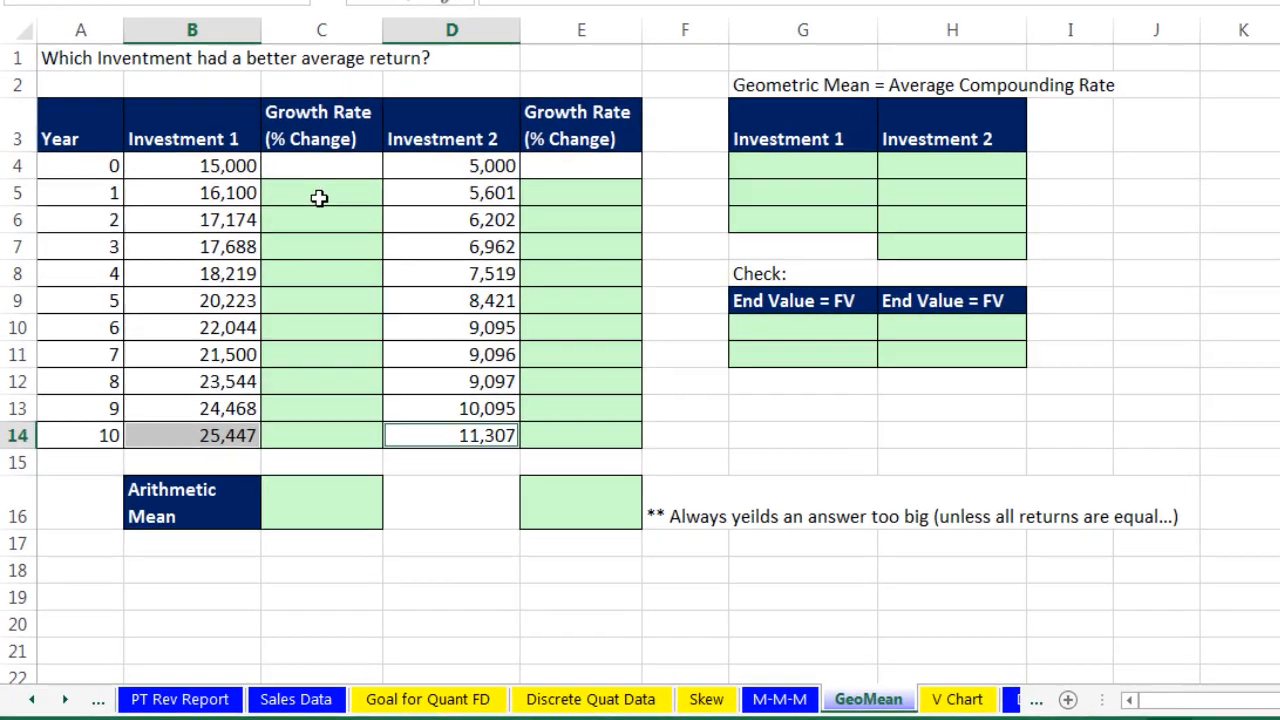
pyautogui.click(328, 184)
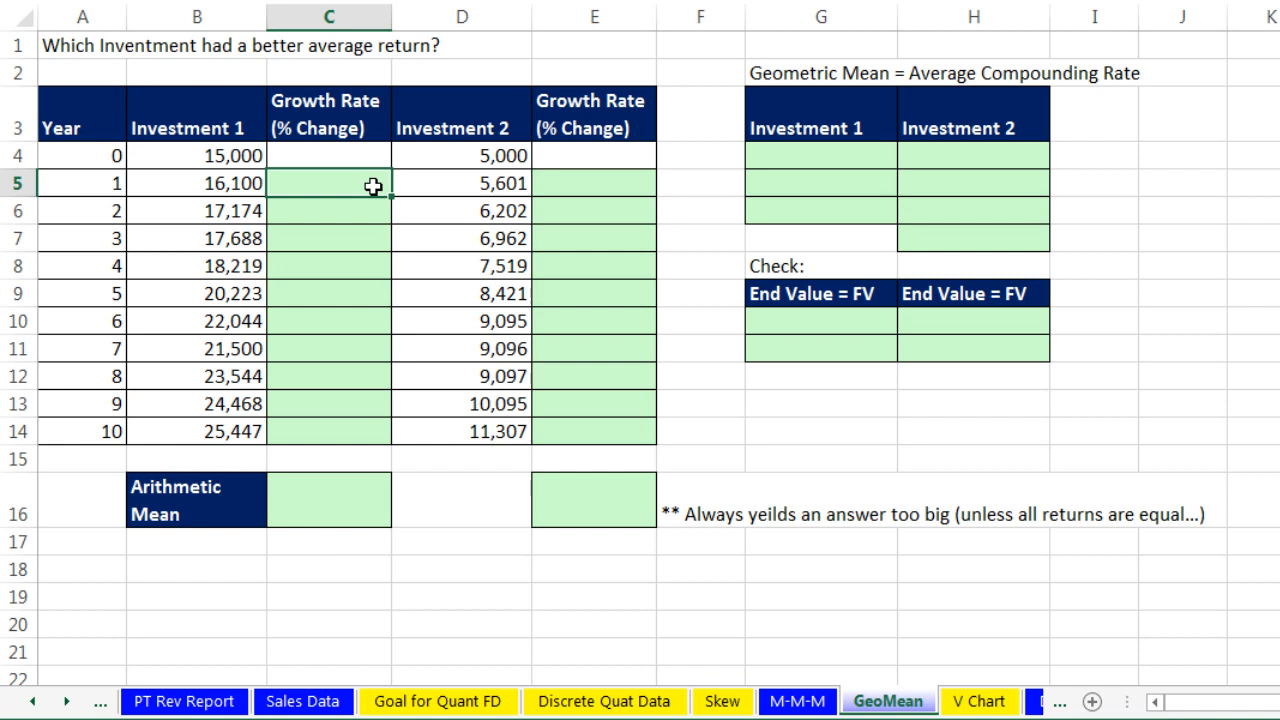
pyautogui.write('=B5/B4')
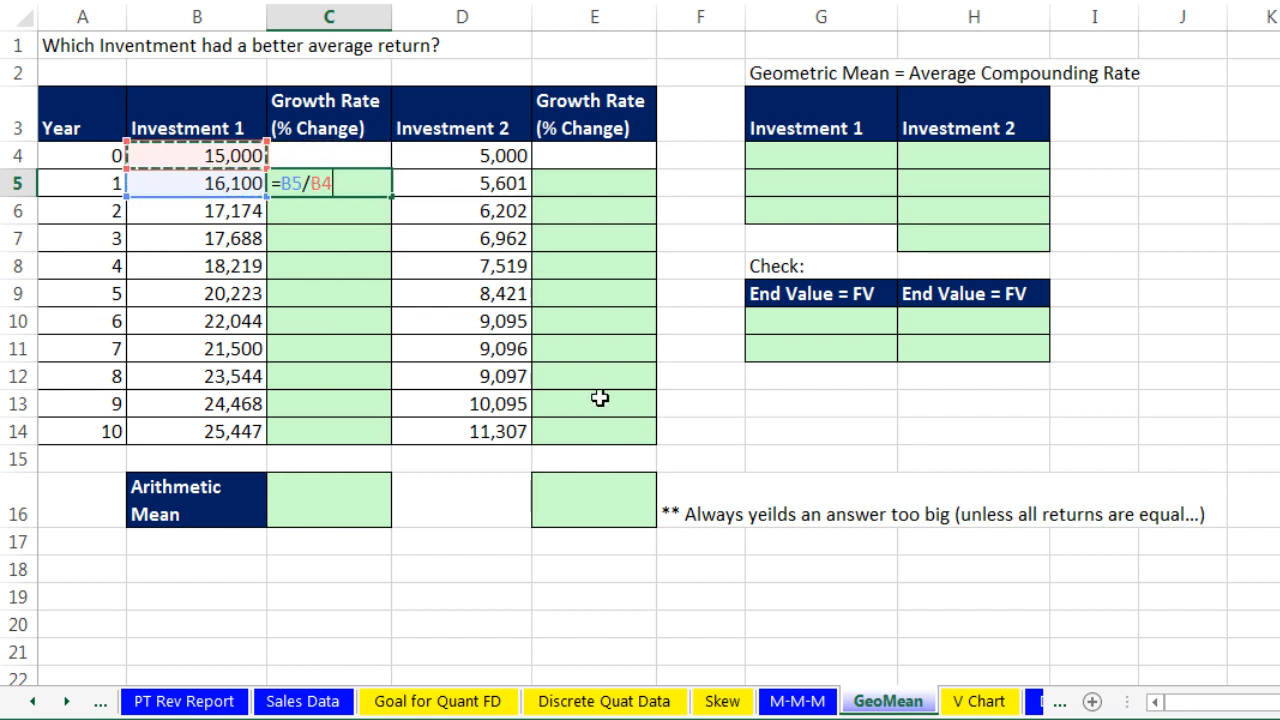
pyautogui.moveTo(312, 252)
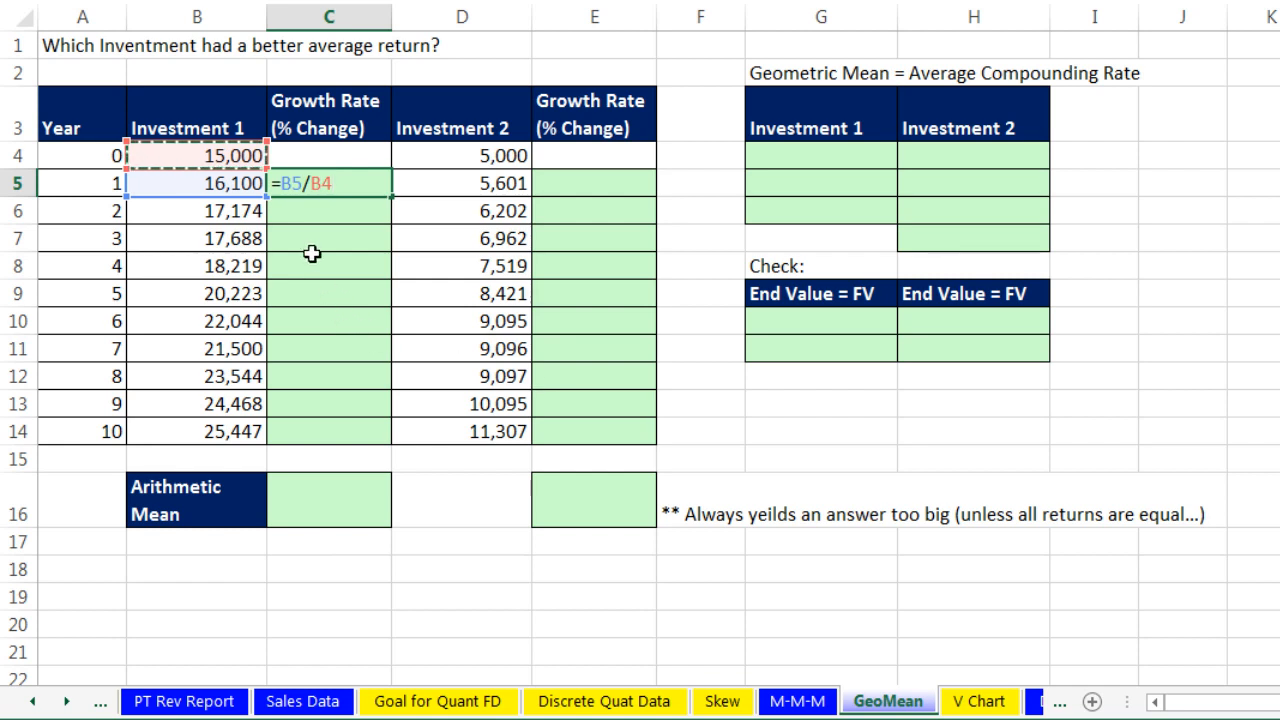
pyautogui.moveTo(248, 252)
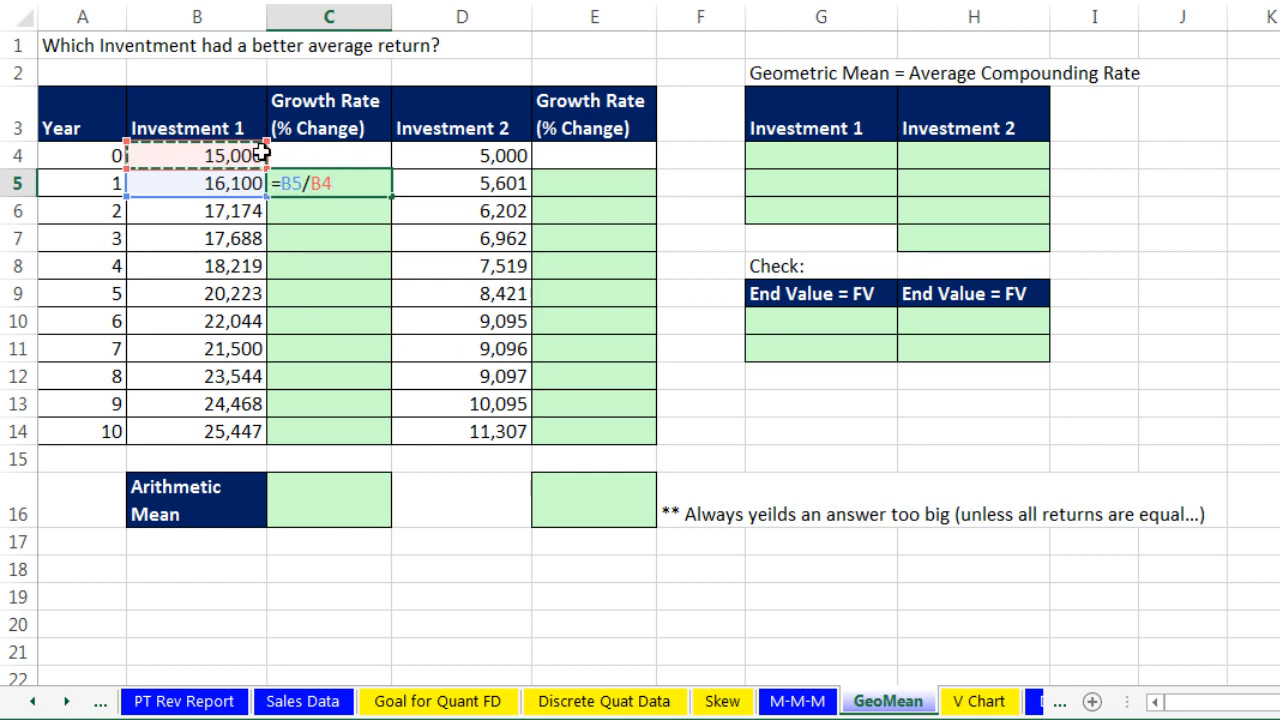
pyautogui.moveTo(222, 268)
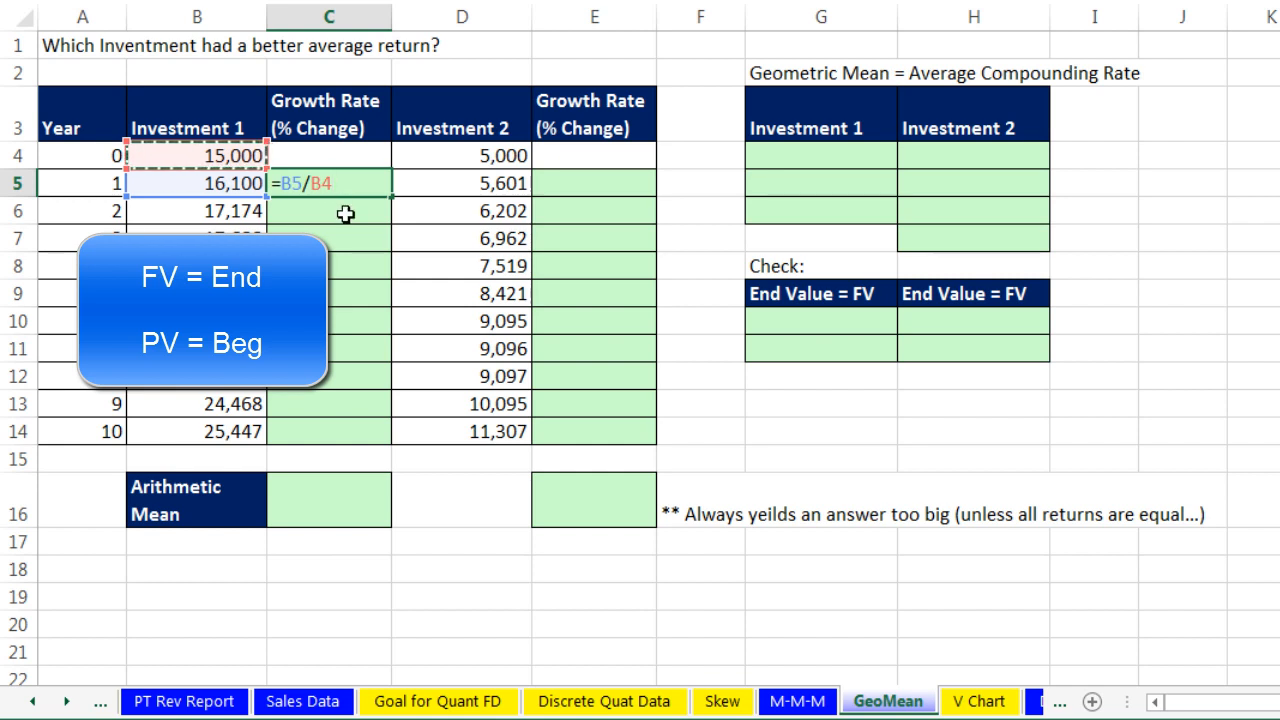
pyautogui.write('-')
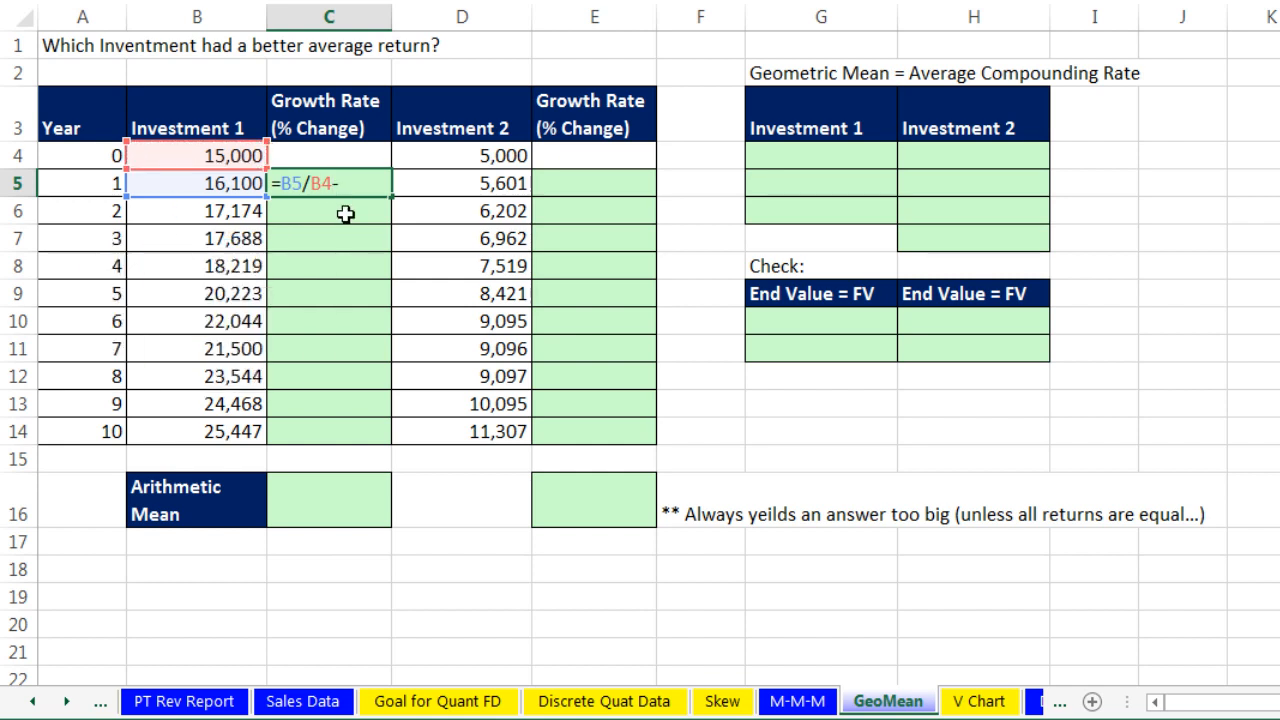
pyautogui.write('1')
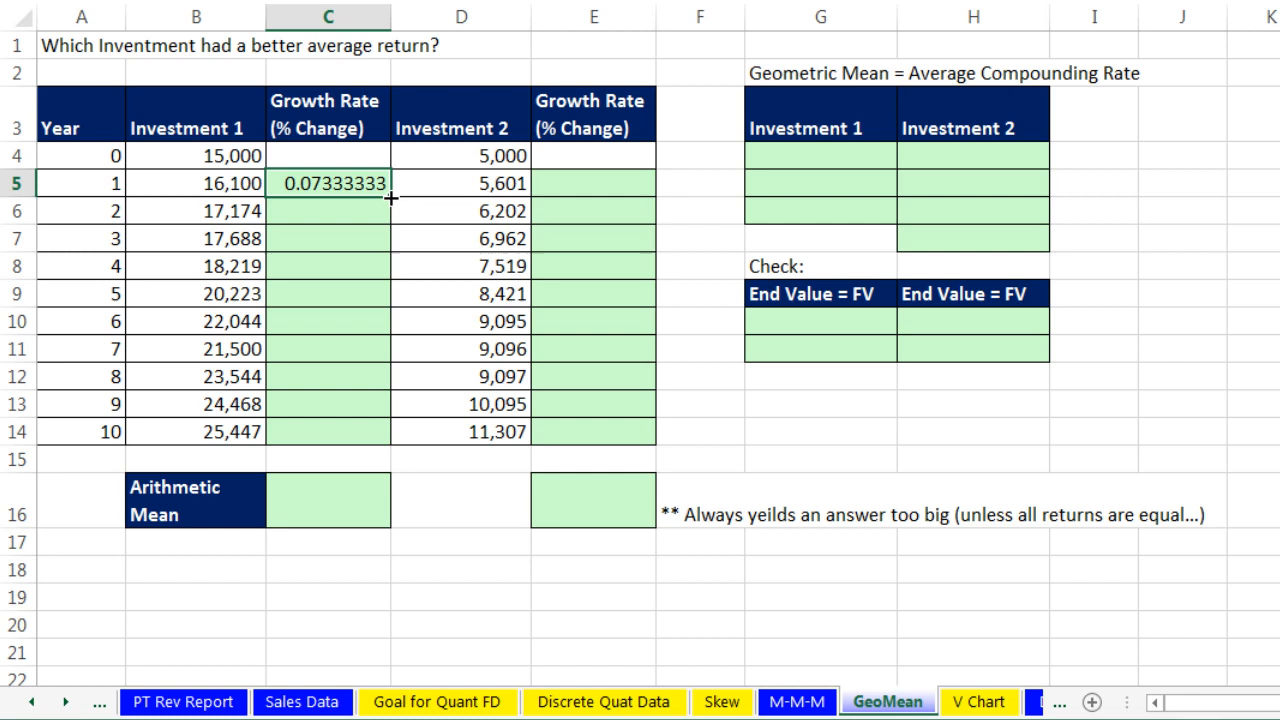
pyautogui.moveTo(392, 194); pyautogui.dragTo(378, 432)
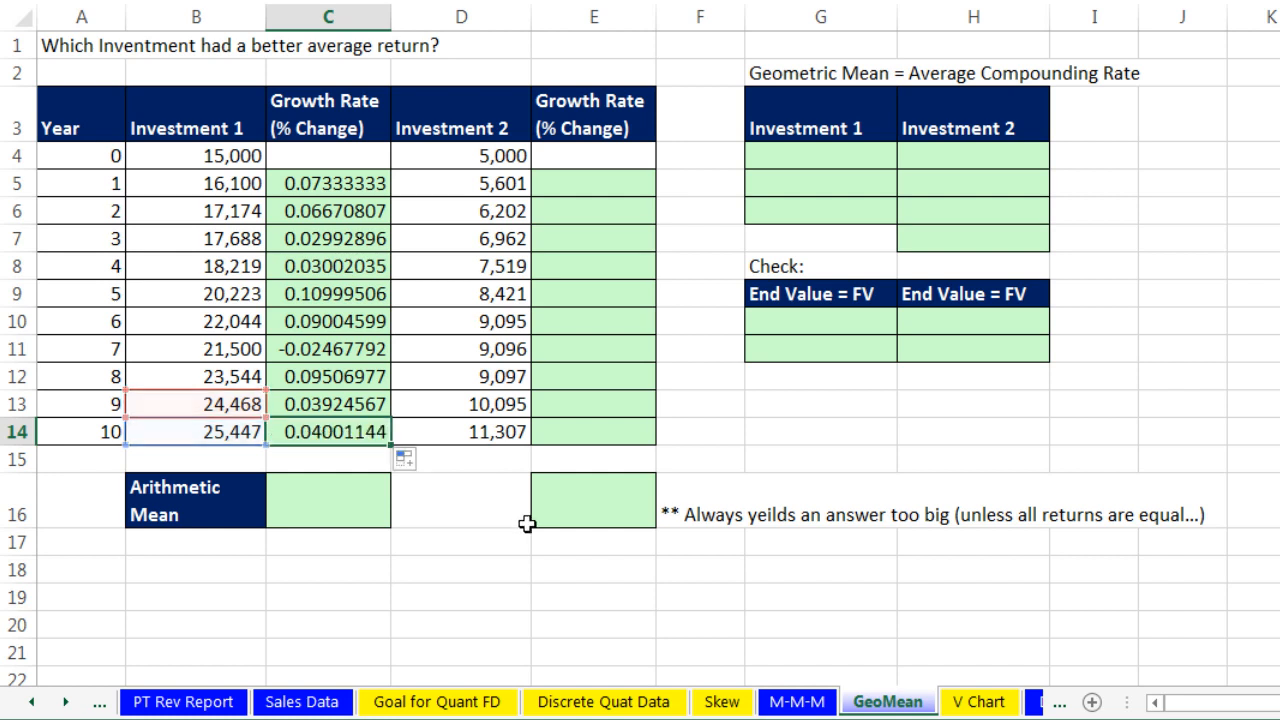
pyautogui.moveTo(592, 200)
pyautogui.write('=D5')
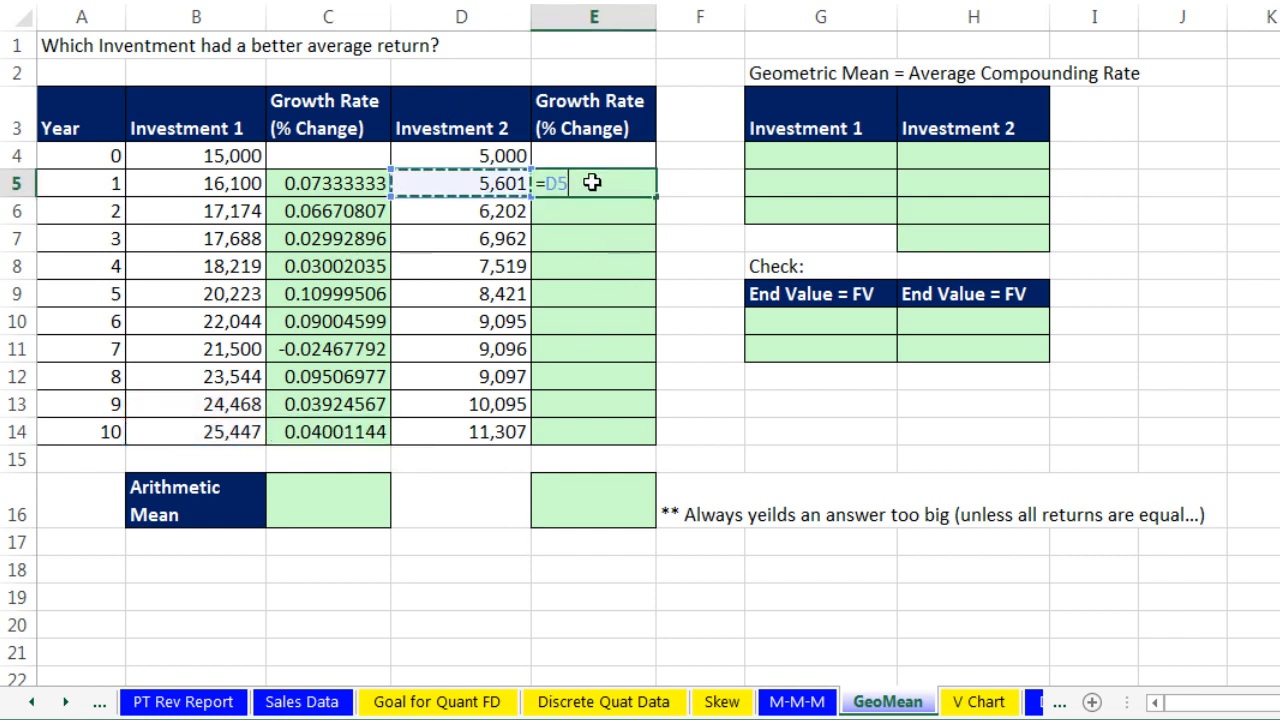
# - Enter =D5/D4-1 for Investment 2's year 1 growth rate and fill it down through year 10
pyautogui.write('/D')
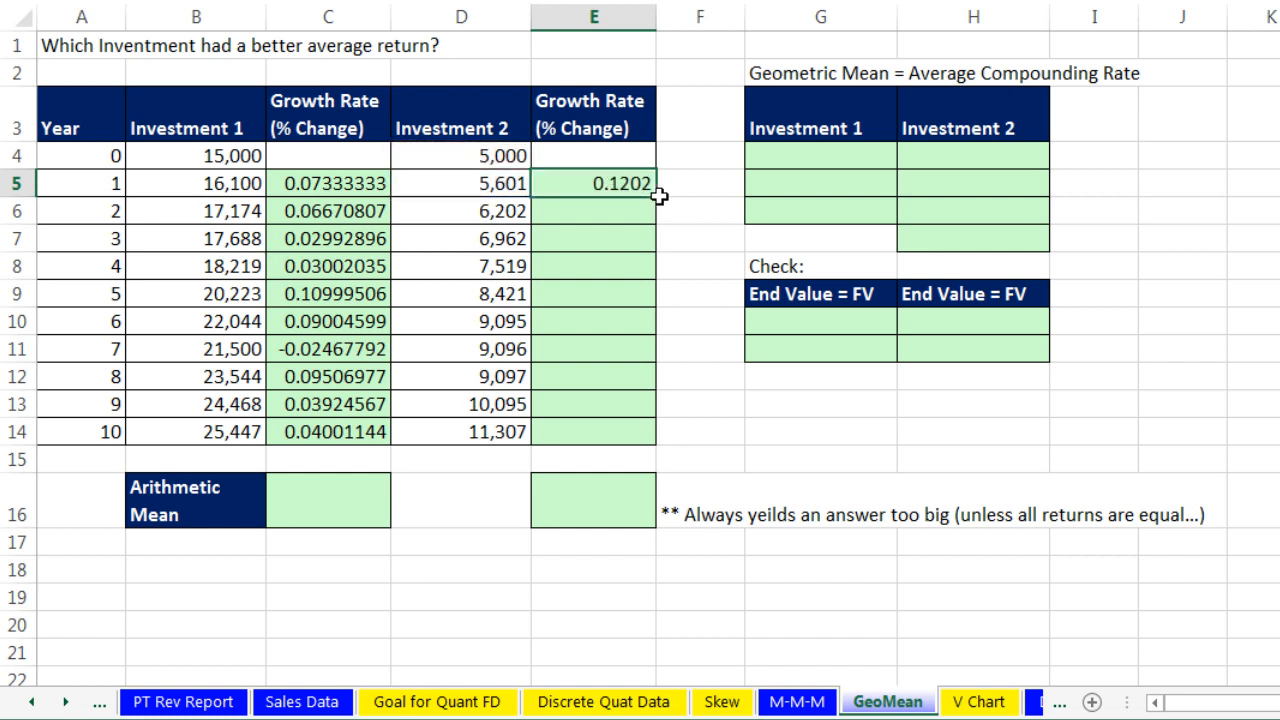
pyautogui.moveTo(656, 196); pyautogui.dragTo(656, 432)
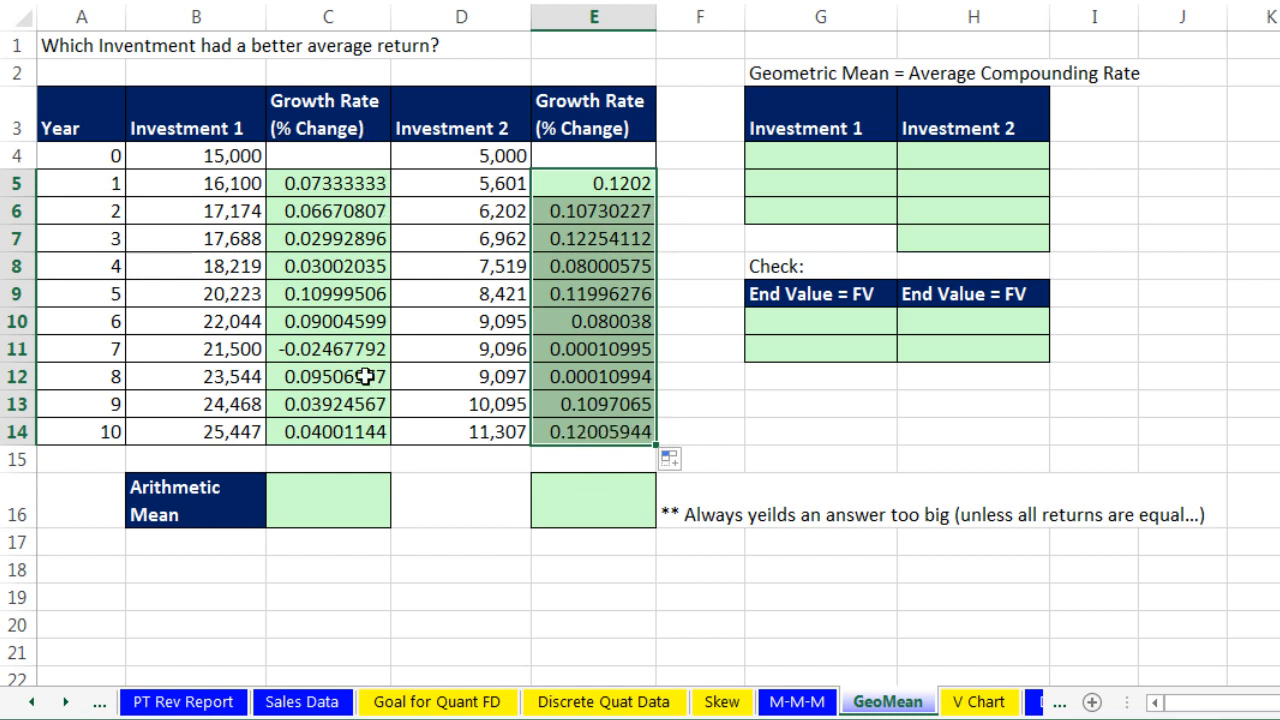
# - Average the yearly growth rates: =AVERAGE(C5:C14) giving 0.0550 and =AVERAGE(E5:E14) giving 0.0860
pyautogui.click(328, 500)
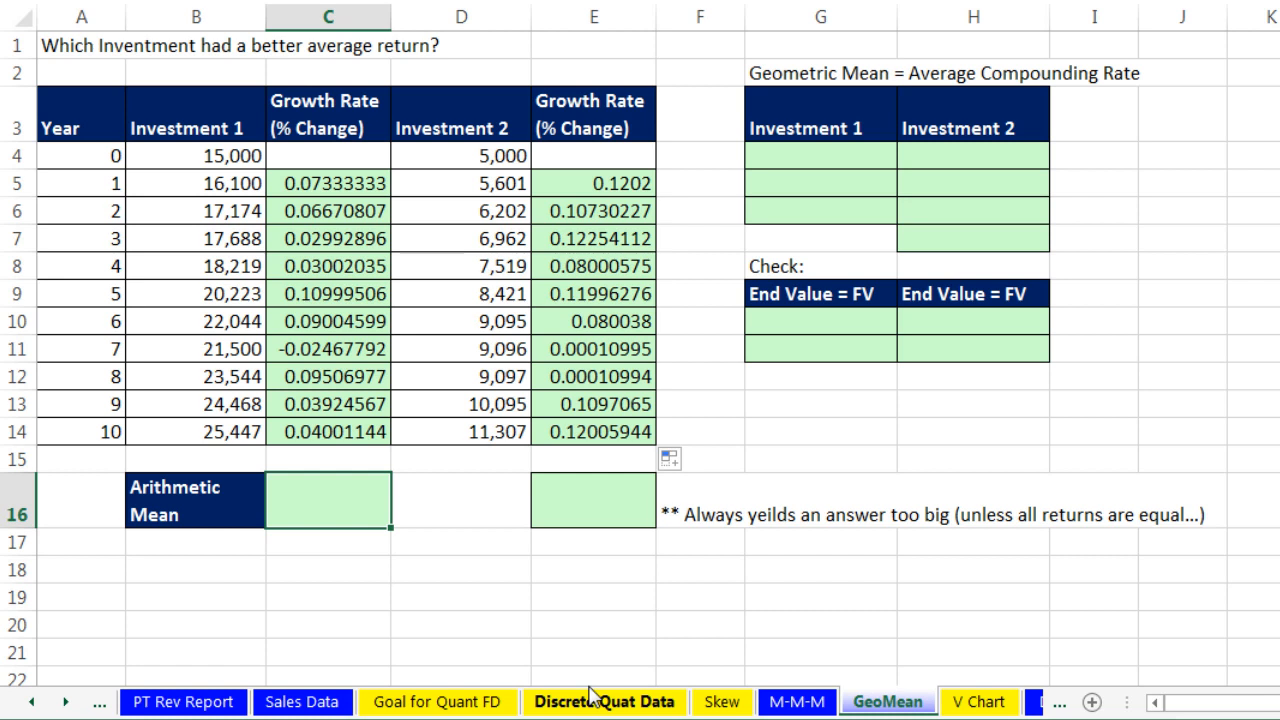
pyautogui.write('=AVERAGE(')
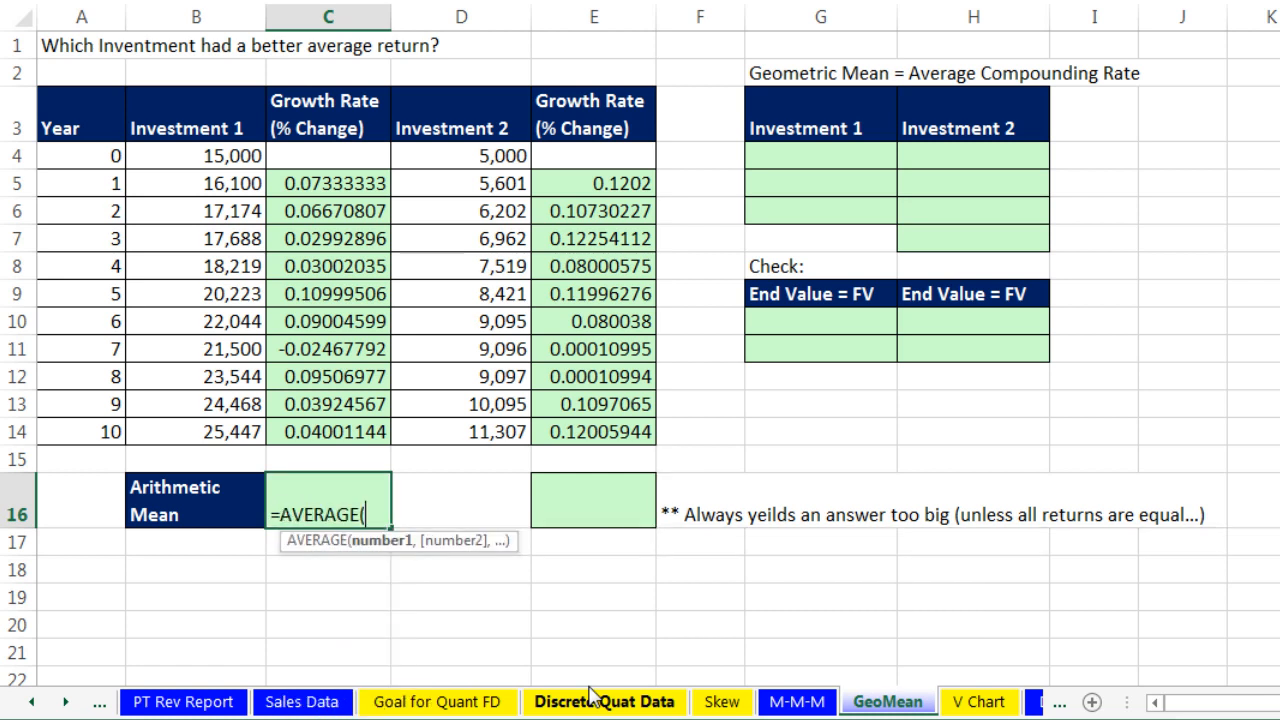
pyautogui.moveTo(328, 184); pyautogui.dragTo(328, 376)
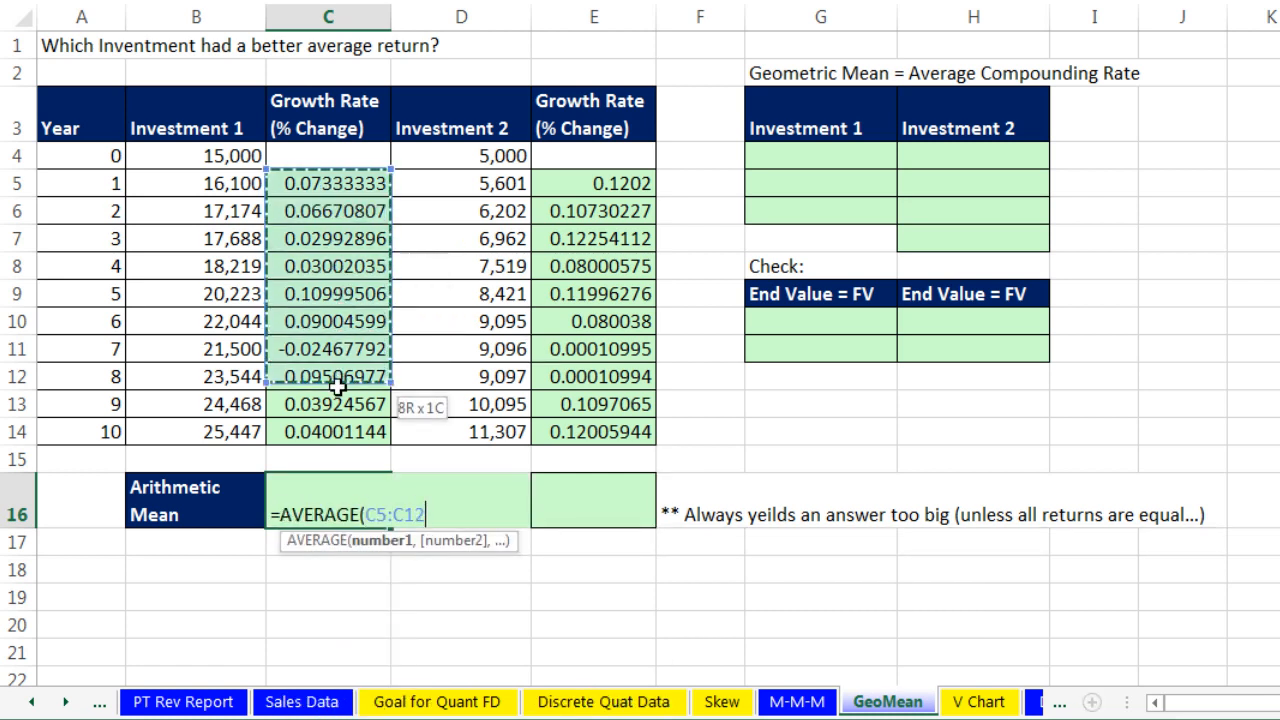
pyautogui.moveTo(330, 376); pyautogui.dragTo(330, 432)
pyautogui.write('=AVERAGE(')
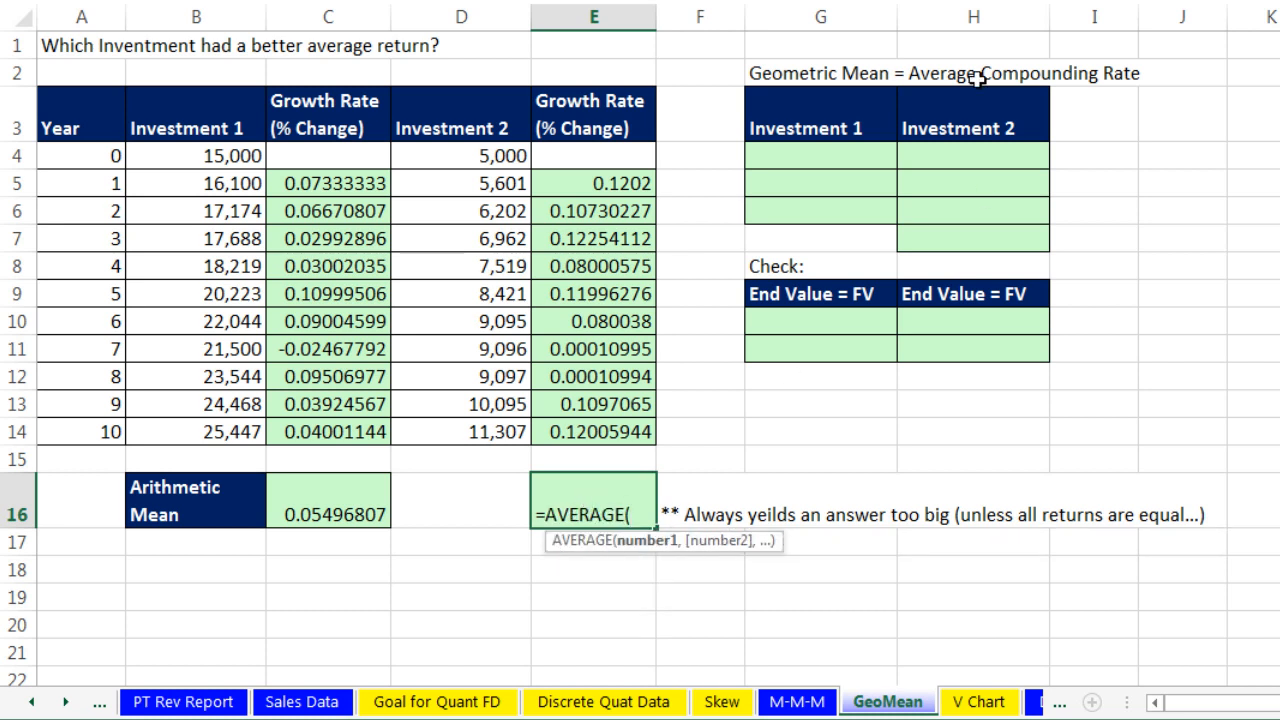
pyautogui.moveTo(590, 184); pyautogui.dragTo(590, 404)
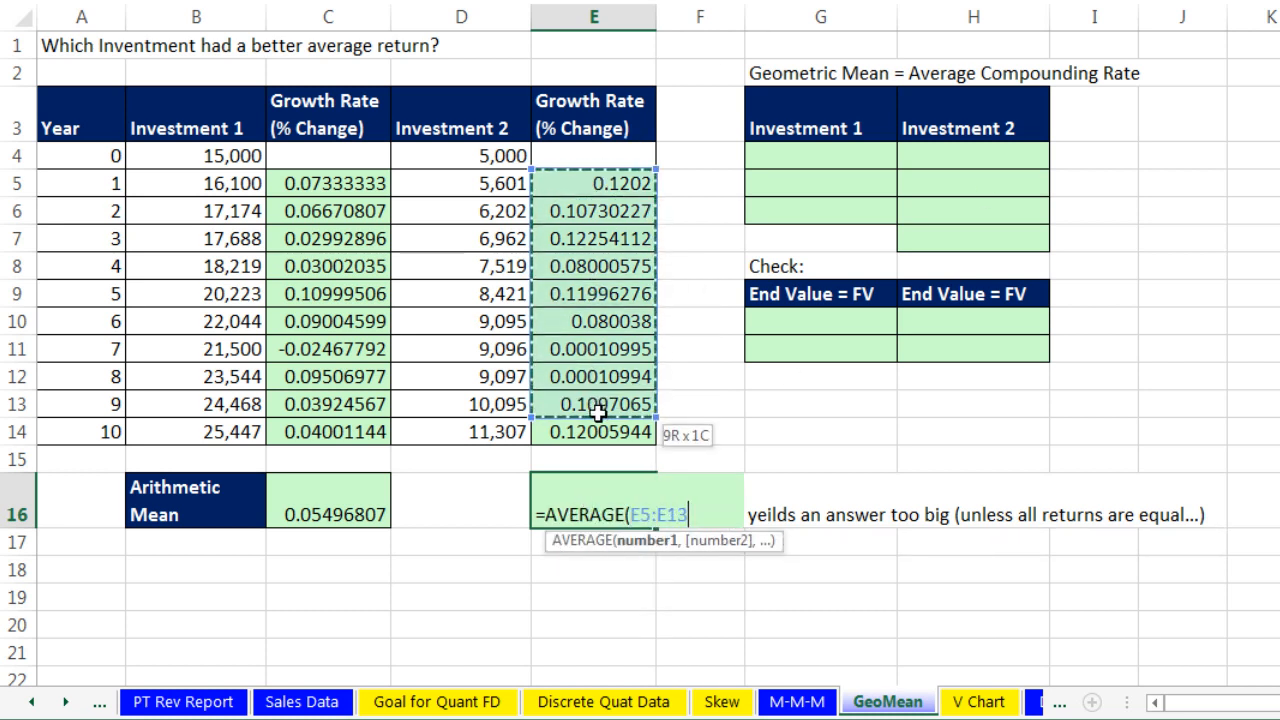
pyautogui.press('Return')
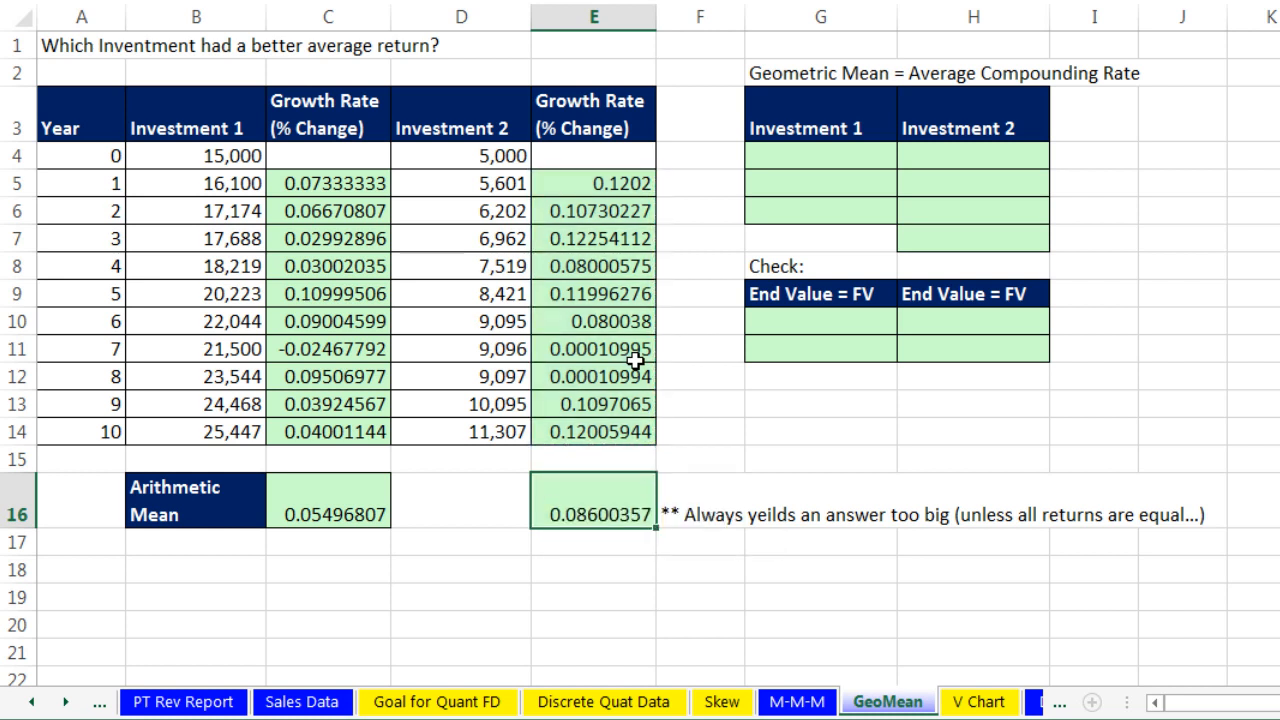
pyautogui.moveTo(436, 468)
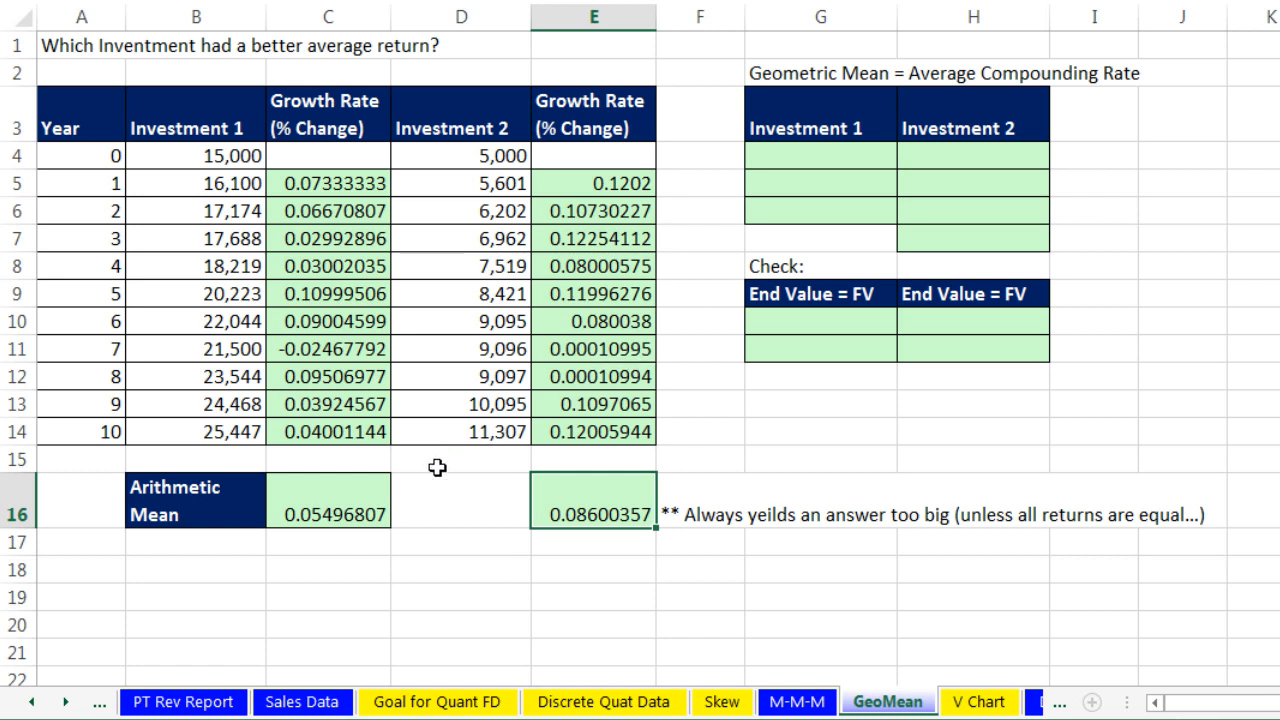
pyautogui.moveTo(400, 472)
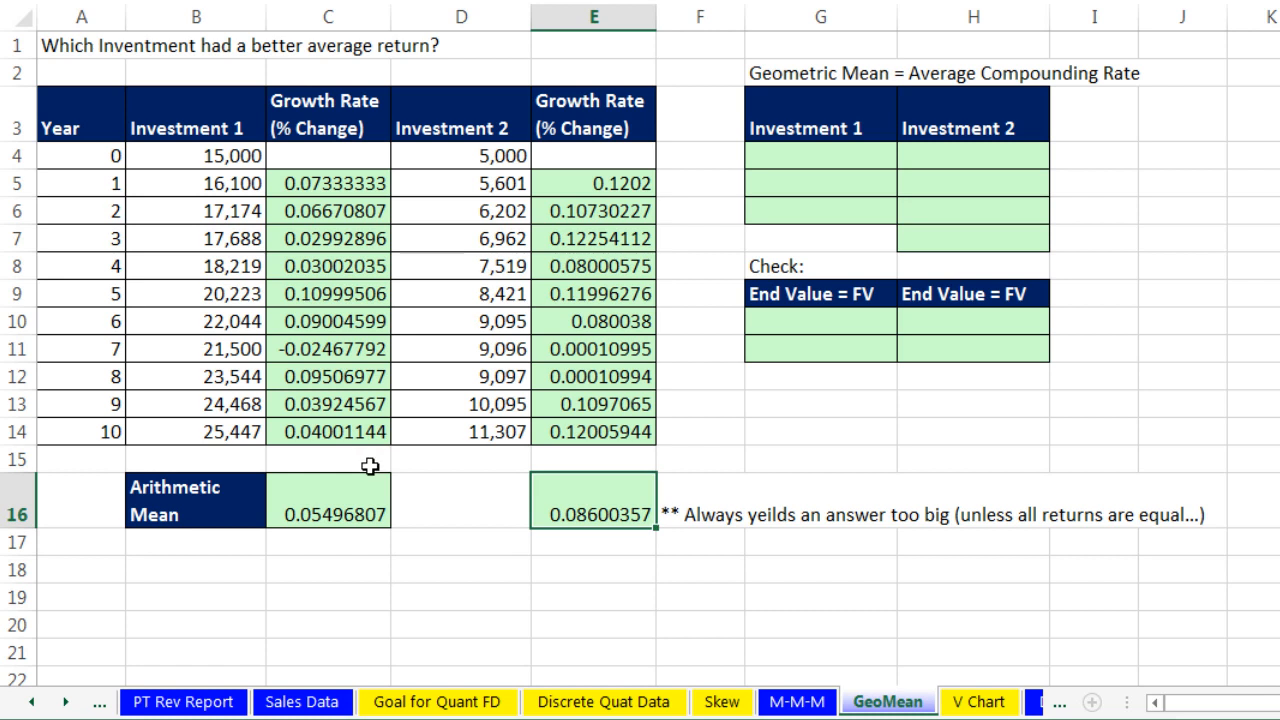
pyautogui.moveTo(394, 444)
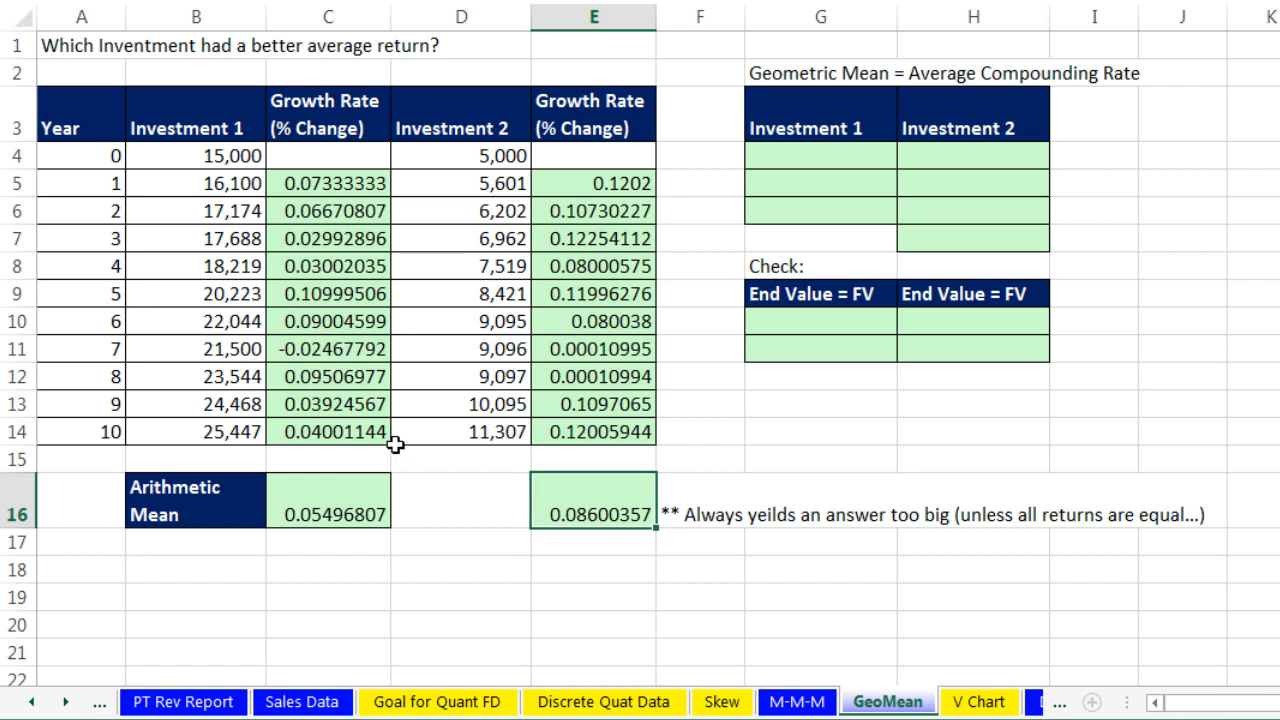
pyautogui.moveTo(332, 482)
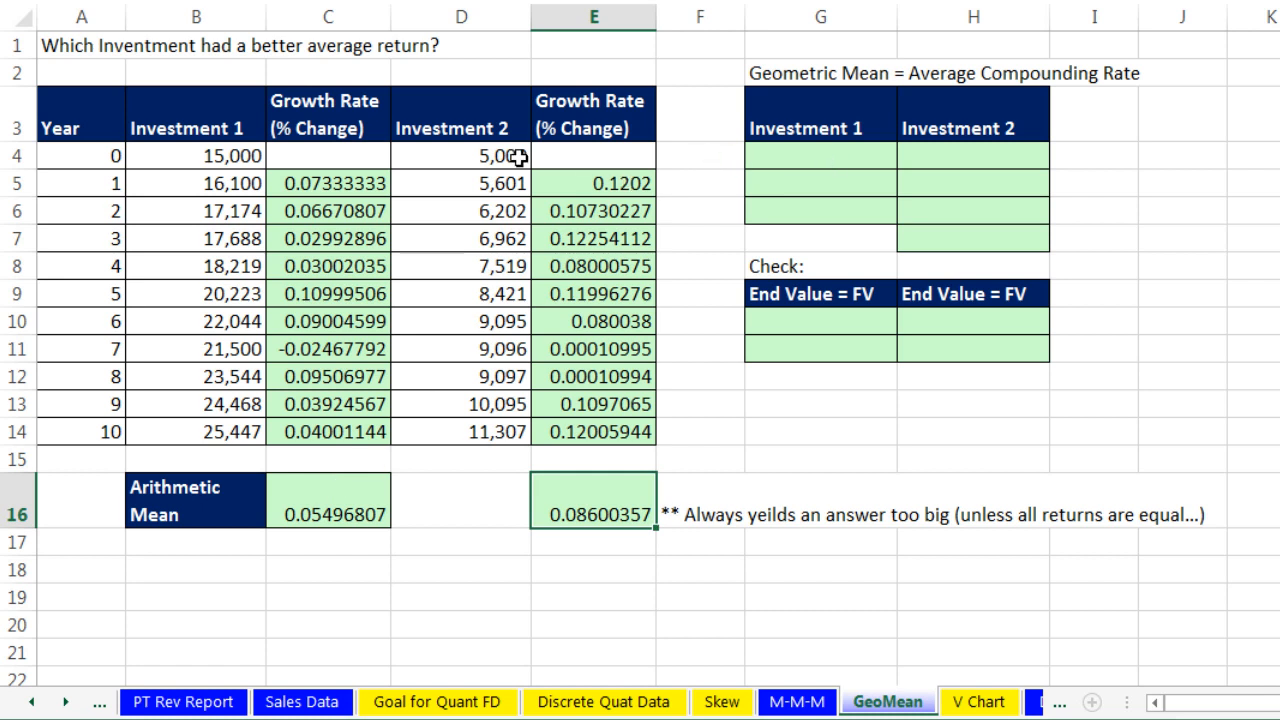
pyautogui.click(196, 156)
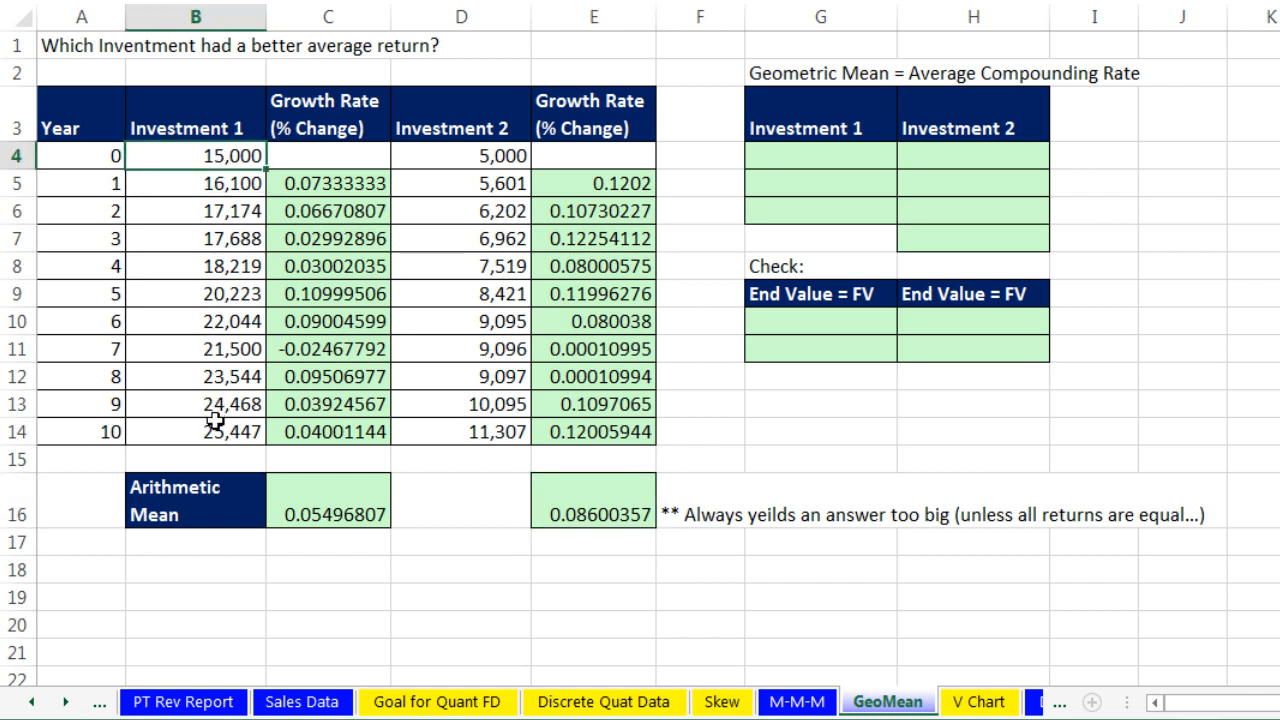
pyautogui.click(196, 432)
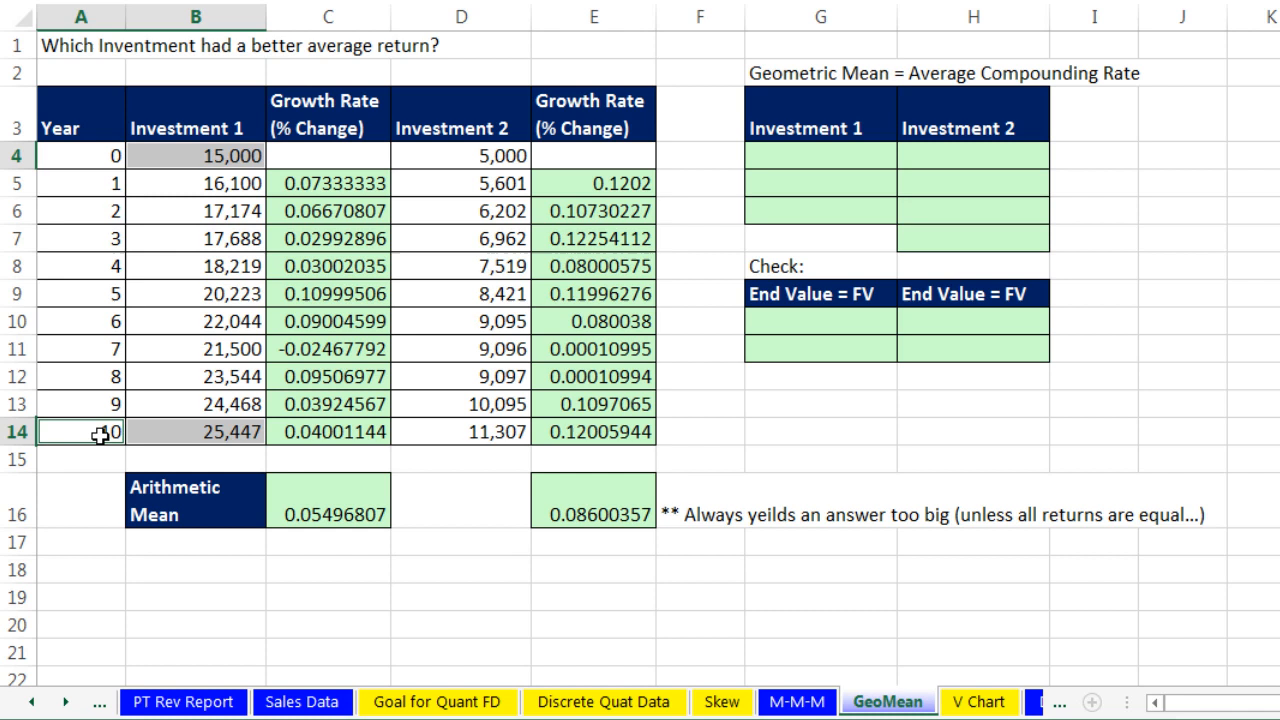
pyautogui.moveTo(956, 156)
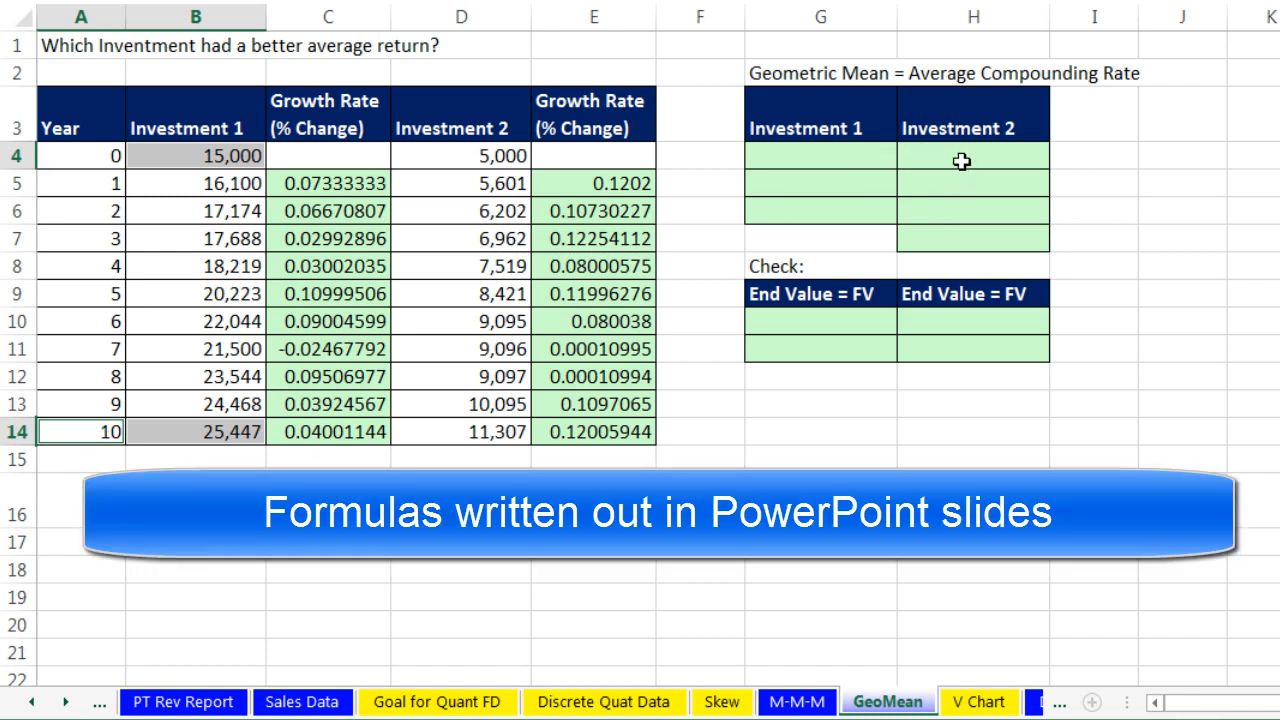
pyautogui.moveTo(1188, 158)
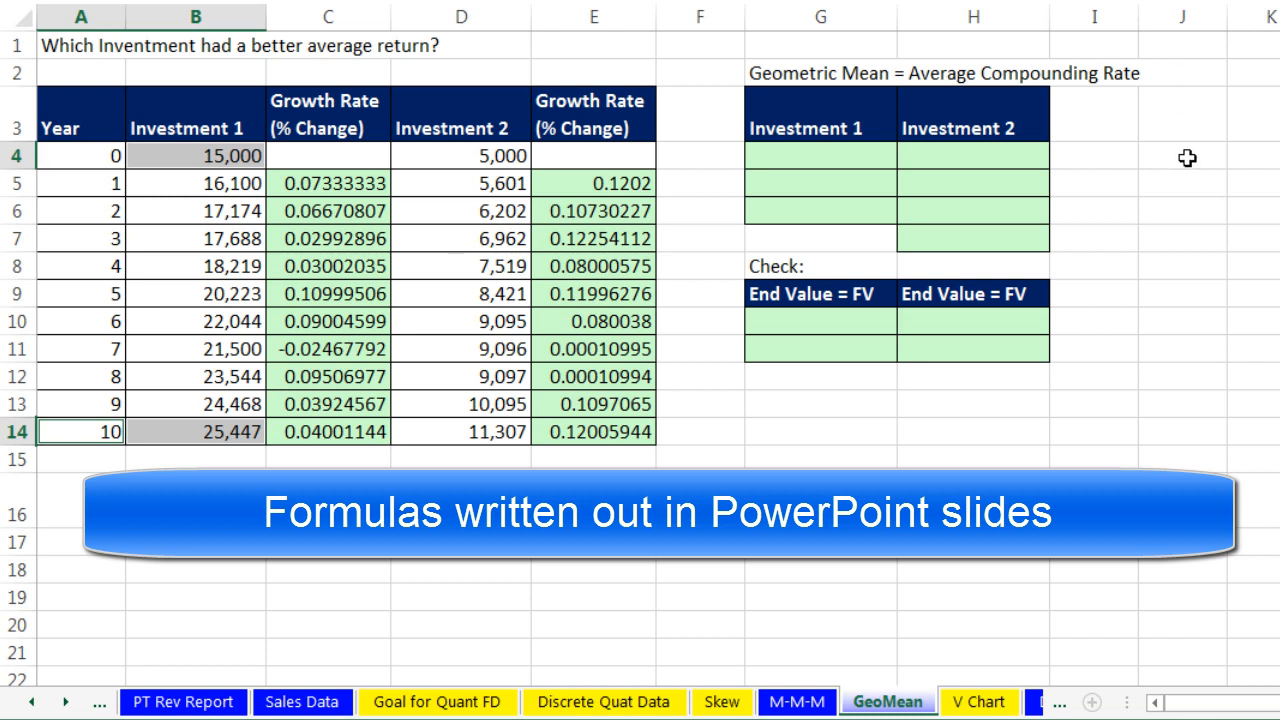
pyautogui.click(328, 184)
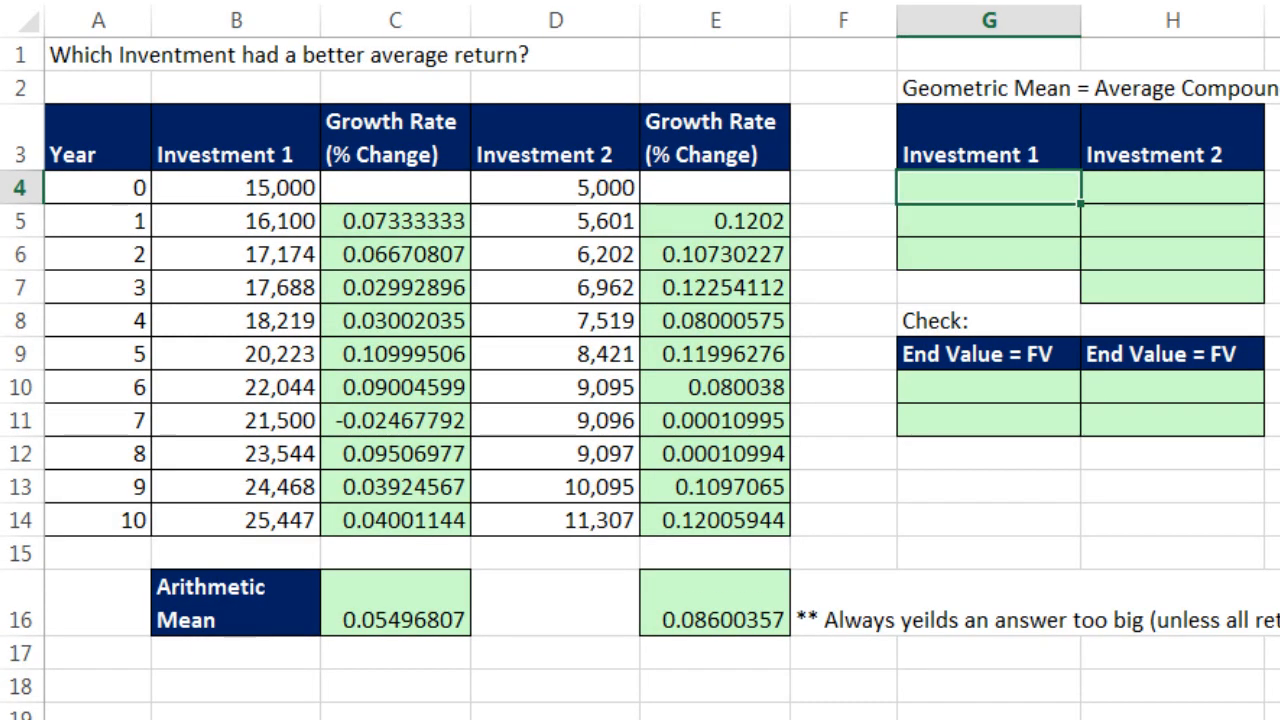
# - Enter =(B14/B4)^(1/A14)-1 in G4, giving Investment 1's compounding rate of 0.054276517
pyautogui.write('=')
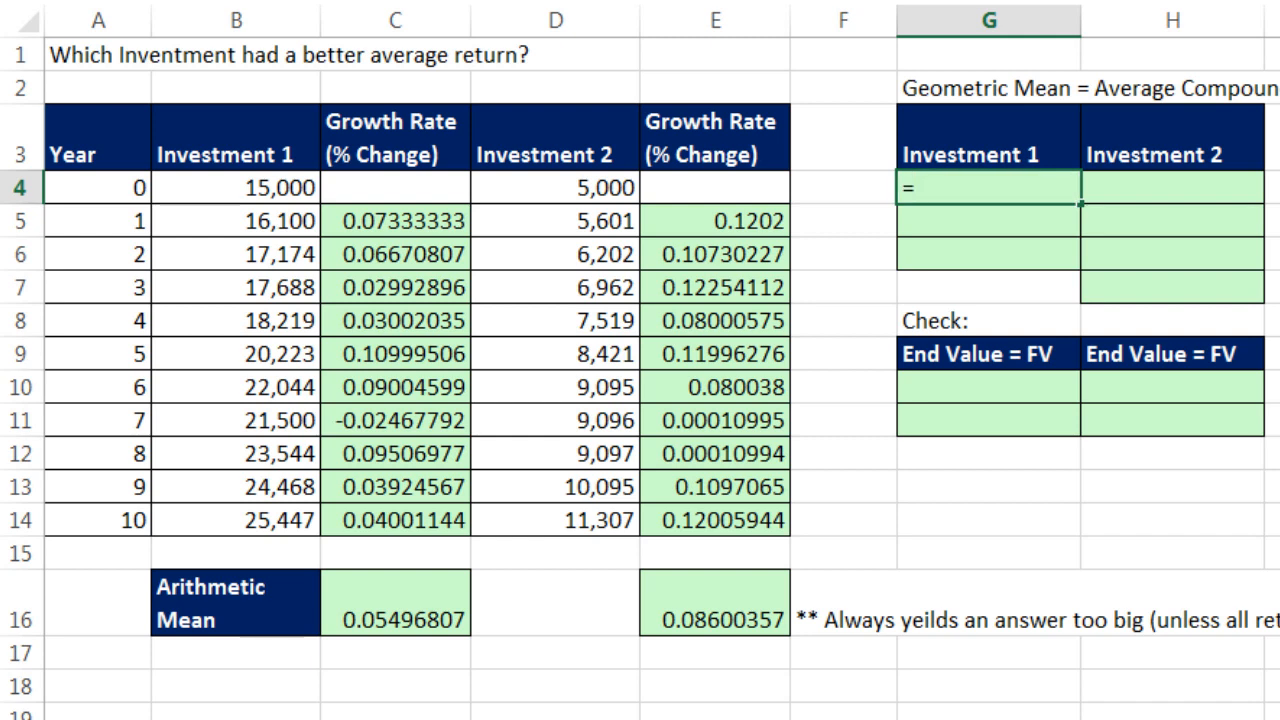
pyautogui.write('(B14')
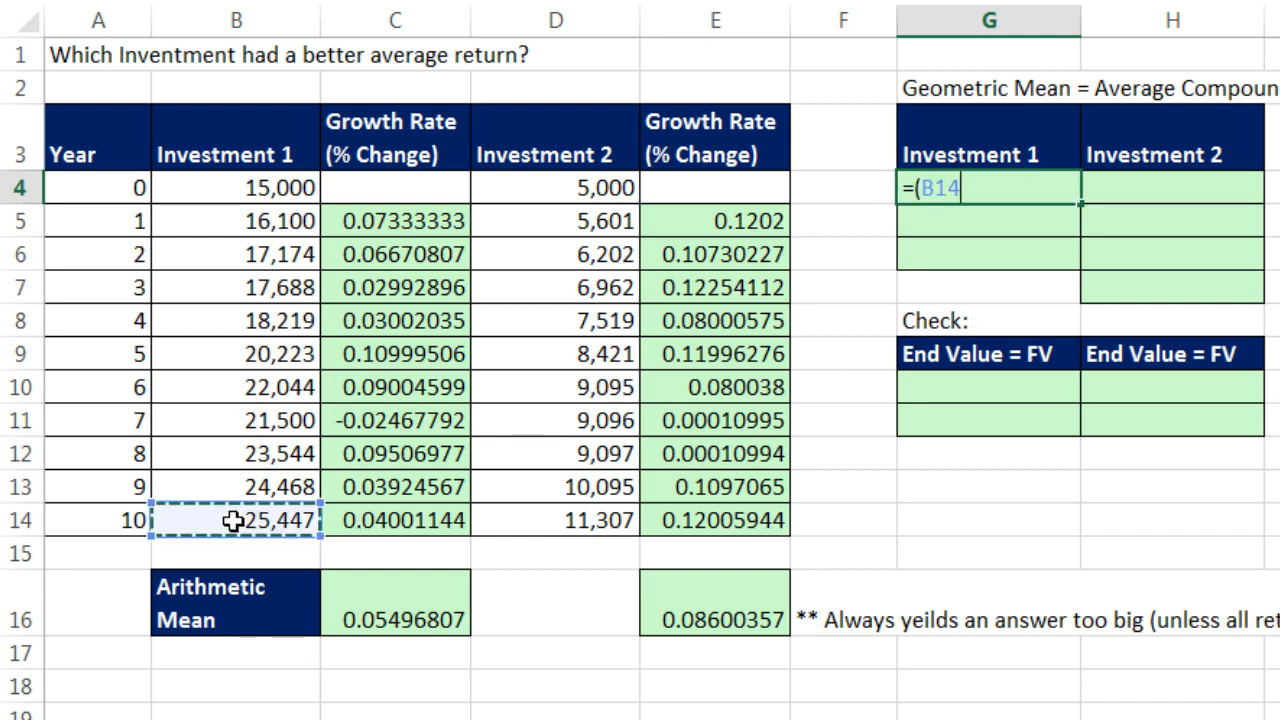
pyautogui.write('/B4')
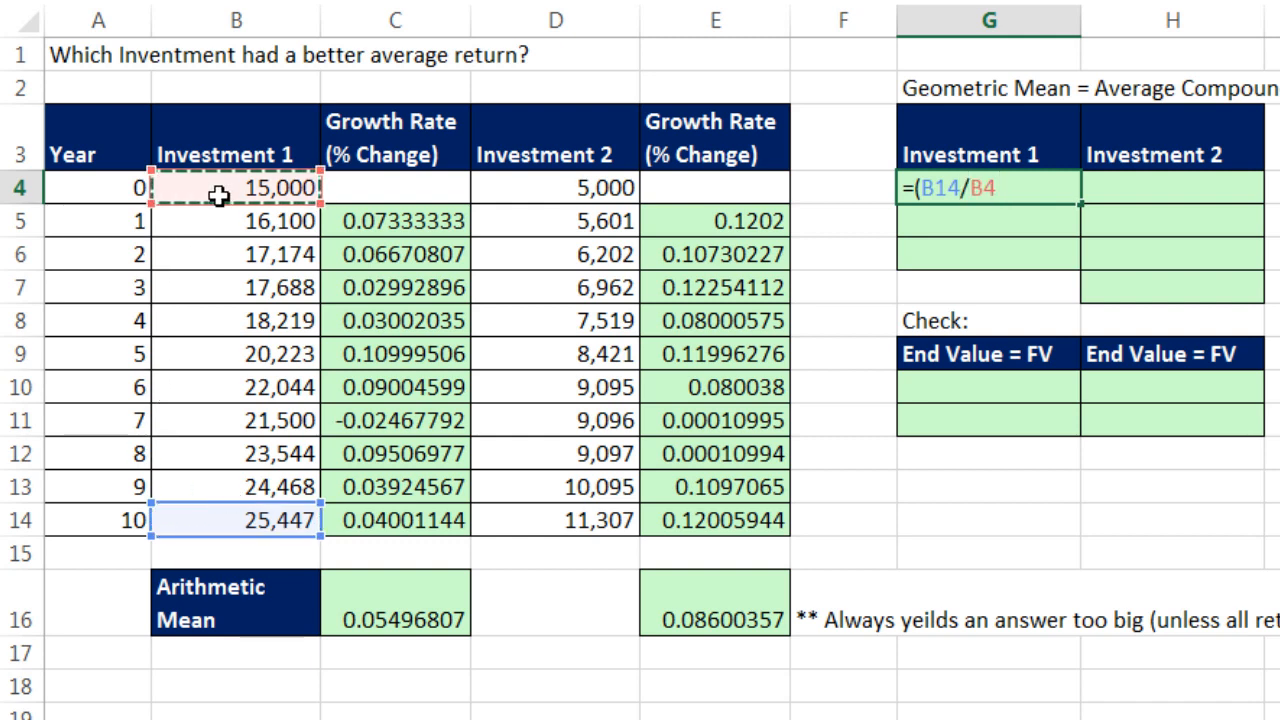
pyautogui.write(')')
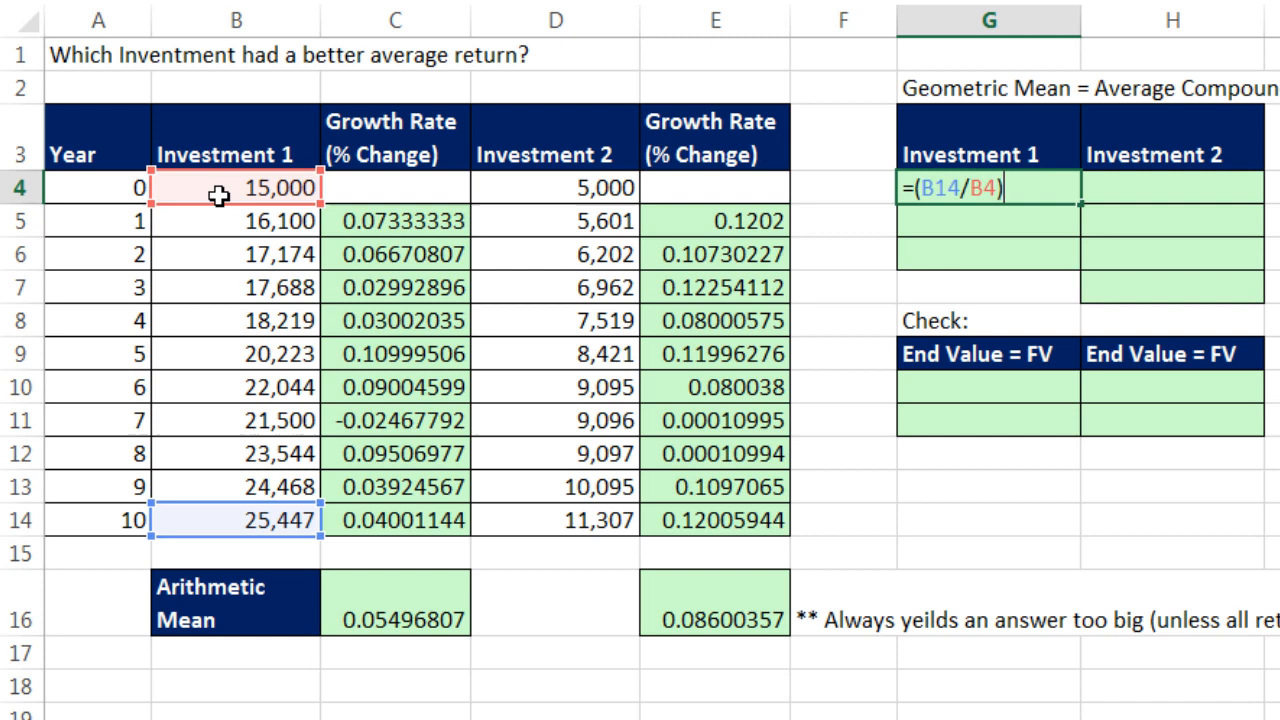
pyautogui.write('^')
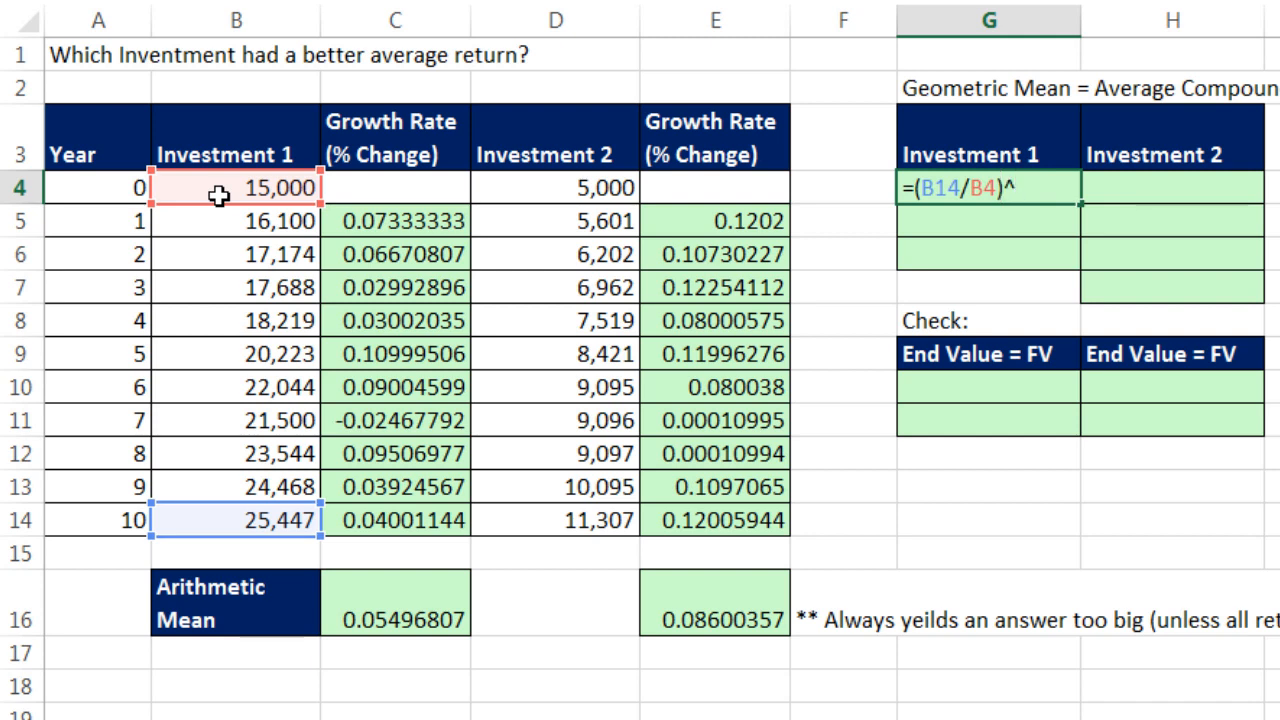
pyautogui.write('^')
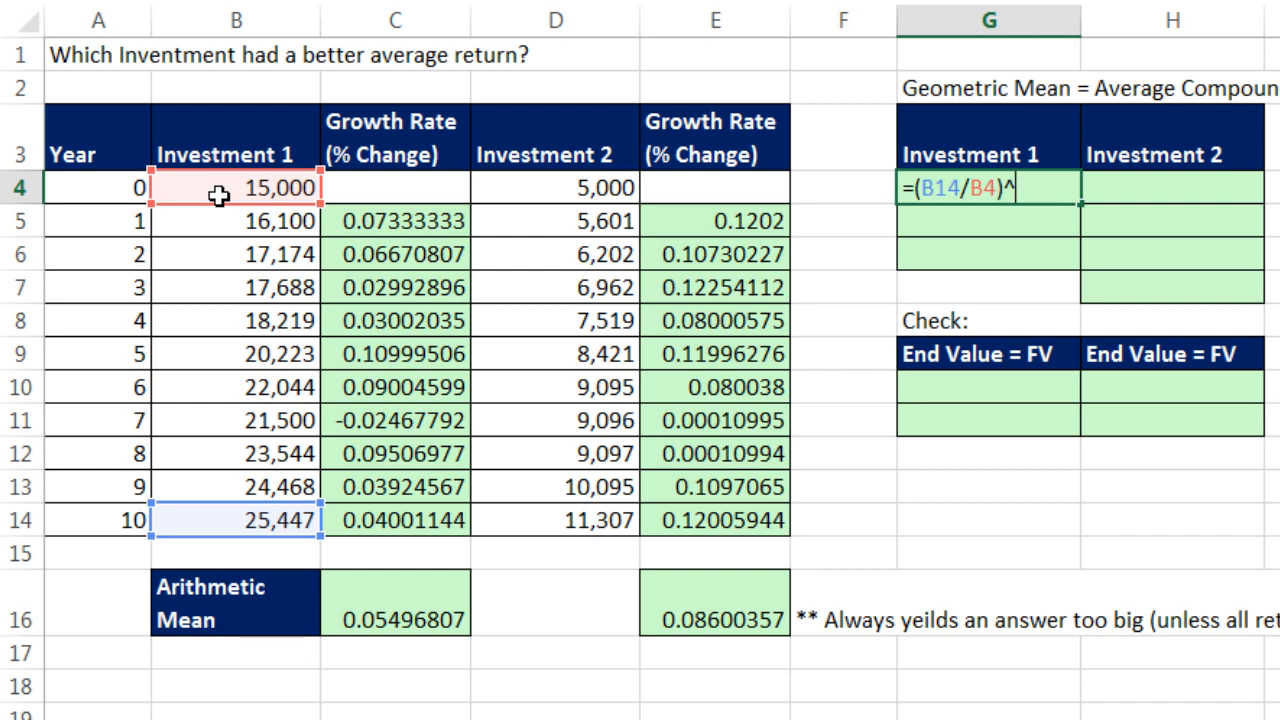
pyautogui.write('(')
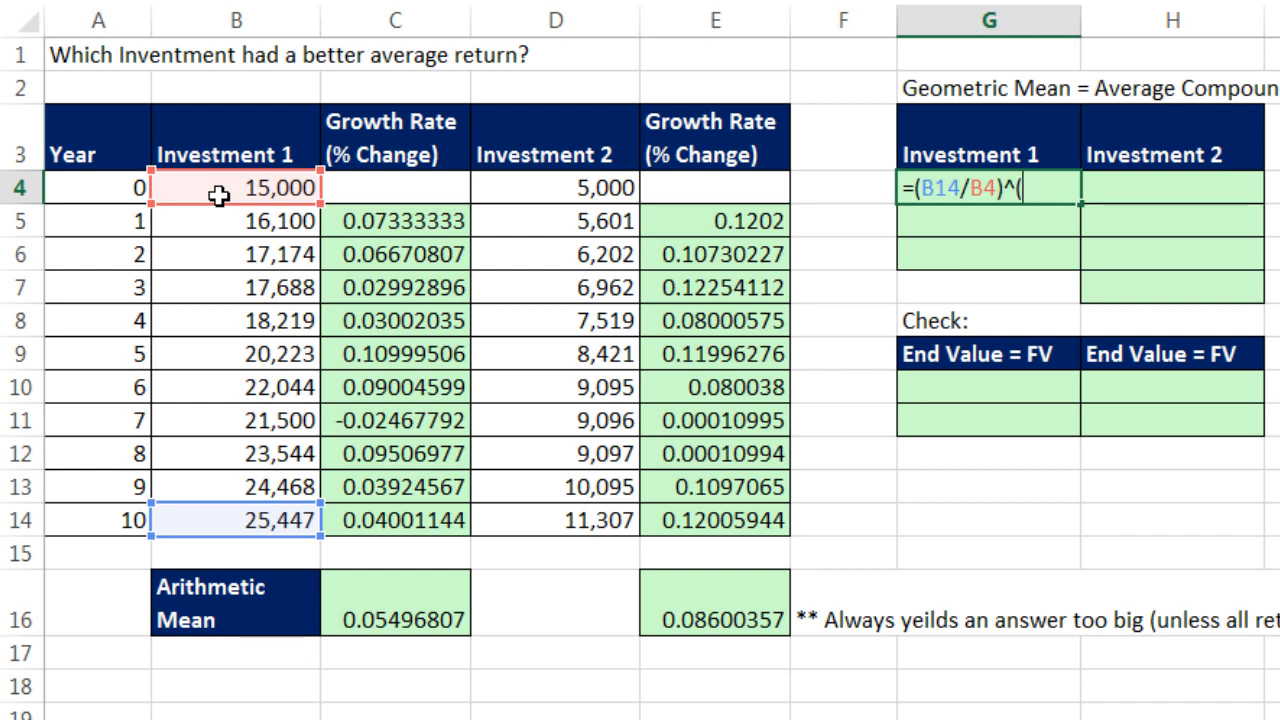
pyautogui.write('1/A14')
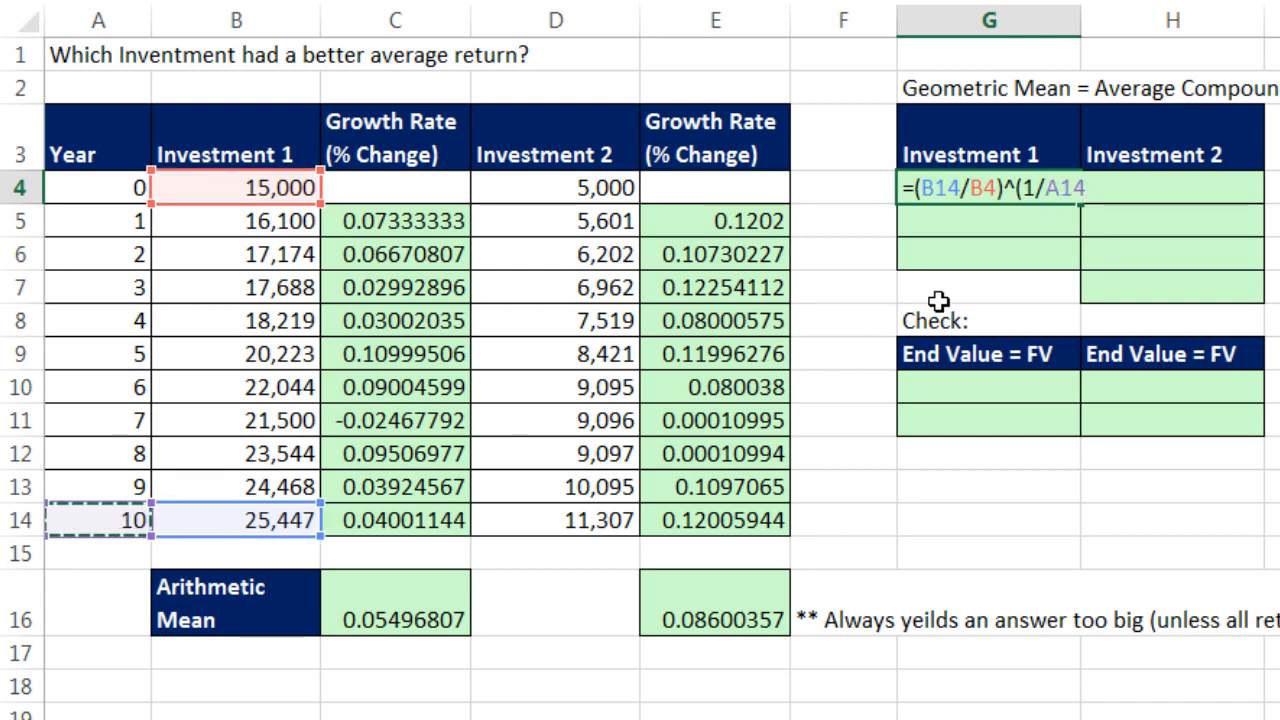
pyautogui.write(')')
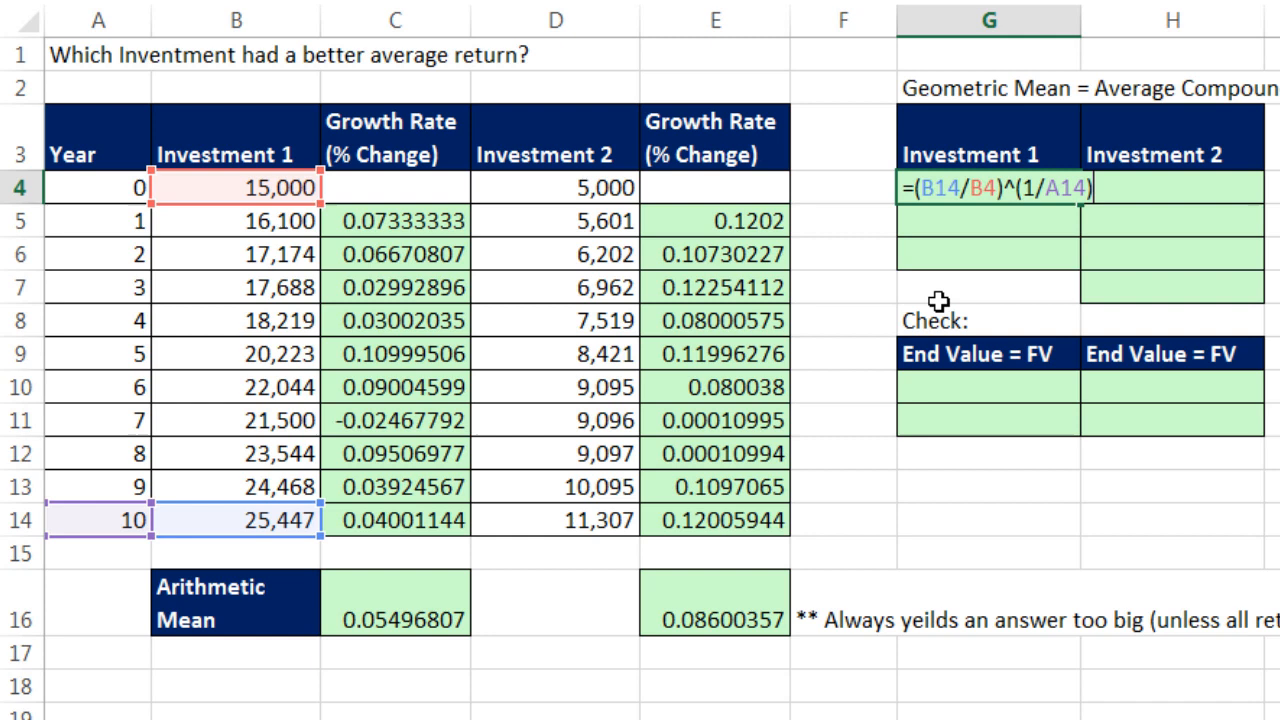
pyautogui.write('-1')
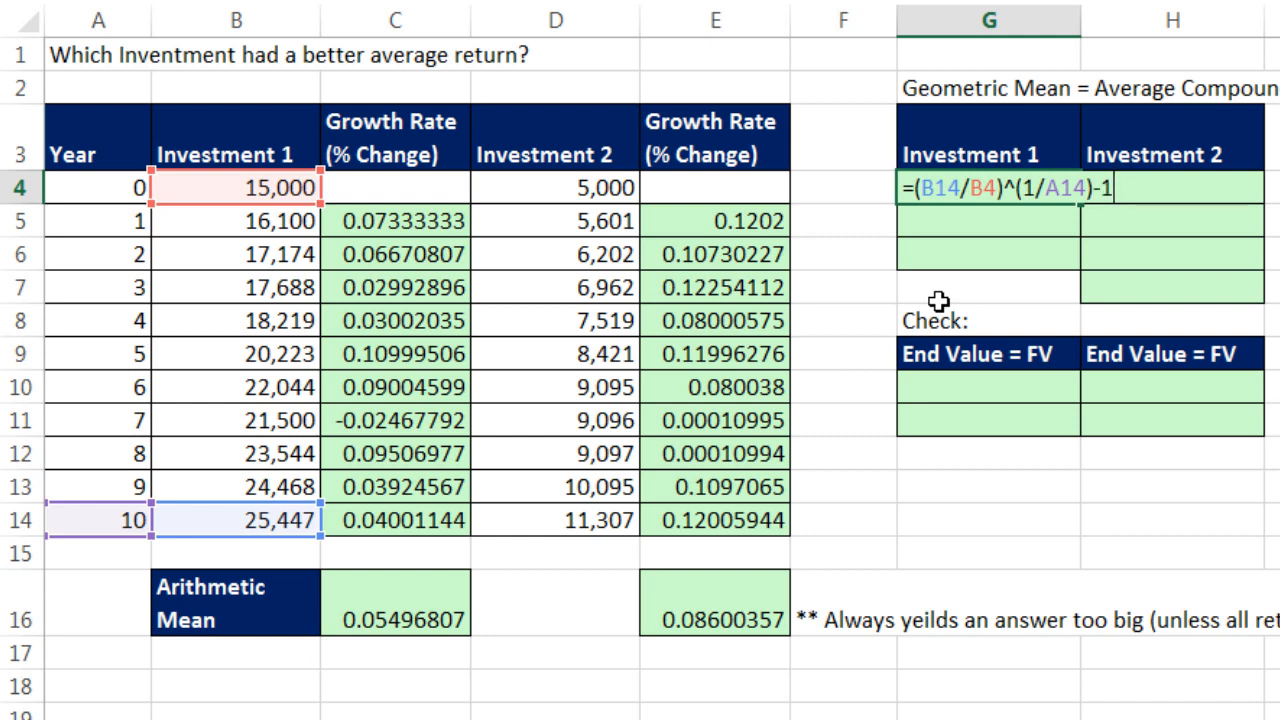
pyautogui.press('Return')
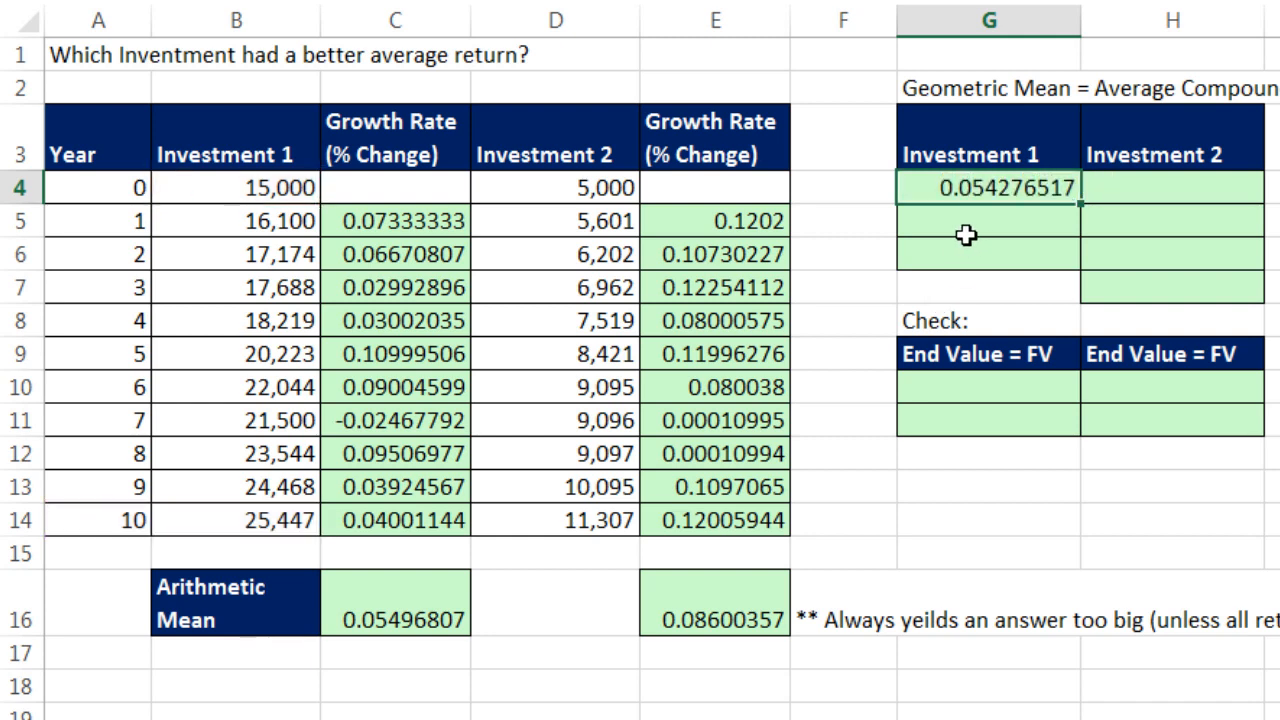
pyautogui.moveTo(1002, 272)
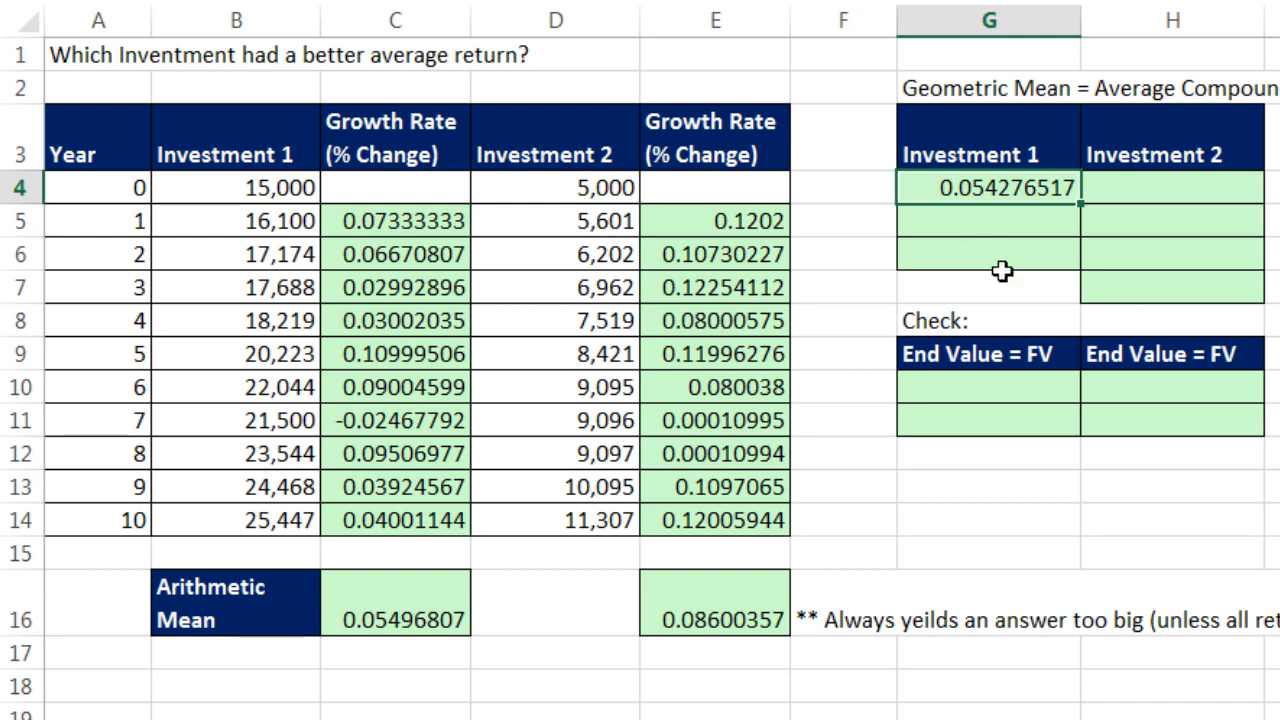
pyautogui.moveTo(998, 208)
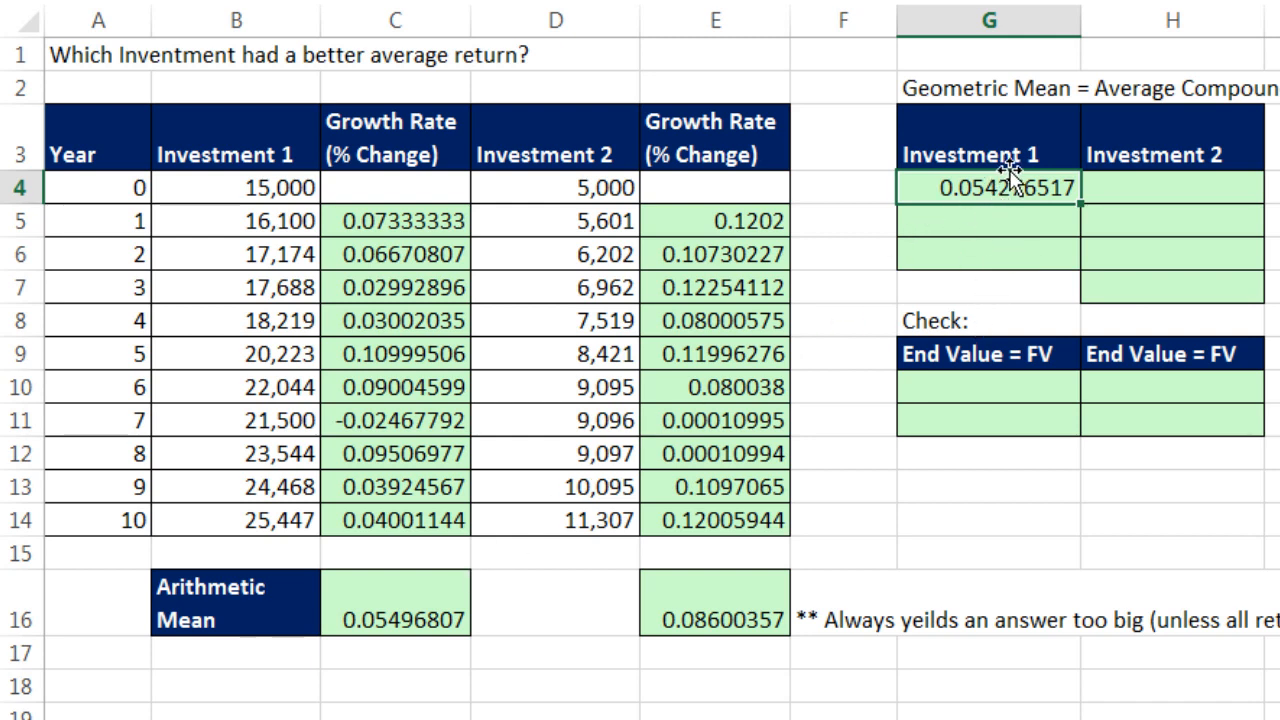
pyautogui.moveTo(1036, 240)
pyautogui.write('=(')
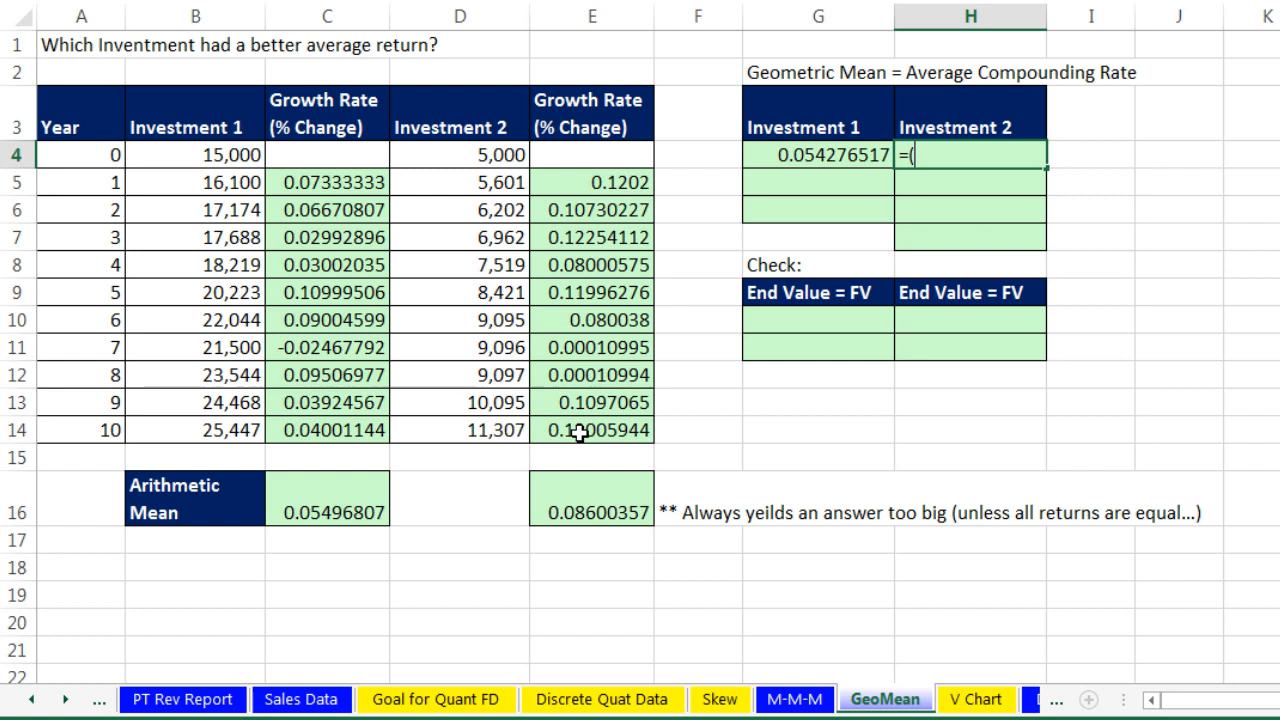
# - Enter =(D14/D4)^(1/A14)-1 in H4, giving Investment 2's compounding rate of 0.085019988
pyautogui.click(460, 430)
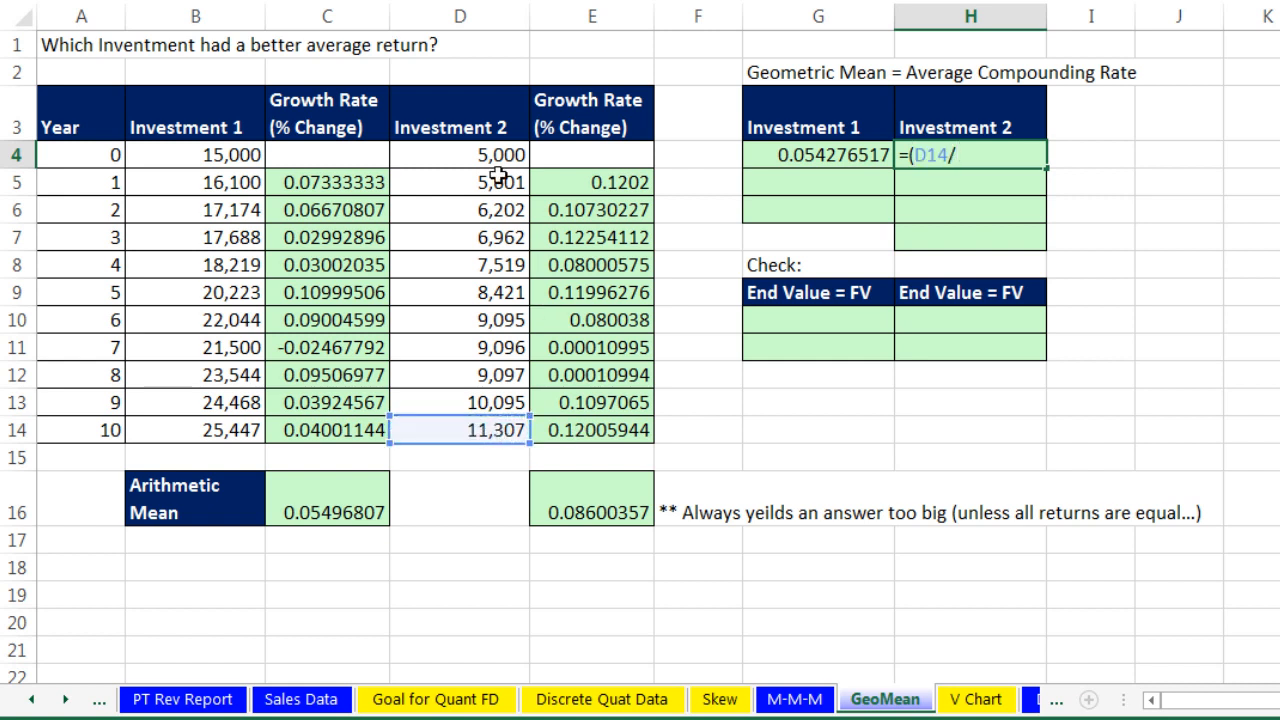
pyautogui.click(460, 154)
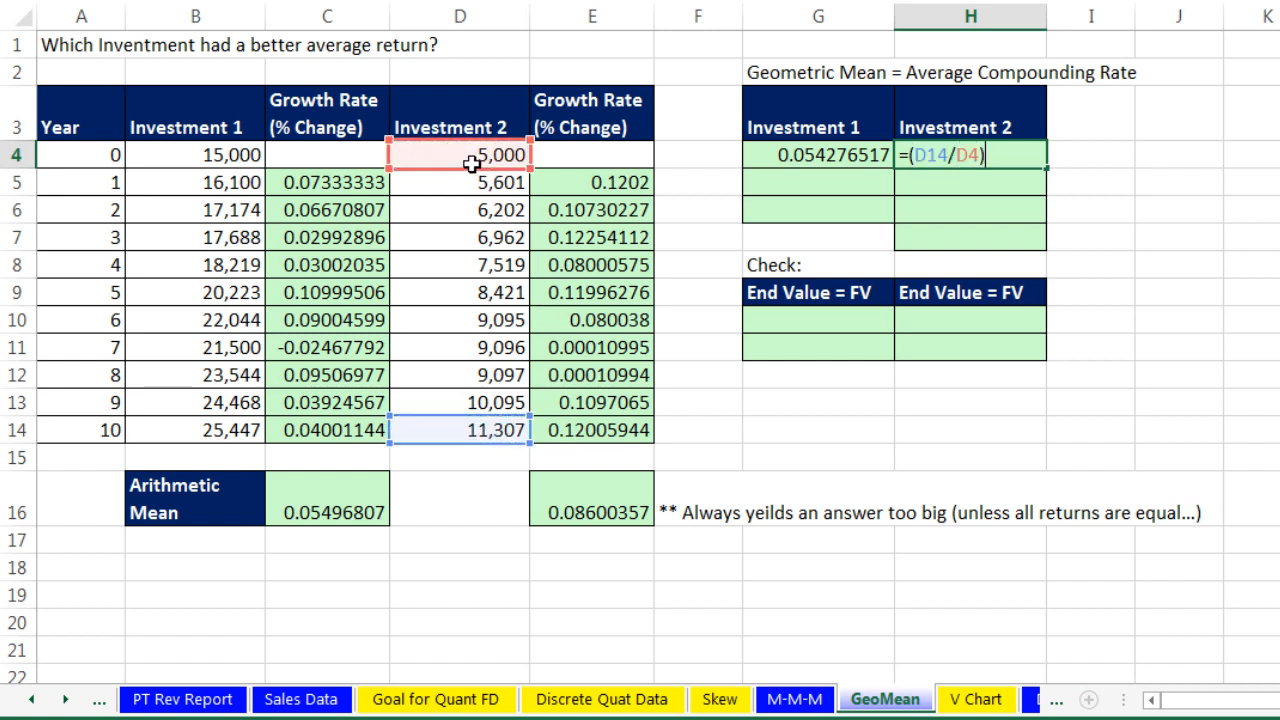
pyautogui.moveTo(600, 48)
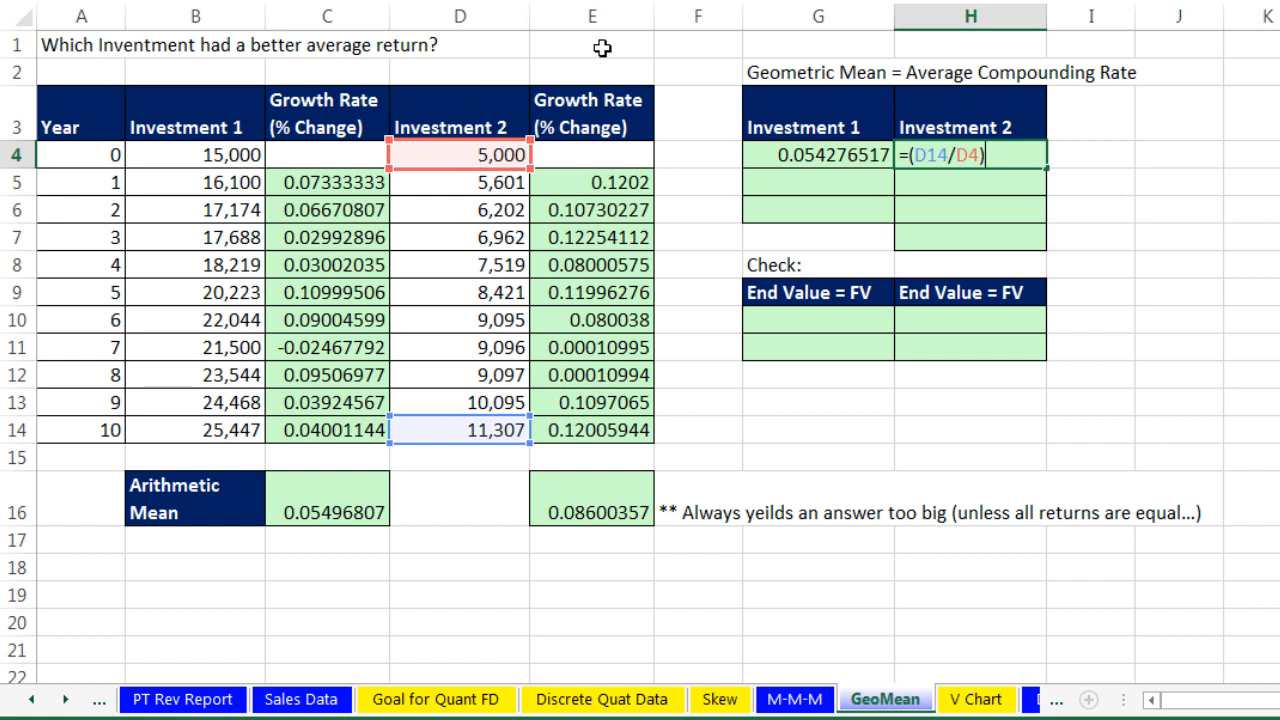
pyautogui.moveTo(950, 186)
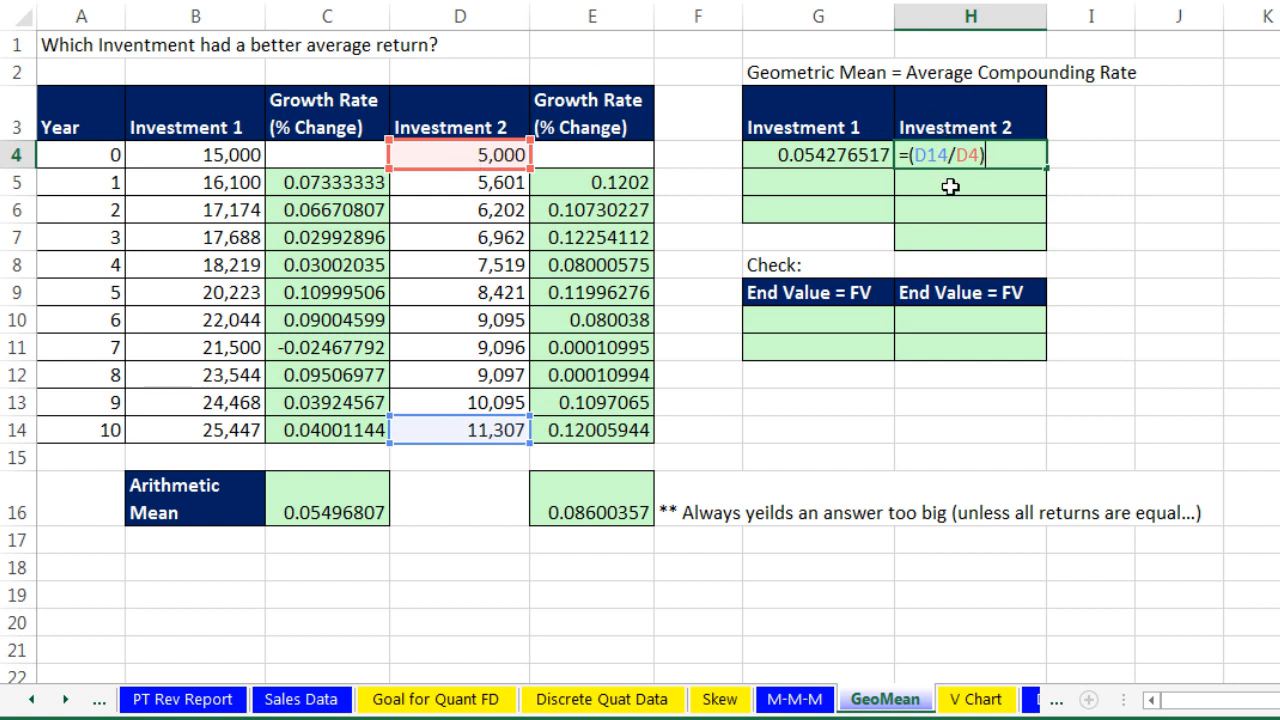
pyautogui.write('^')
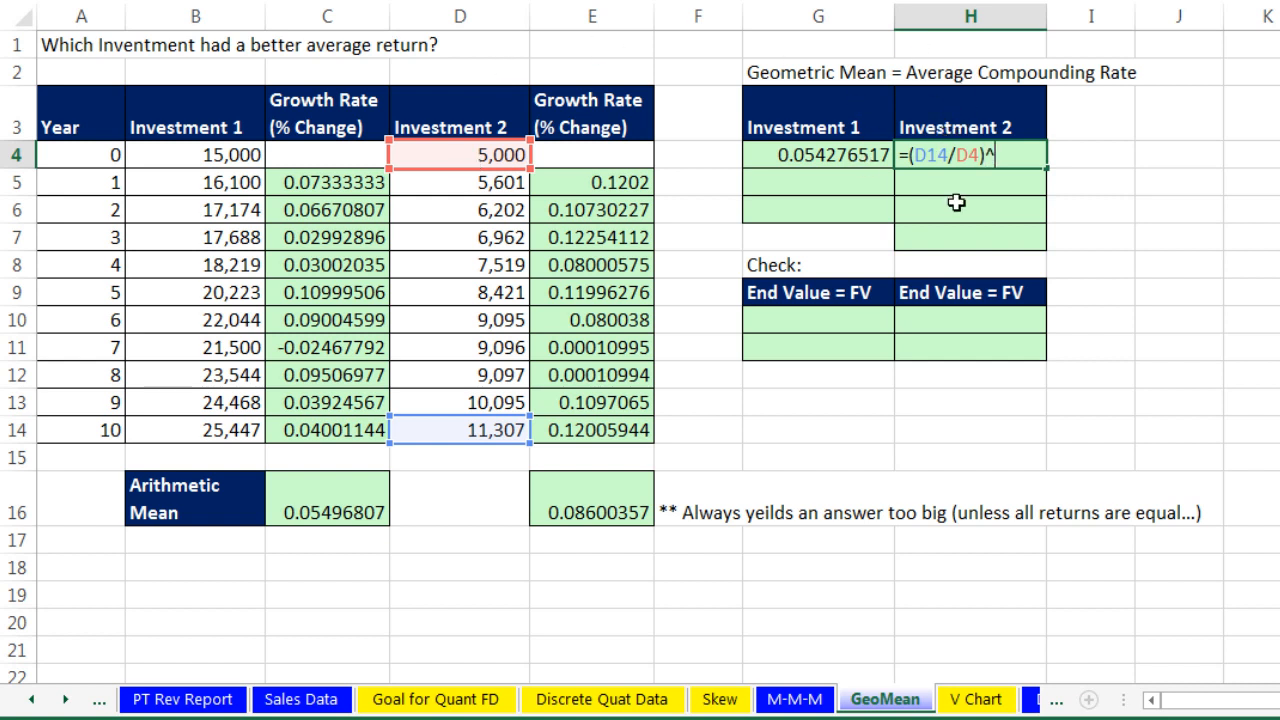
pyautogui.moveTo(1120, 228)
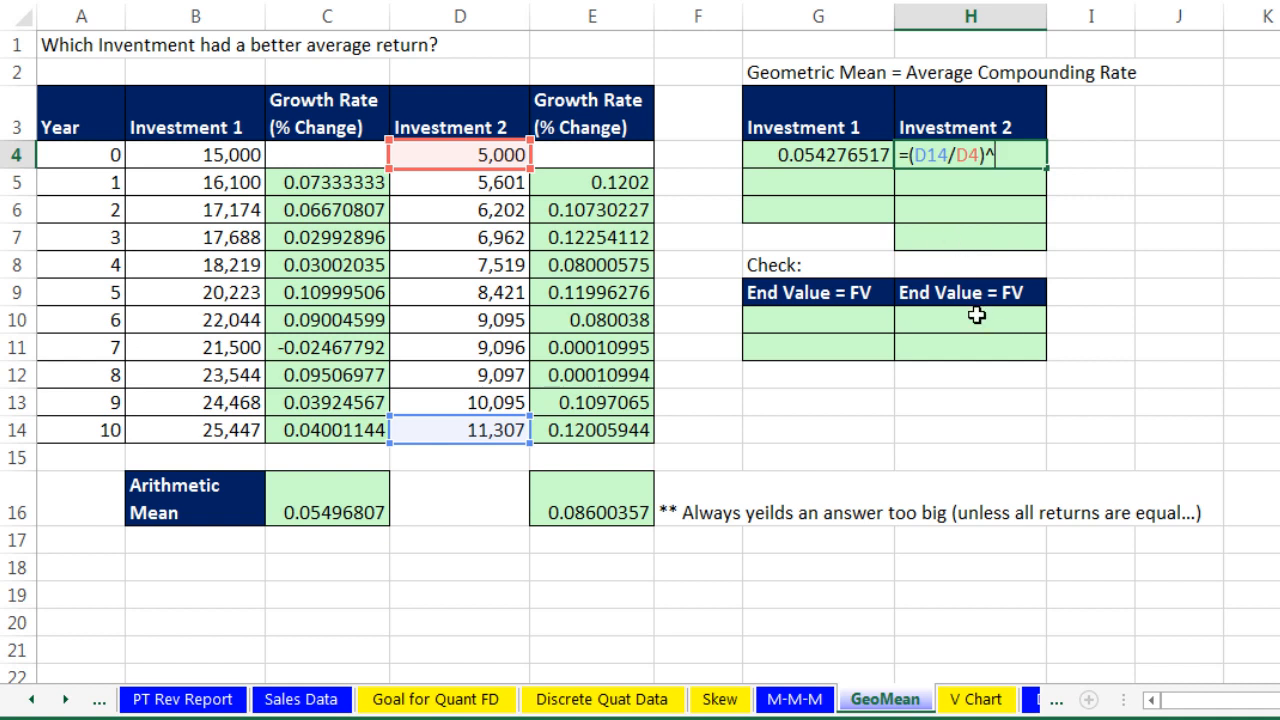
pyautogui.write('(')
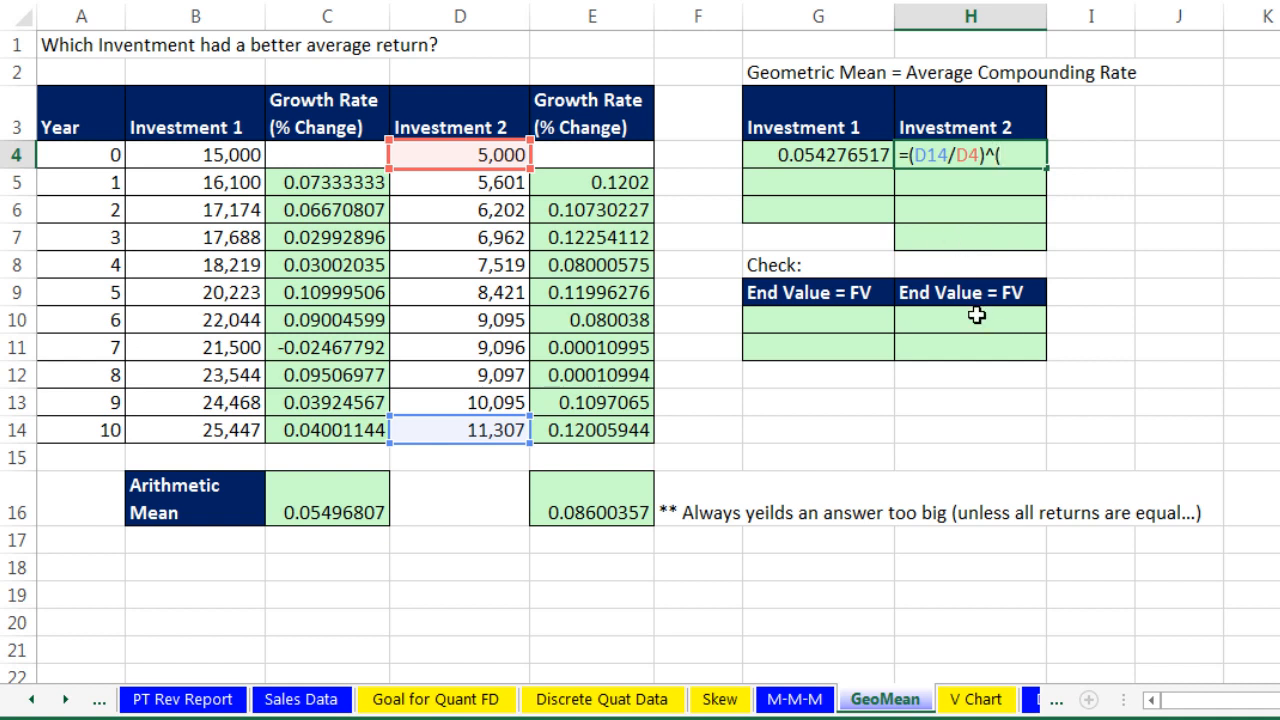
pyautogui.write('1/A14')
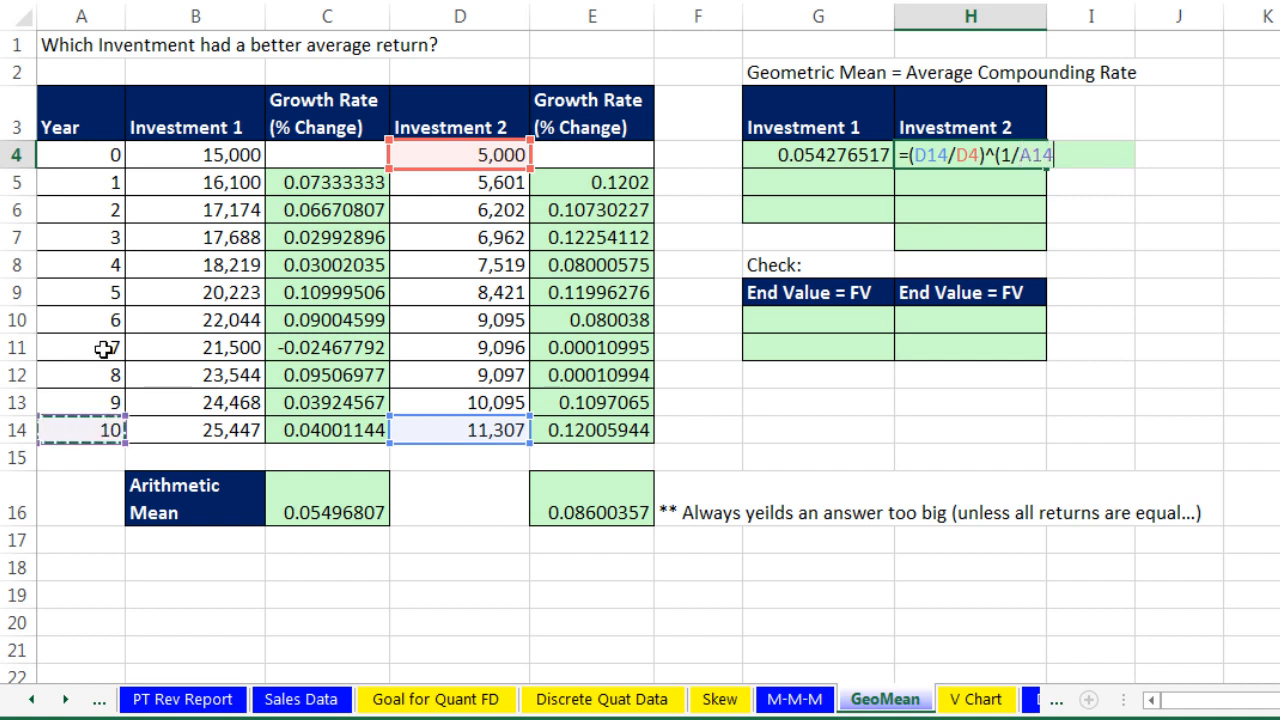
pyautogui.write('-1')
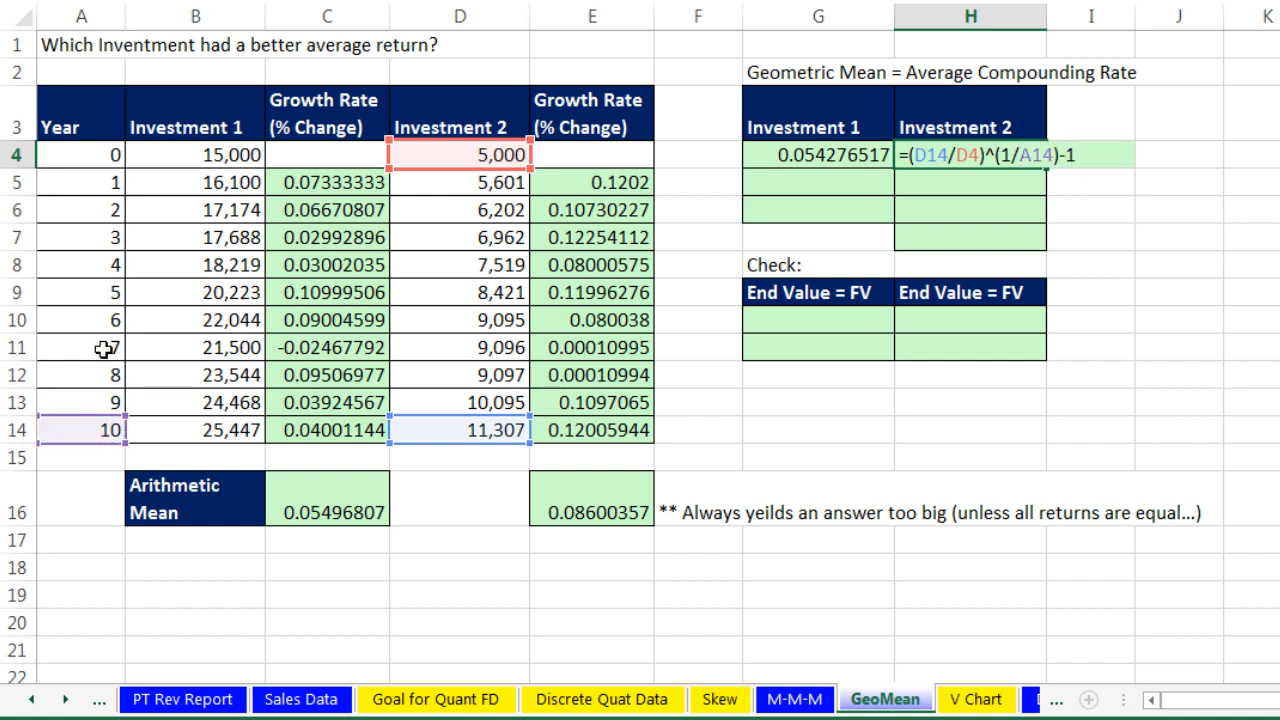
pyautogui.press('Return')
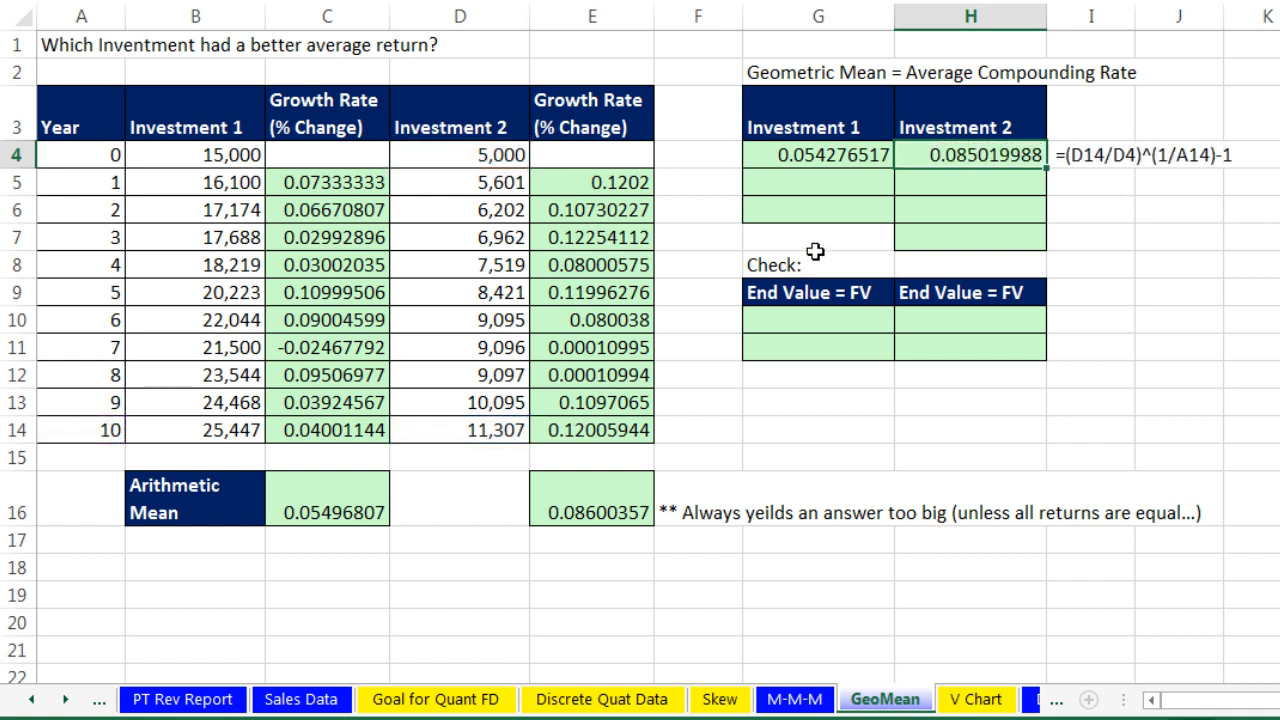
pyautogui.moveTo(996, 178)
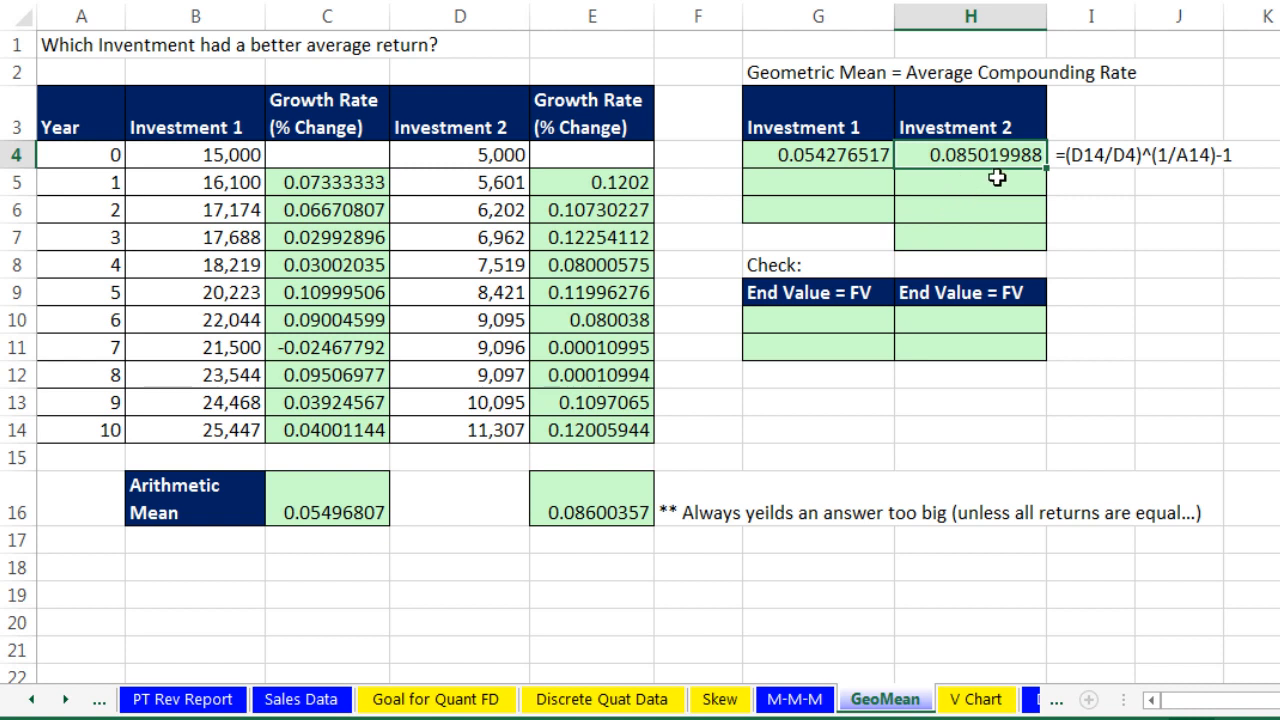
pyautogui.moveTo(996, 126)
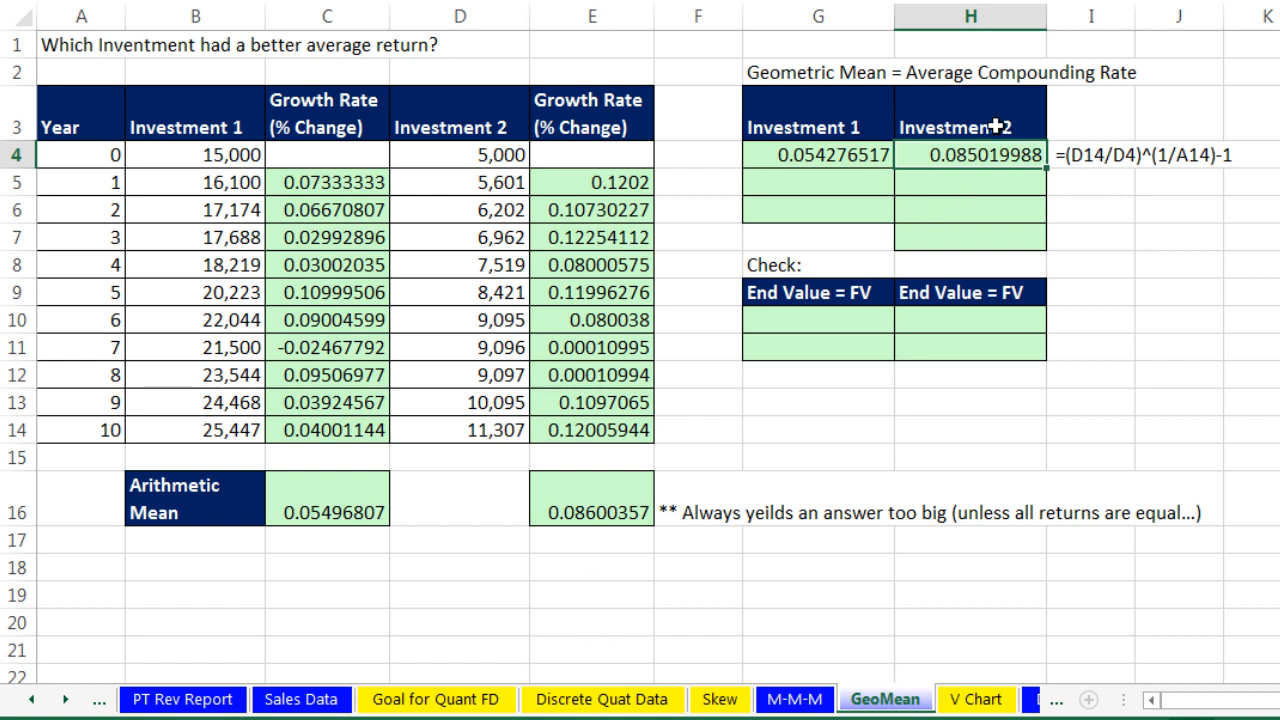
pyautogui.moveTo(612, 488)
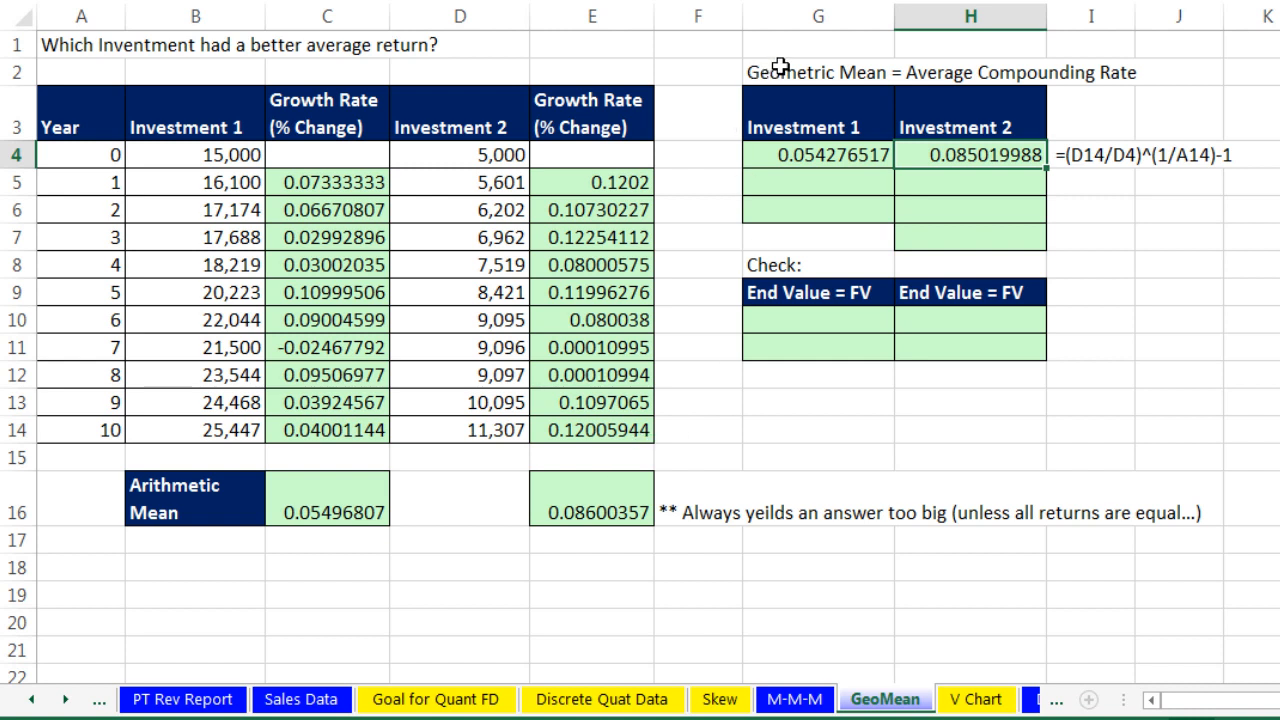
pyautogui.moveTo(804, 140)
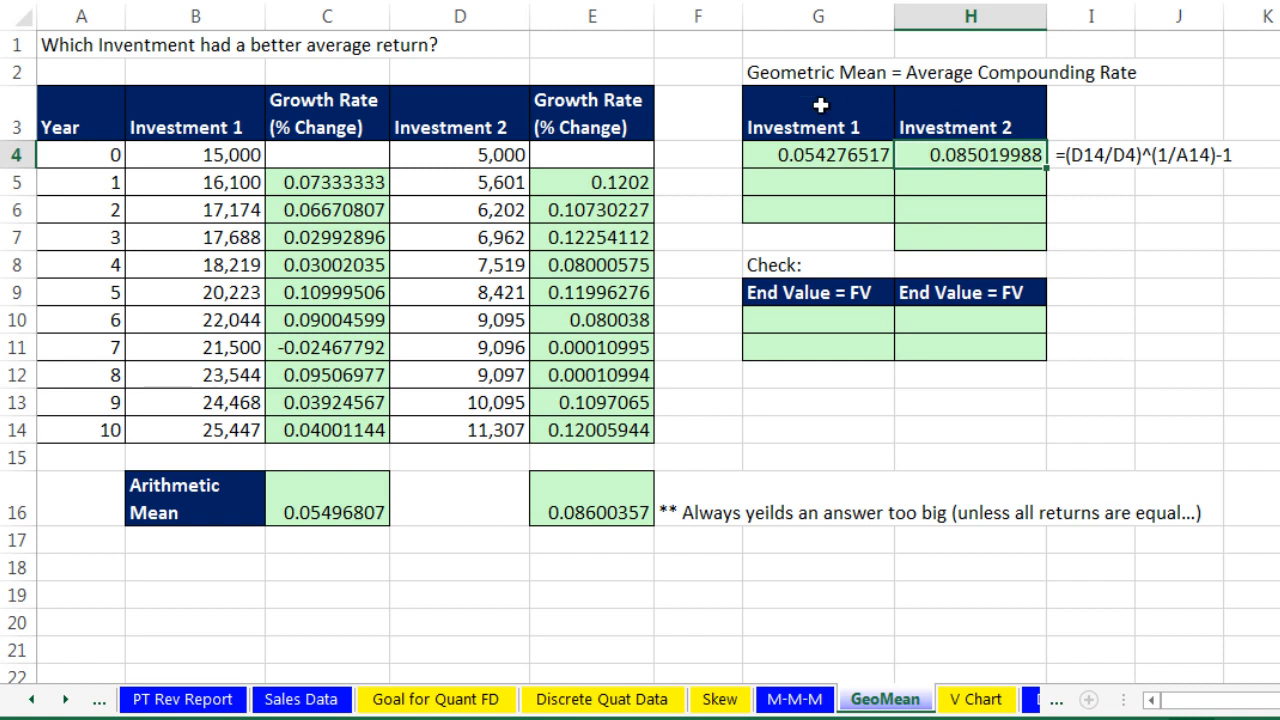
pyautogui.moveTo(964, 128)
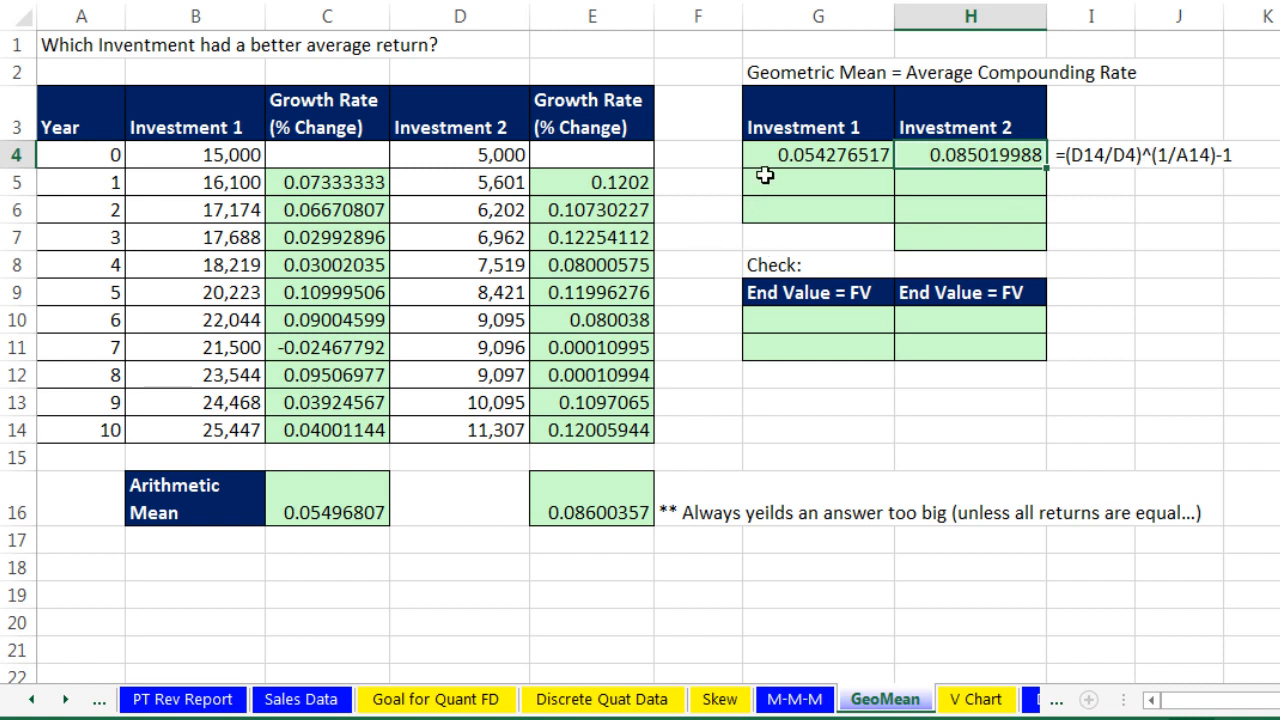
# - Build =RRI(A14, B4, ...) in G5 using 10 periods and Investment 1's 15,000 starting value
pyautogui.click(816, 182)
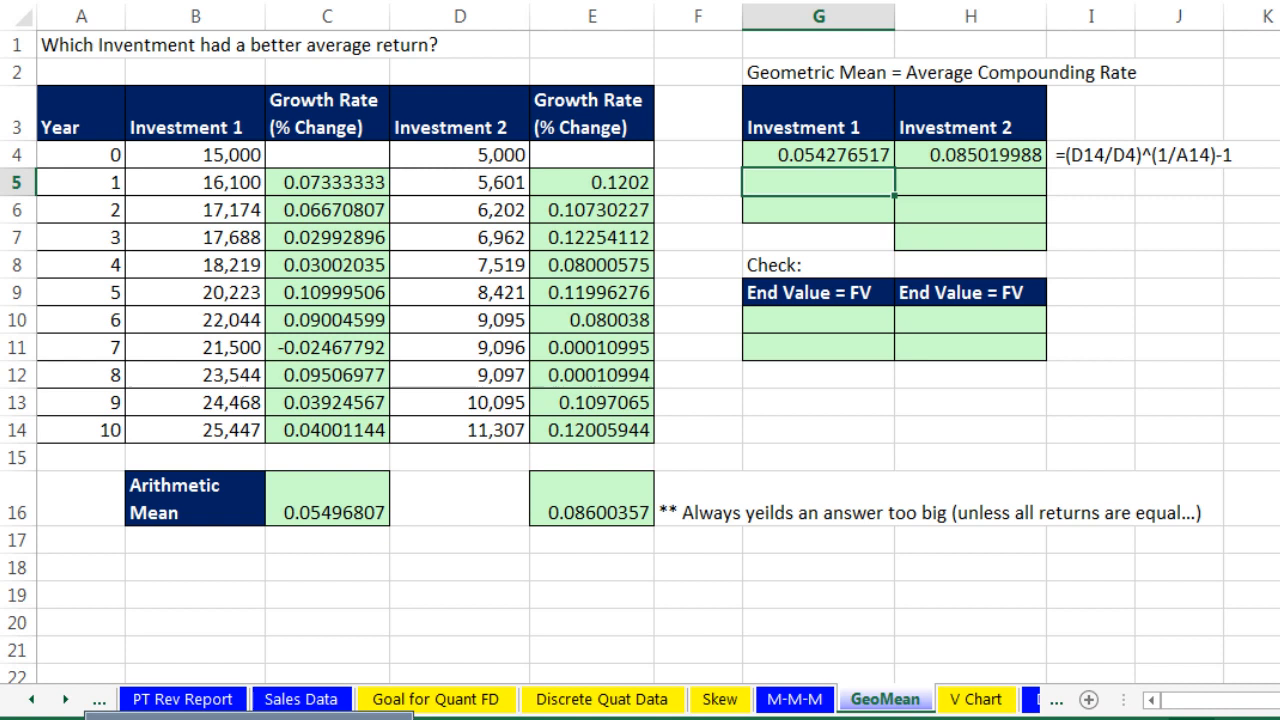
pyautogui.write('=')
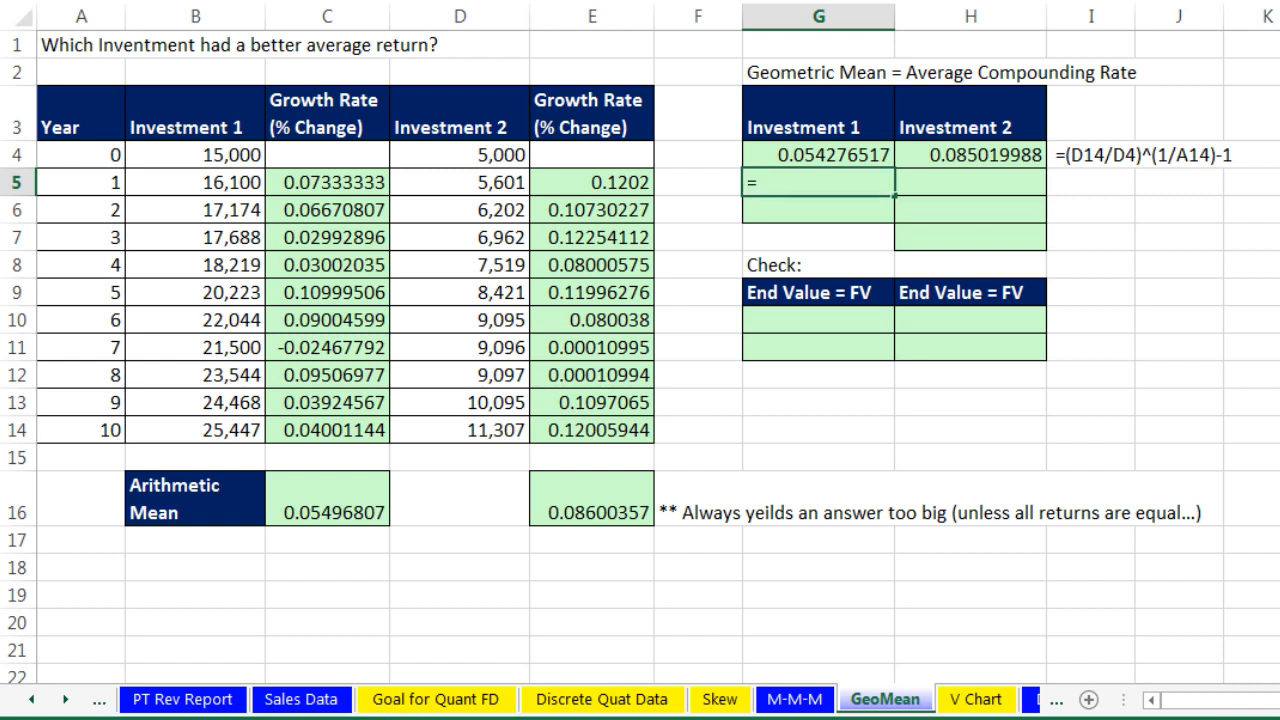
pyautogui.write('RRI(')
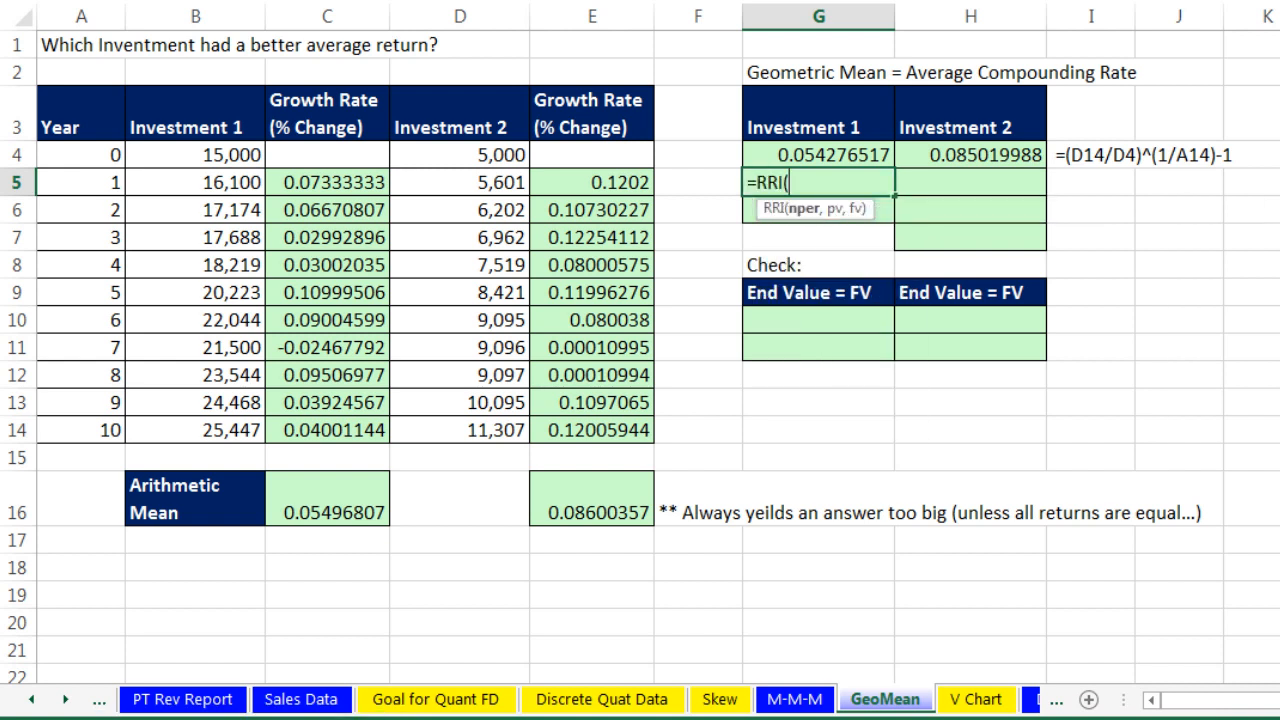
pyautogui.moveTo(794, 232)
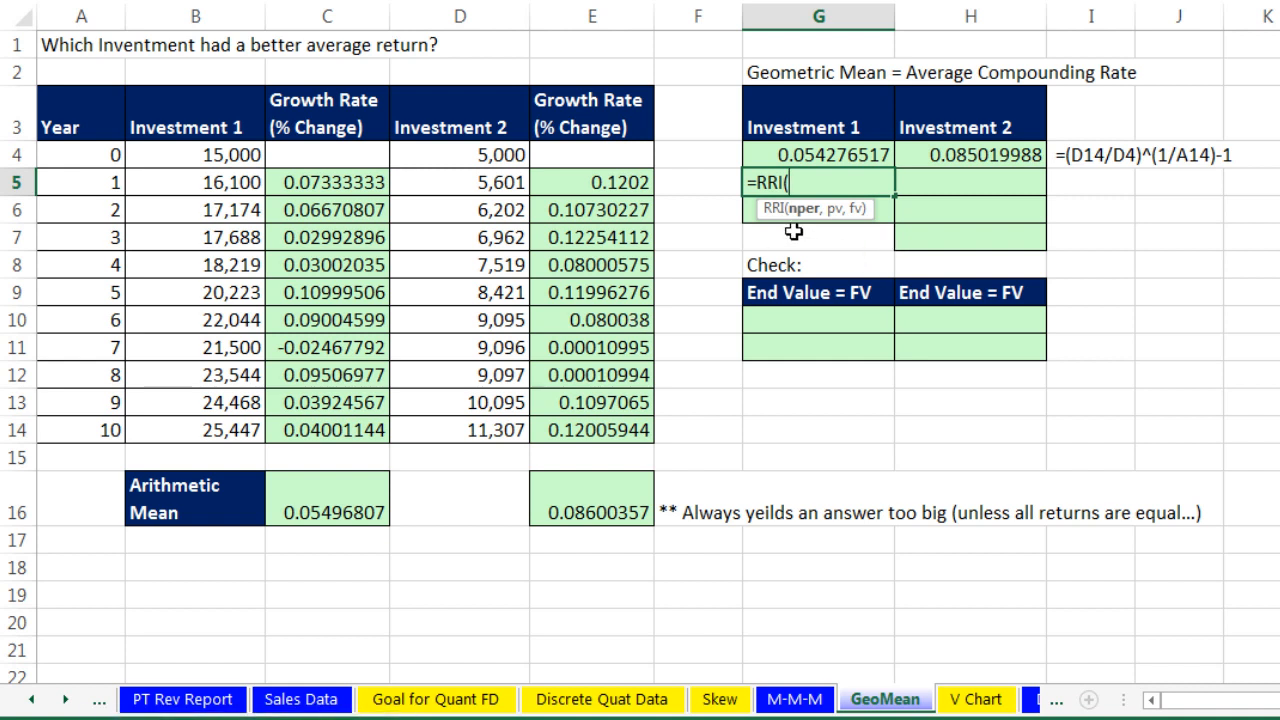
pyautogui.click(82, 430)
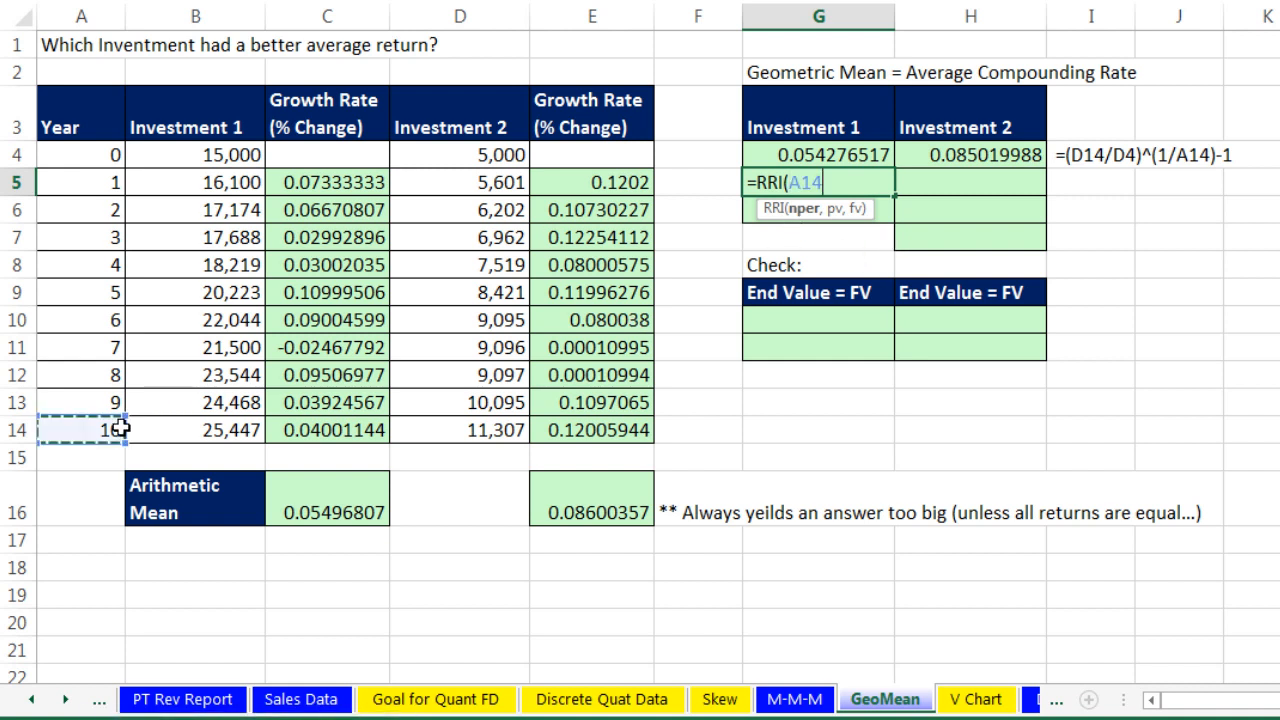
pyautogui.write(',B4,')
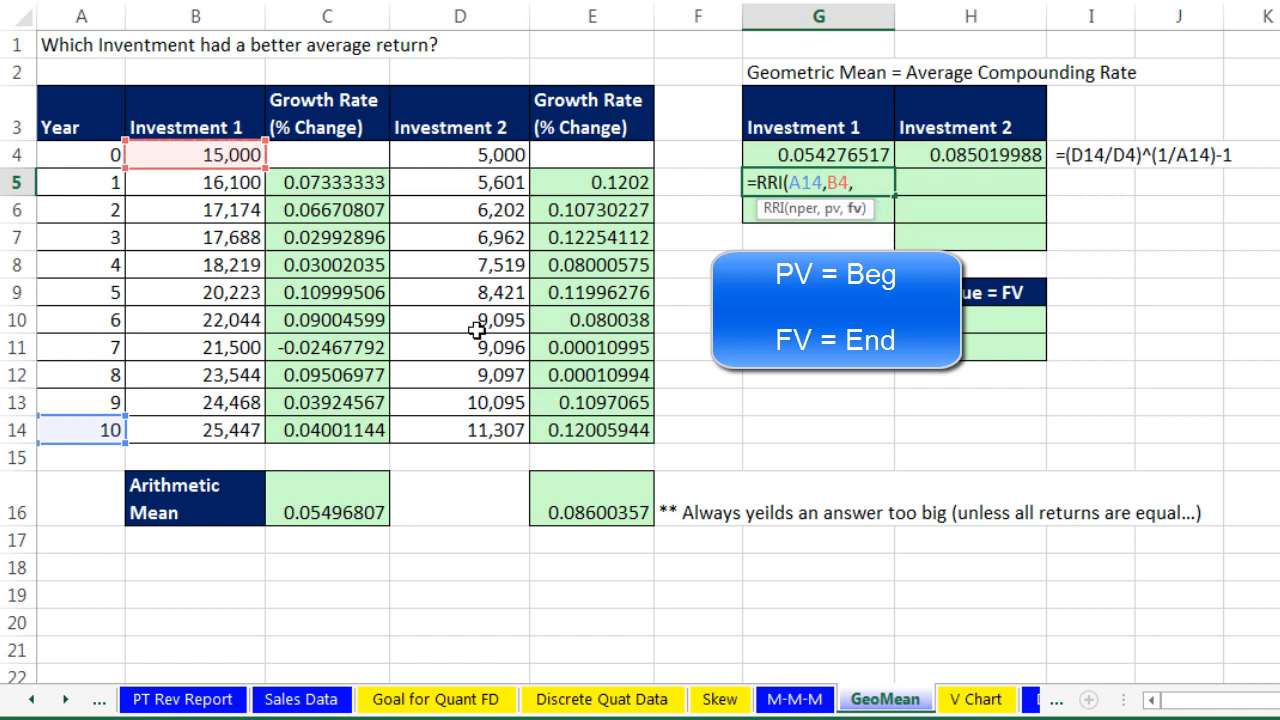
pyautogui.click(192, 430)
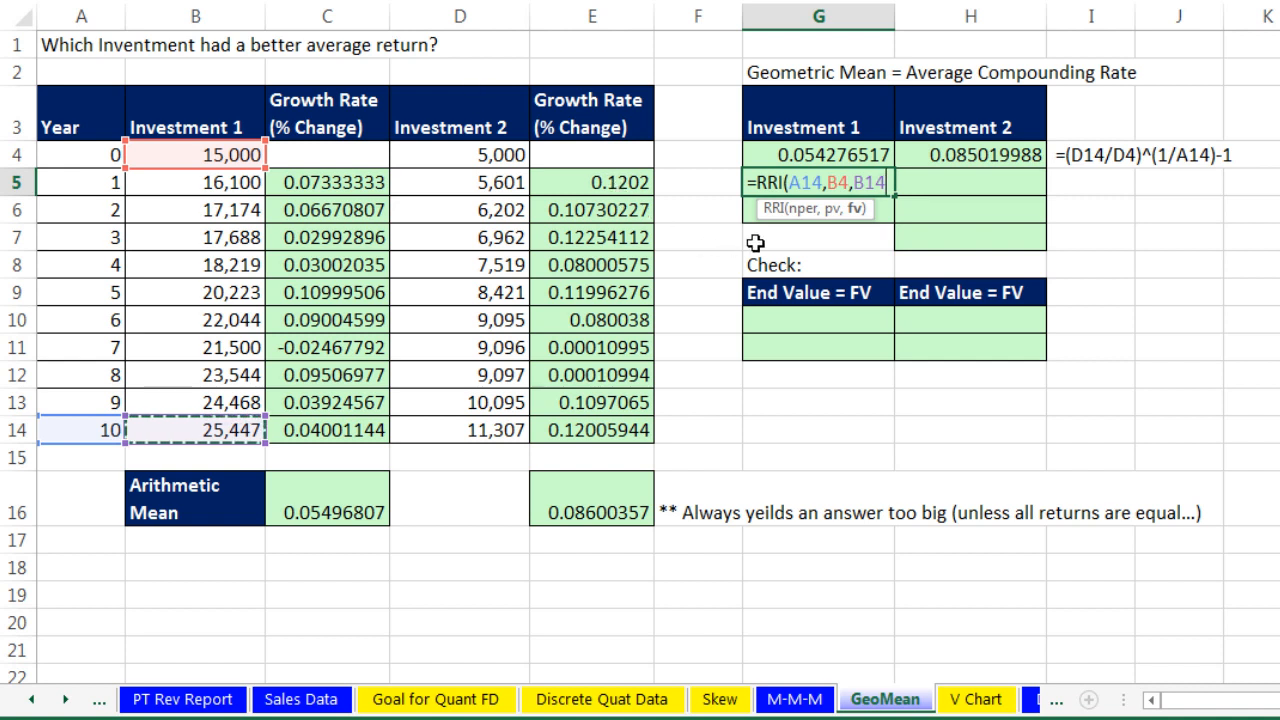
pyautogui.moveTo(820, 244)
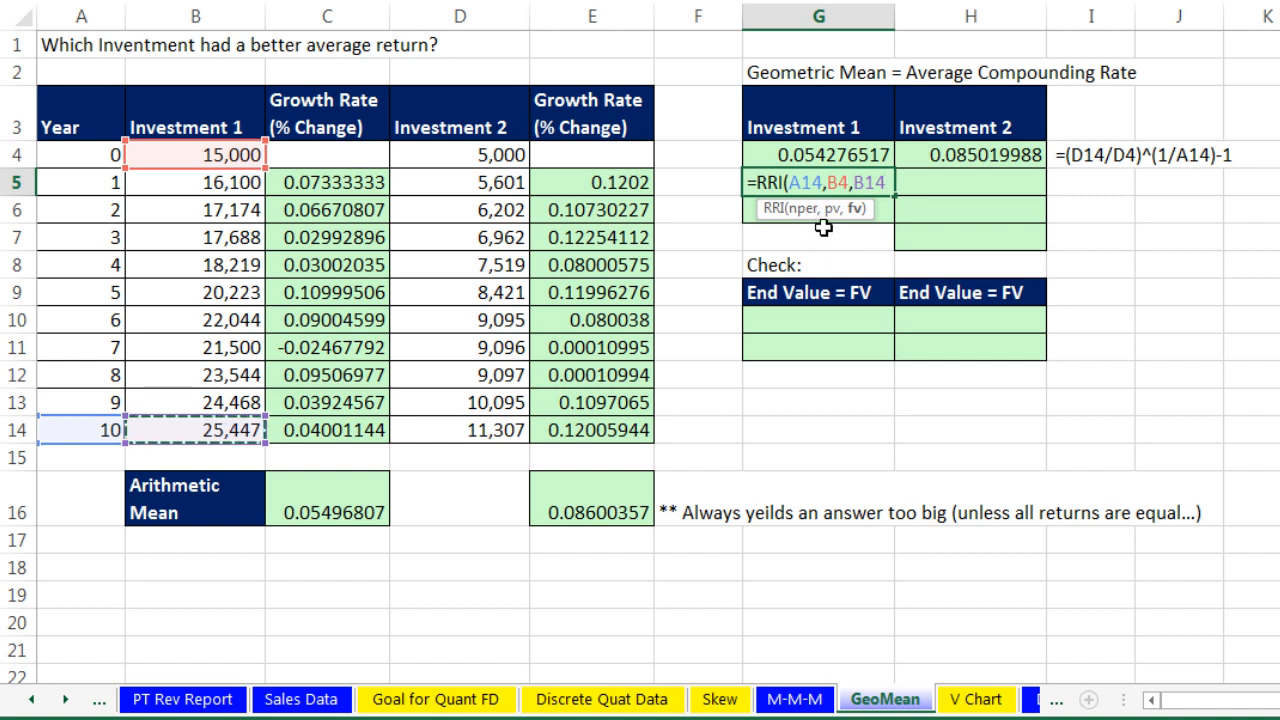
pyautogui.moveTo(862, 262)
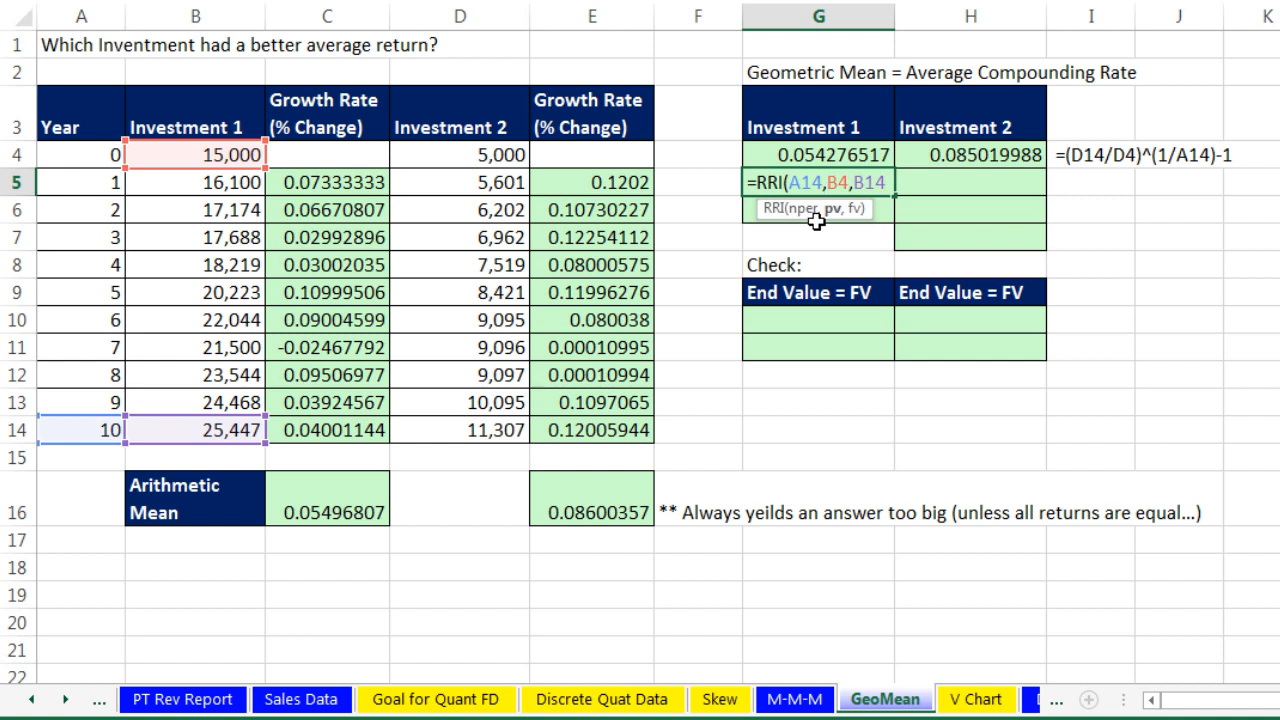
pyautogui.moveTo(750, 244)
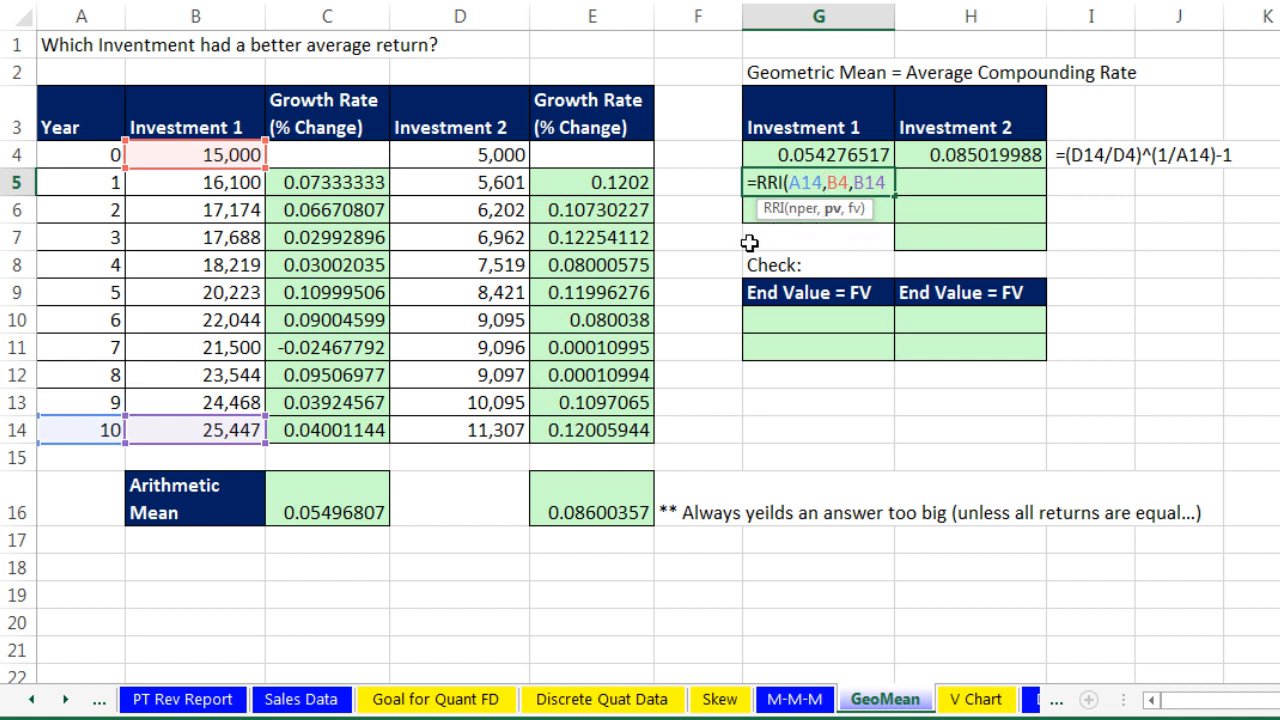
pyautogui.moveTo(844, 232)
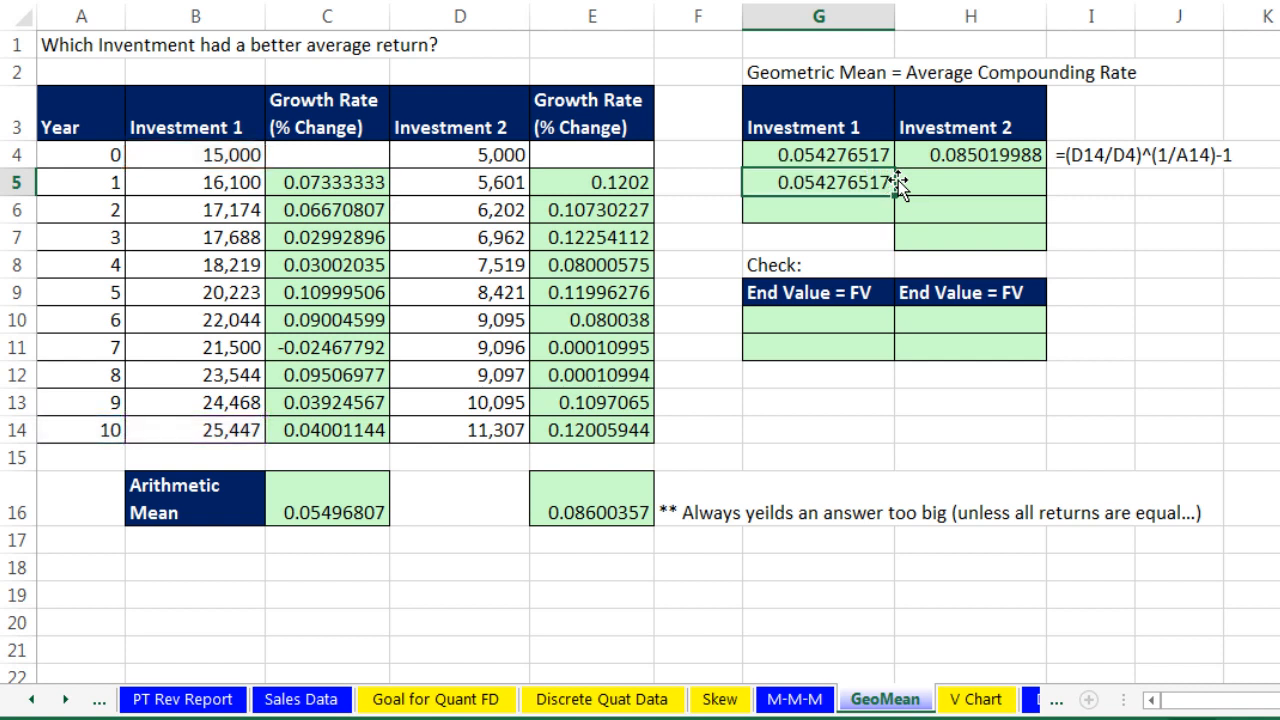
pyautogui.moveTo(1028, 184)
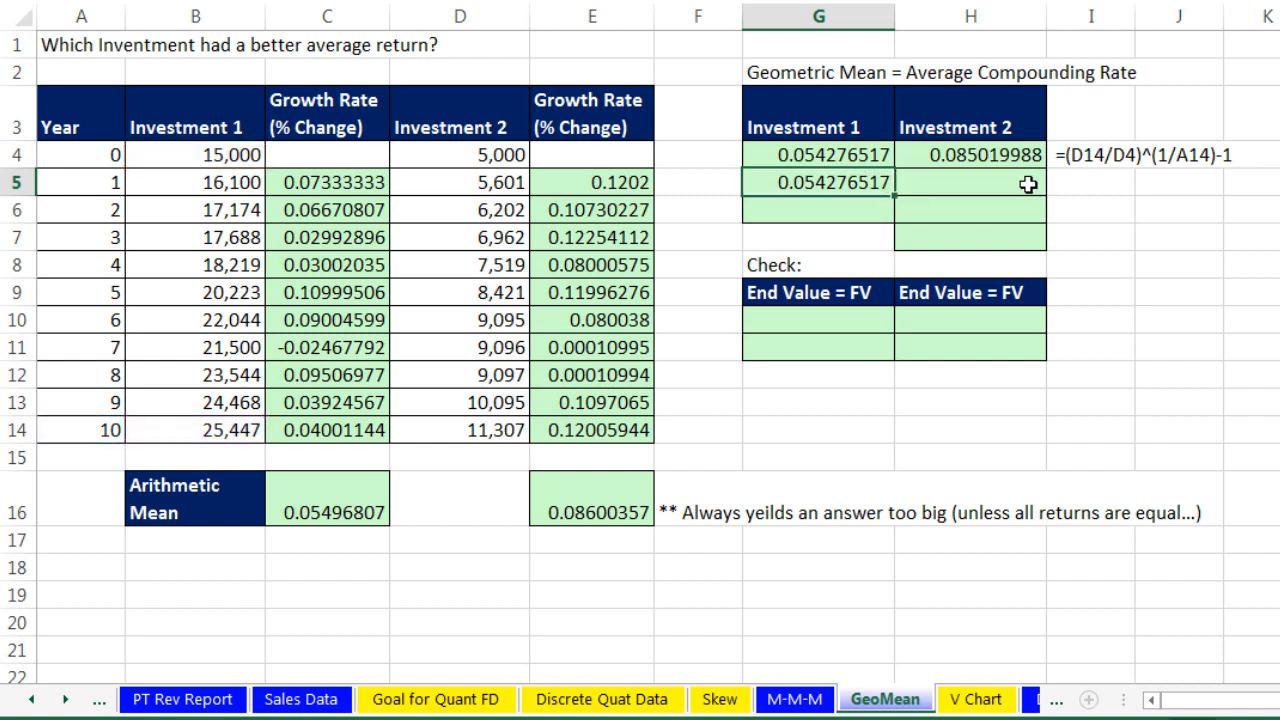
# - Enter =RRI(A14,D4,D14) in H5, returning Investment 2's rate of 0.085019988
pyautogui.write('=rr')
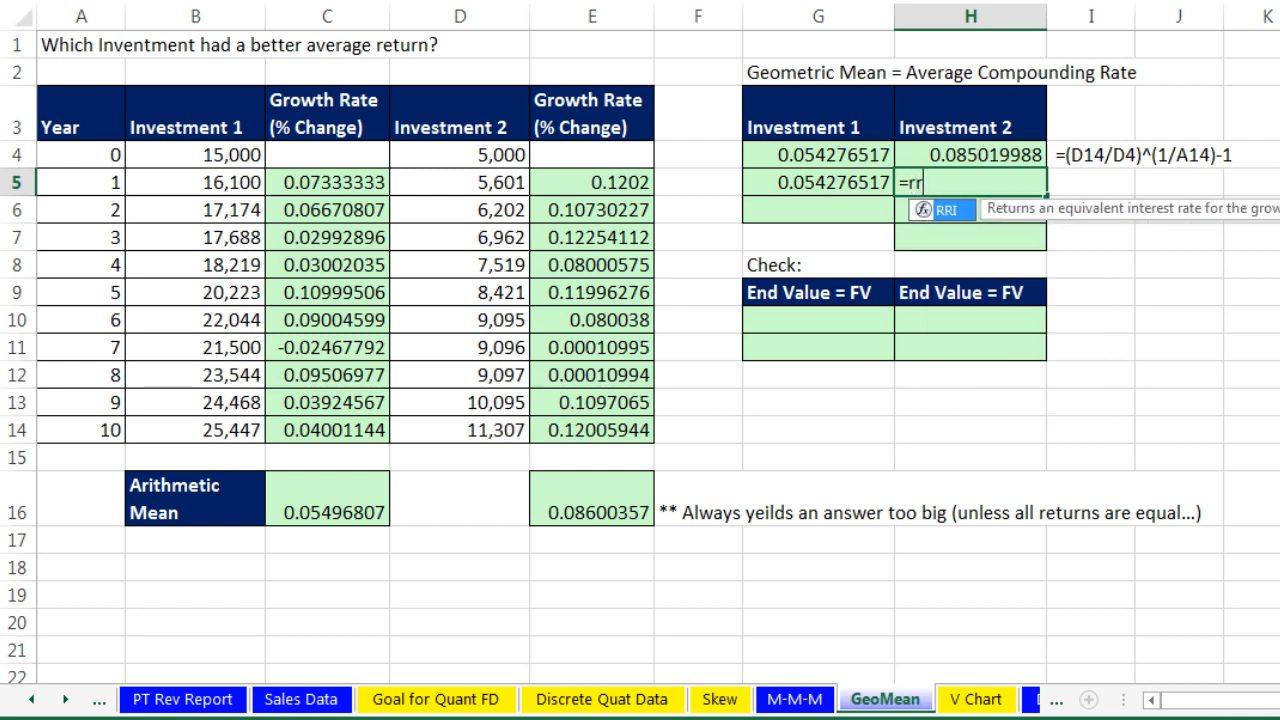
pyautogui.write('i(')
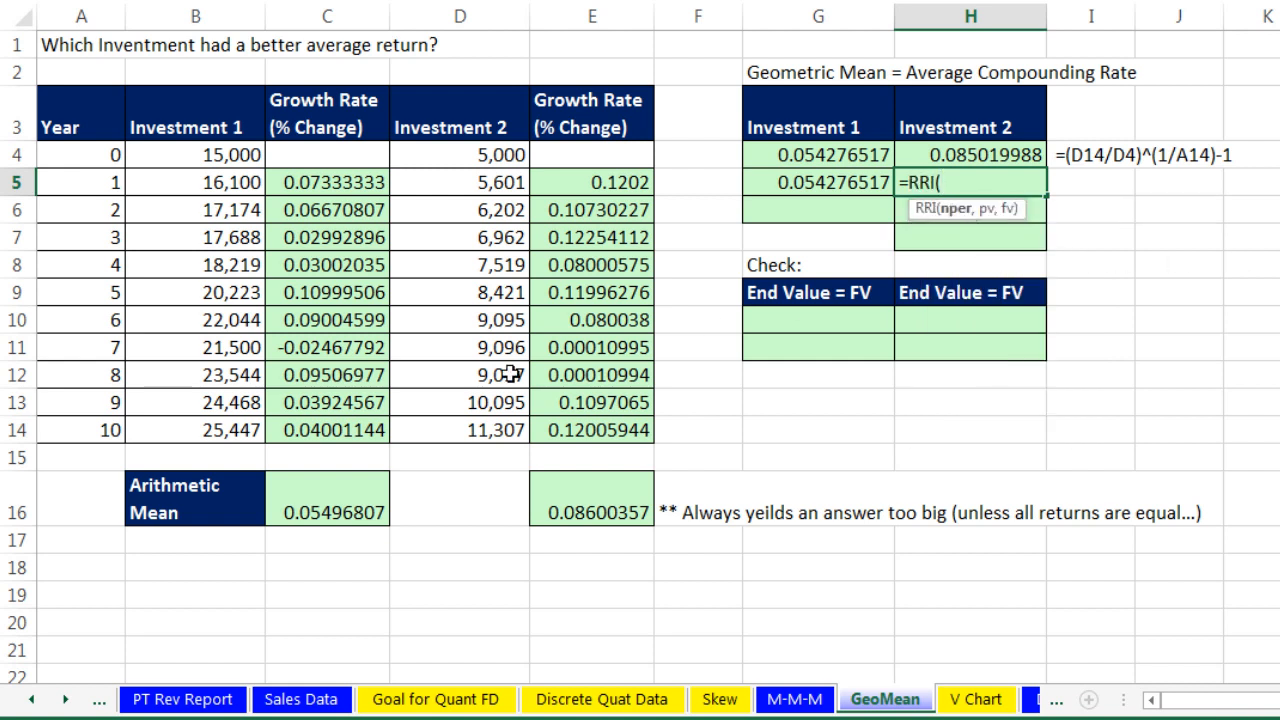
pyautogui.click(82, 430)
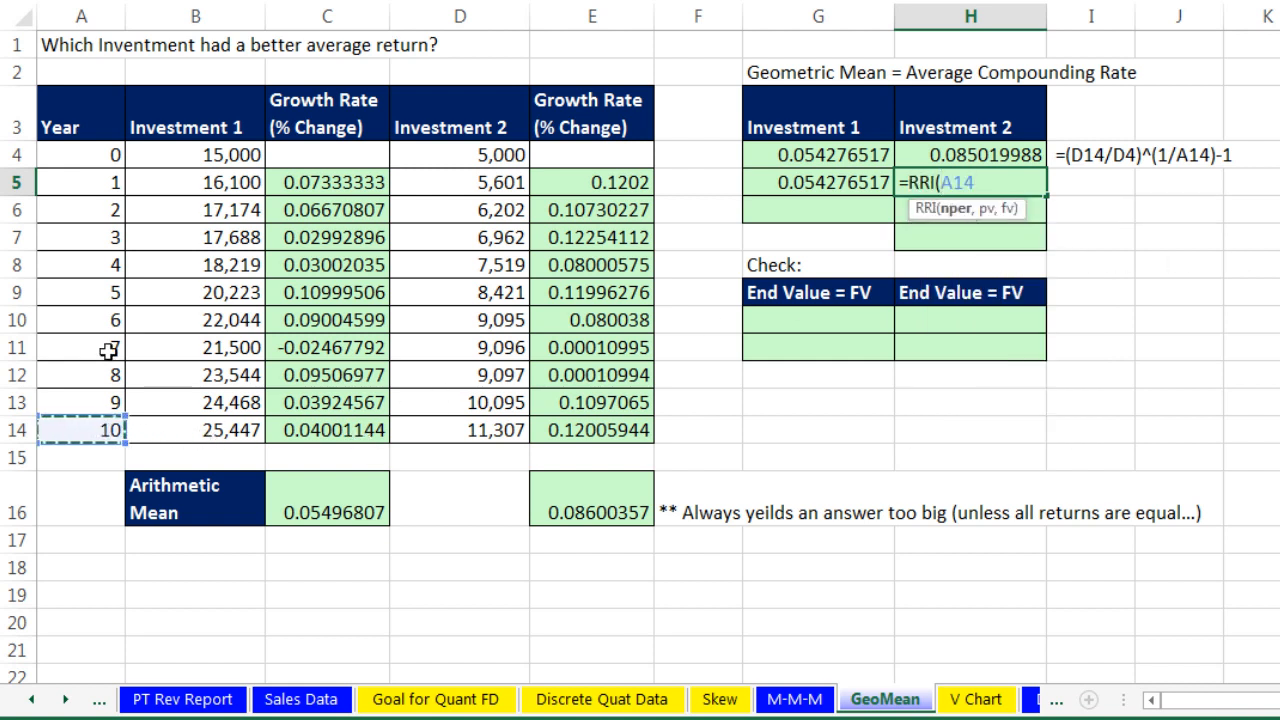
pyautogui.write(',D4,')
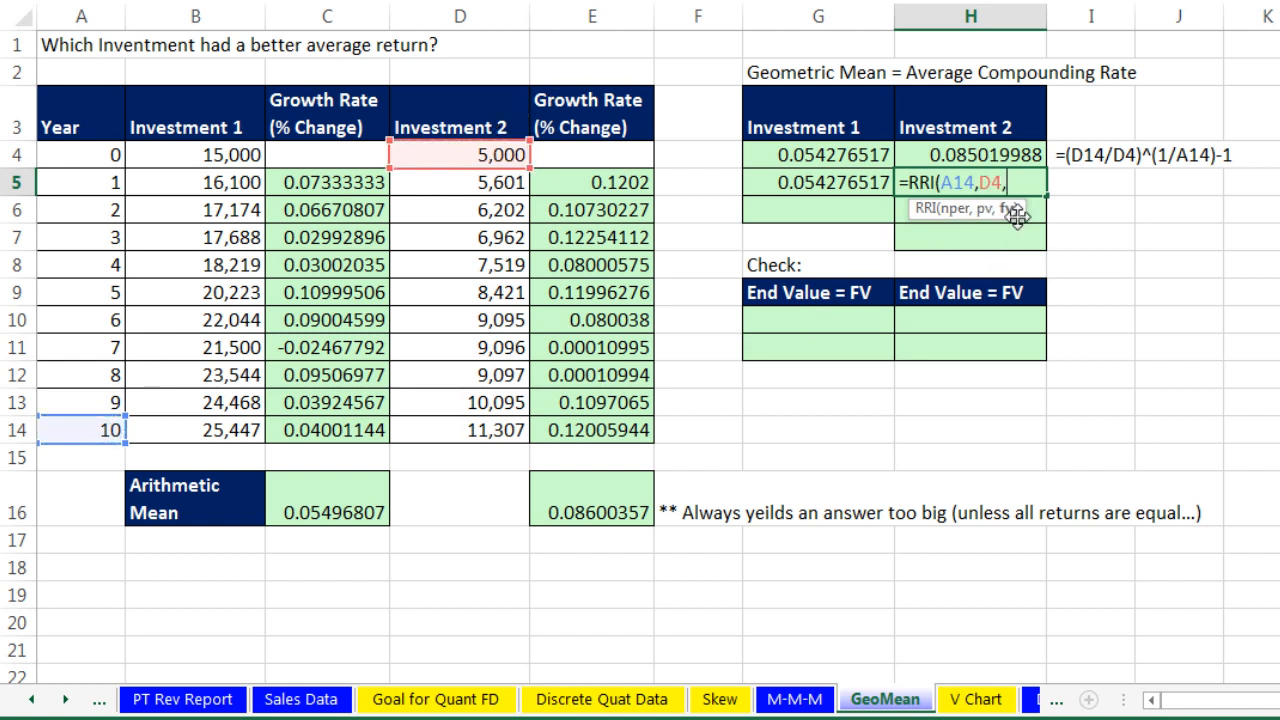
pyautogui.click(460, 428)
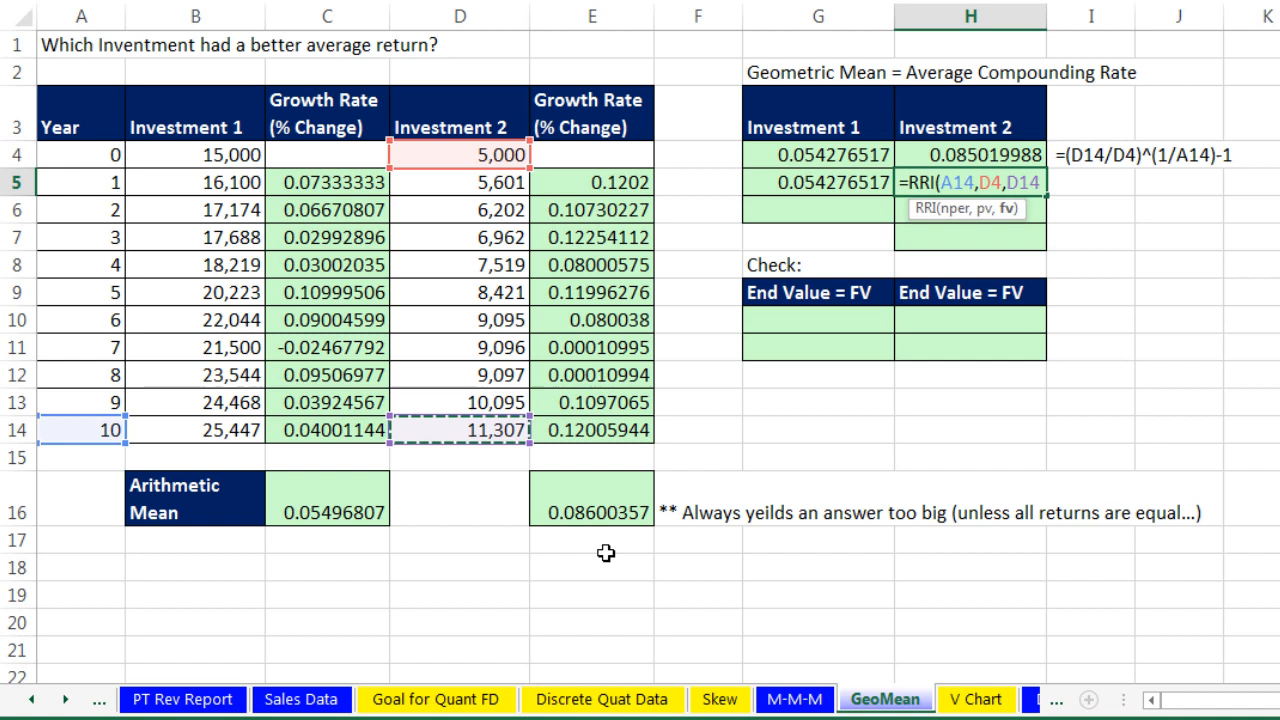
pyautogui.write(')')
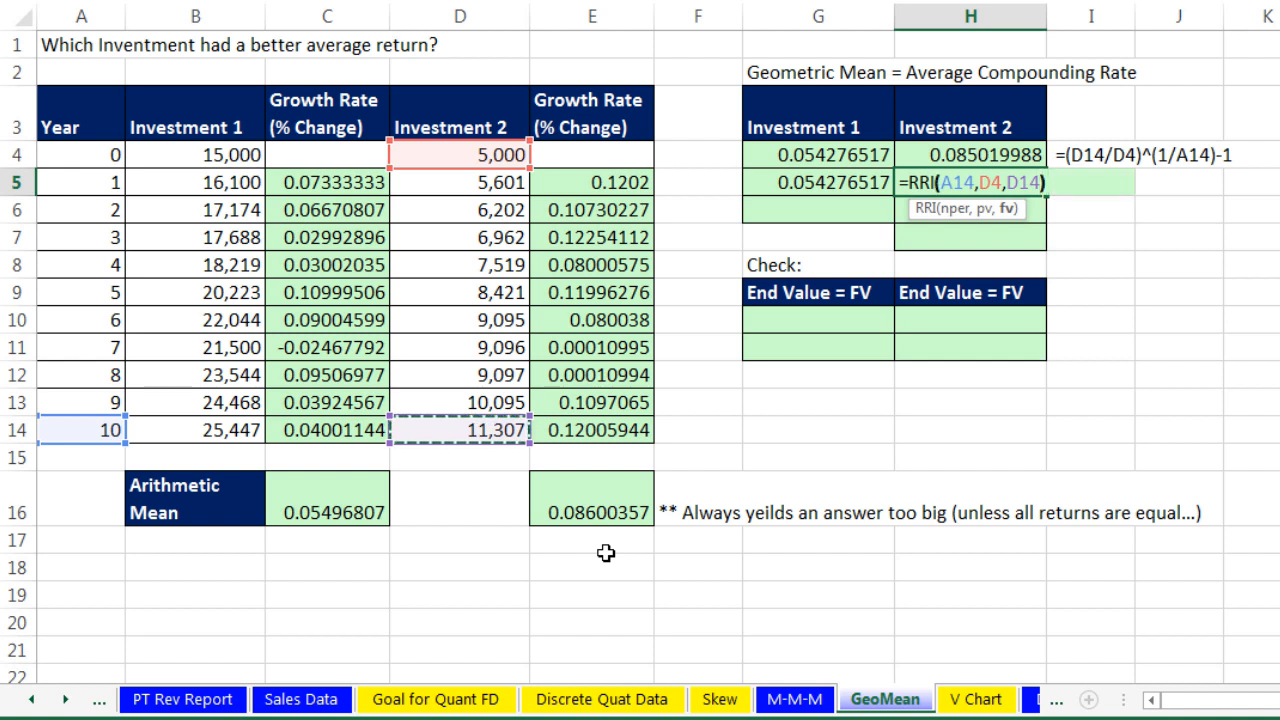
pyautogui.press('Return')
pyautogui.write('=RRI(A14,D4,D14)')
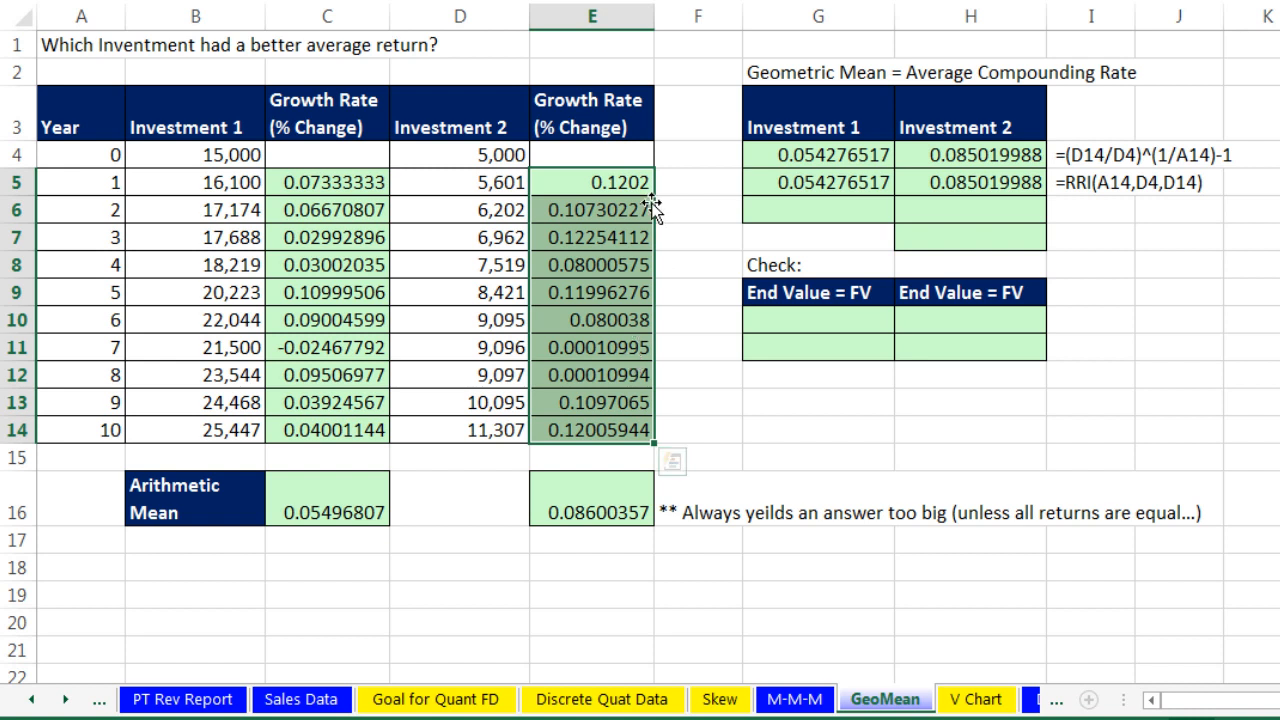
pyautogui.moveTo(628, 312)
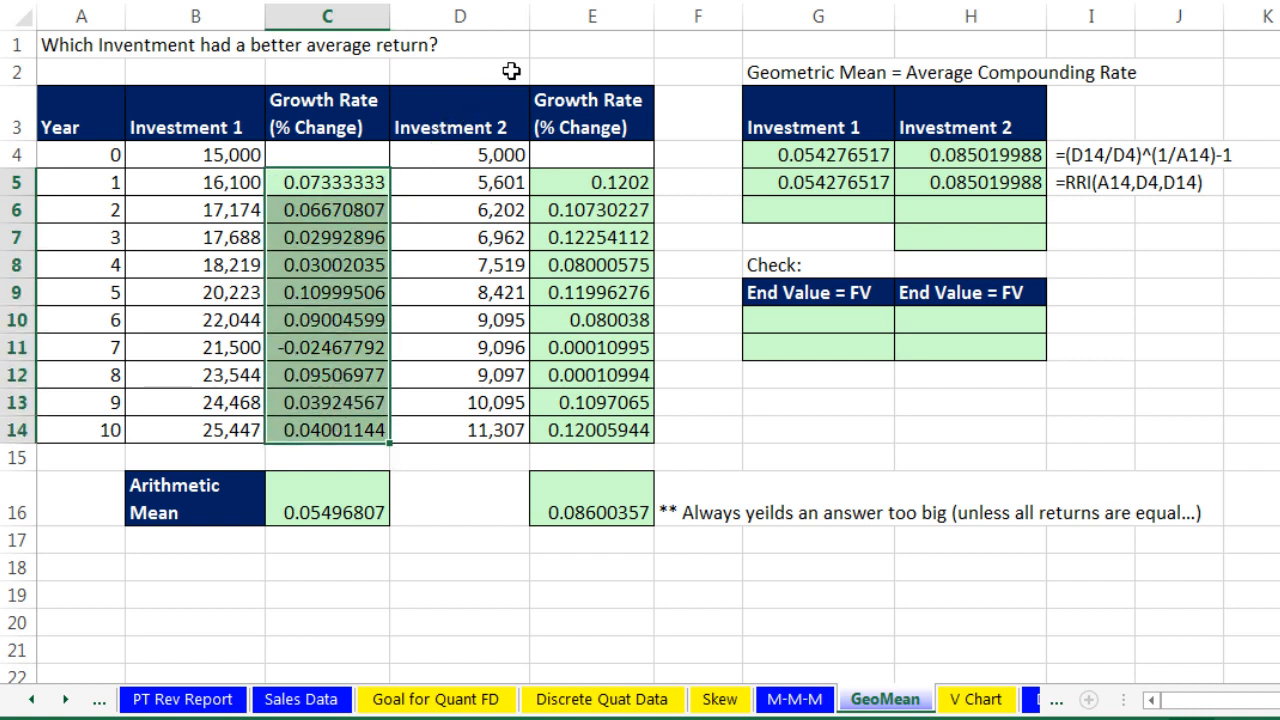
pyautogui.moveTo(380, 148)
pyautogui.write('=')
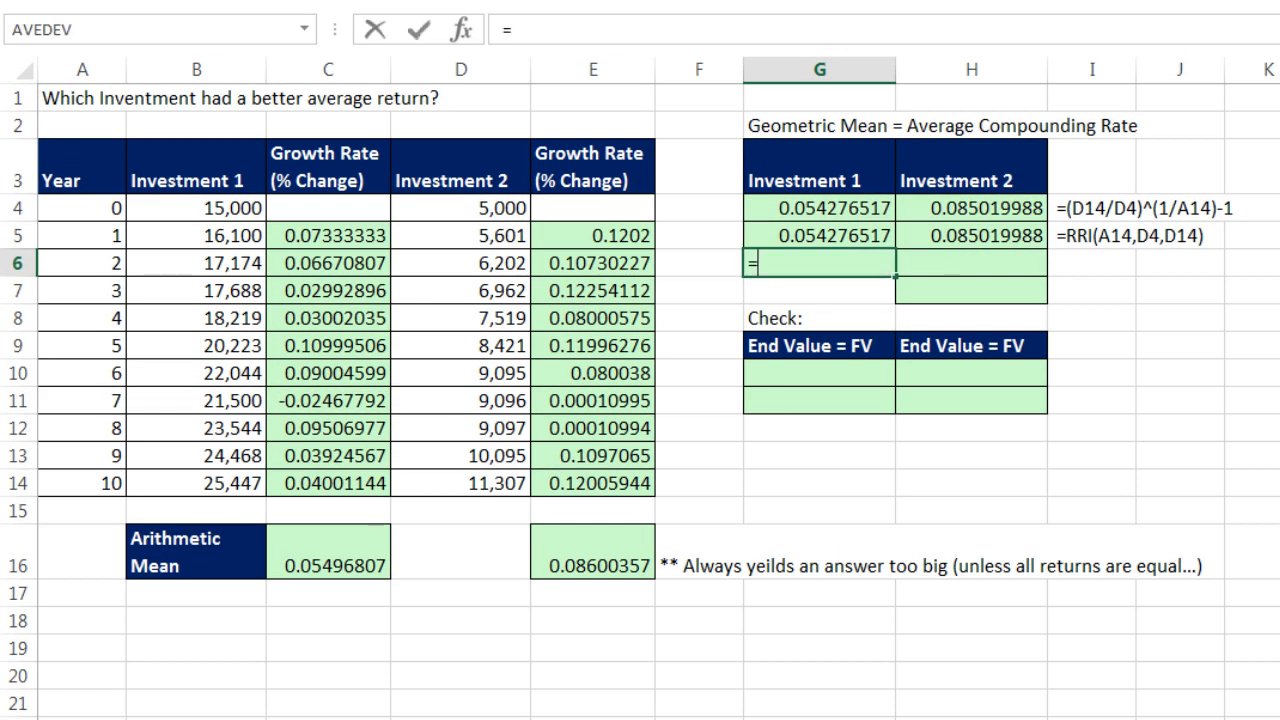
# - Enter =GEOMEAN(C5:C14+1) in G6 as an array formula, returning 1.054276517
pyautogui.write('GEOMEAN(')
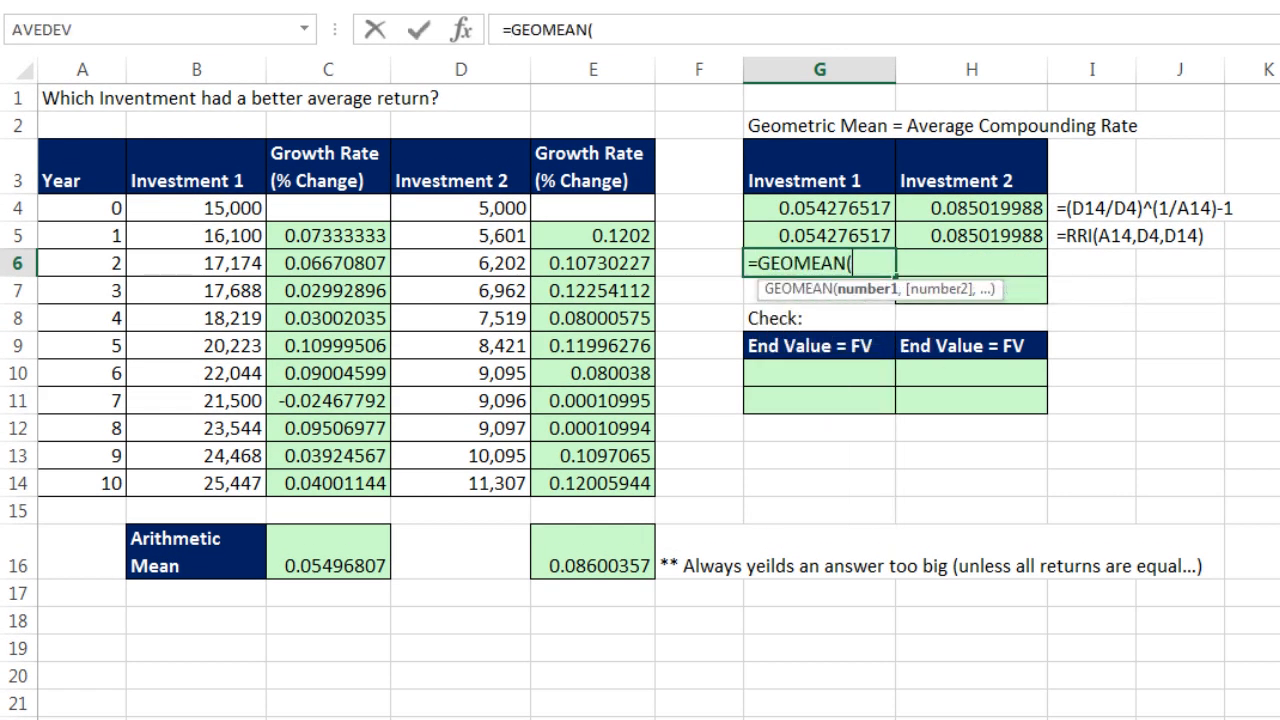
pyautogui.moveTo(328, 236); pyautogui.dragTo(328, 428)
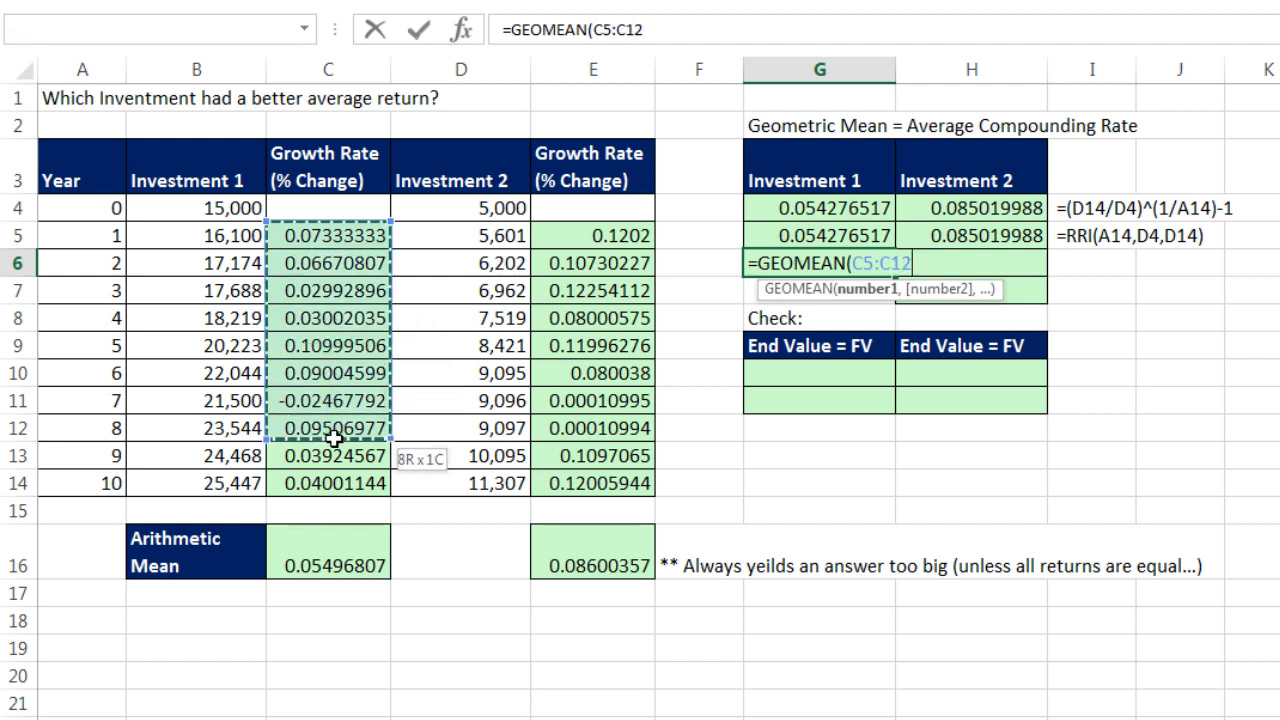
pyautogui.moveTo(330, 428); pyautogui.dragTo(330, 482)
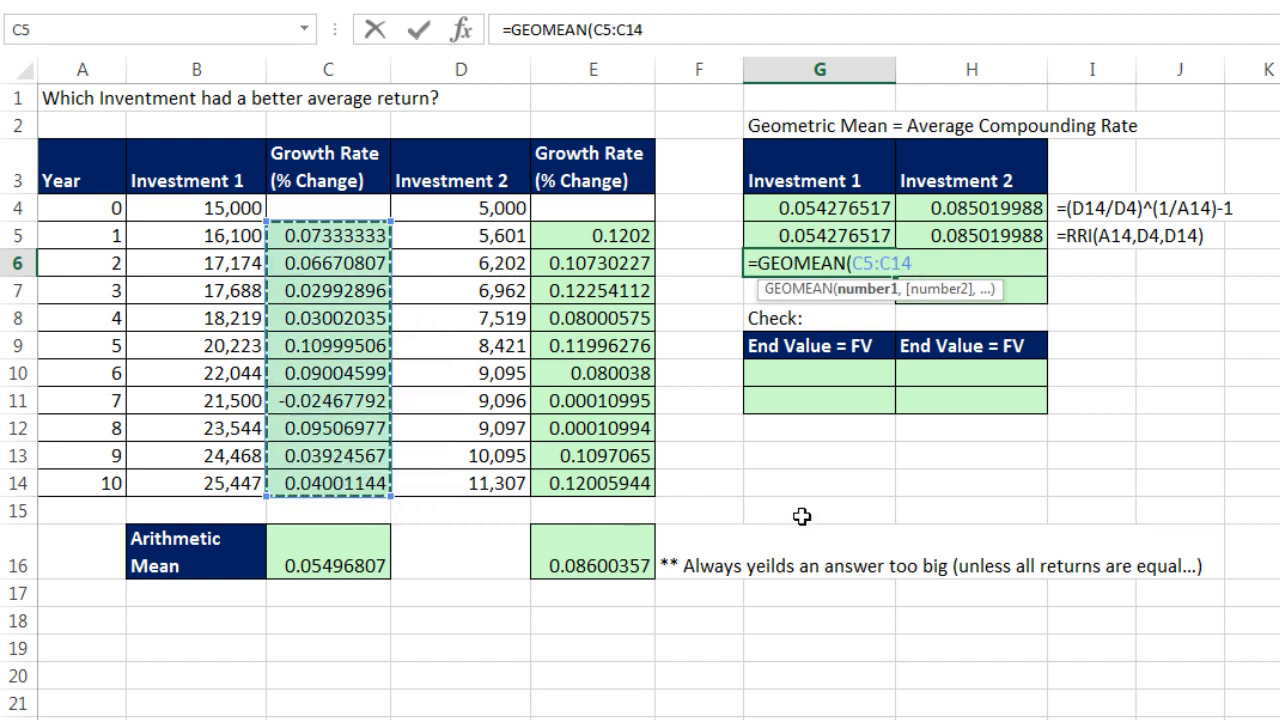
pyautogui.moveTo(412, 200)
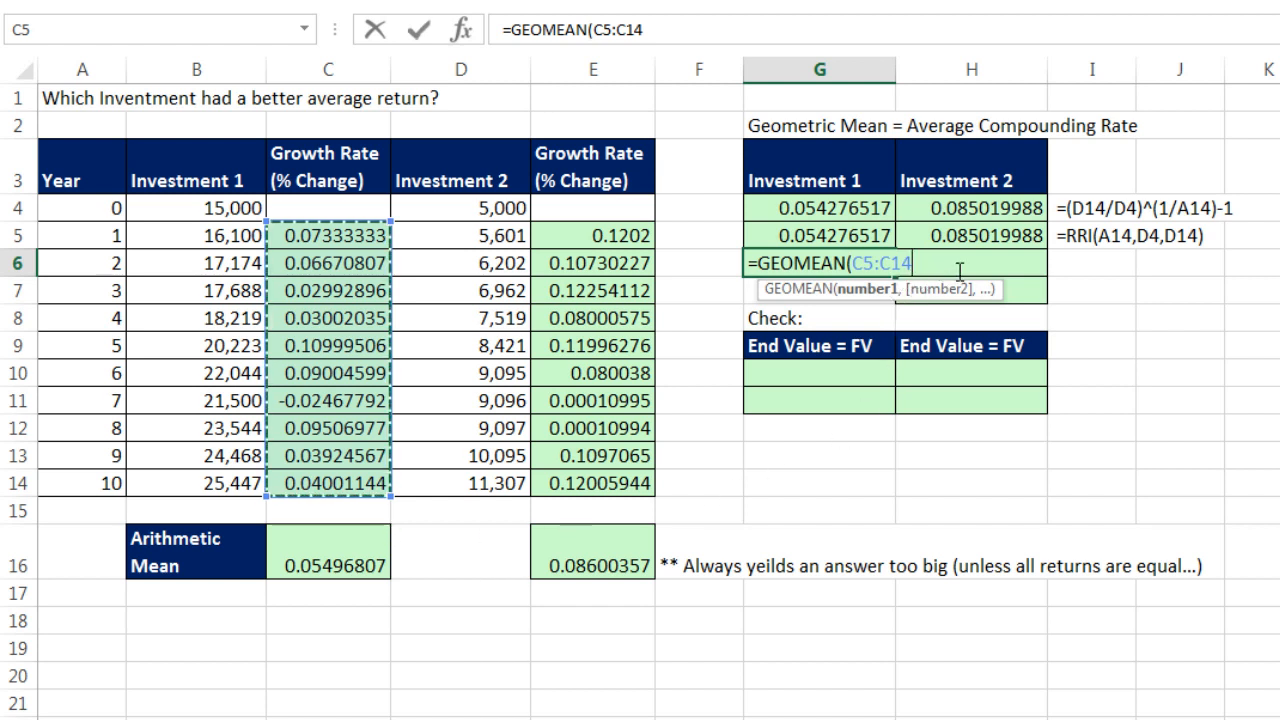
pyautogui.moveTo(1156, 302)
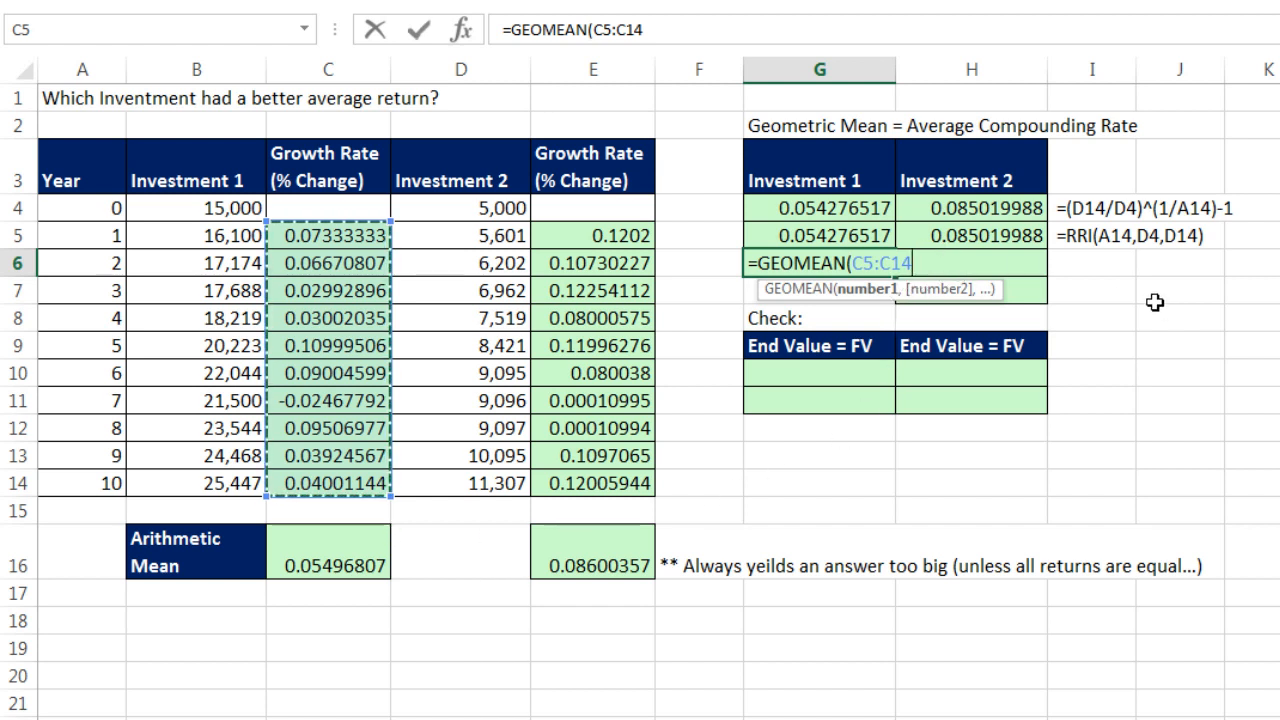
pyautogui.write('+')
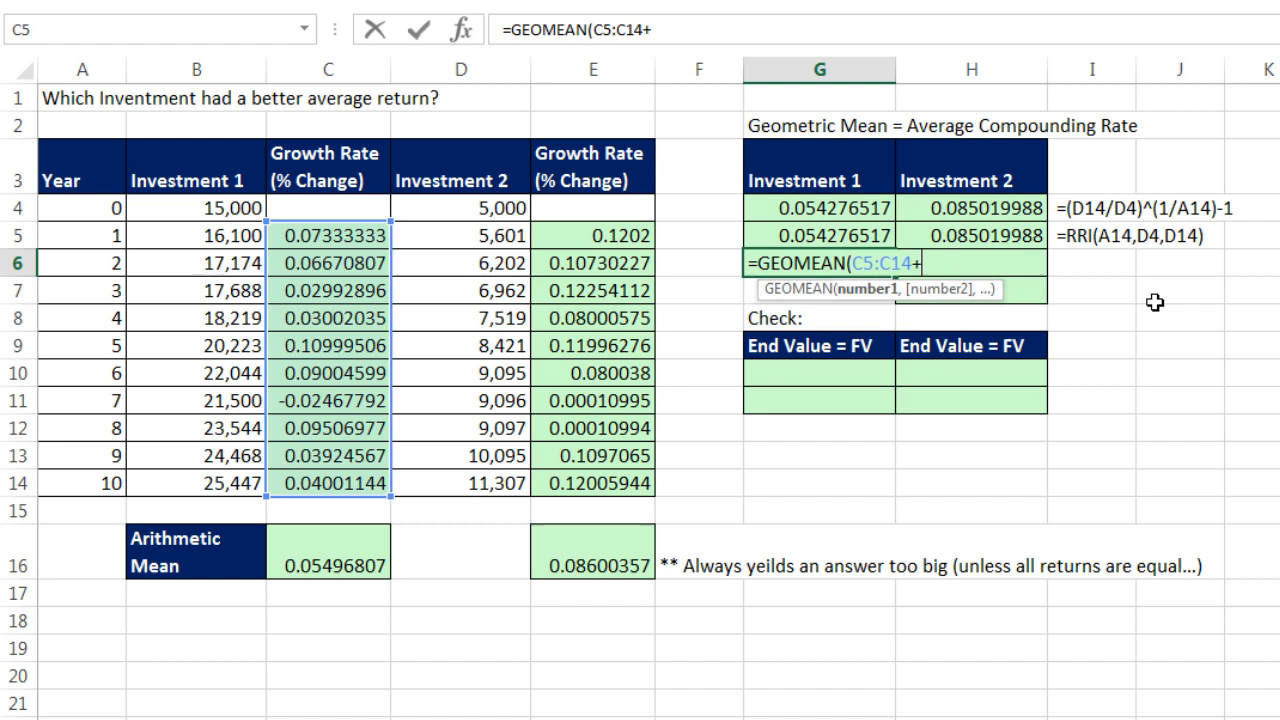
pyautogui.write('1')
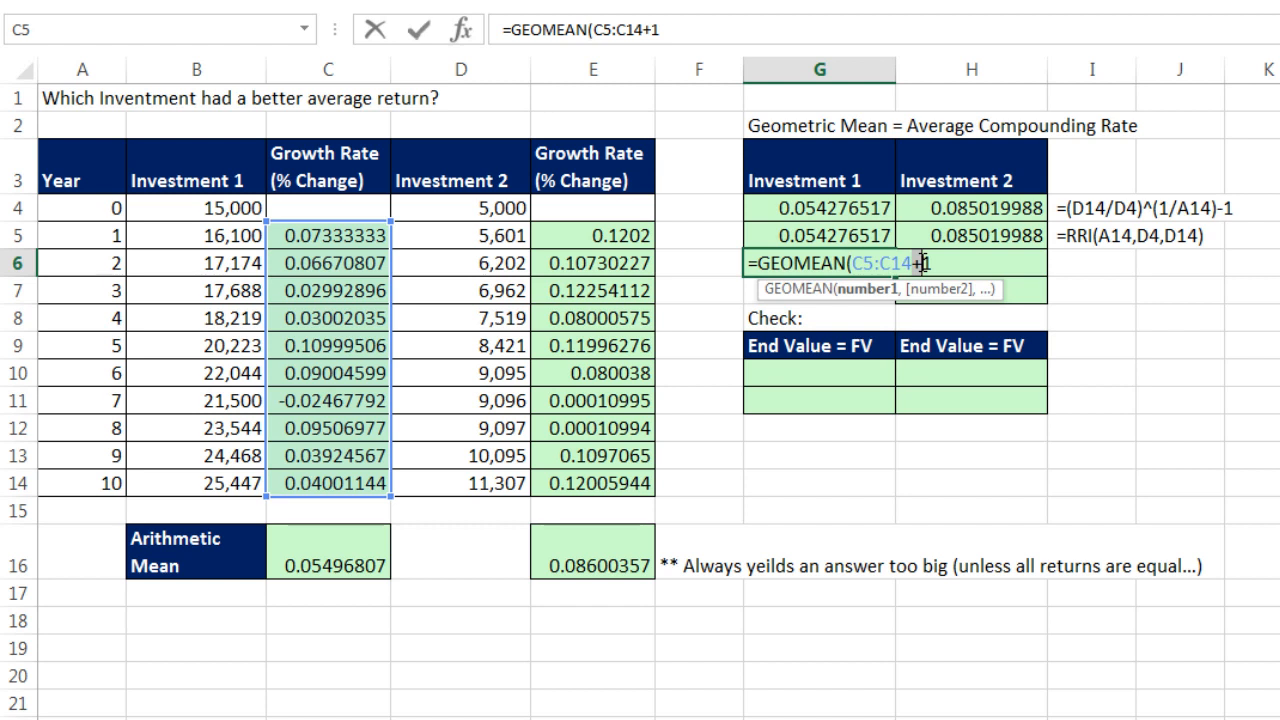
pyautogui.moveTo(936, 356)
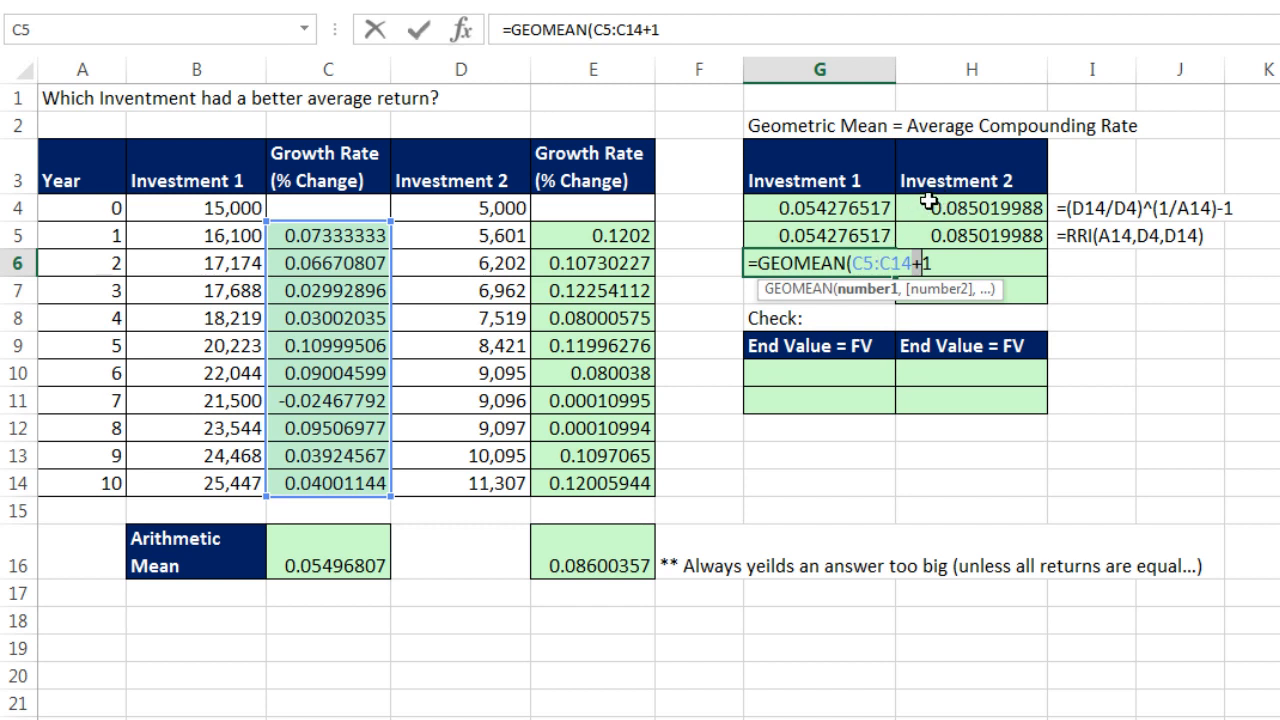
pyautogui.moveTo(916, 262)
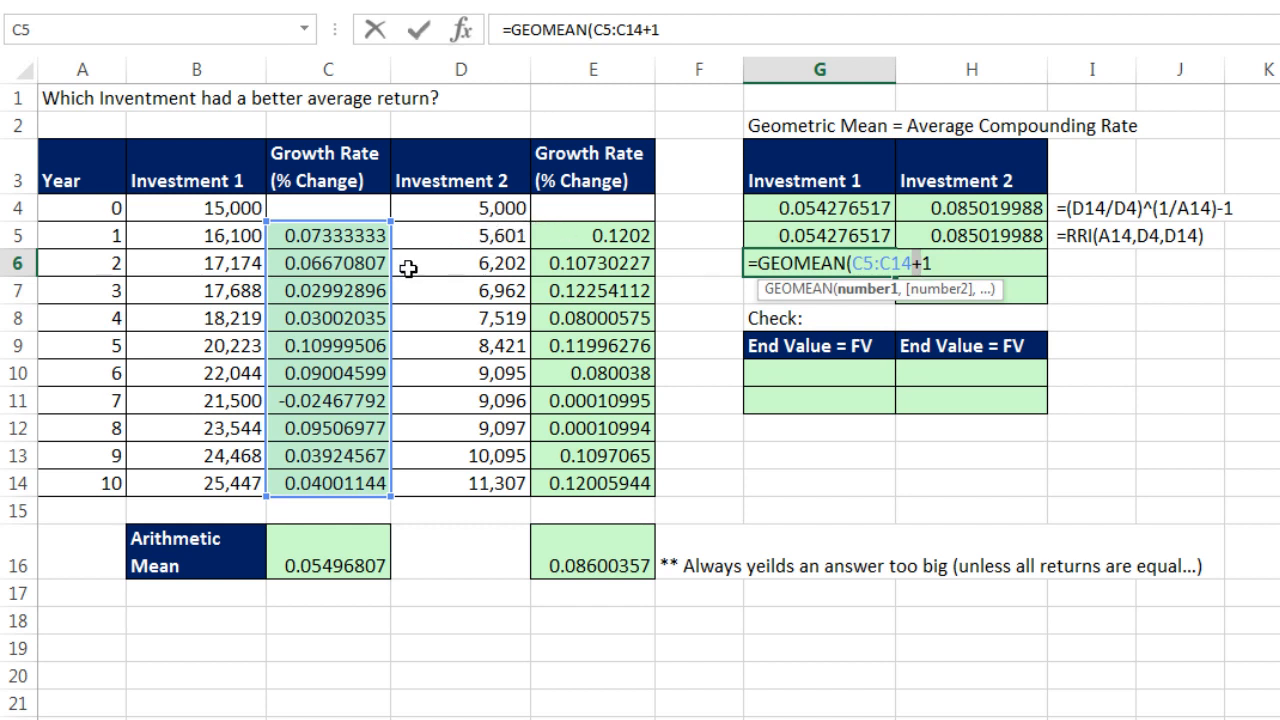
pyautogui.moveTo(956, 262)
pyautogui.write(')')
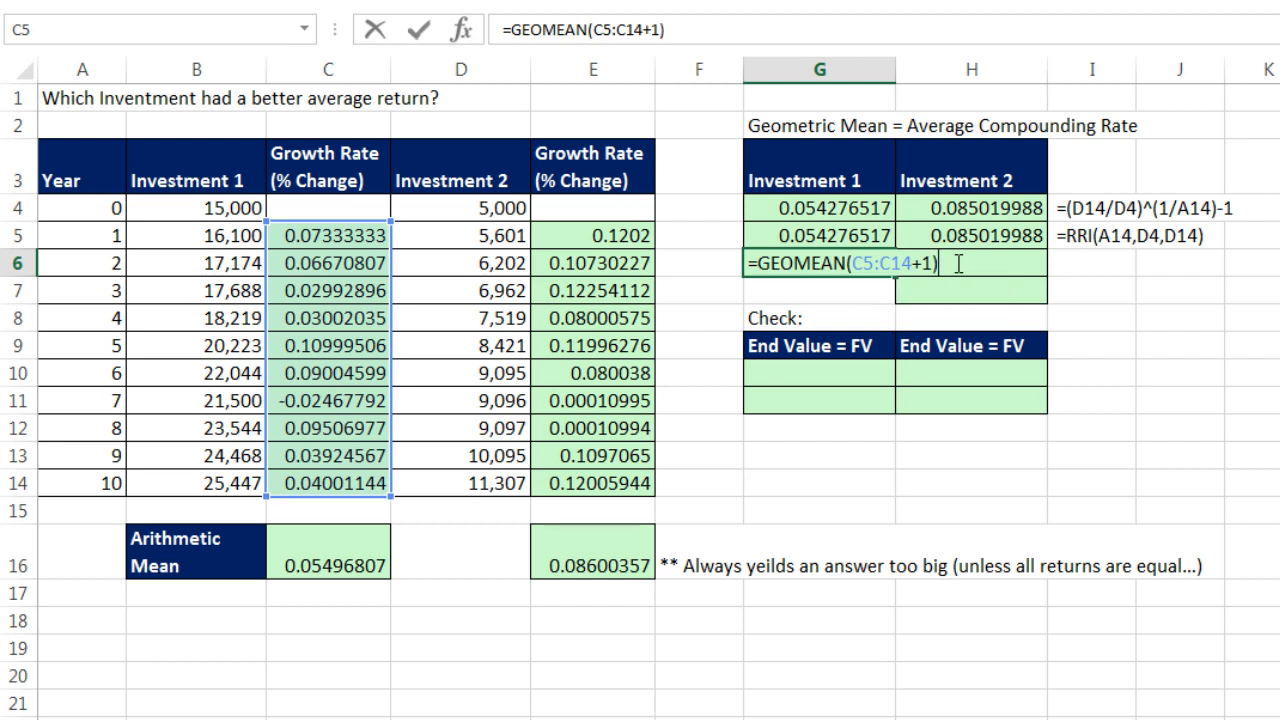
pyautogui.press('ctrl+shift+enter')
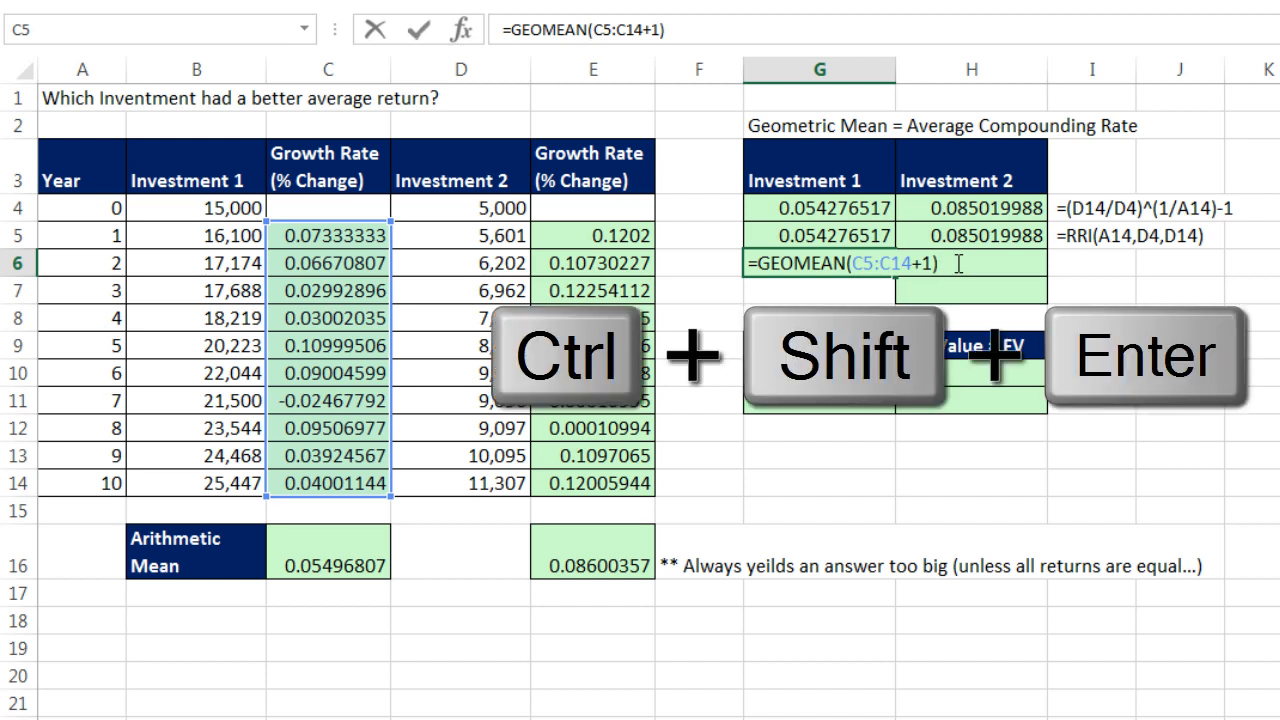
pyautogui.press('Ctrl+Shift+Enter')
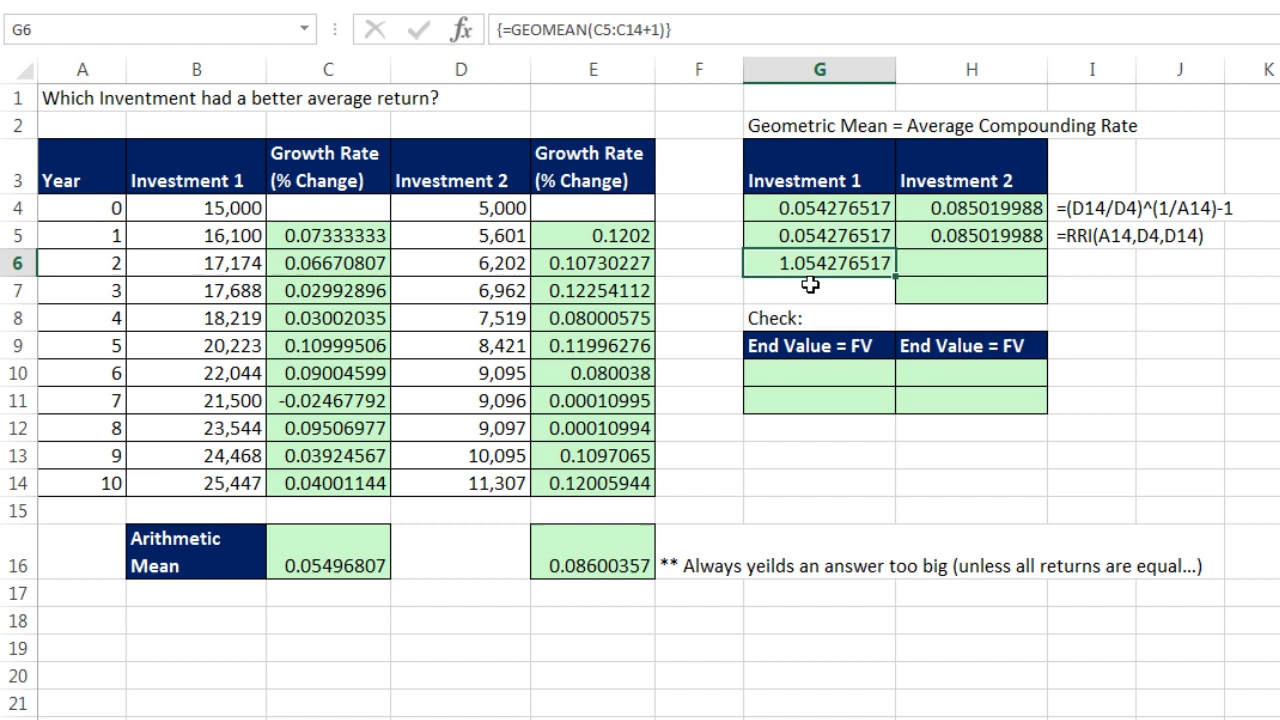
pyautogui.moveTo(818, 284)
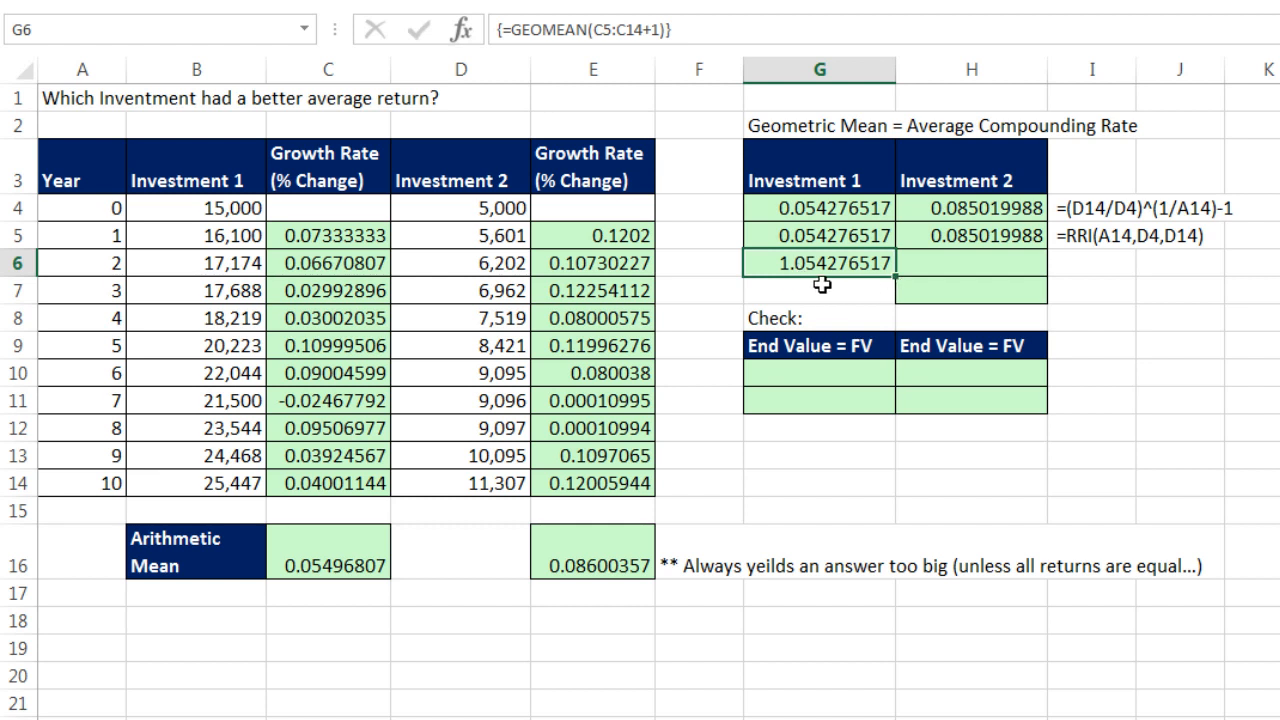
pyautogui.moveTo(868, 280)
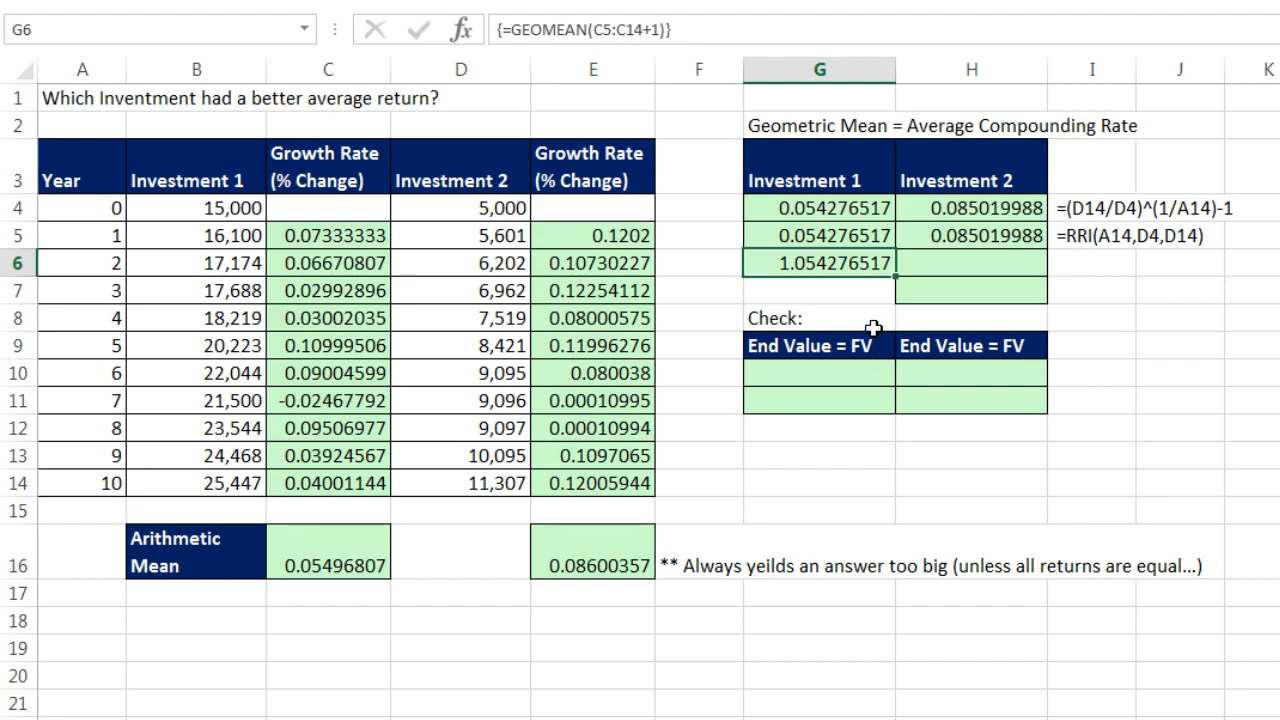
pyautogui.moveTo(840, 296)
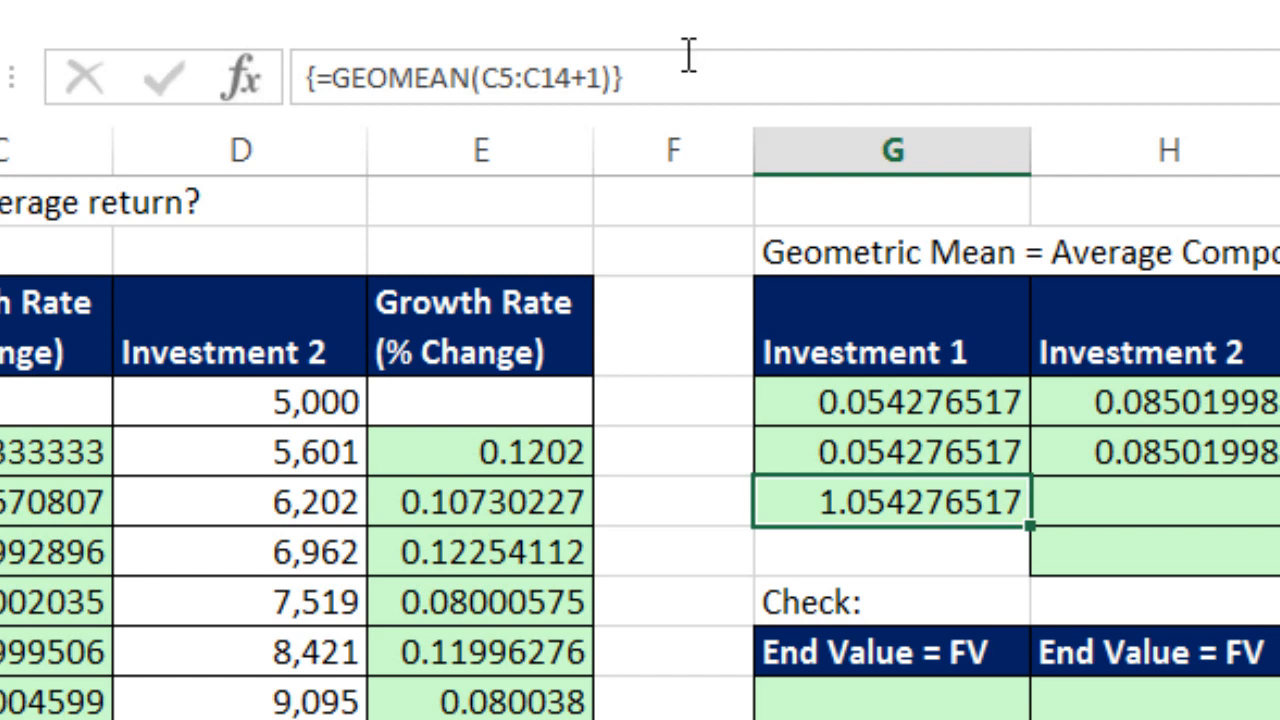
pyautogui.moveTo(800, 50)
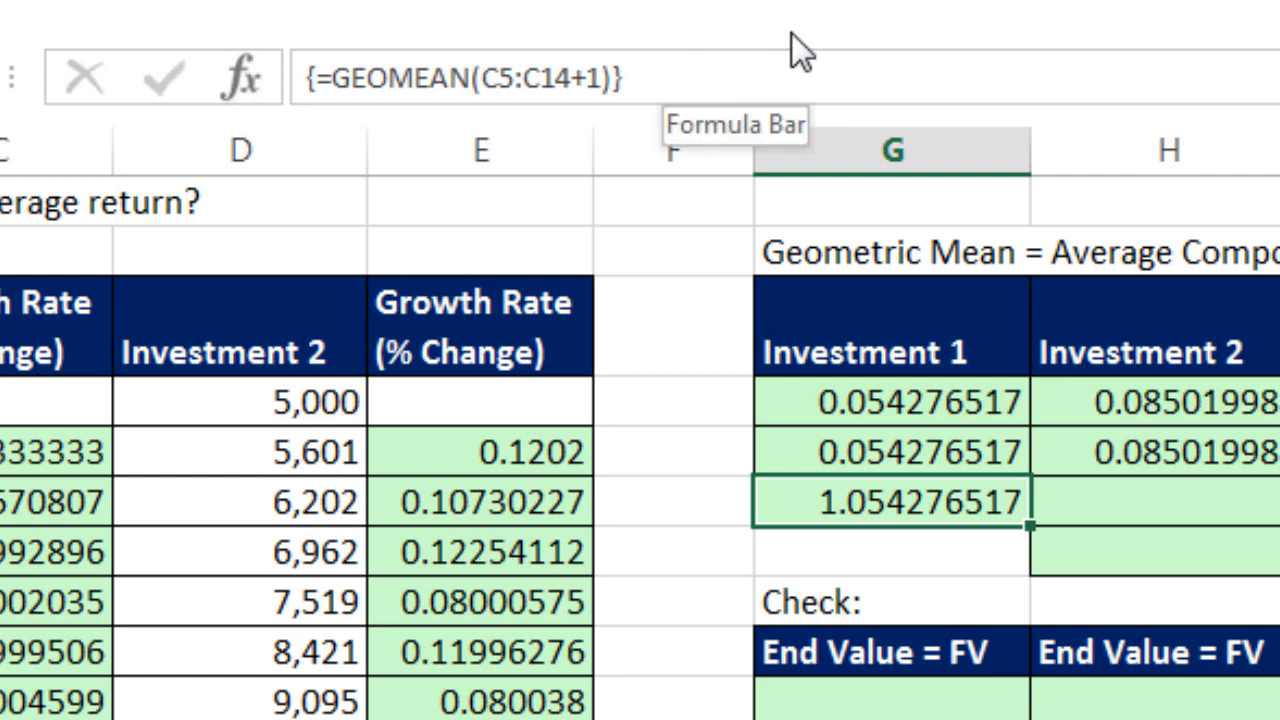
pyautogui.moveTo(240, 24)
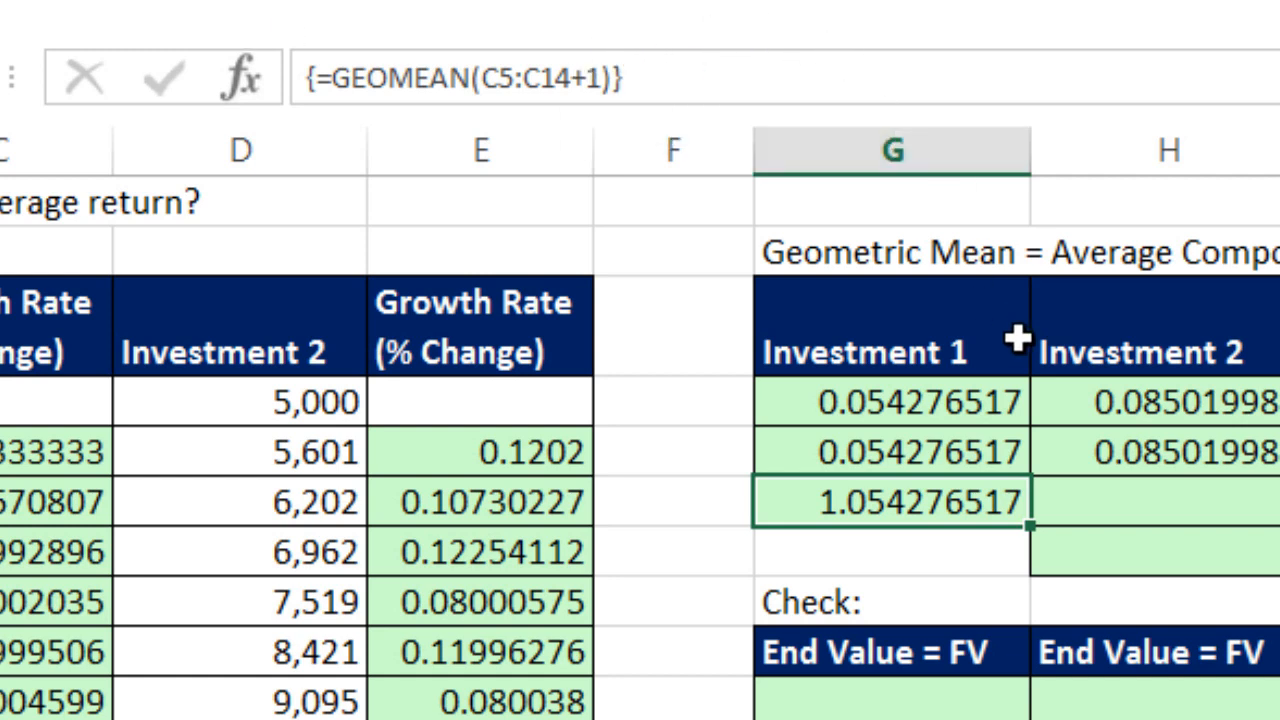
# - Append -1 to the G6 GEOMEAN array formula so it returns 0.054276517
pyautogui.doubleClick(890, 500)
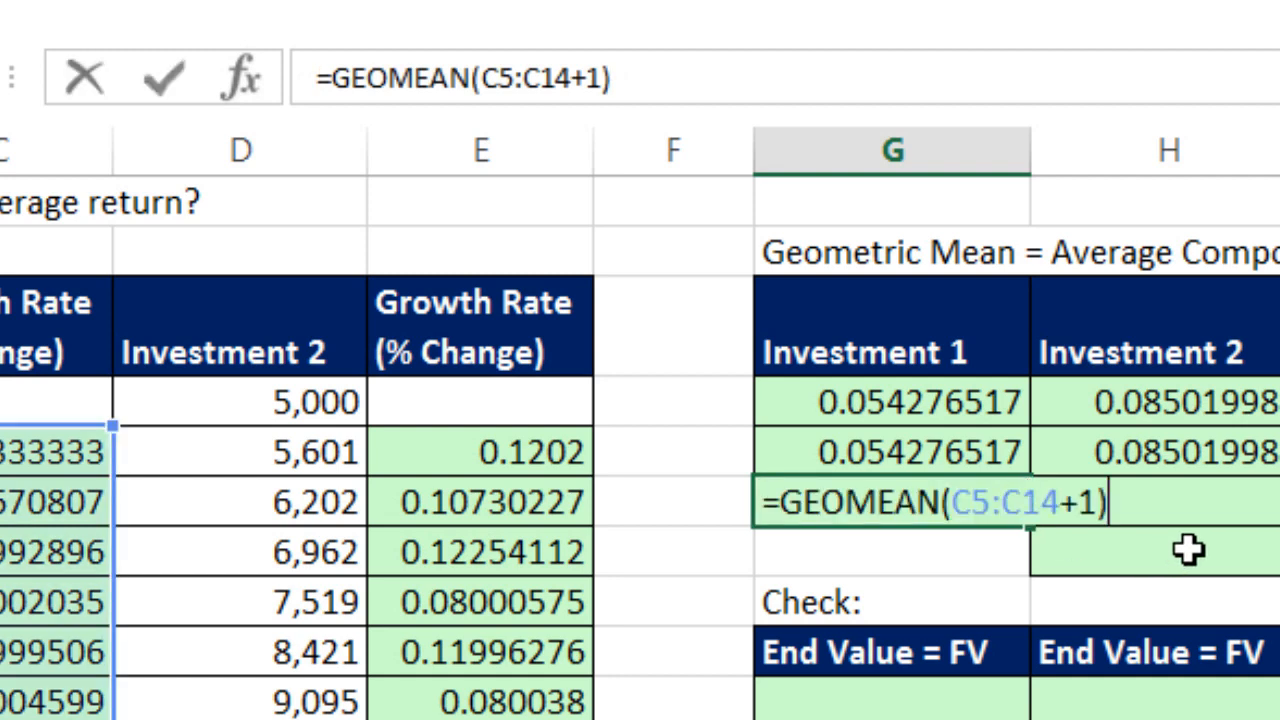
pyautogui.write('-')
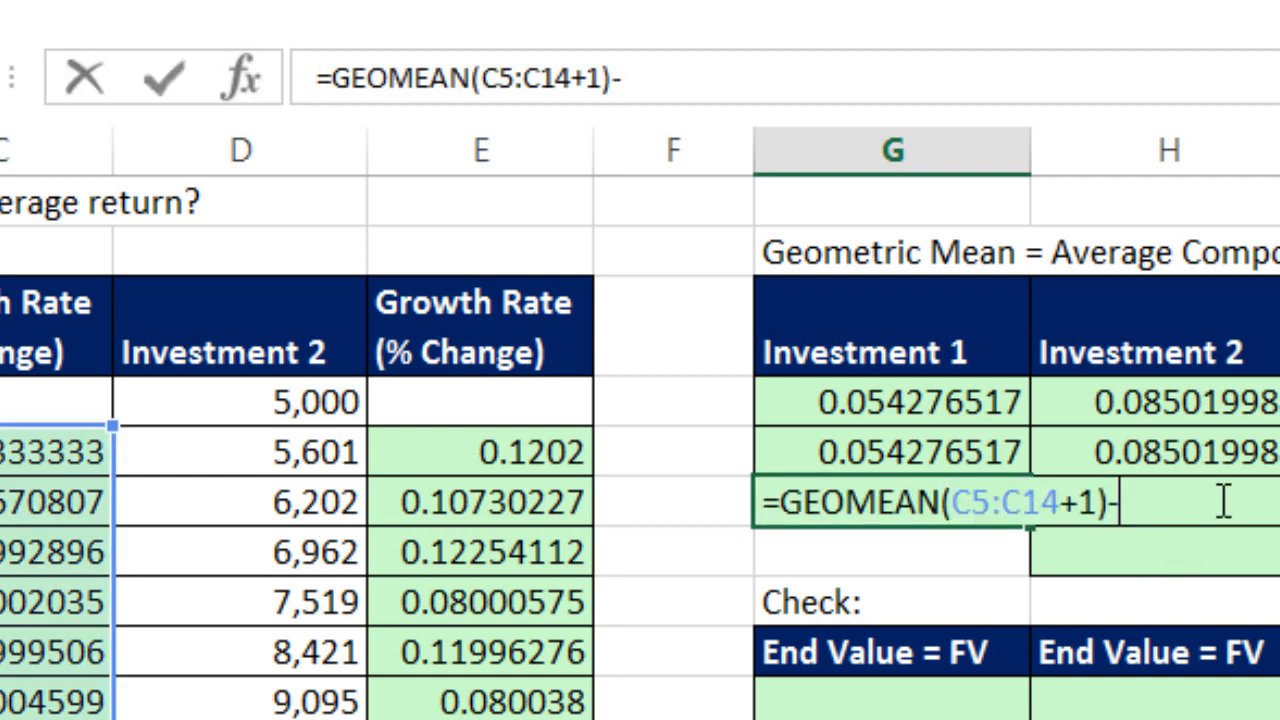
pyautogui.write('1')
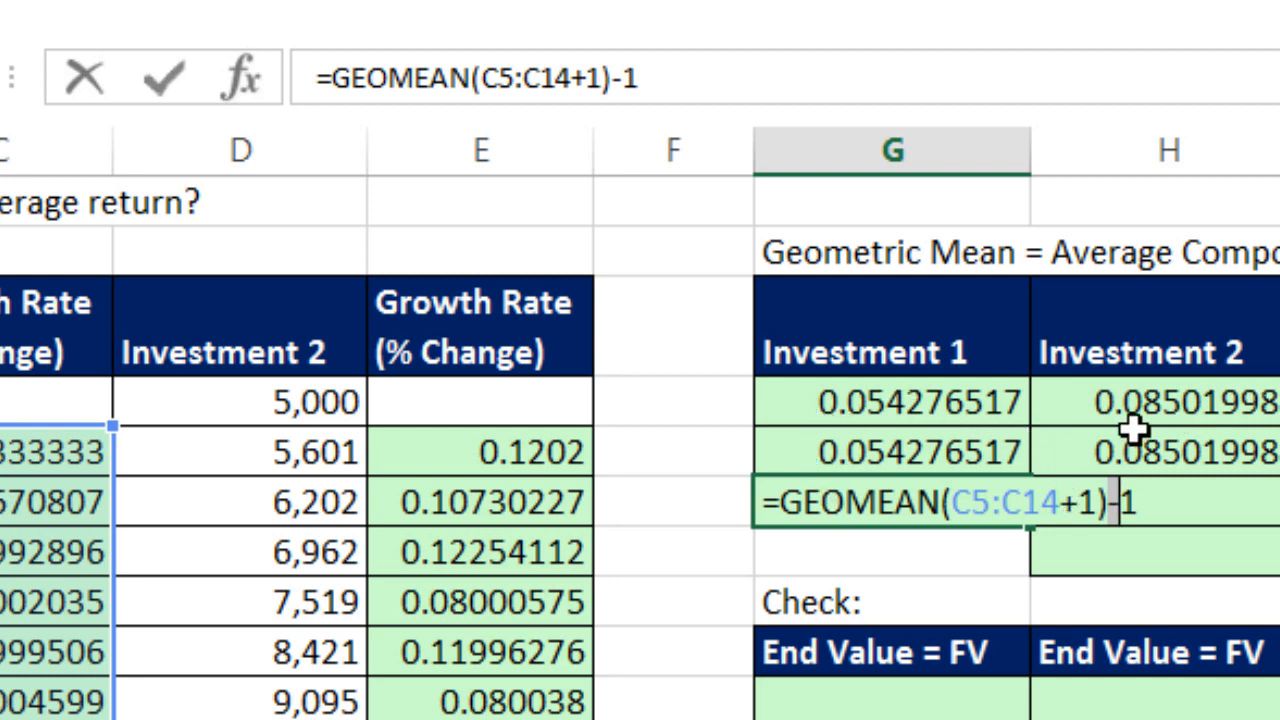
pyautogui.moveTo(1156, 504)
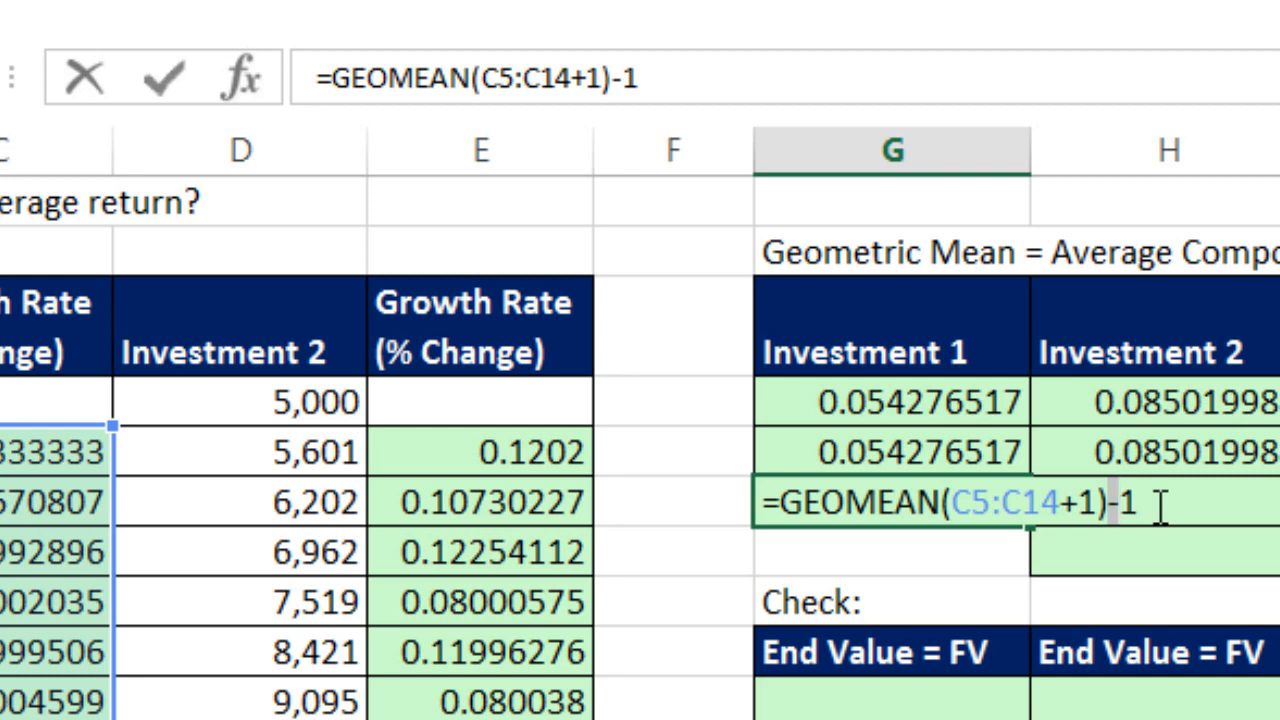
pyautogui.moveTo(1064, 520)
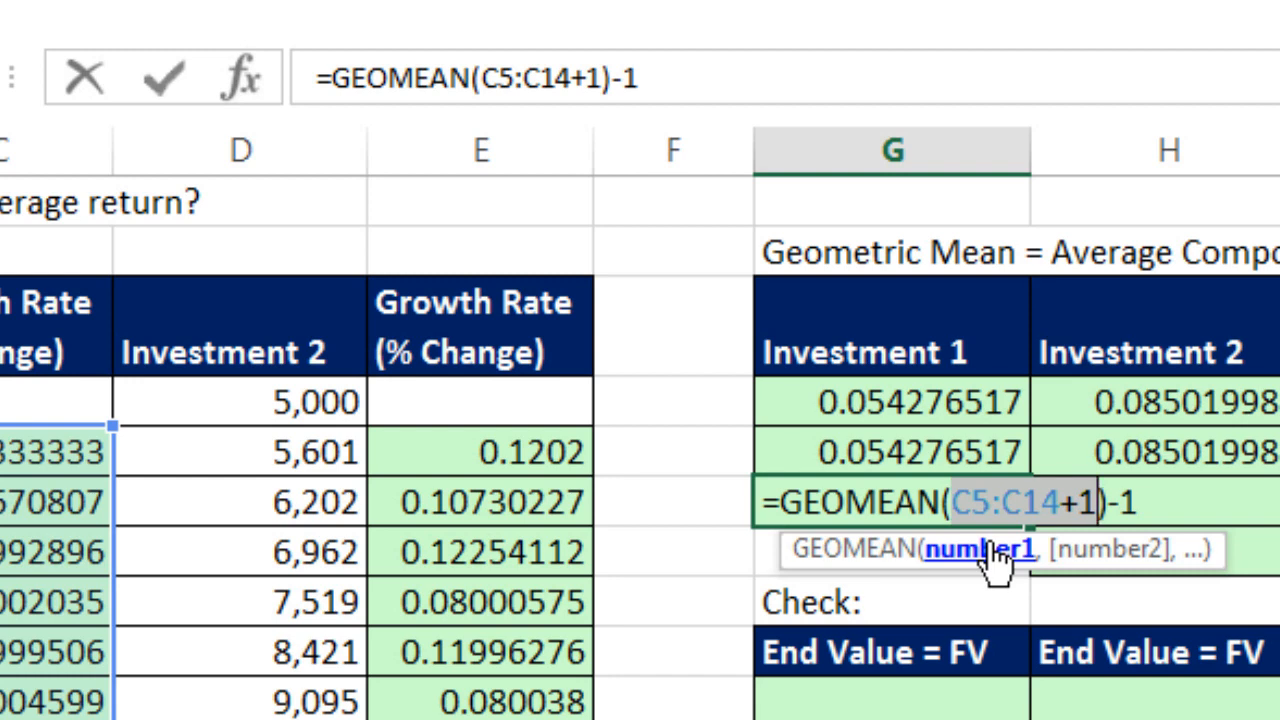
pyautogui.press('ctrl+shift+enter')
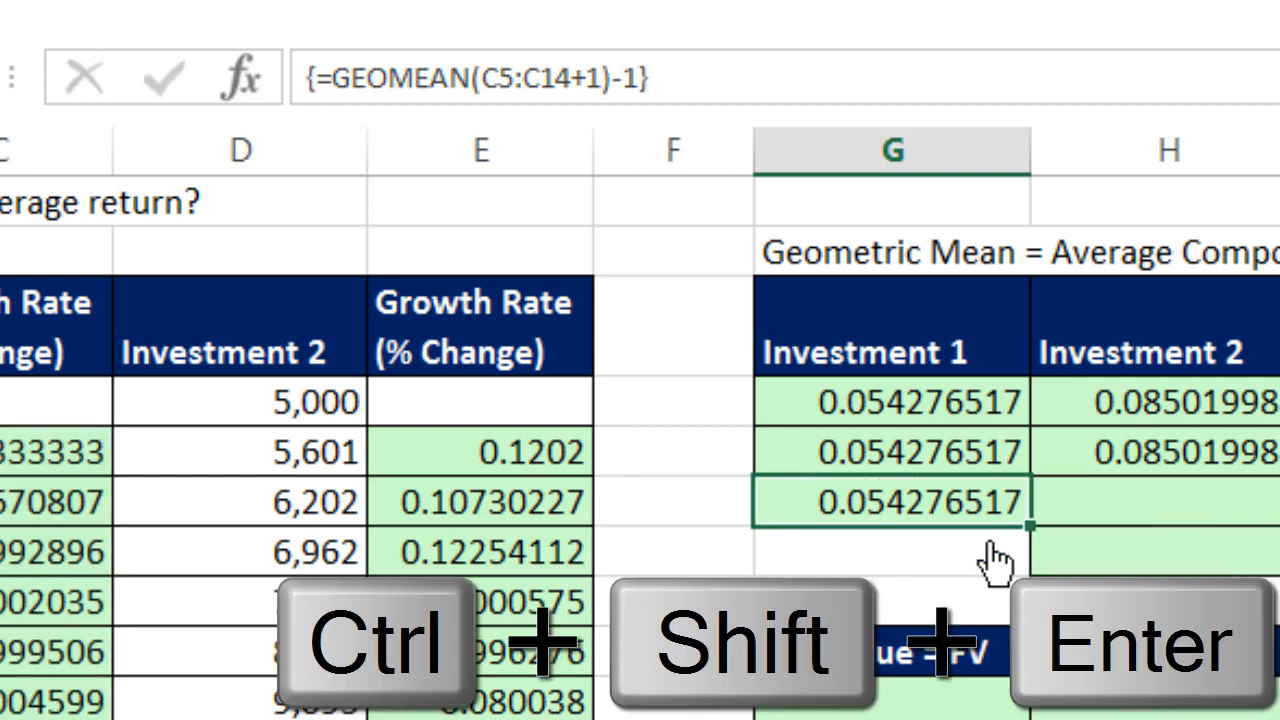
pyautogui.press('ctrl+shift+enter')
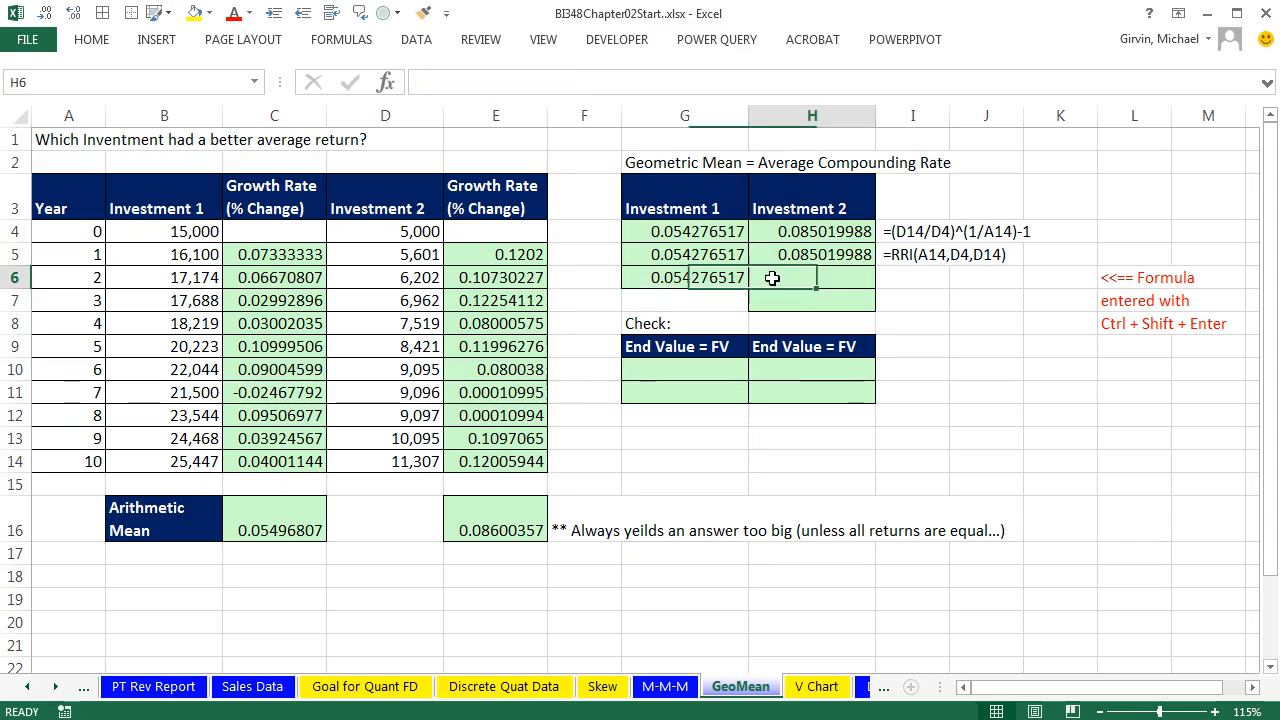
# - Enter =GEOMEAN(E5:E14+1)-1 in H6 as an array formula, returning 0.085019988
pyautogui.write('=ge')
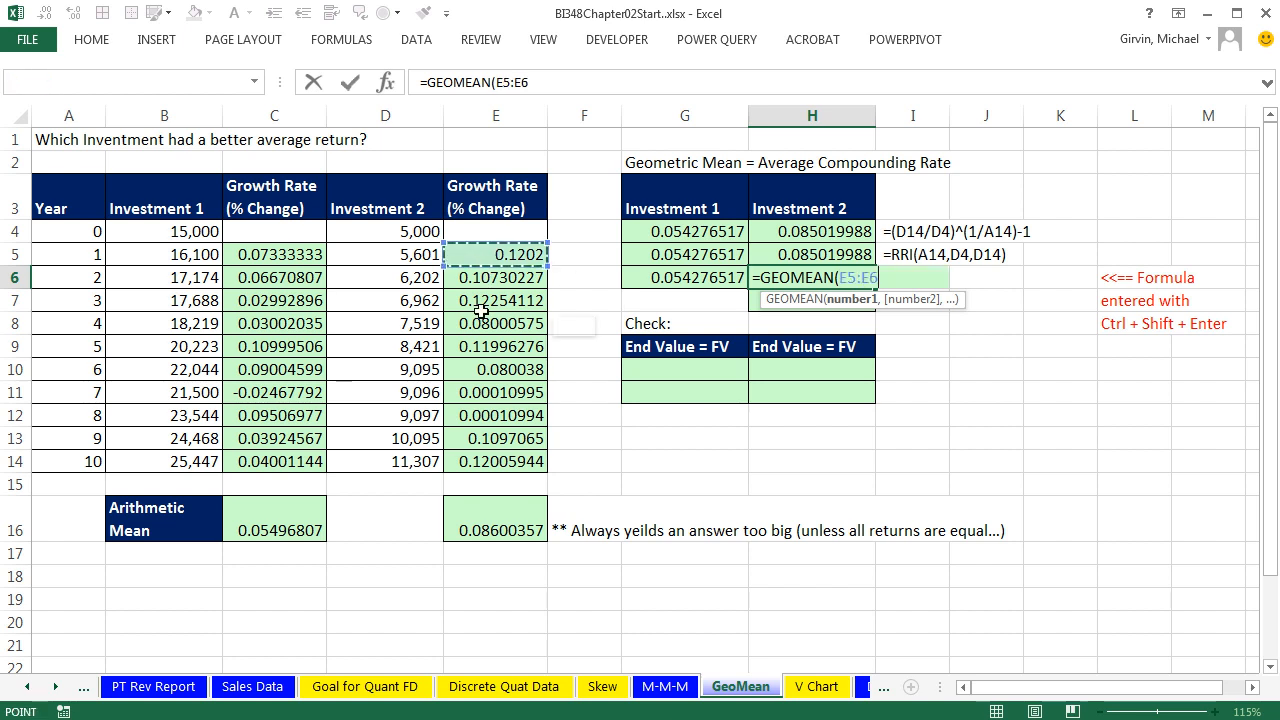
pyautogui.moveTo(496, 254); pyautogui.dragTo(496, 460)
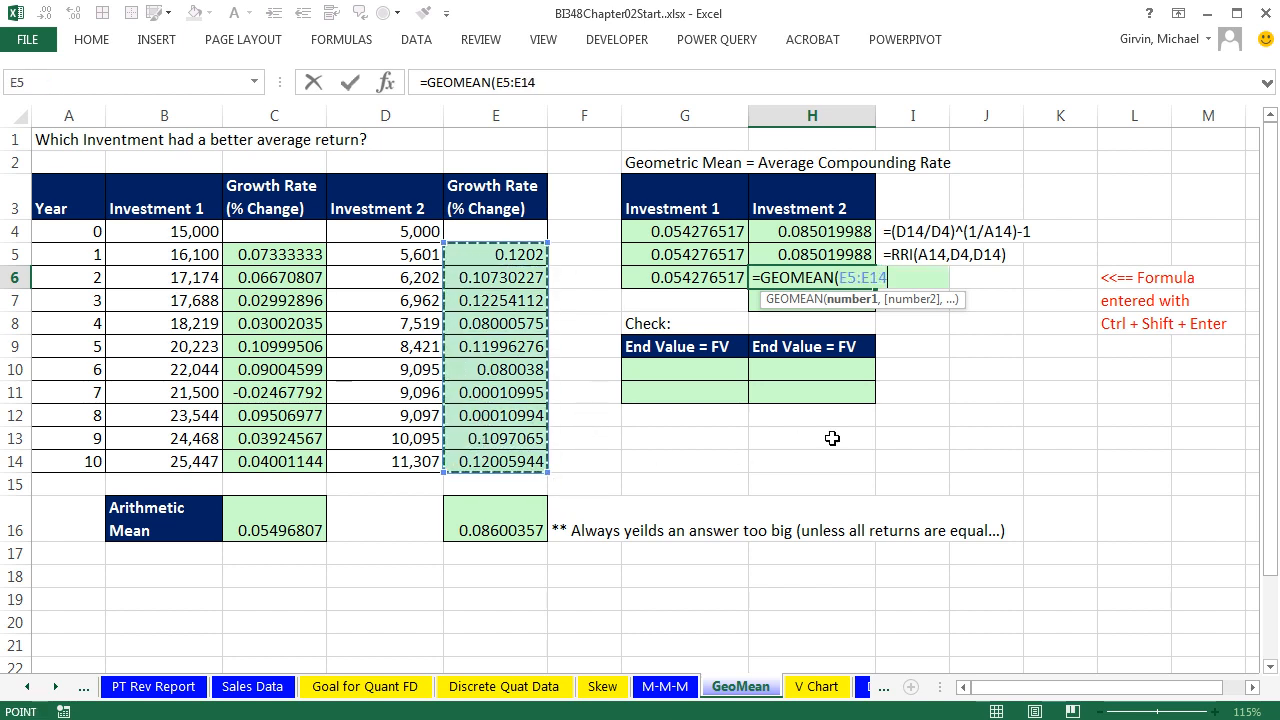
pyautogui.write('+1)-')
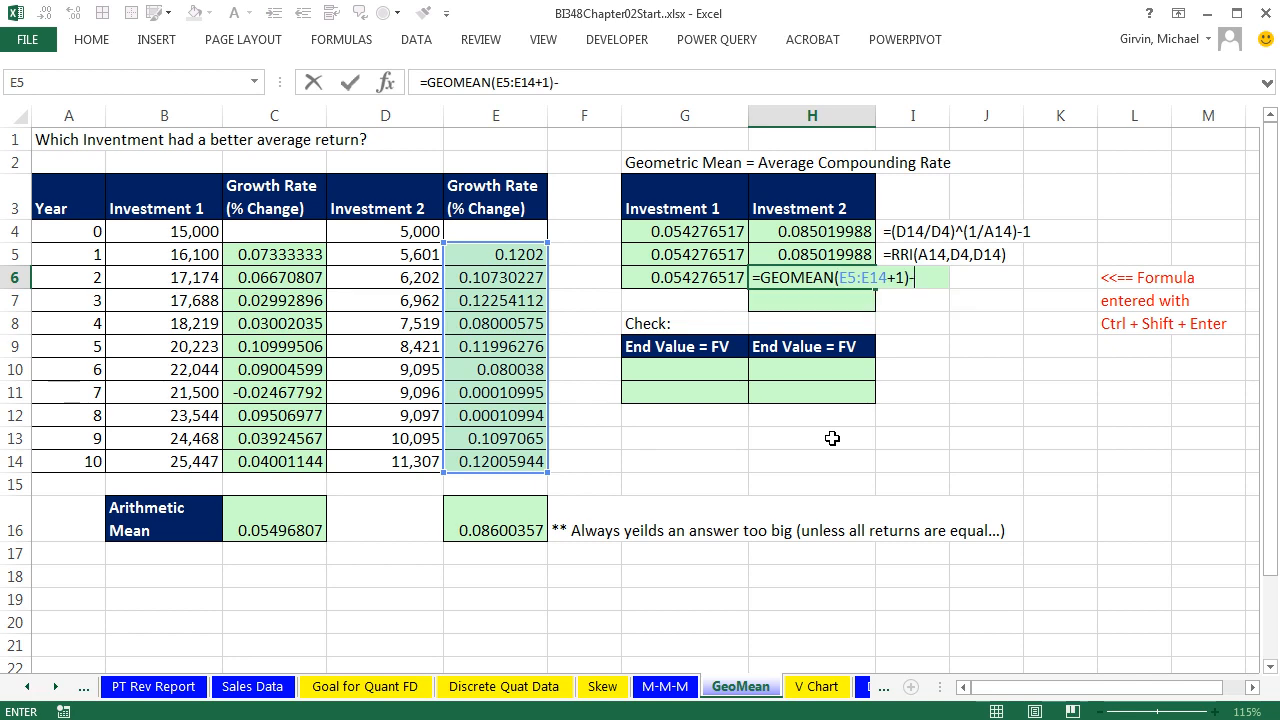
pyautogui.write('1')
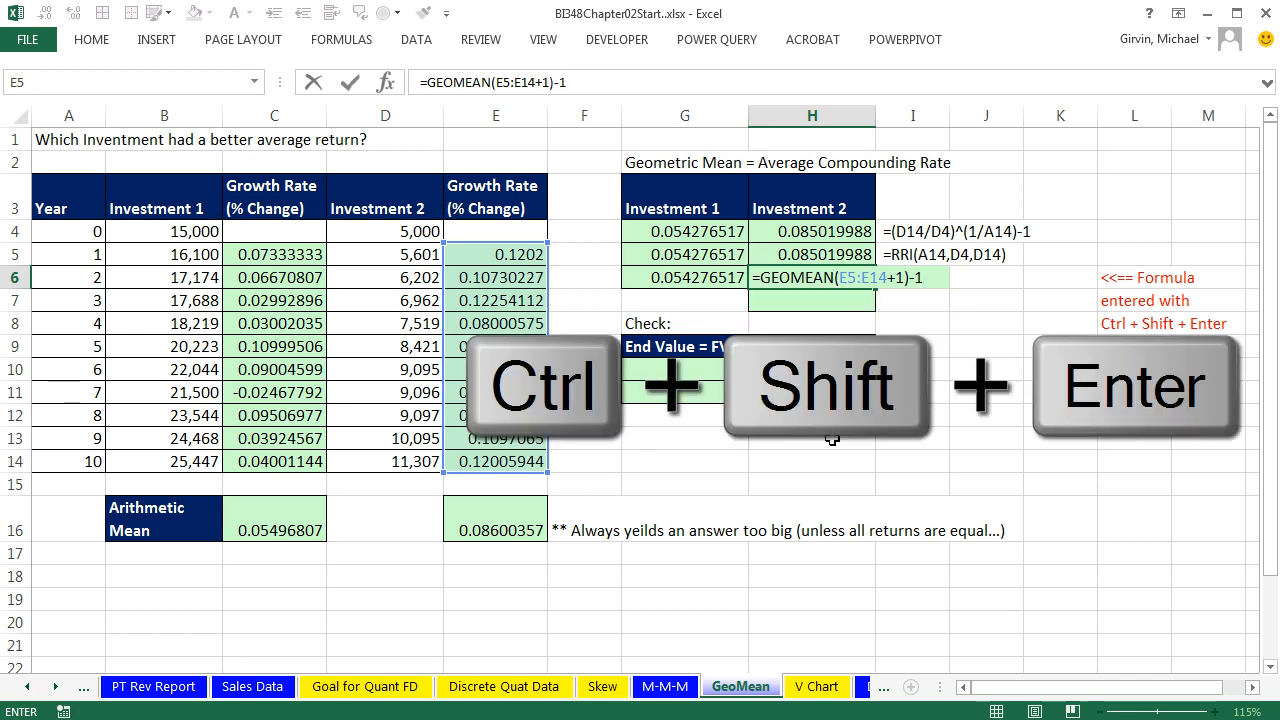
pyautogui.press('ctrl+shift+enter')
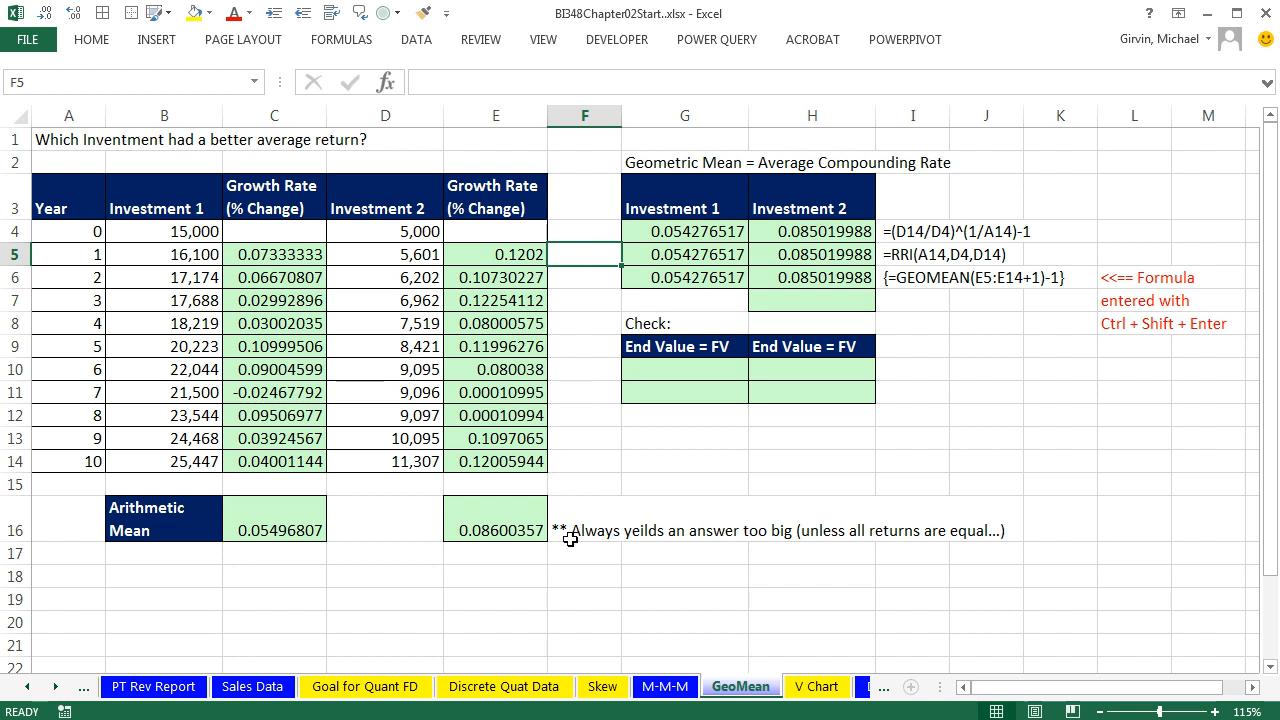
pyautogui.moveTo(650, 530)
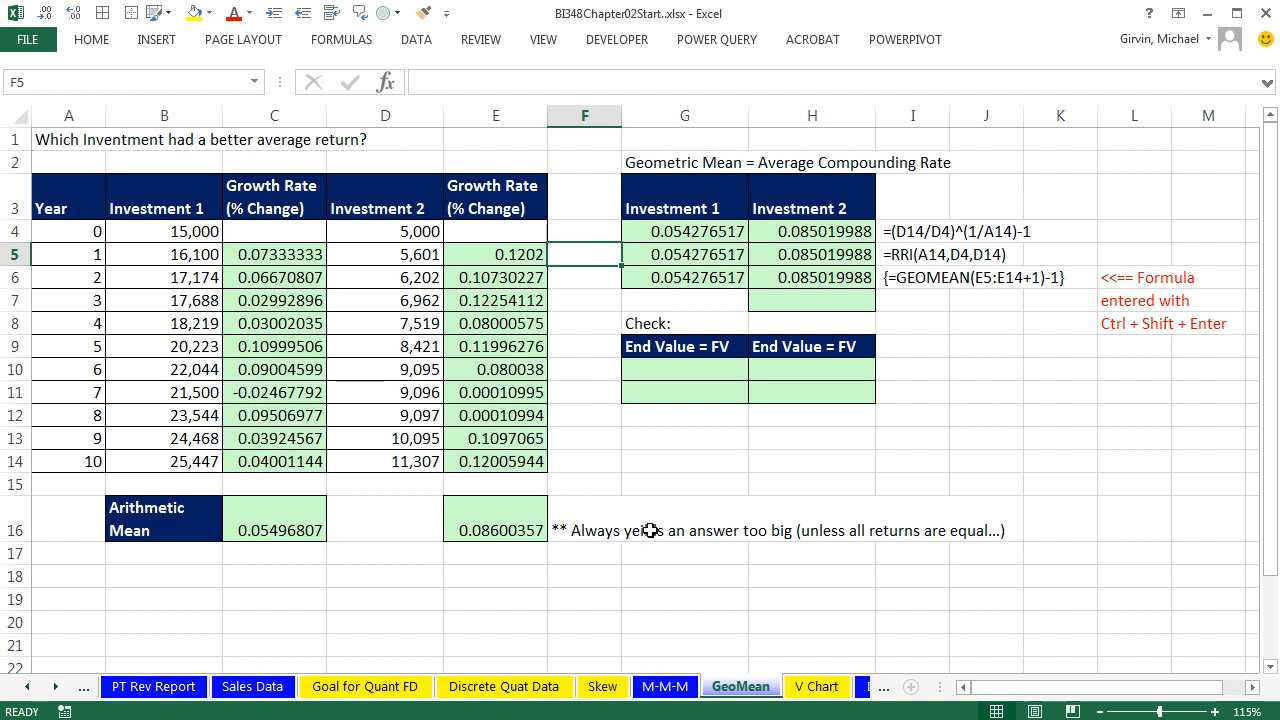
# - Fill helper column F5:F14 with one plus each Investment 2 growth rate (=E5+1)
pyautogui.write('=')
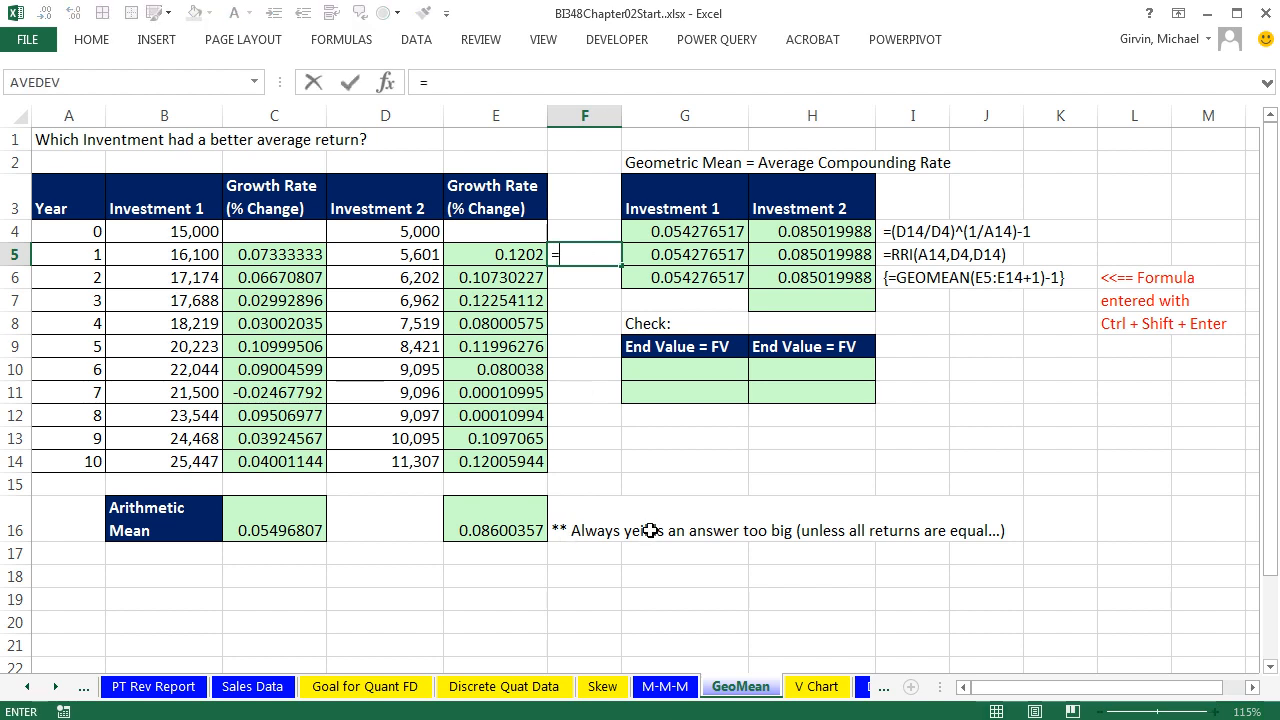
pyautogui.press('Return')
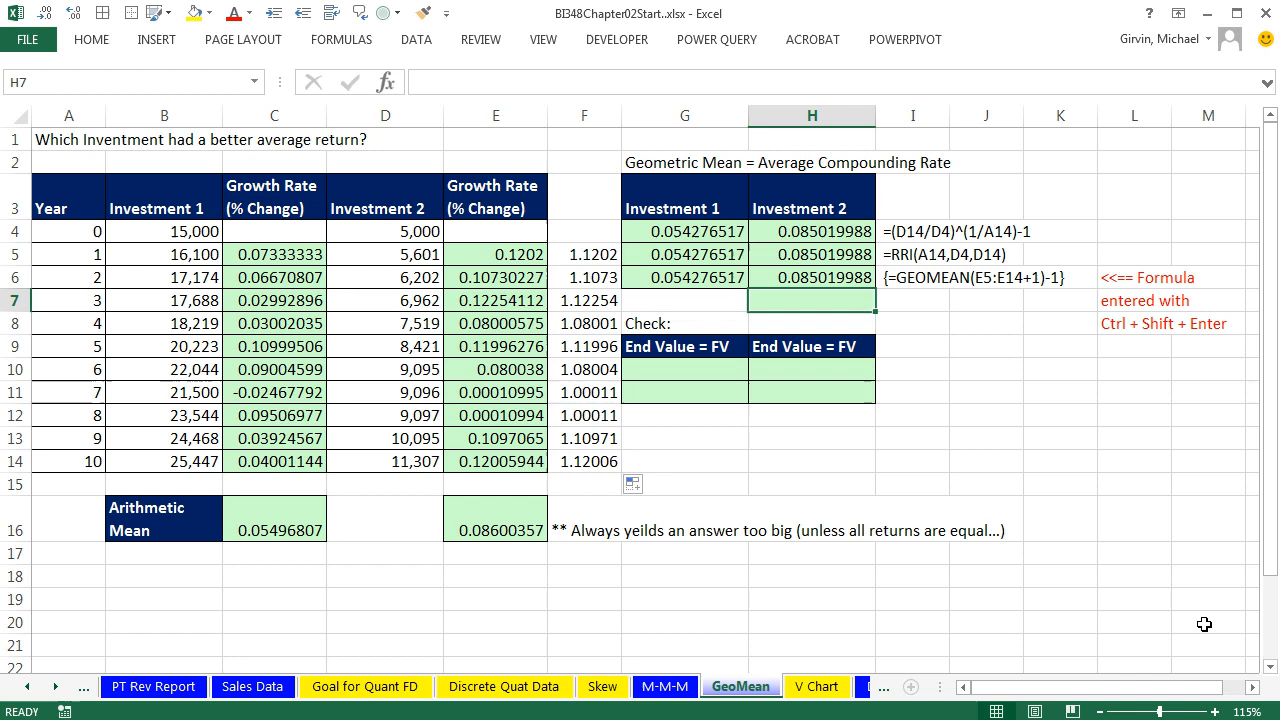
# - Enter =GEOMEAN(F5:F14)-1 in H7 (0.085019988), then begin G10 from the 15,000 start value B4
pyautogui.write('=geo')
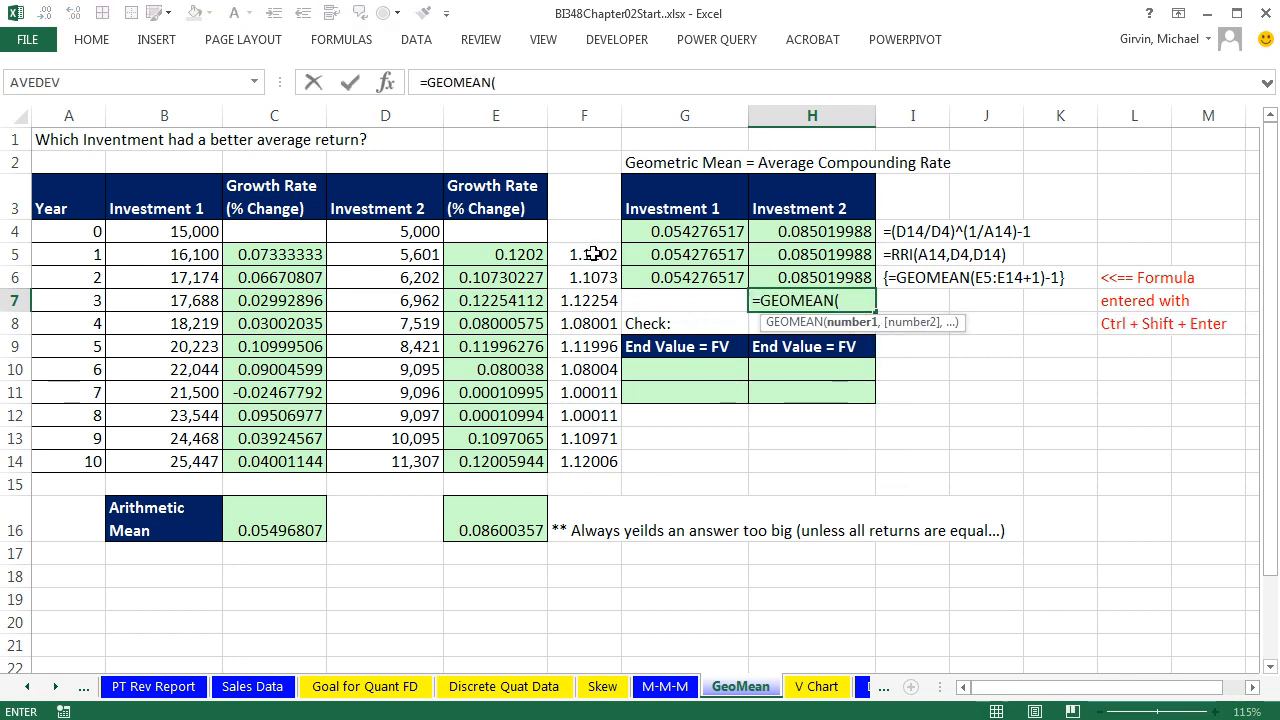
pyautogui.moveTo(584, 254); pyautogui.dragTo(584, 462)
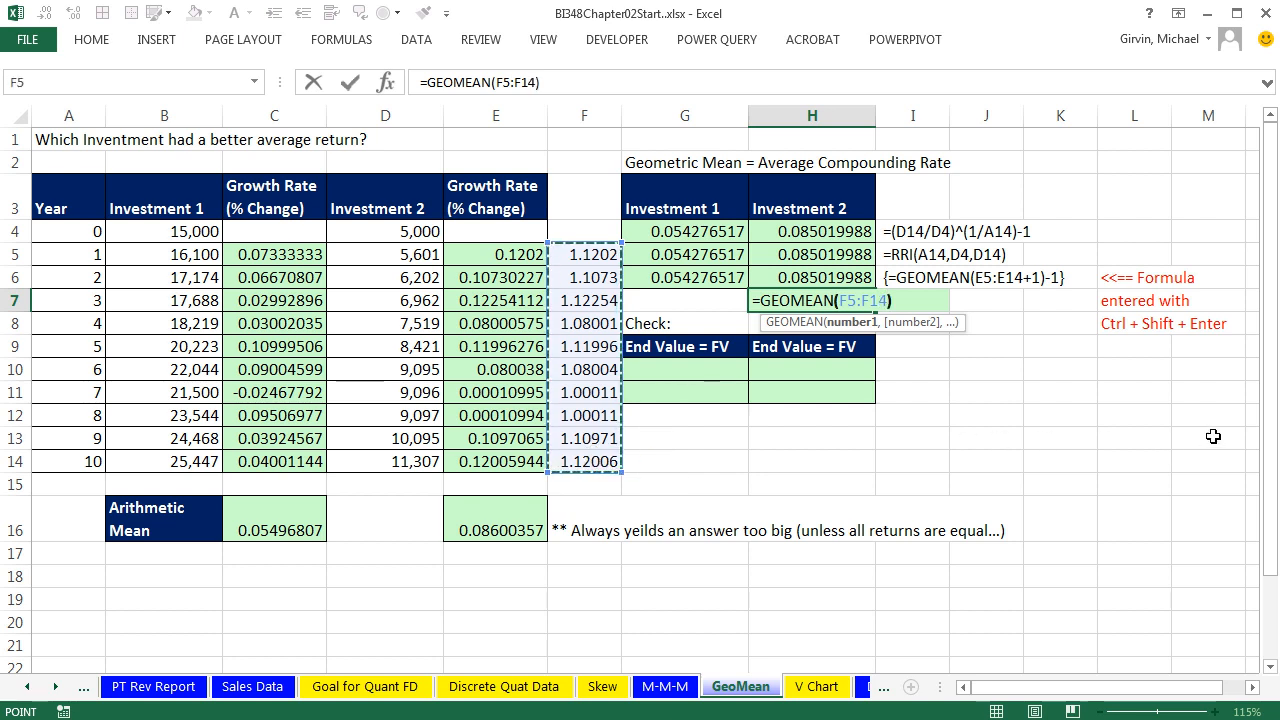
pyautogui.write('-1')
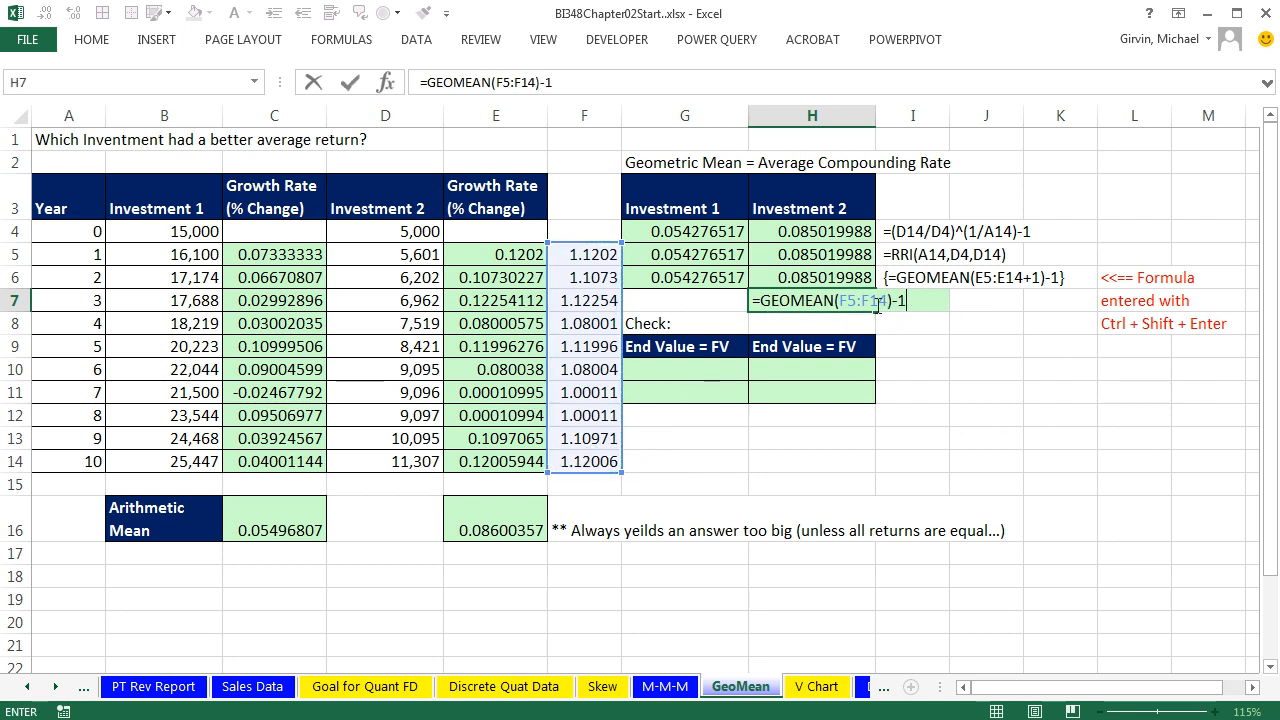
pyautogui.press('Return')
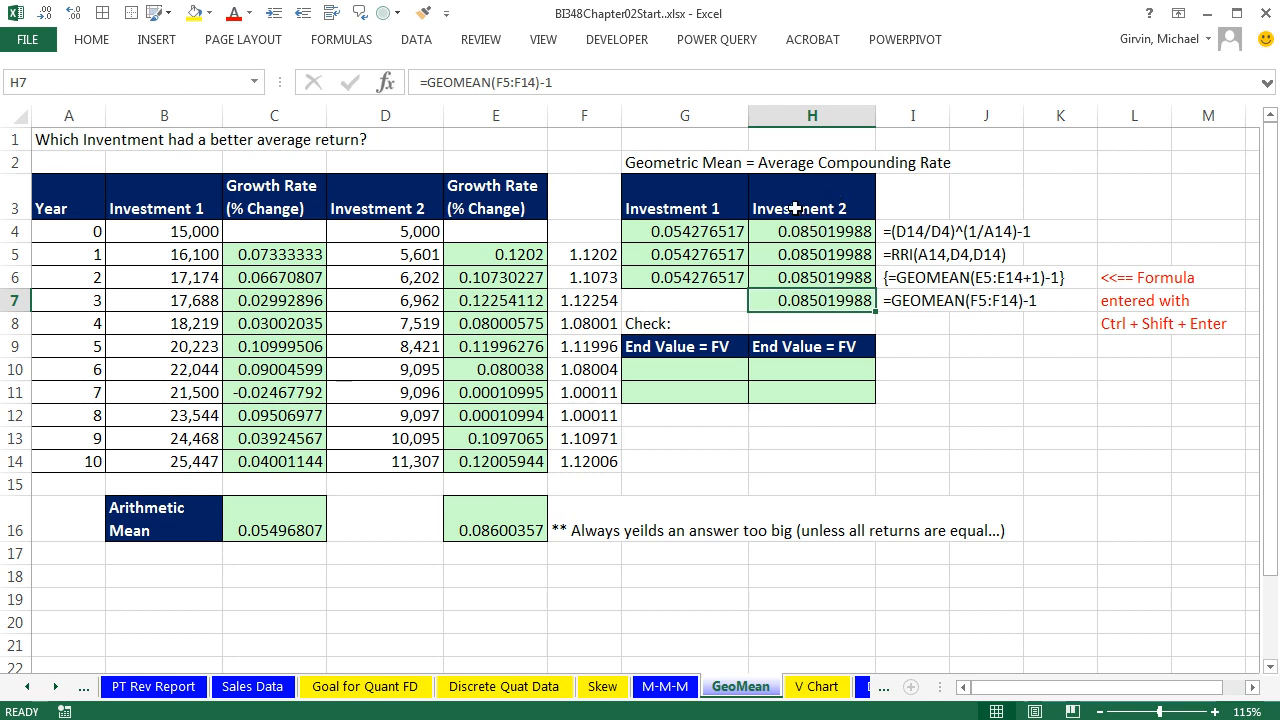
pyautogui.moveTo(924, 152)
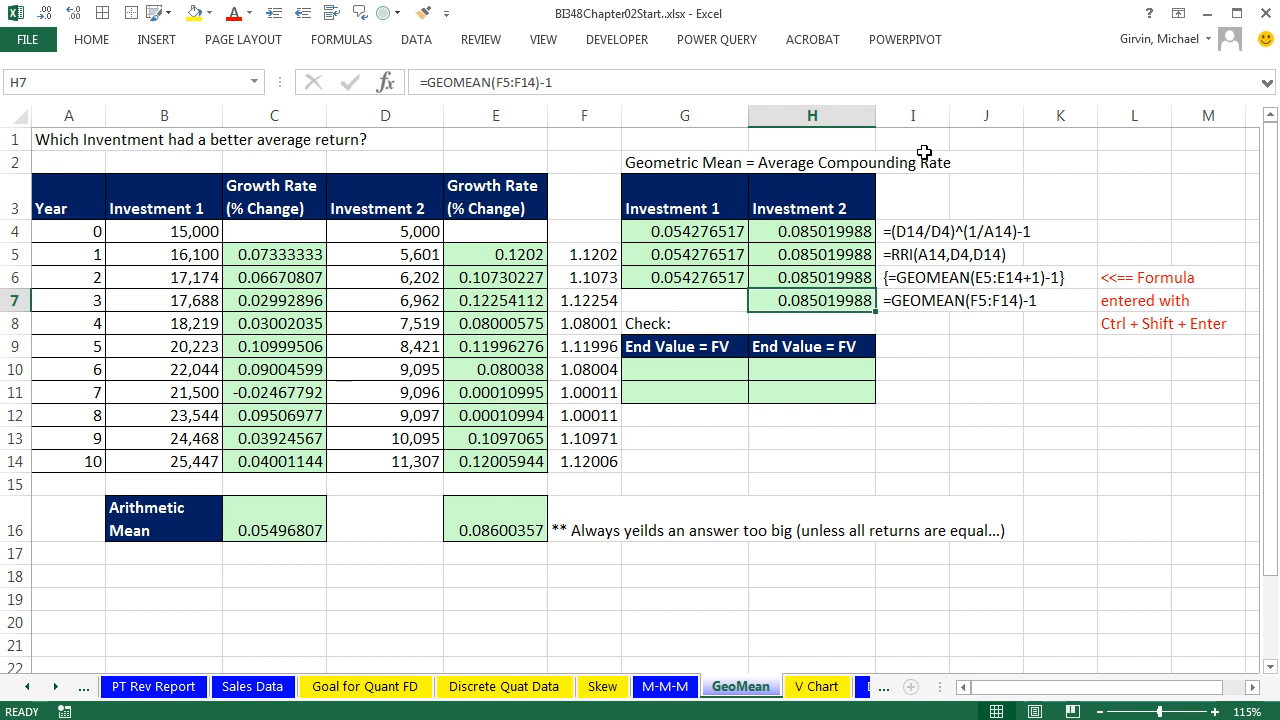
pyautogui.moveTo(676, 220)
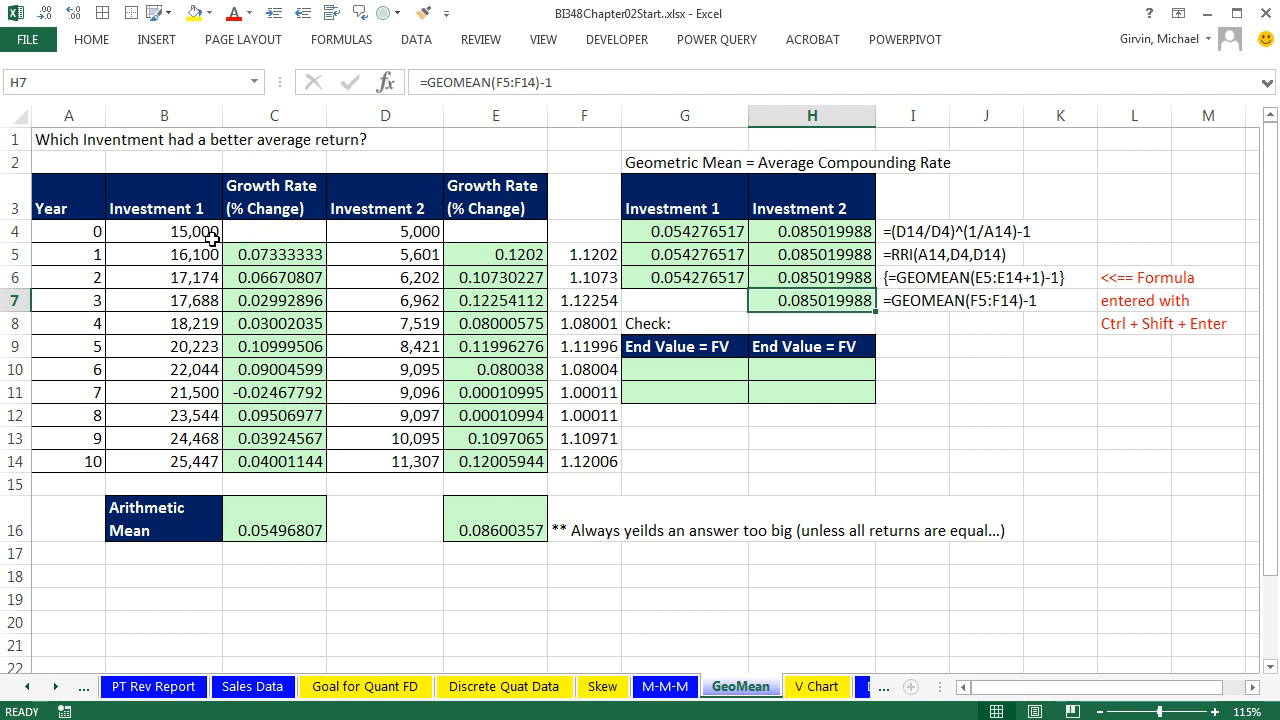
pyautogui.click(164, 232)
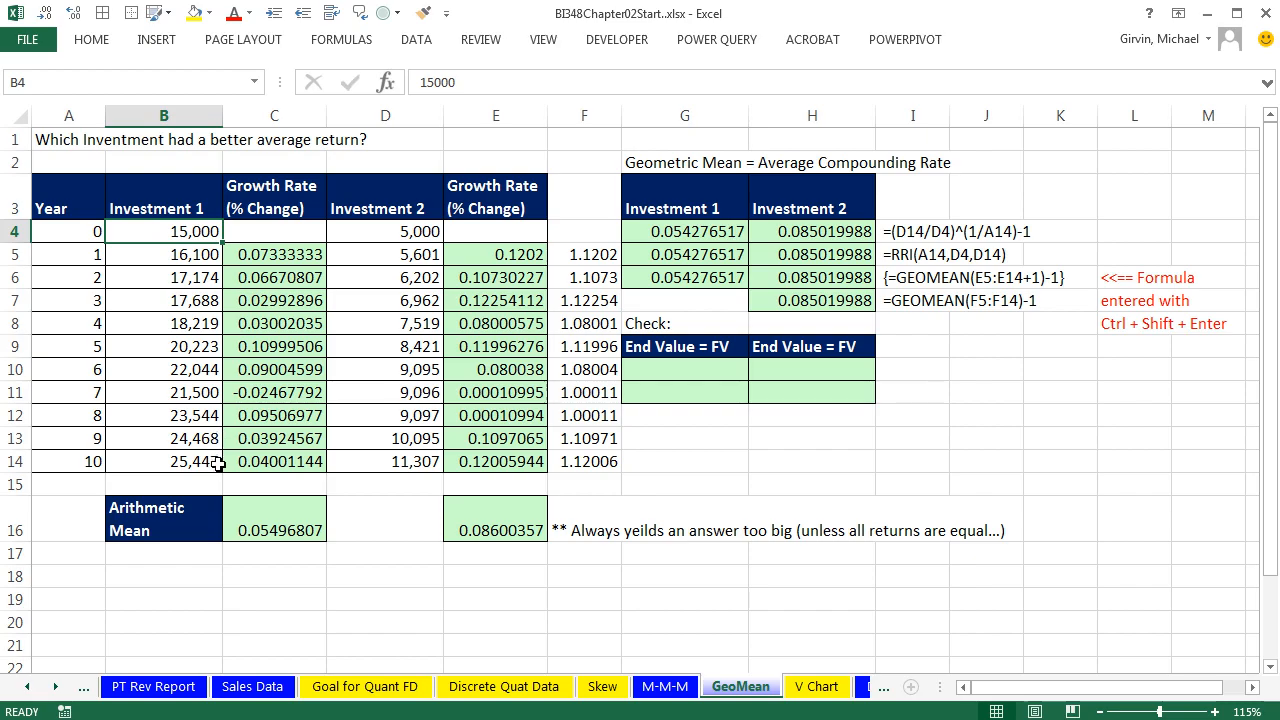
pyautogui.moveTo(732, 384)
pyautogui.write('=B4')
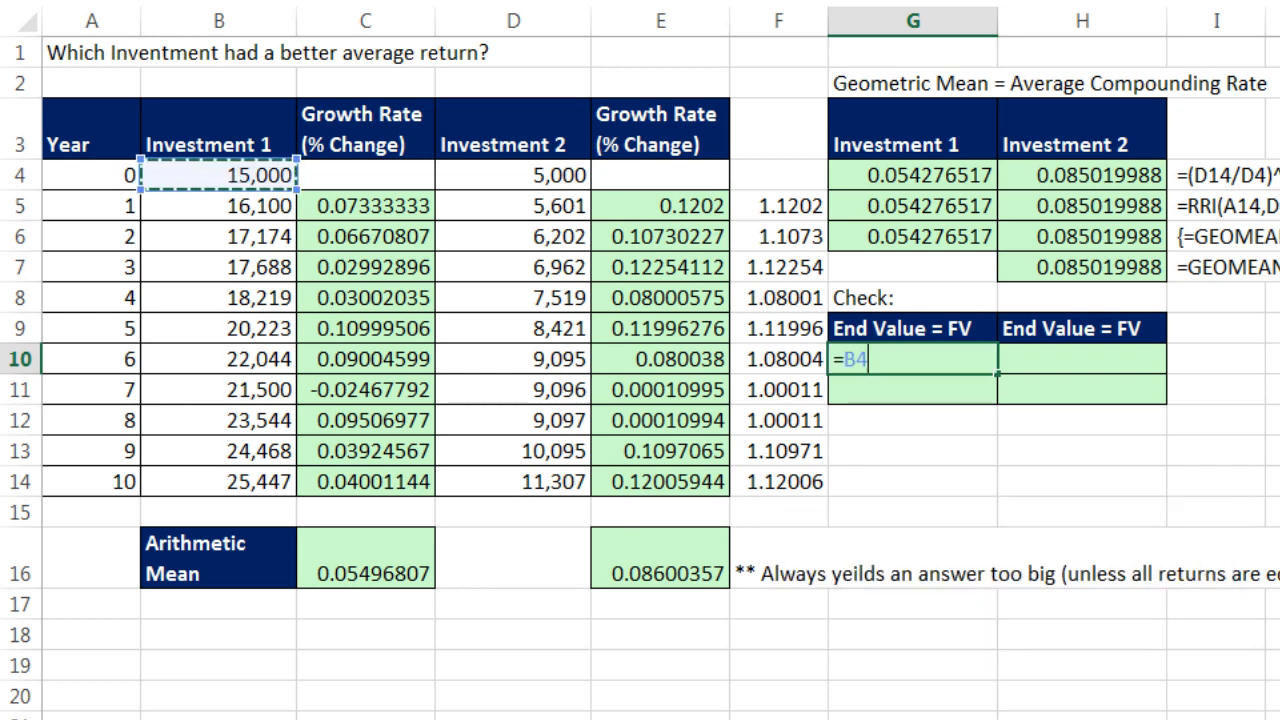
# - Complete G10 as =B4*(1+G4)^A14, giving Investment 1's end value 25447
pyautogui.write('*(')
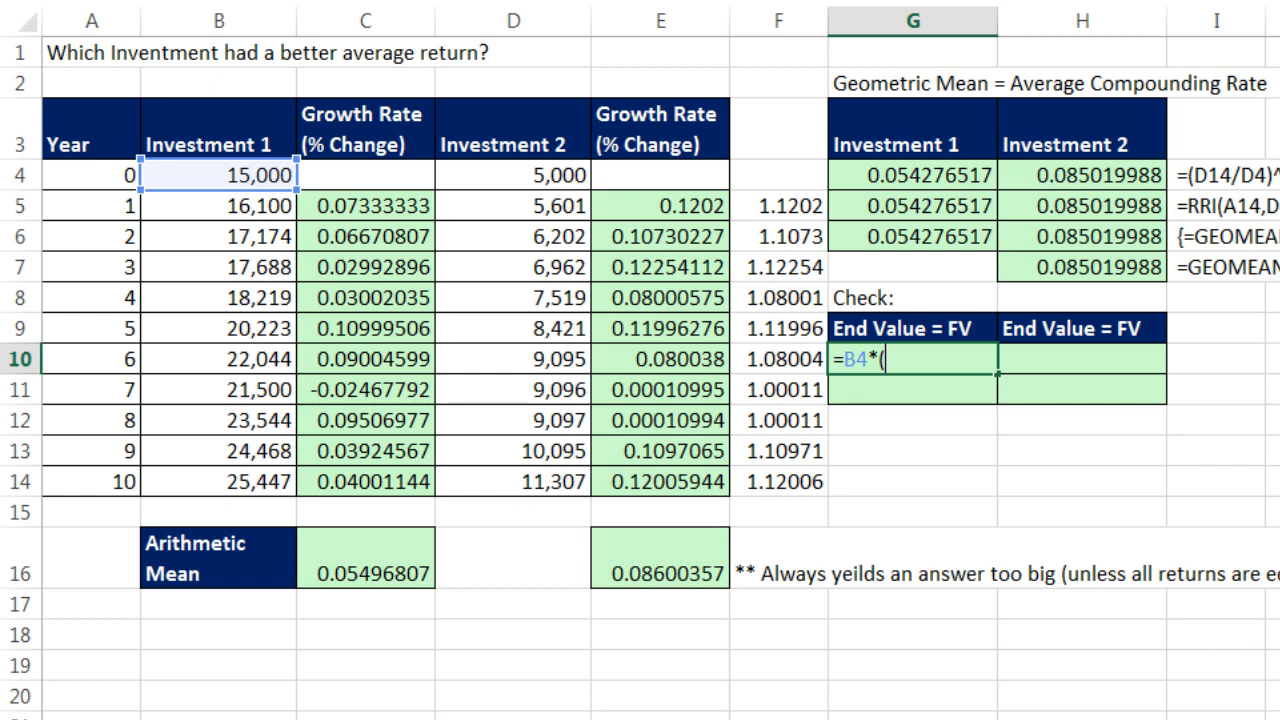
pyautogui.write('1+')
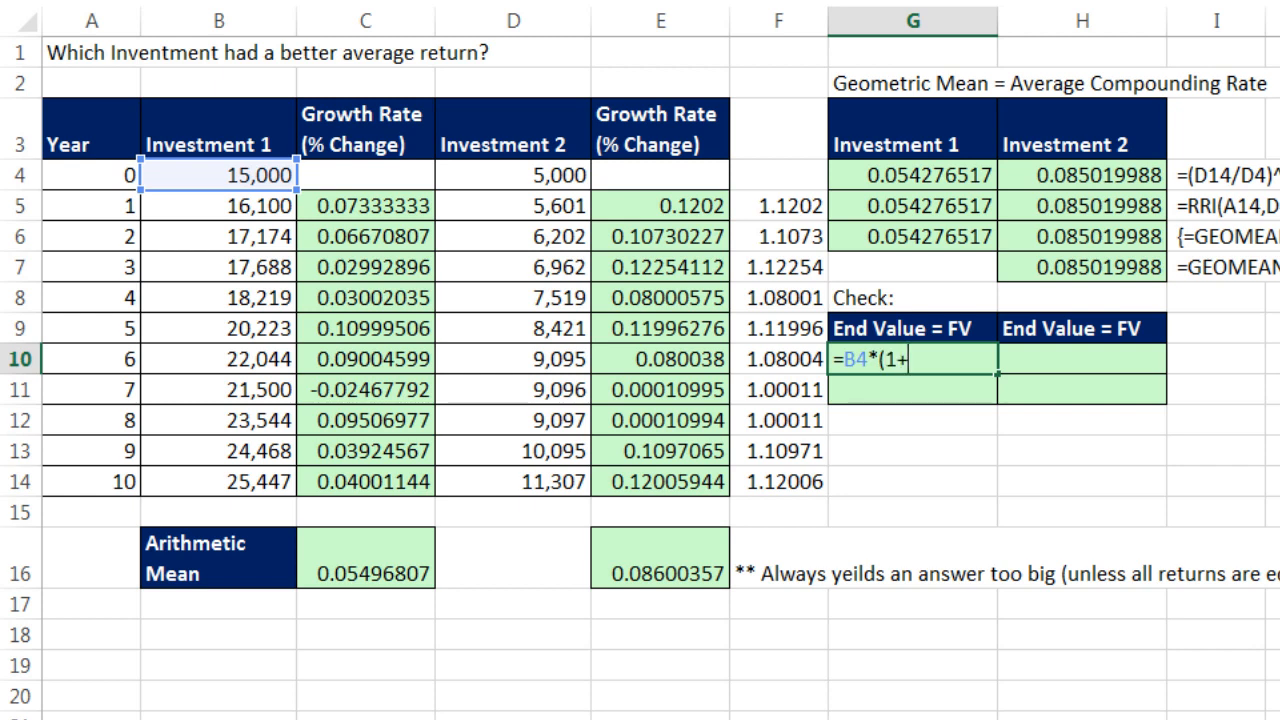
pyautogui.click(912, 174)
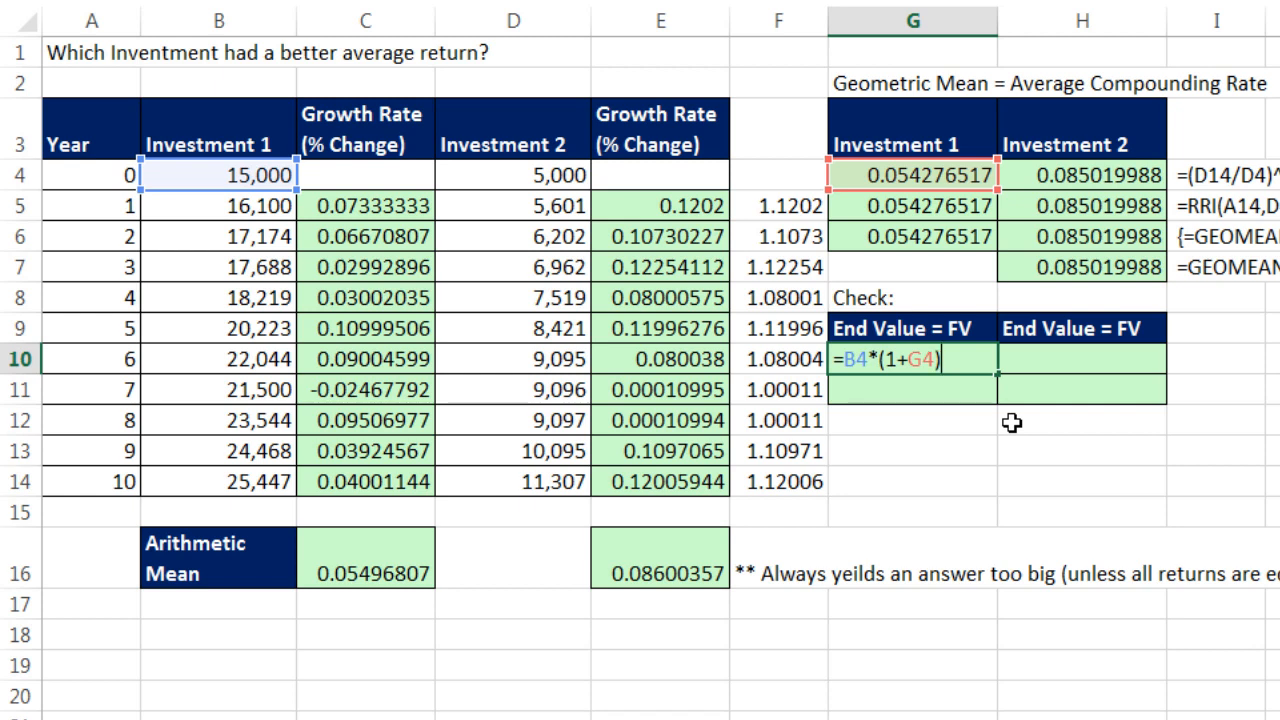
pyautogui.write('^A14')
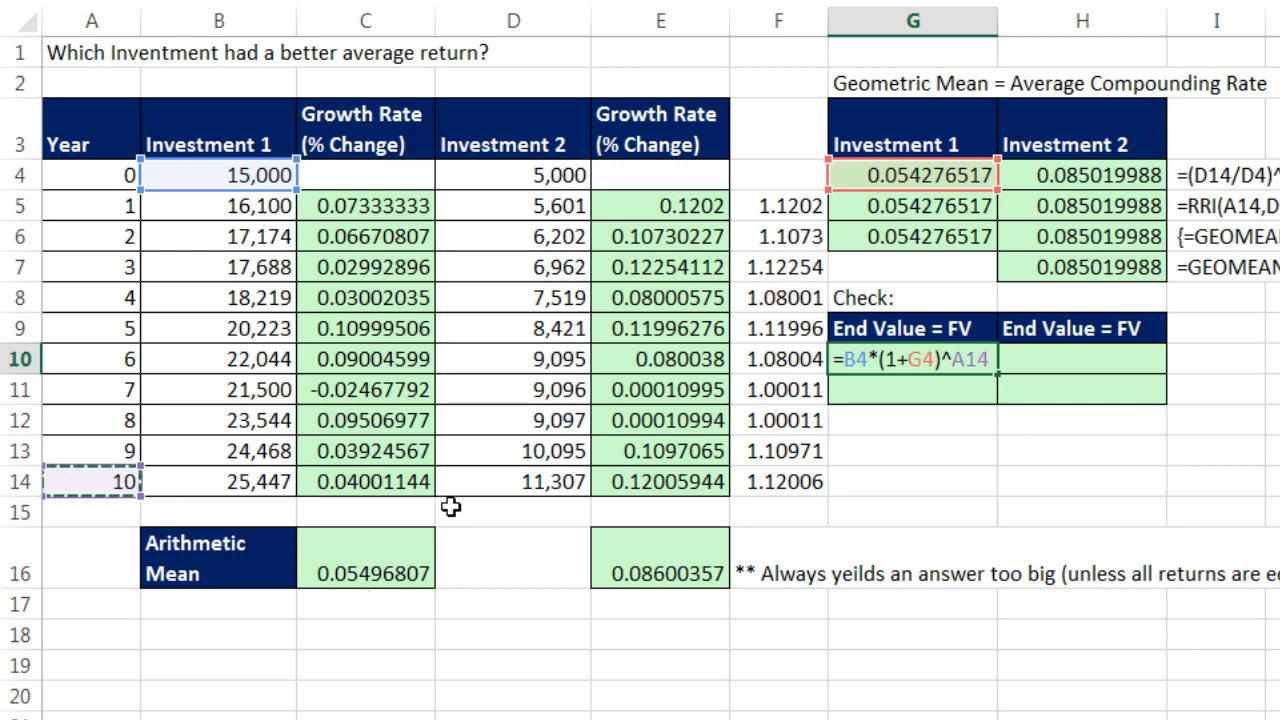
pyautogui.press('Return')
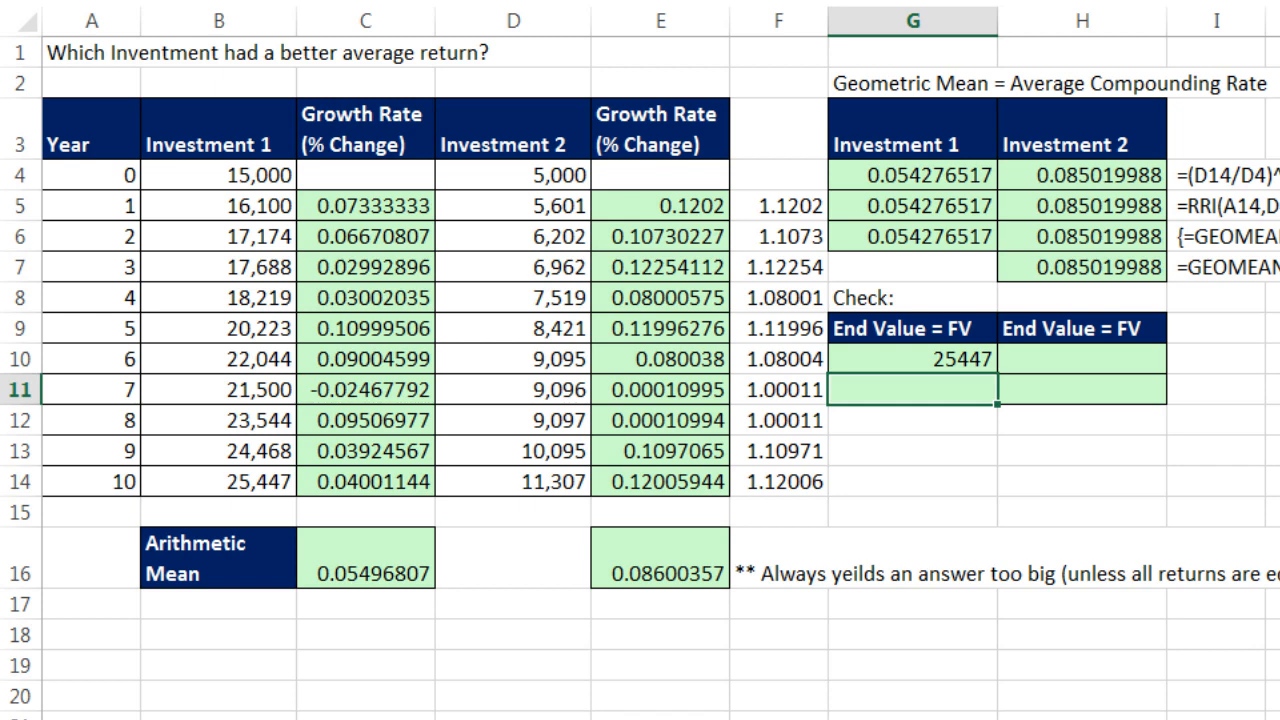
# - Build =FV(G4,A14,, in G11 using the compound rate and 10 periods for Investment 1
pyautogui.write('=fv')
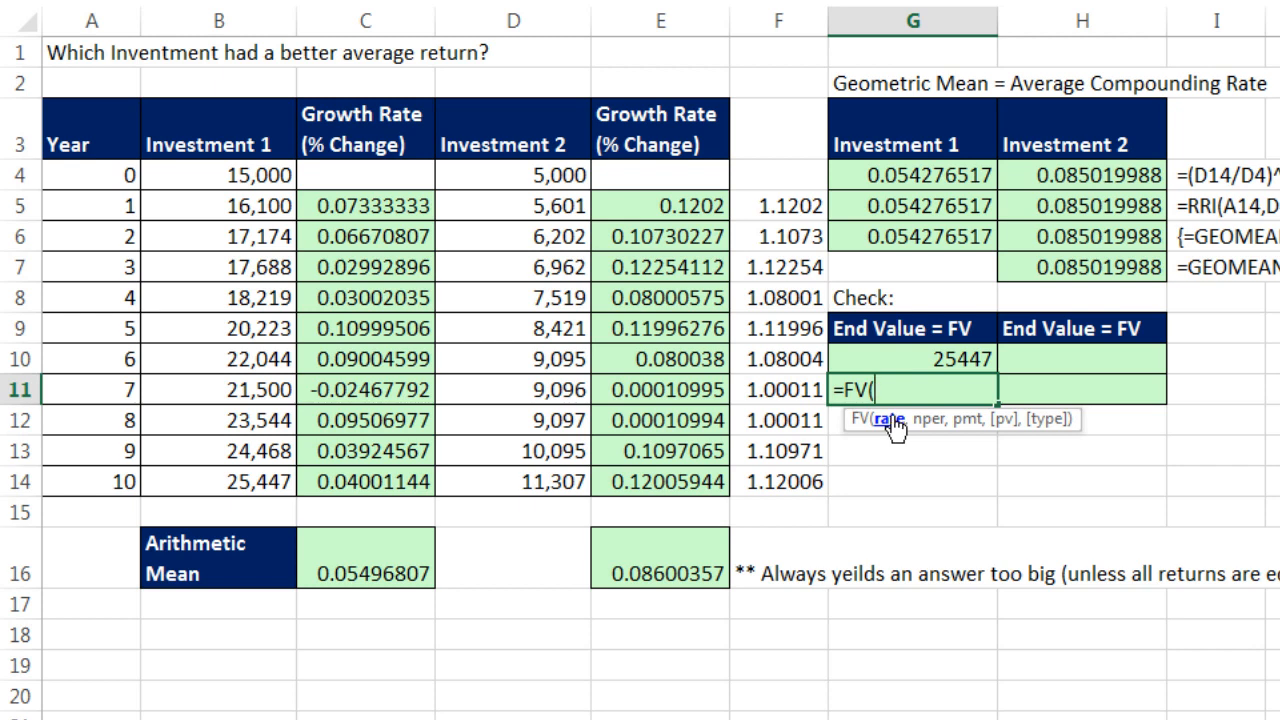
pyautogui.click(912, 176)
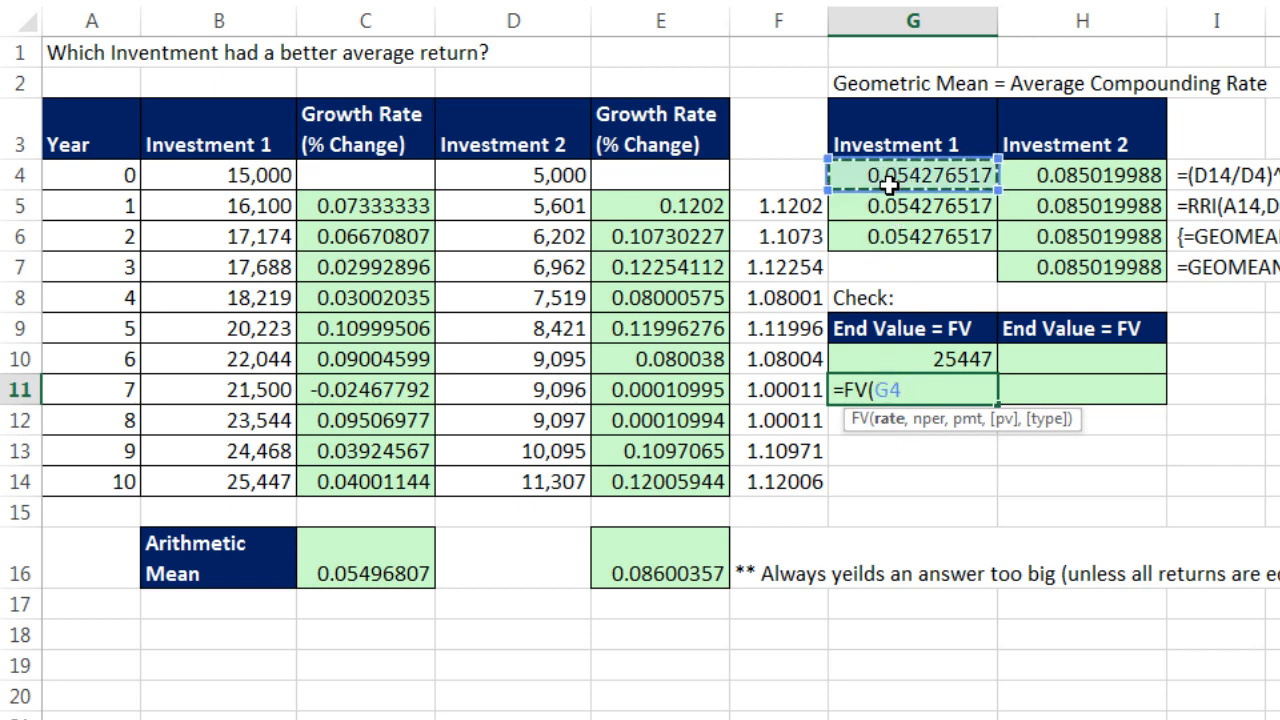
pyautogui.write(',A14')
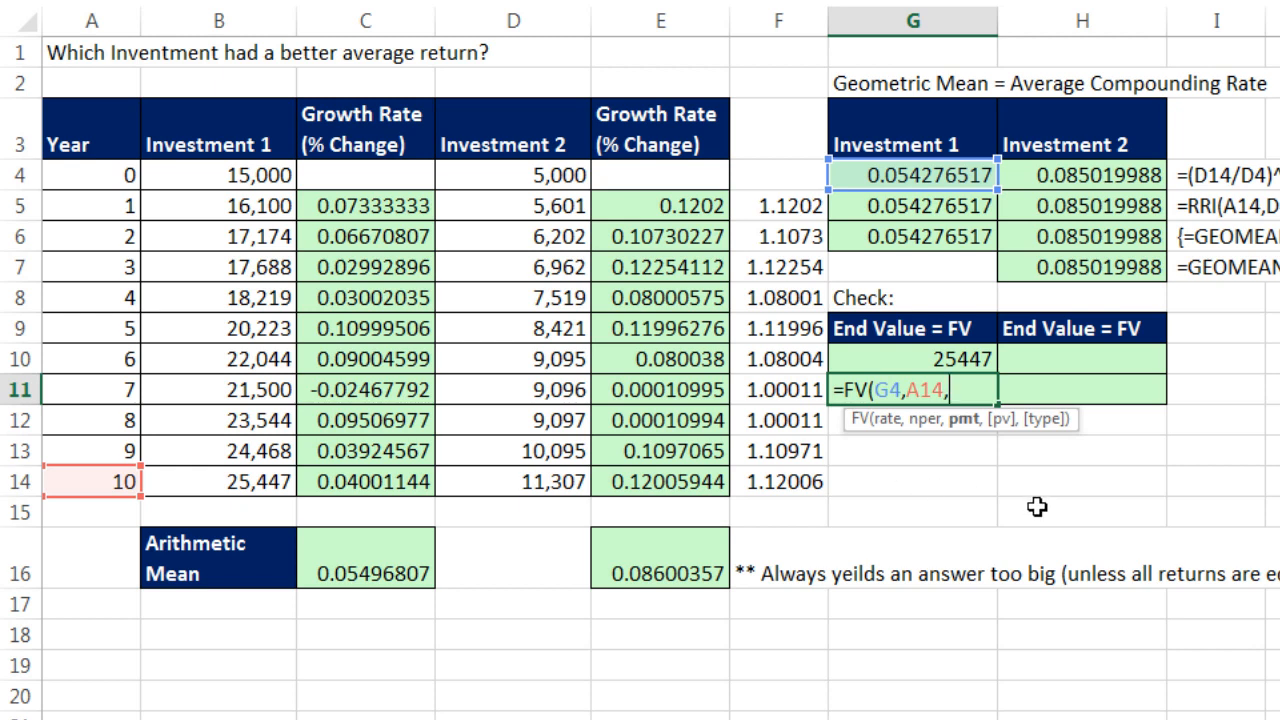
pyautogui.write(',')
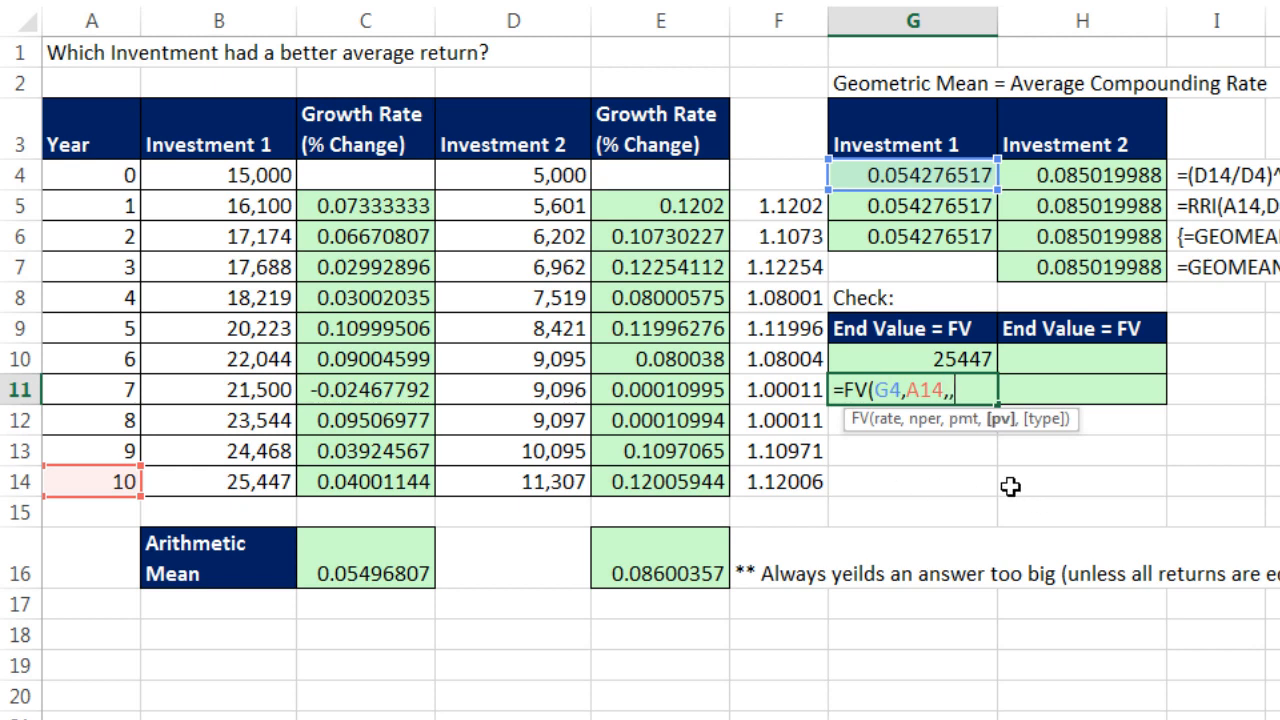
pyautogui.moveTo(1008, 430)
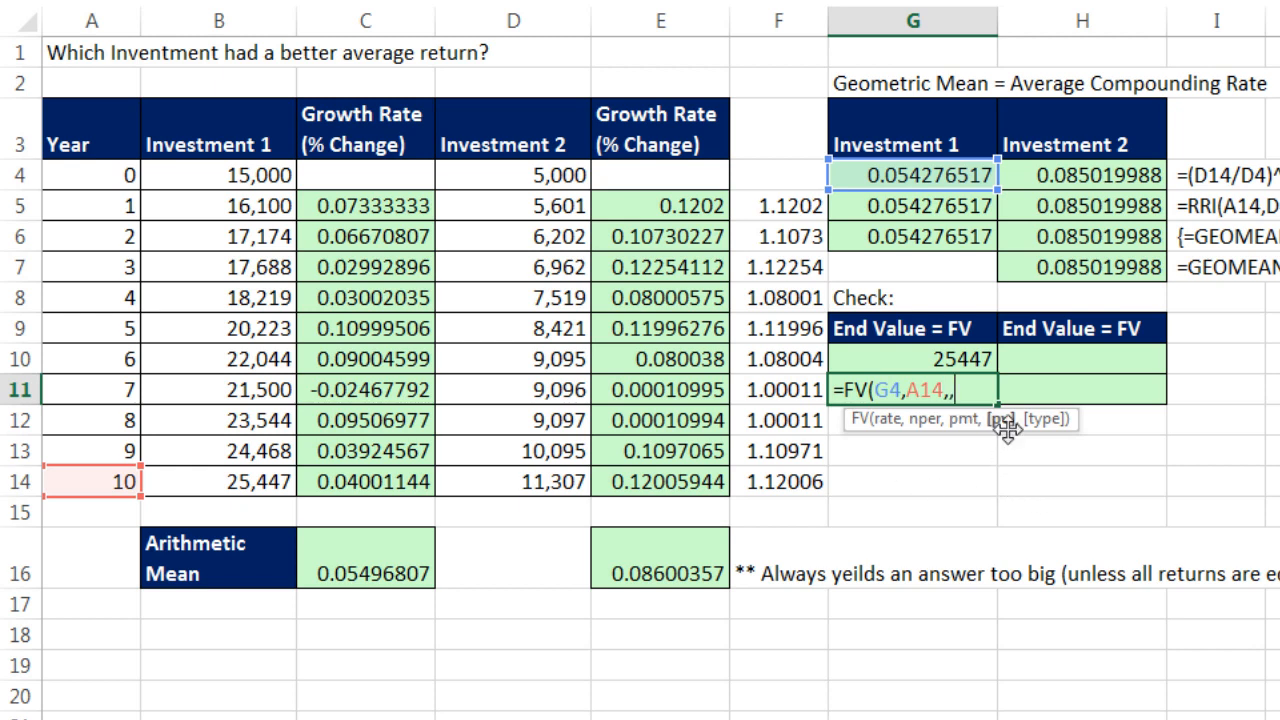
pyautogui.moveTo(990, 428)
pyautogui.write('-B4')
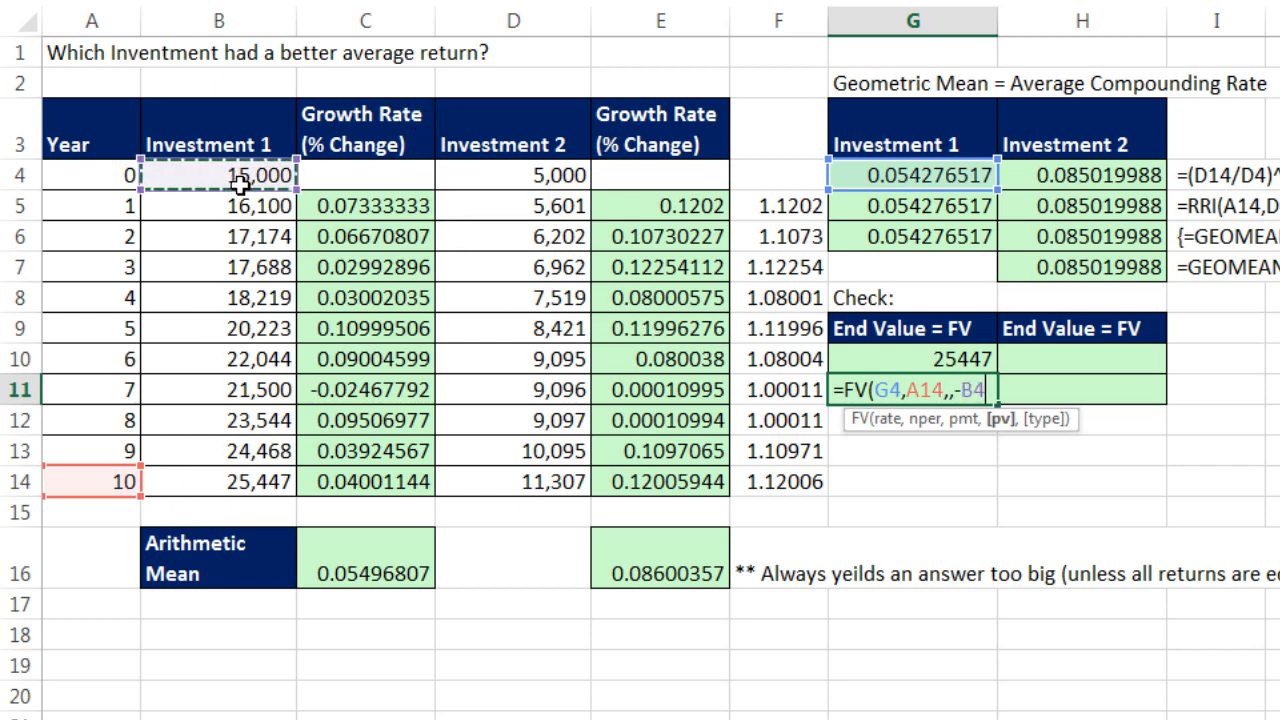
pyautogui.moveTo(1044, 444)
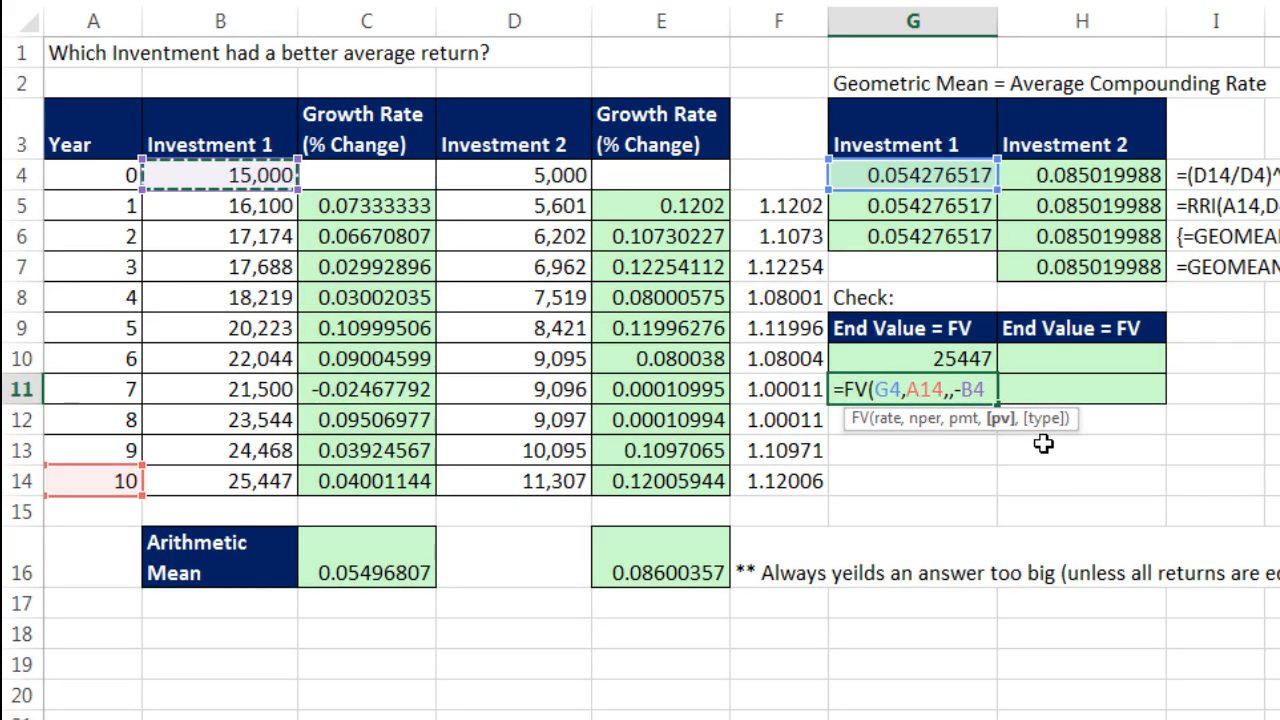
pyautogui.moveTo(1058, 446)
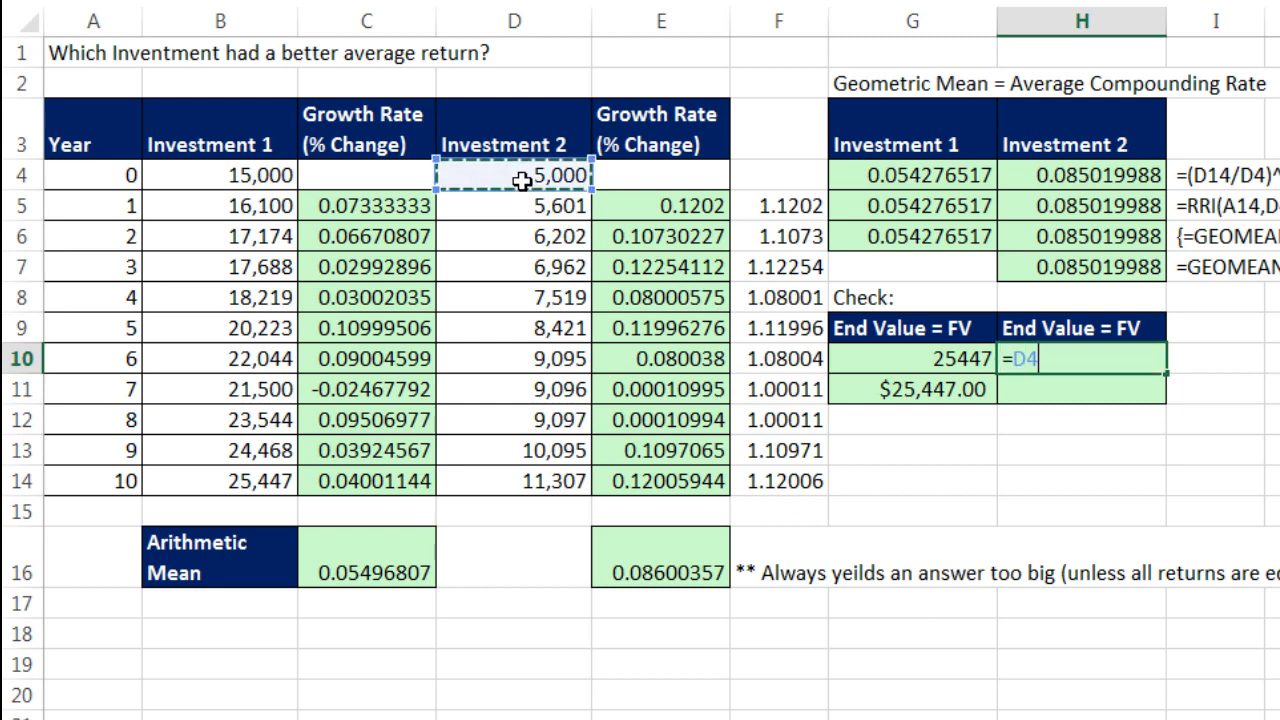
# - Enter =D4*(1+H4)^A14 in H10, giving Investment 2's end value 11307
pyautogui.write('*(')
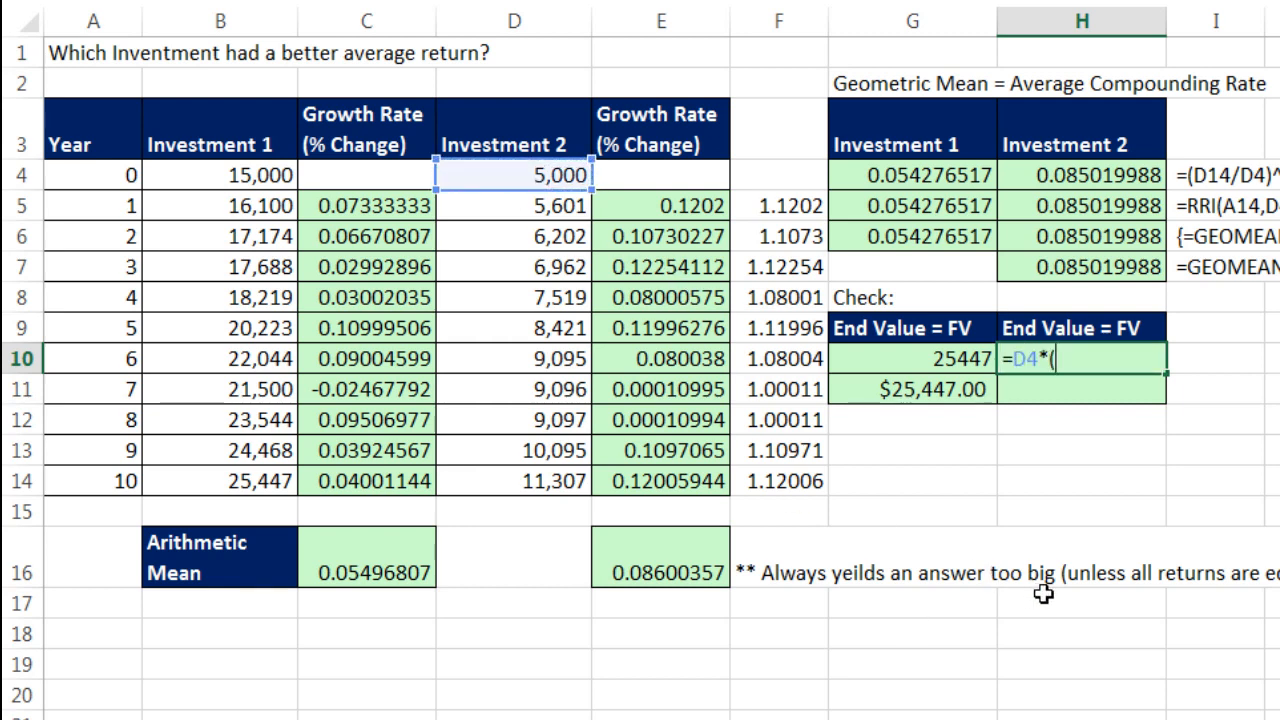
pyautogui.write('1+H9')
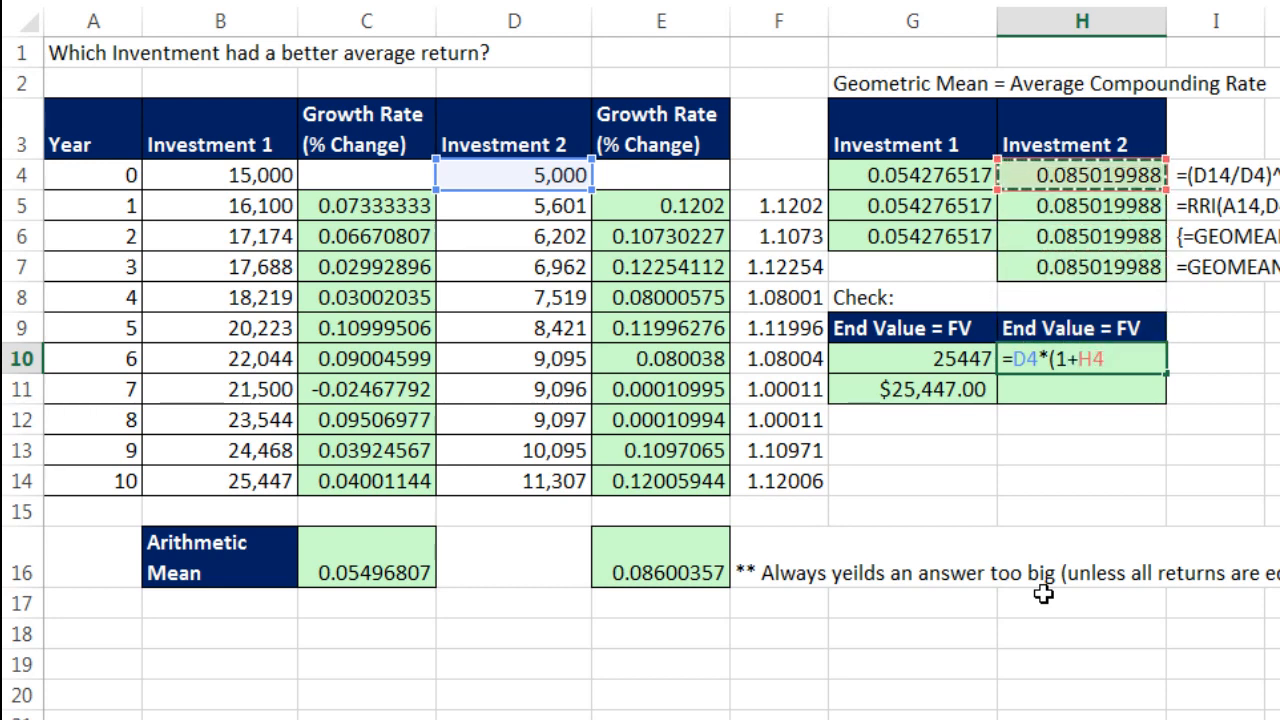
pyautogui.write('^')
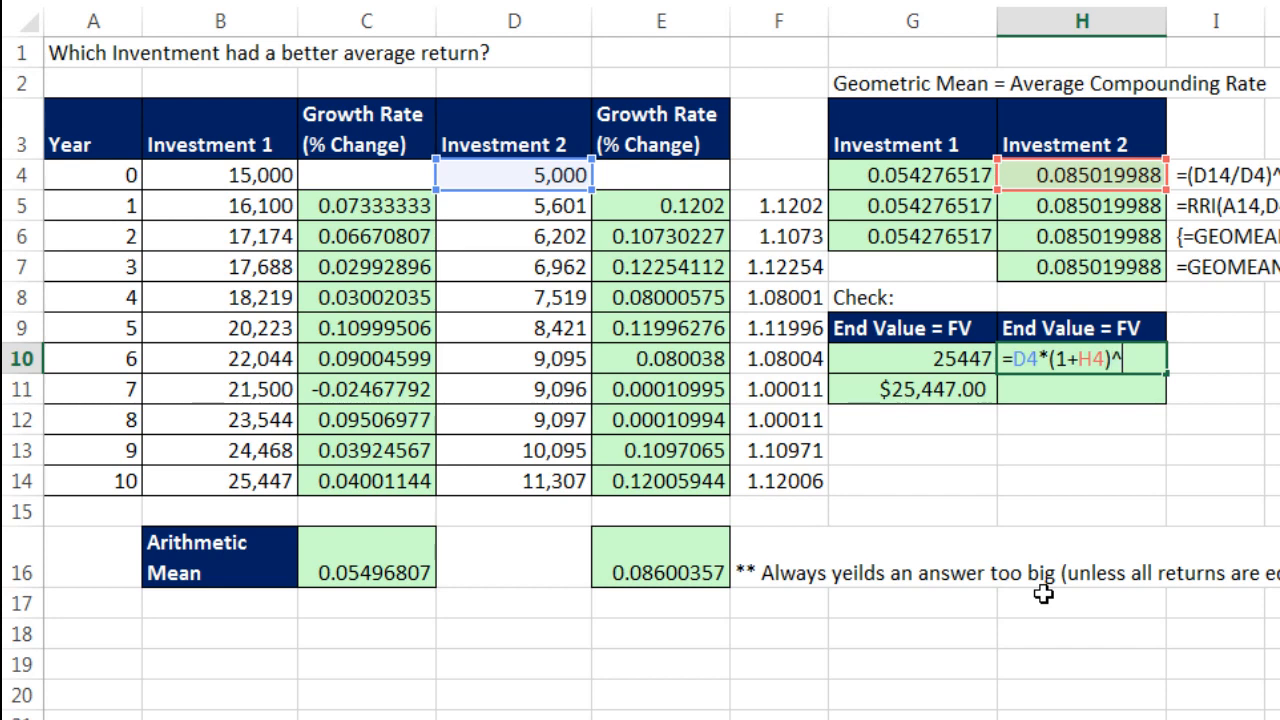
pyautogui.click(92, 480)
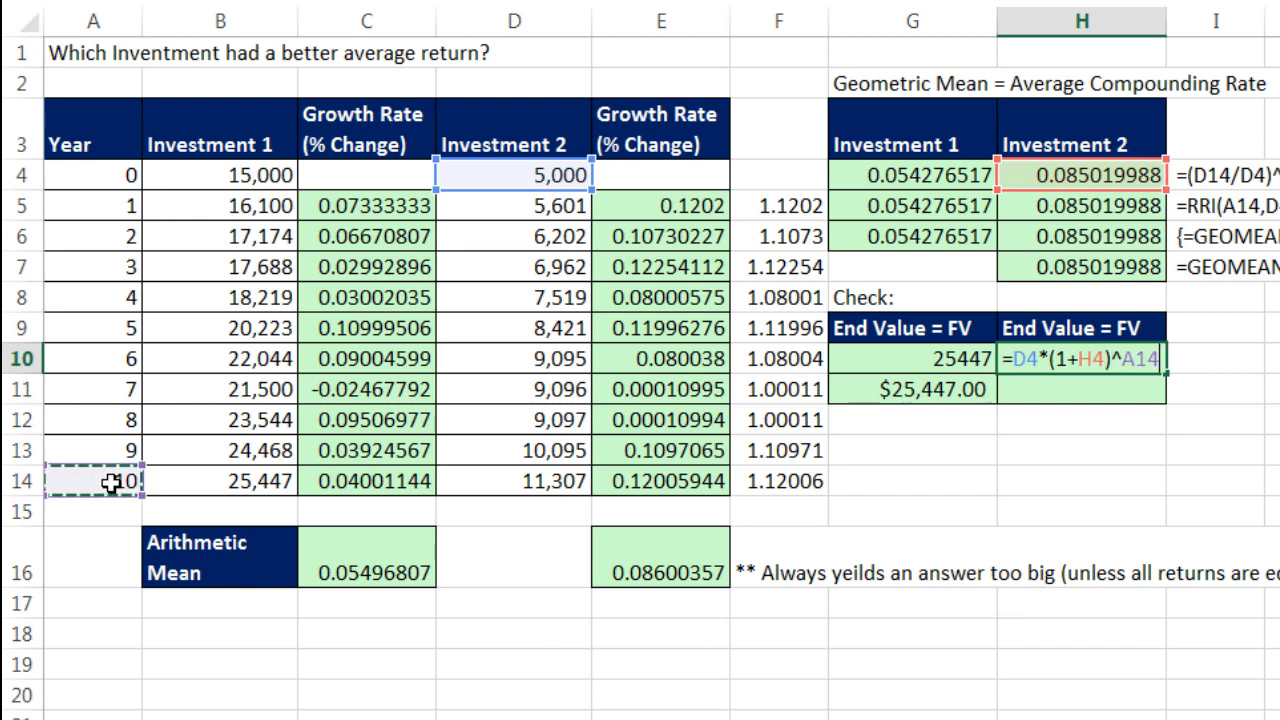
pyautogui.press('Return')
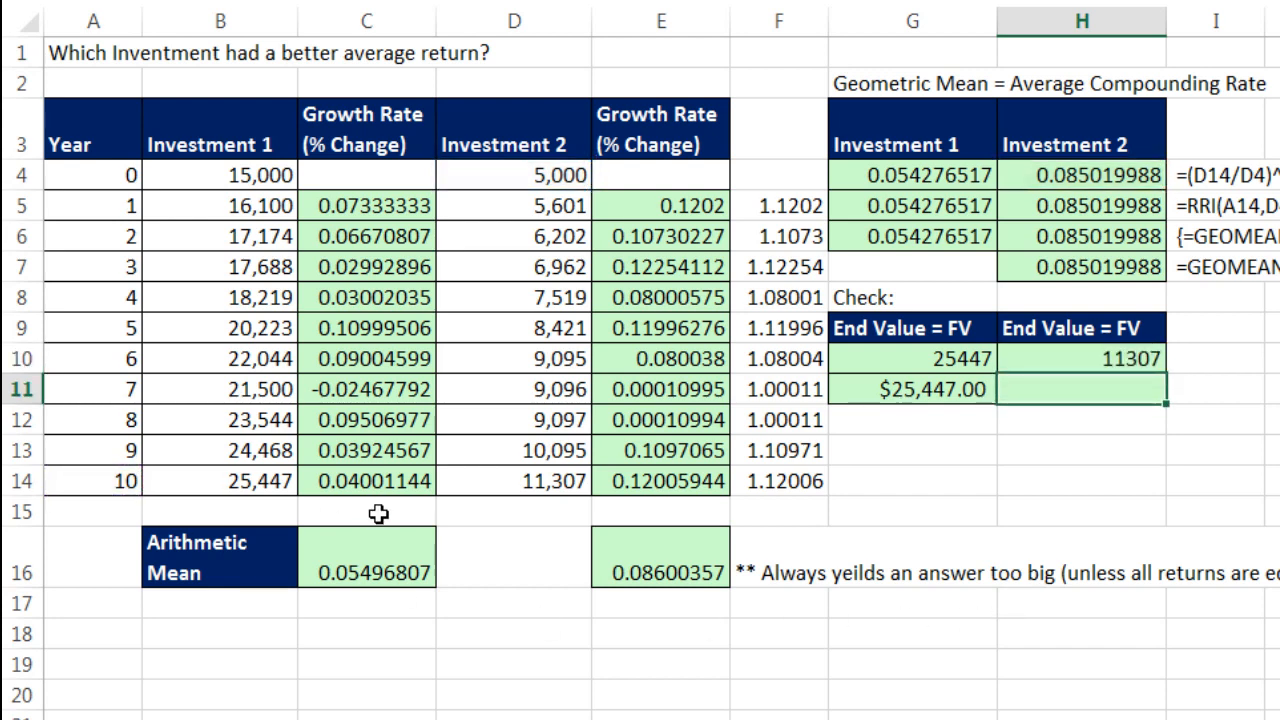
pyautogui.moveTo(724, 390)
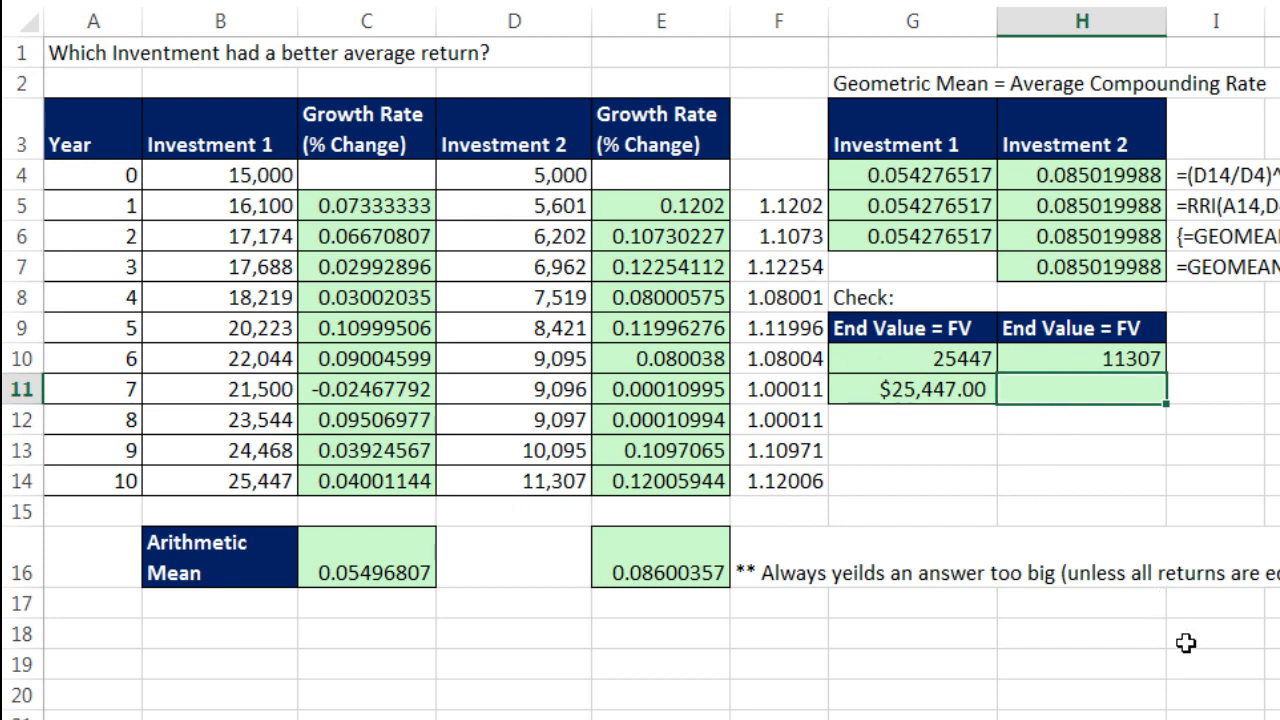
# - Enter =FV(H4,A14,,-D4) in H11, returning $11,307.00 for Investment 2
pyautogui.write('=FV(')
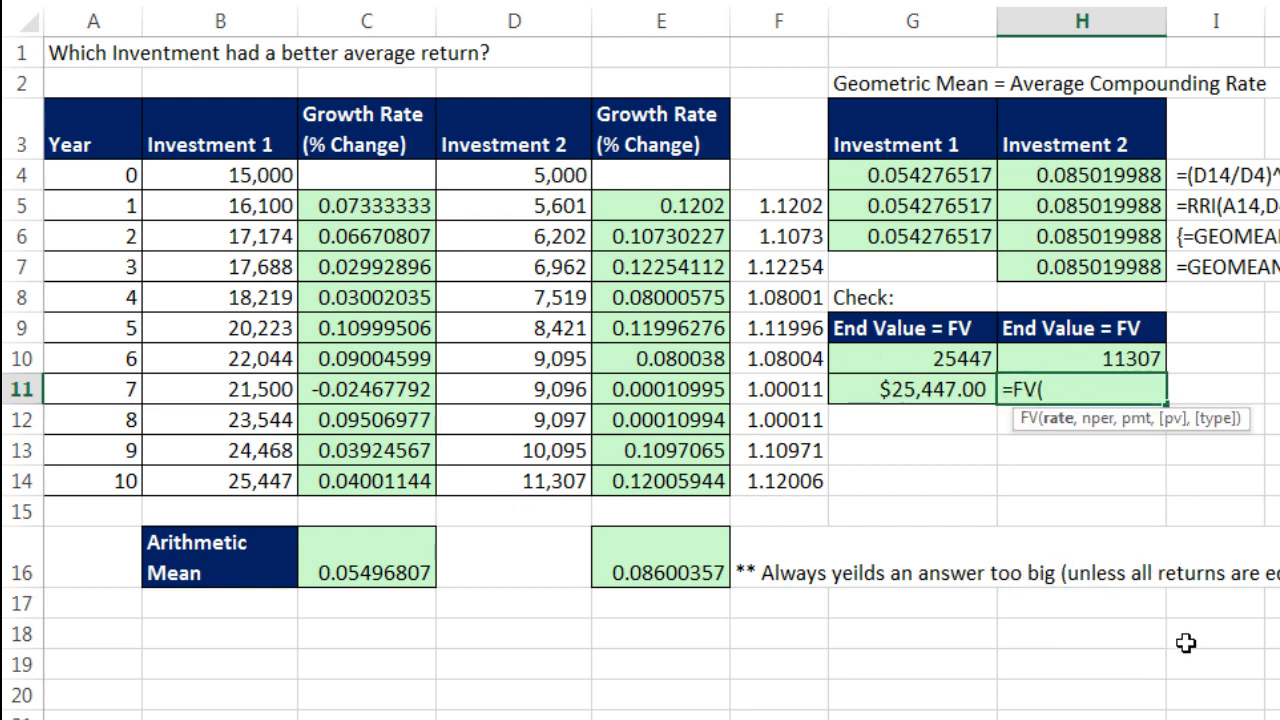
pyautogui.click(1080, 174)
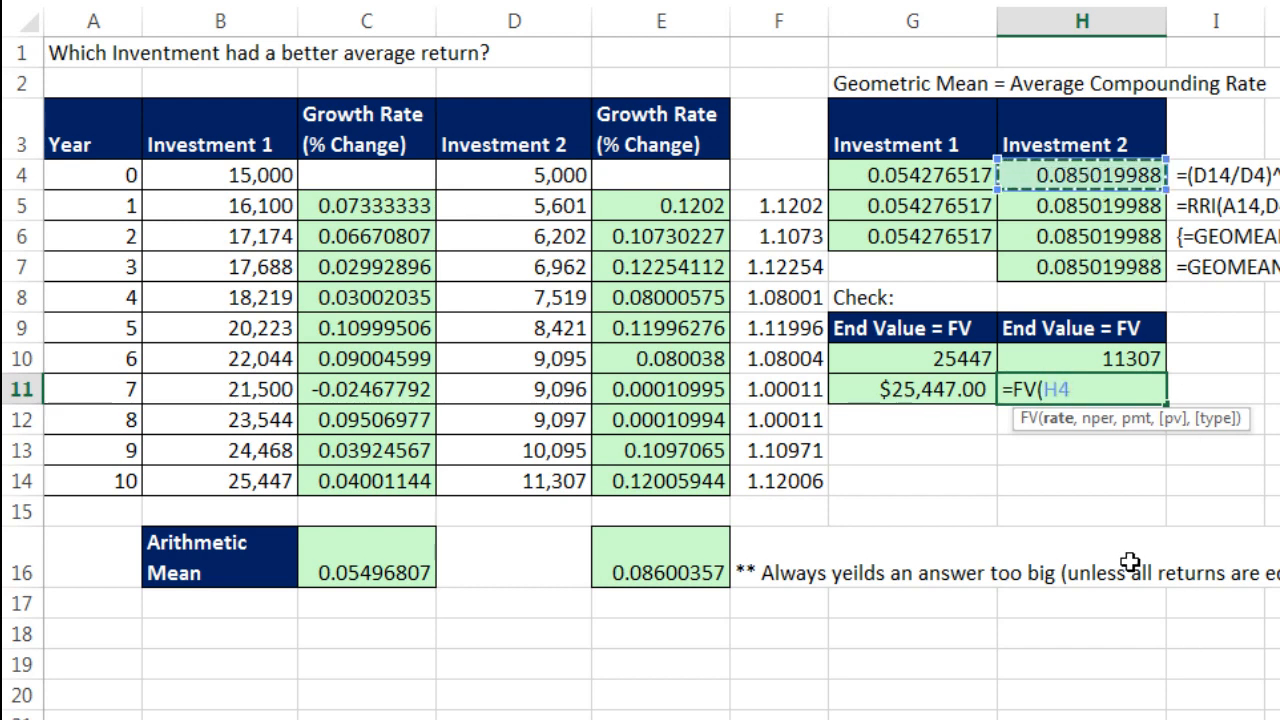
pyautogui.moveTo(1064, 450)
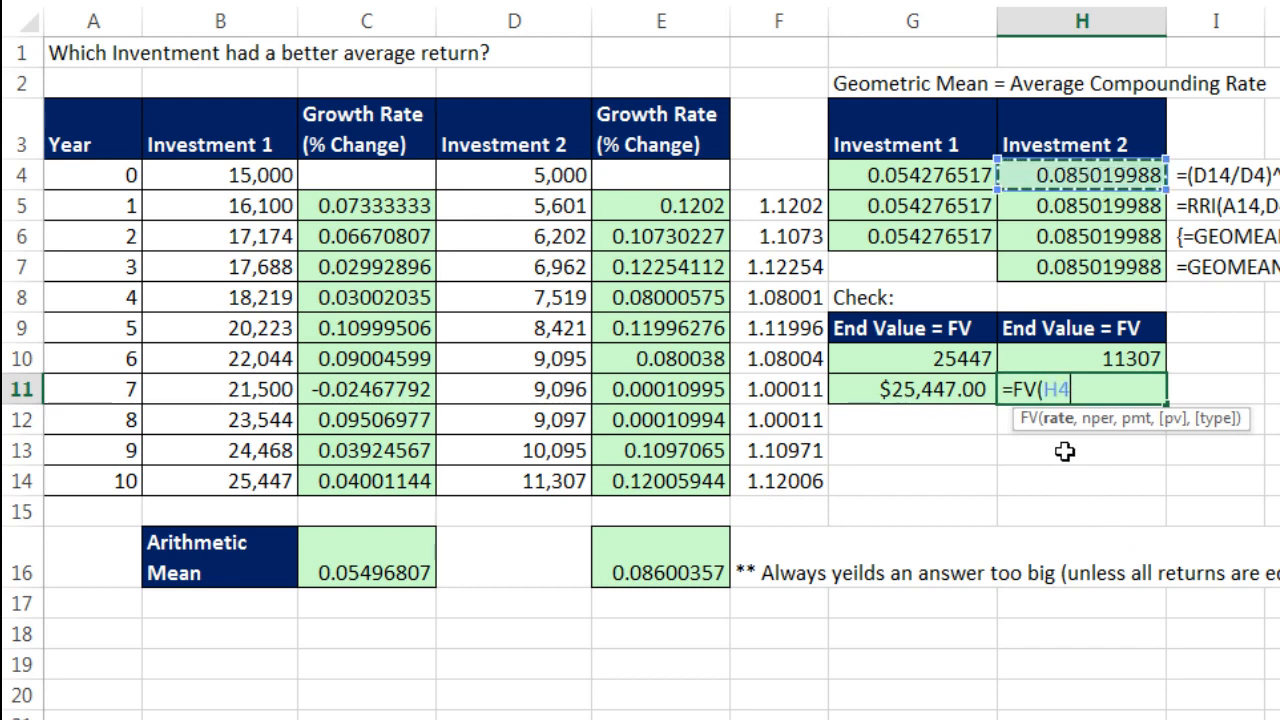
pyautogui.write(',A14')
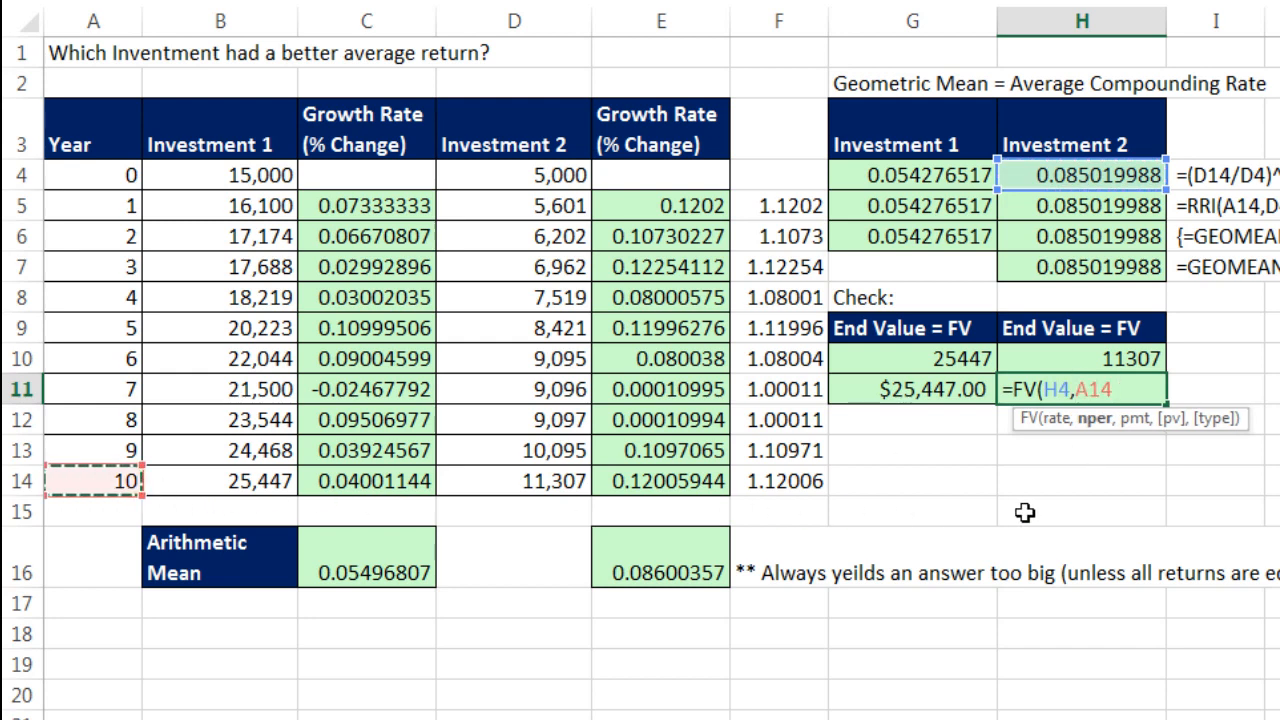
pyautogui.write(',,-')
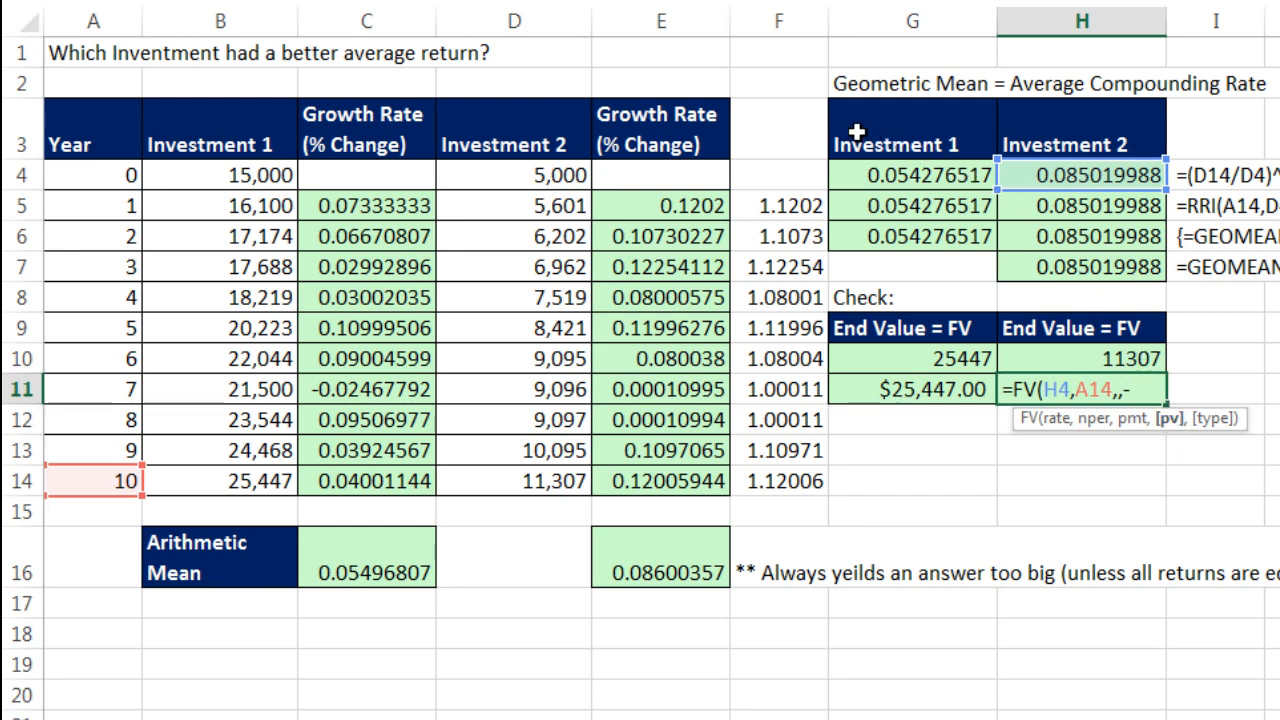
pyautogui.click(512, 174)
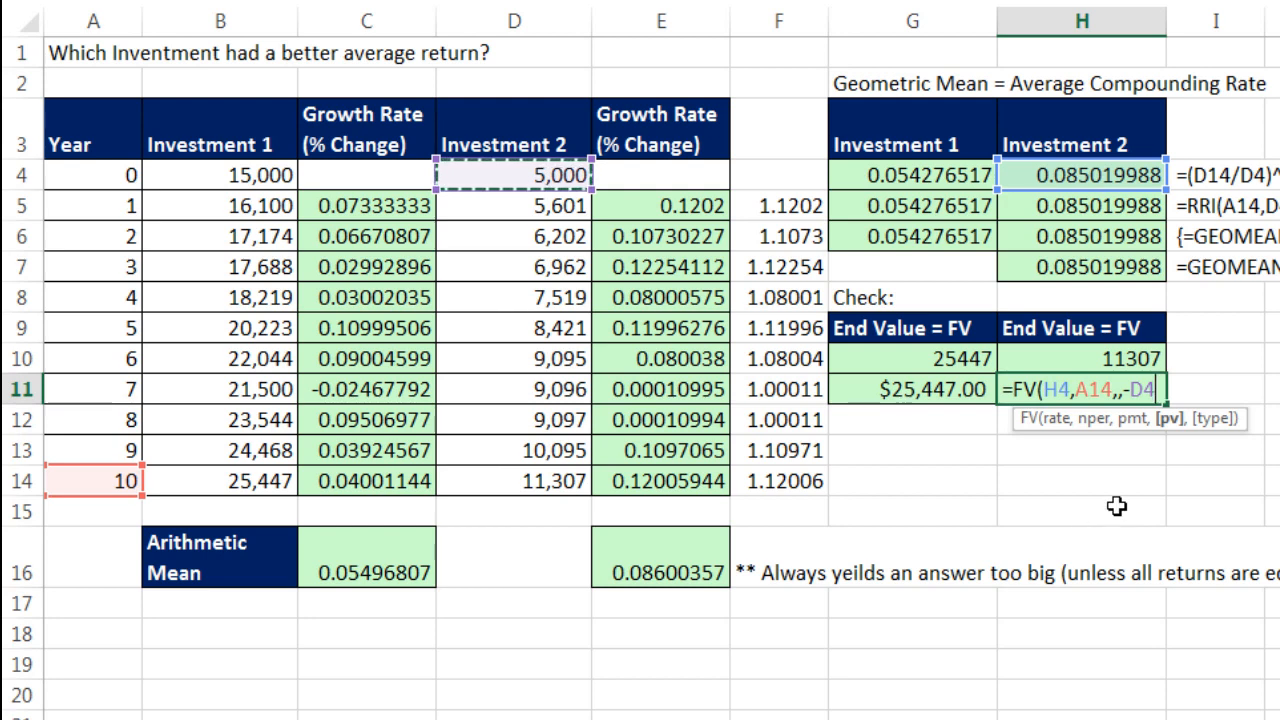
pyautogui.press('Return')
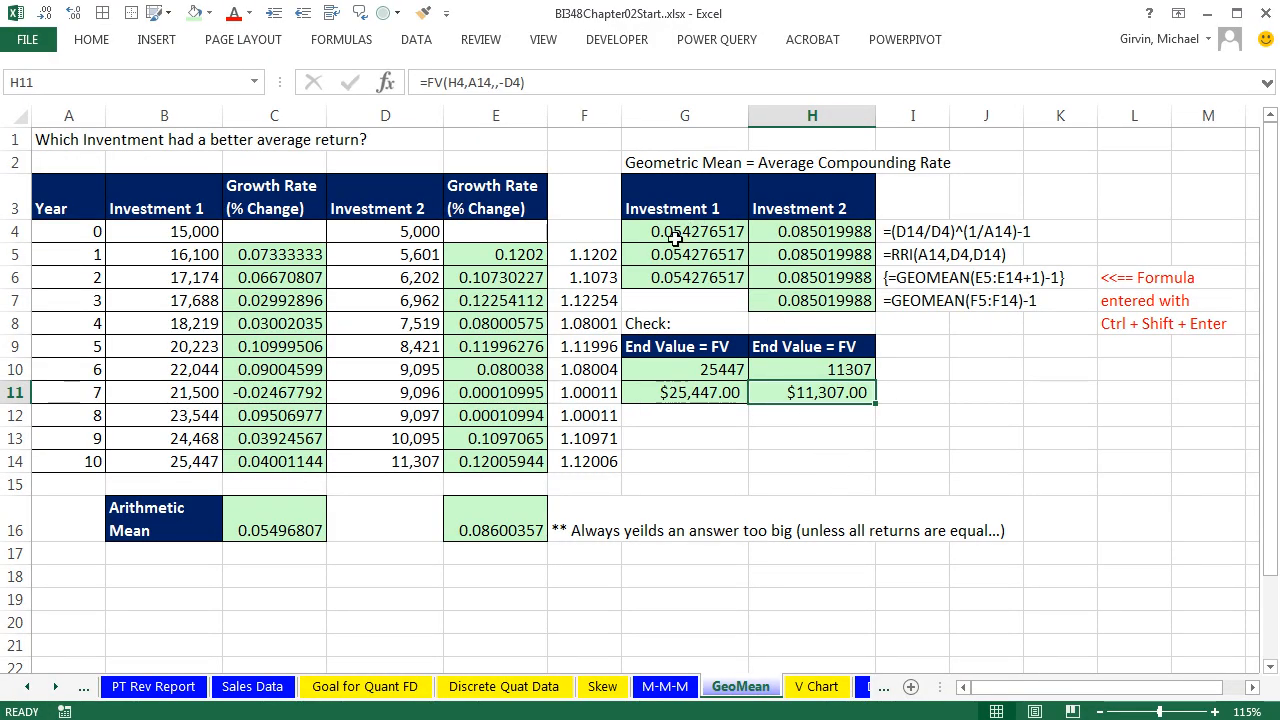
pyautogui.moveTo(896, 264)
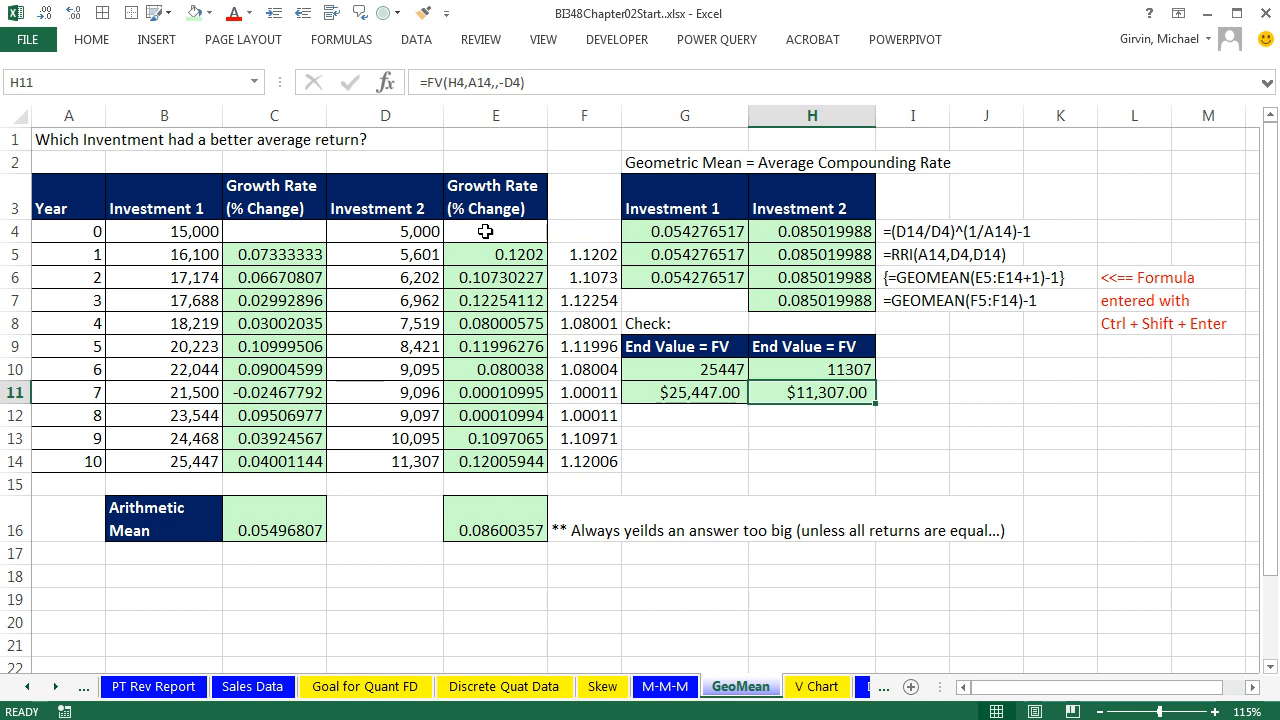
pyautogui.moveTo(140, 432)
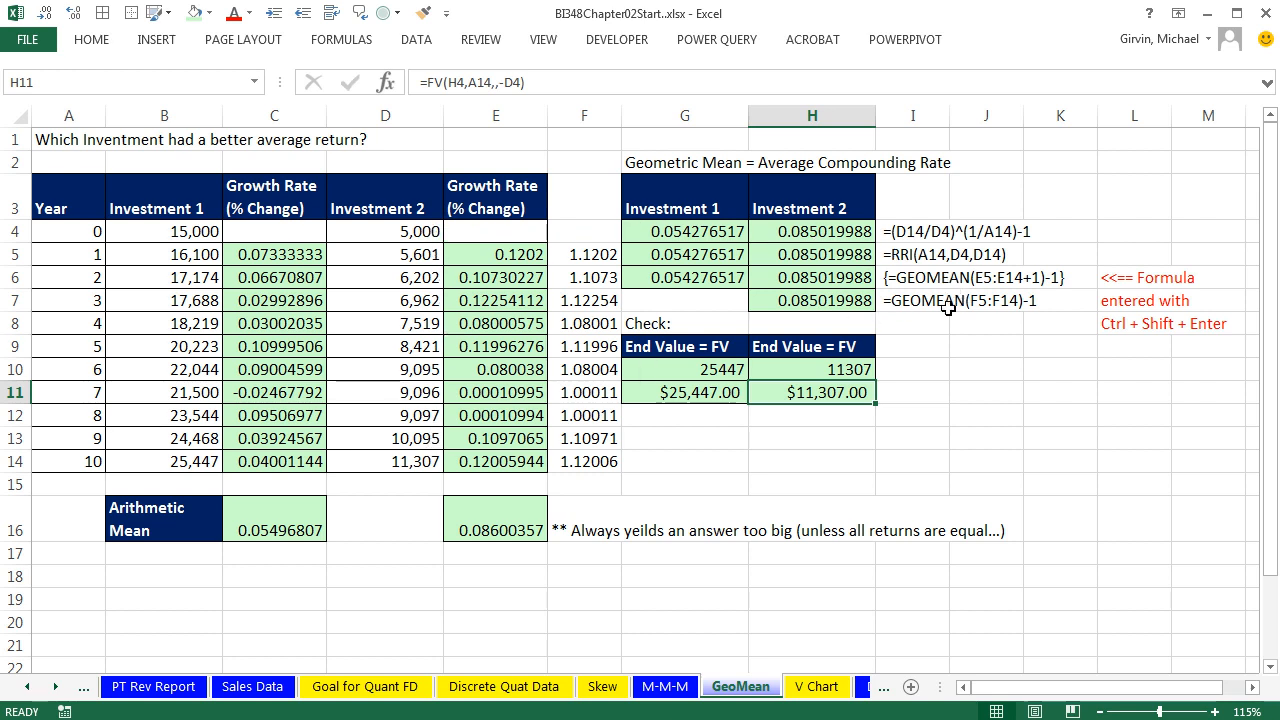
pyautogui.moveTo(476, 264)
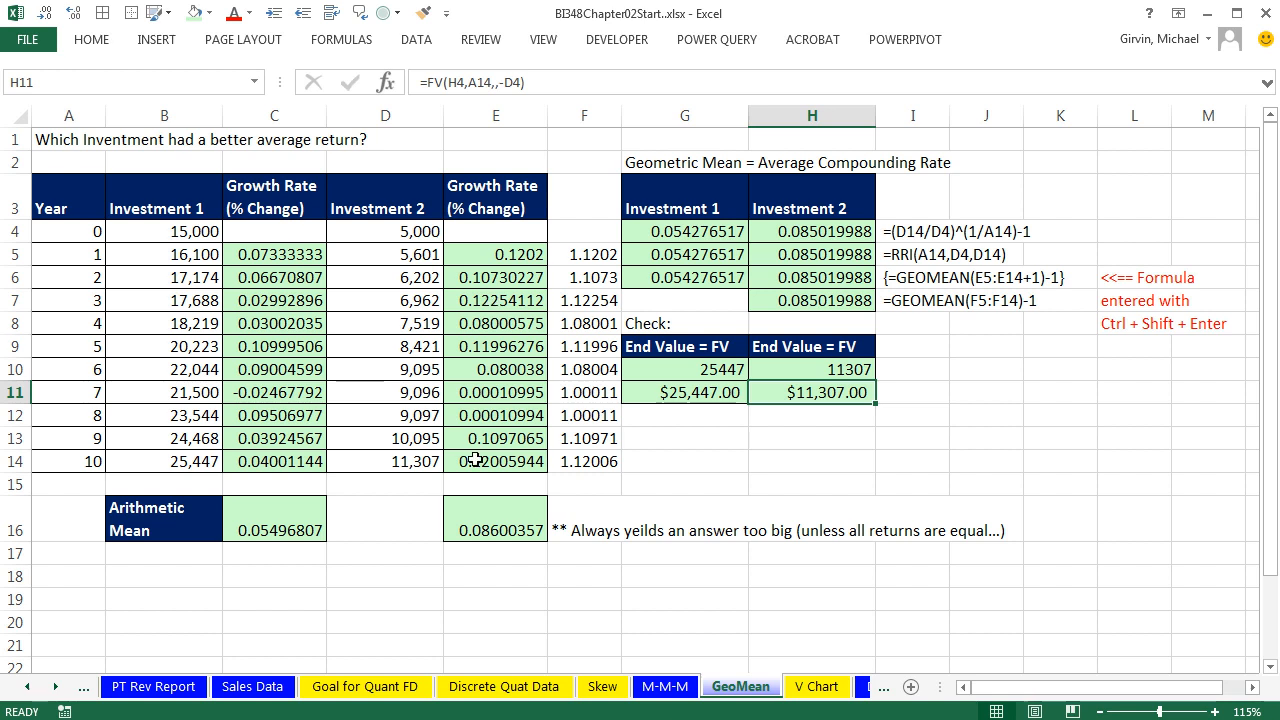
pyautogui.moveTo(866, 486)
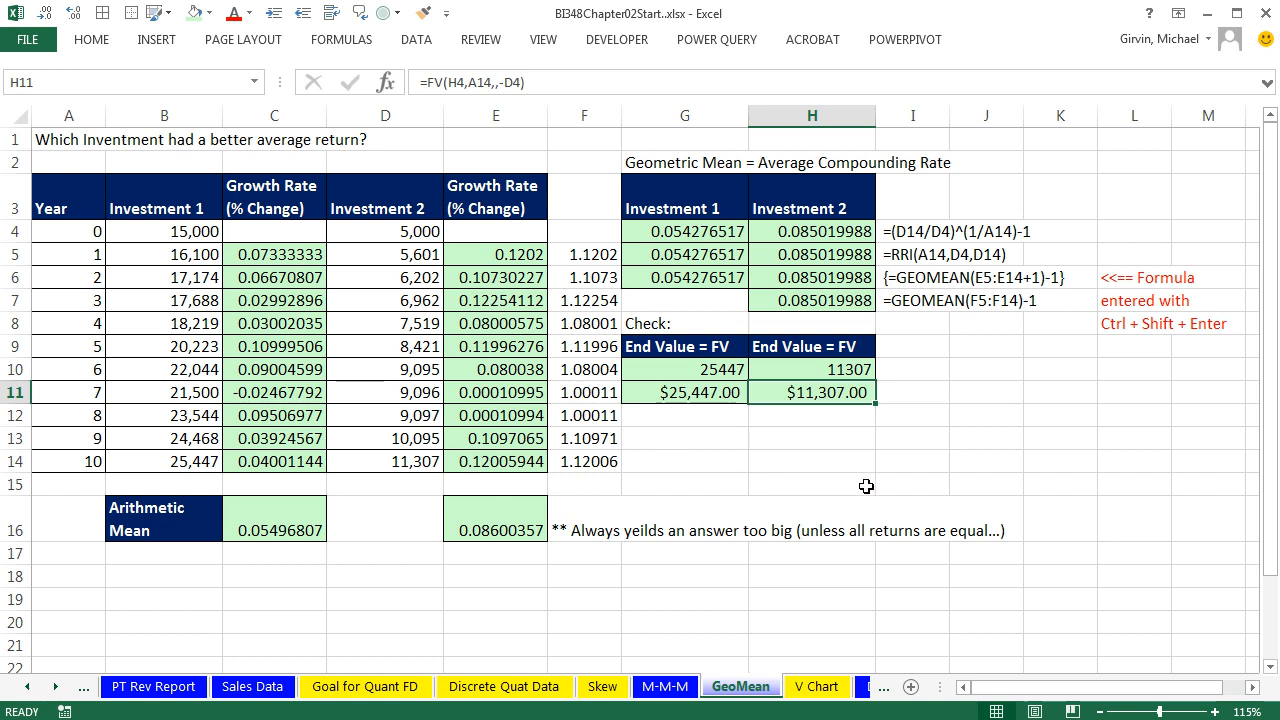
pyautogui.moveTo(888, 472)
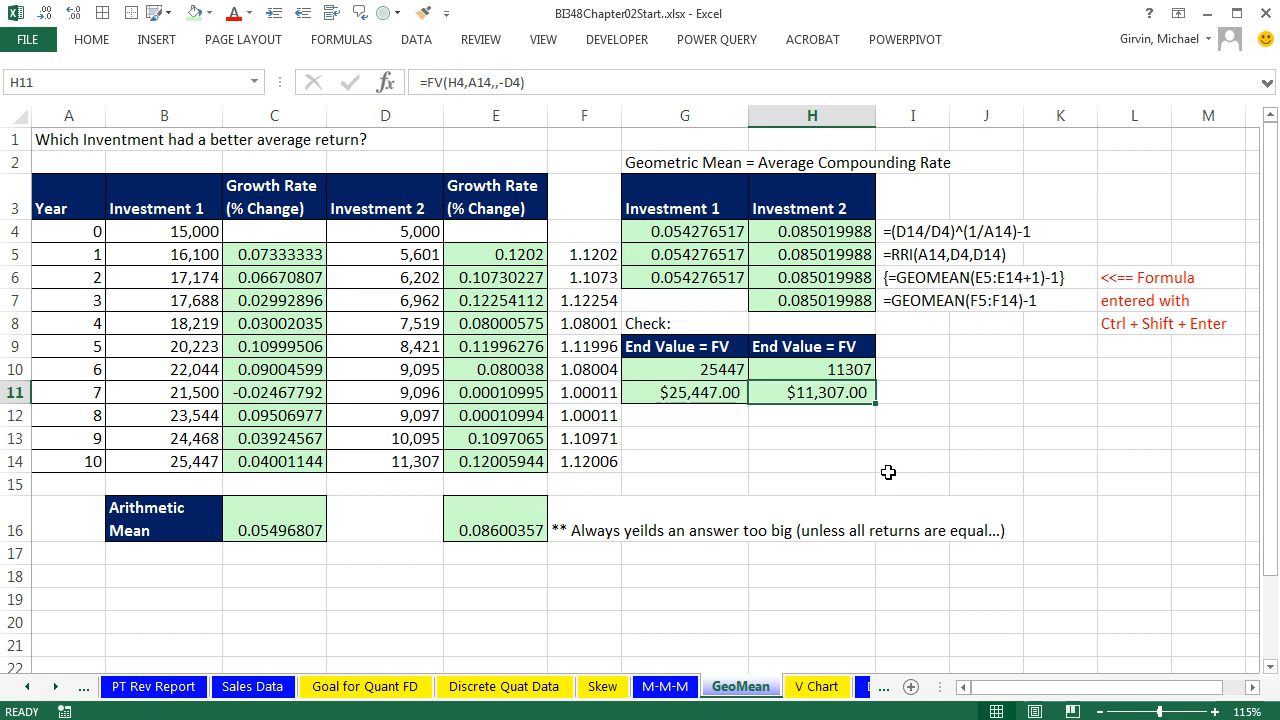